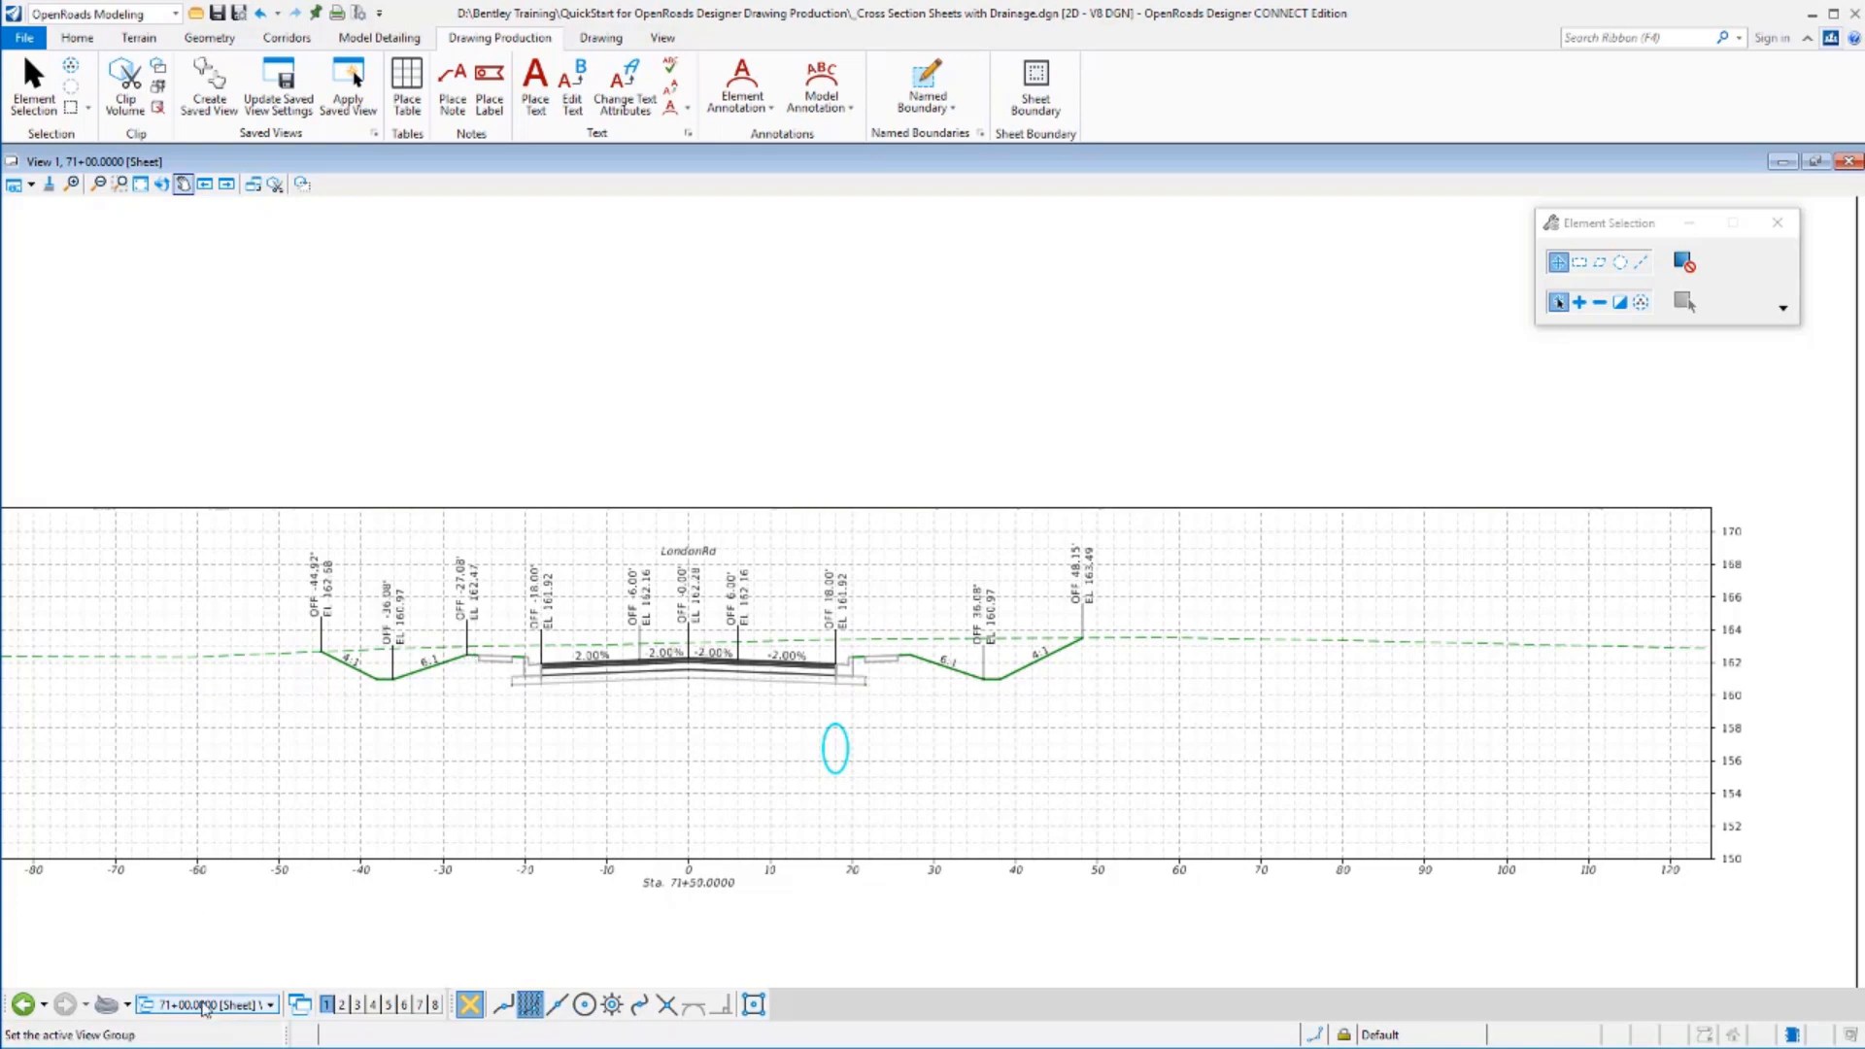
Switch the active view group from the 71+00 sheet to Multi-Model Views.
left_click(270, 1004)
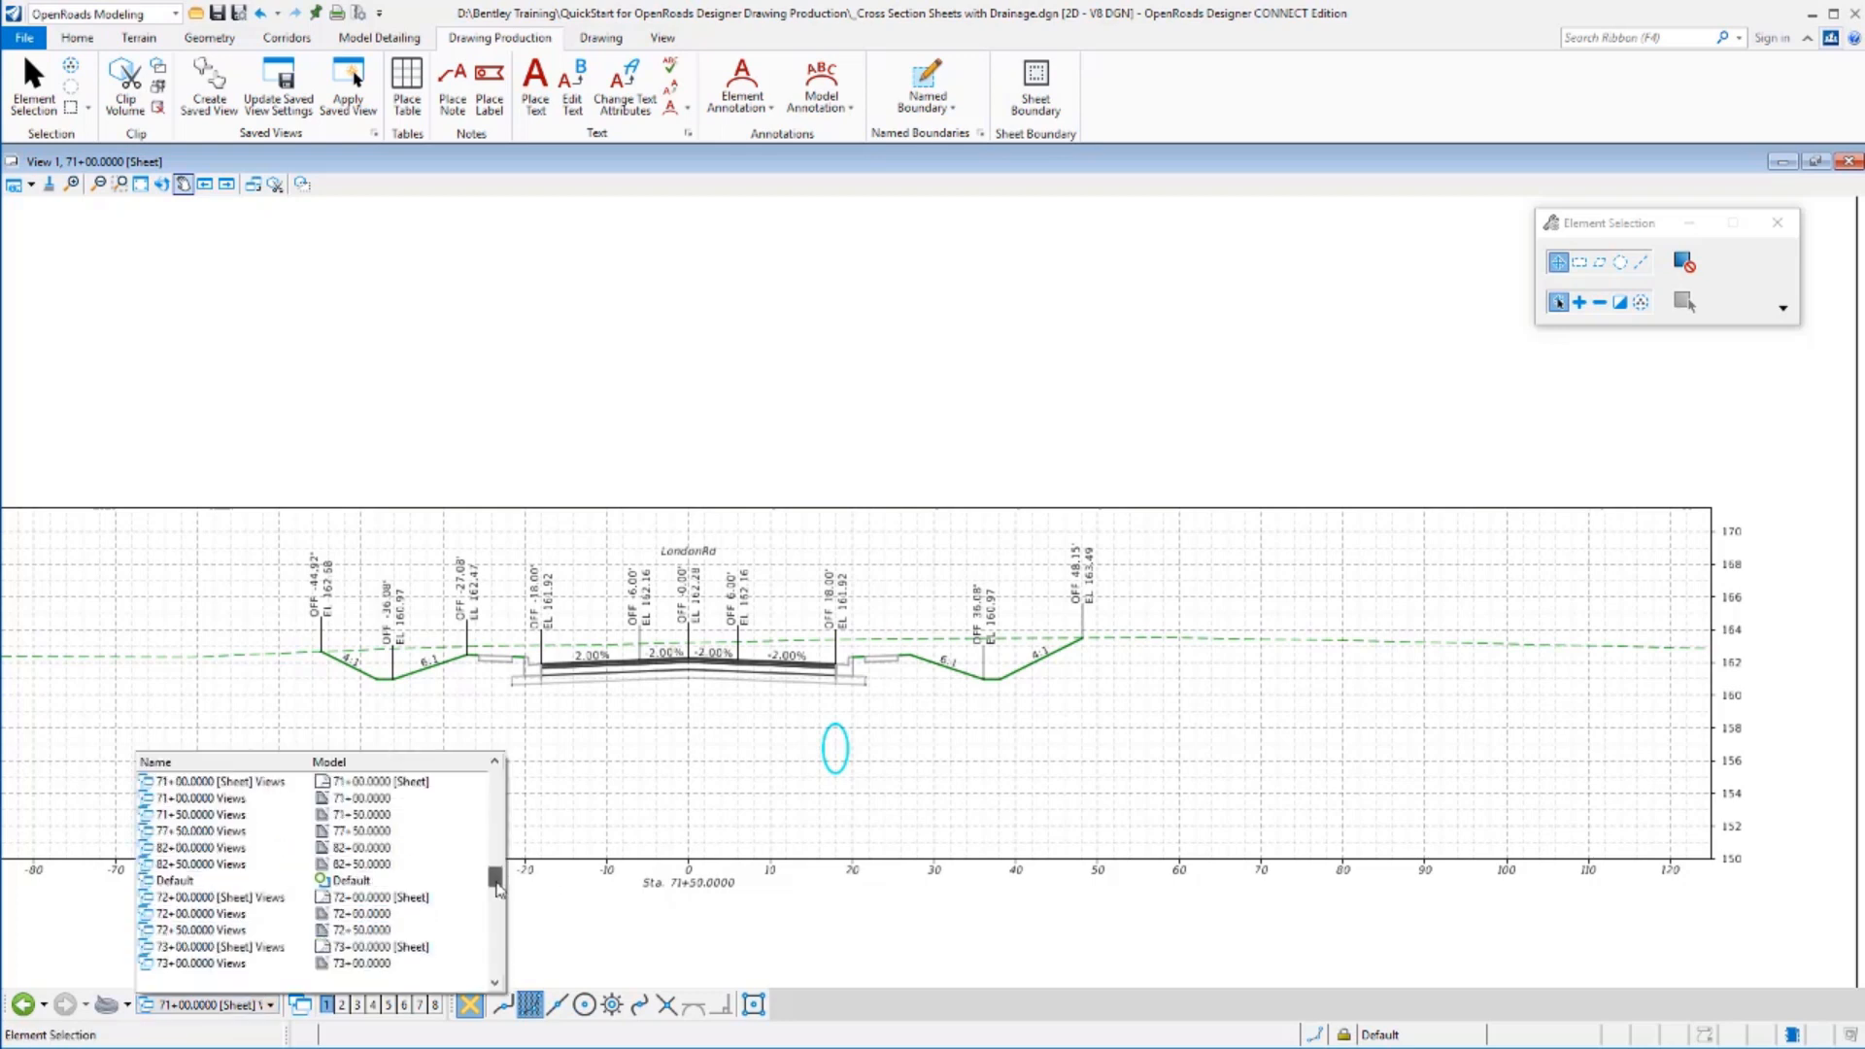
scroll("down", 3)
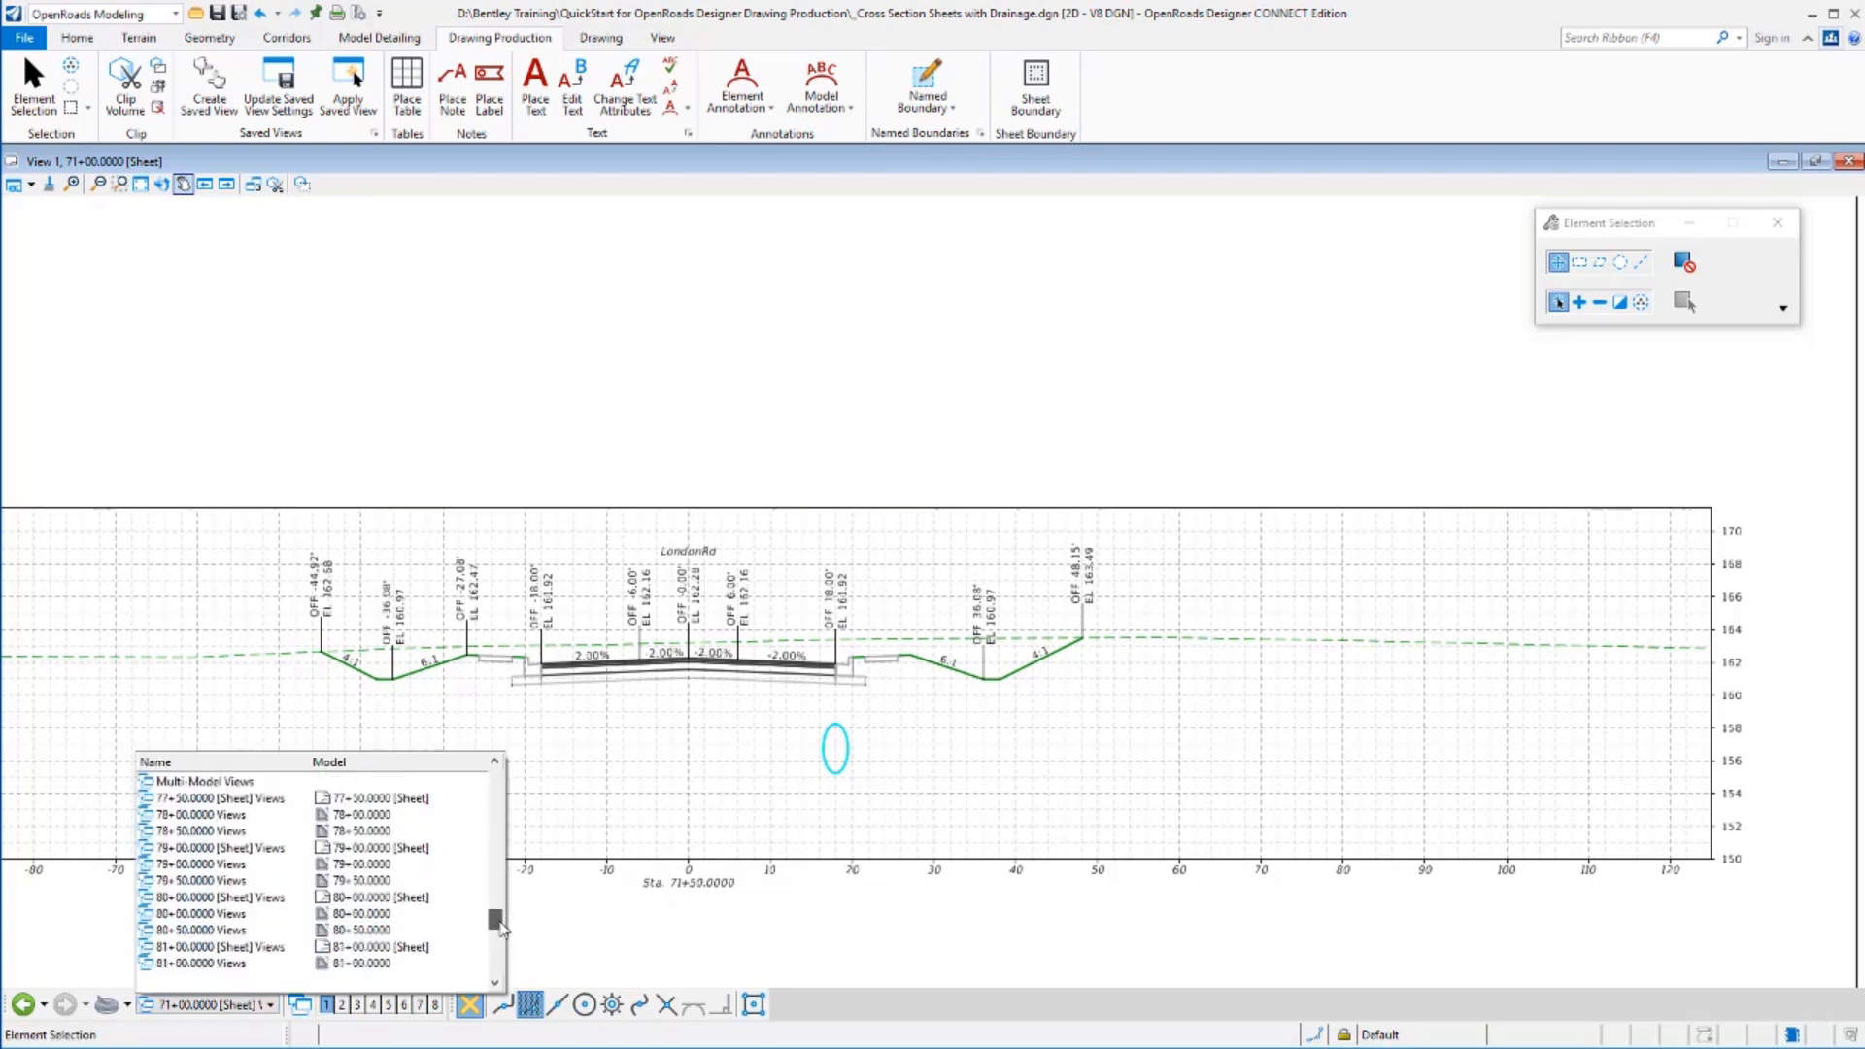
left_click(202, 780)
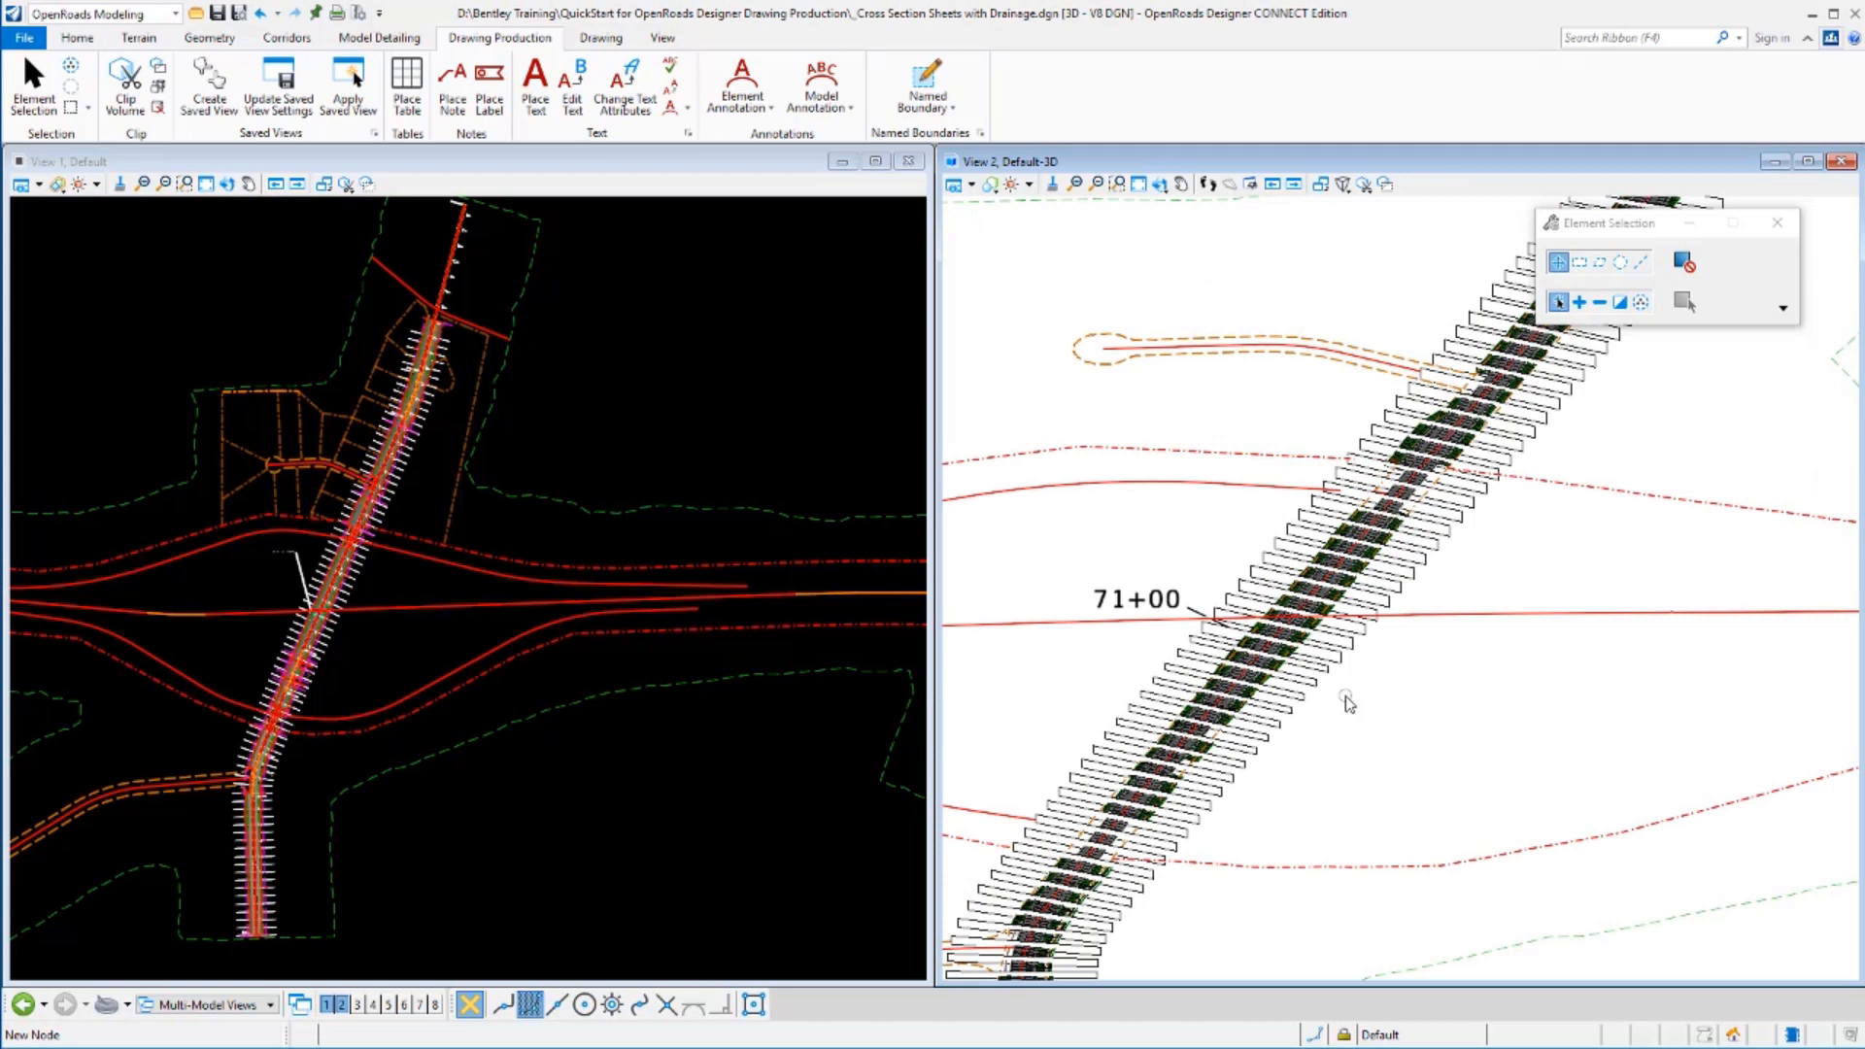
mouse_move(290, 612)
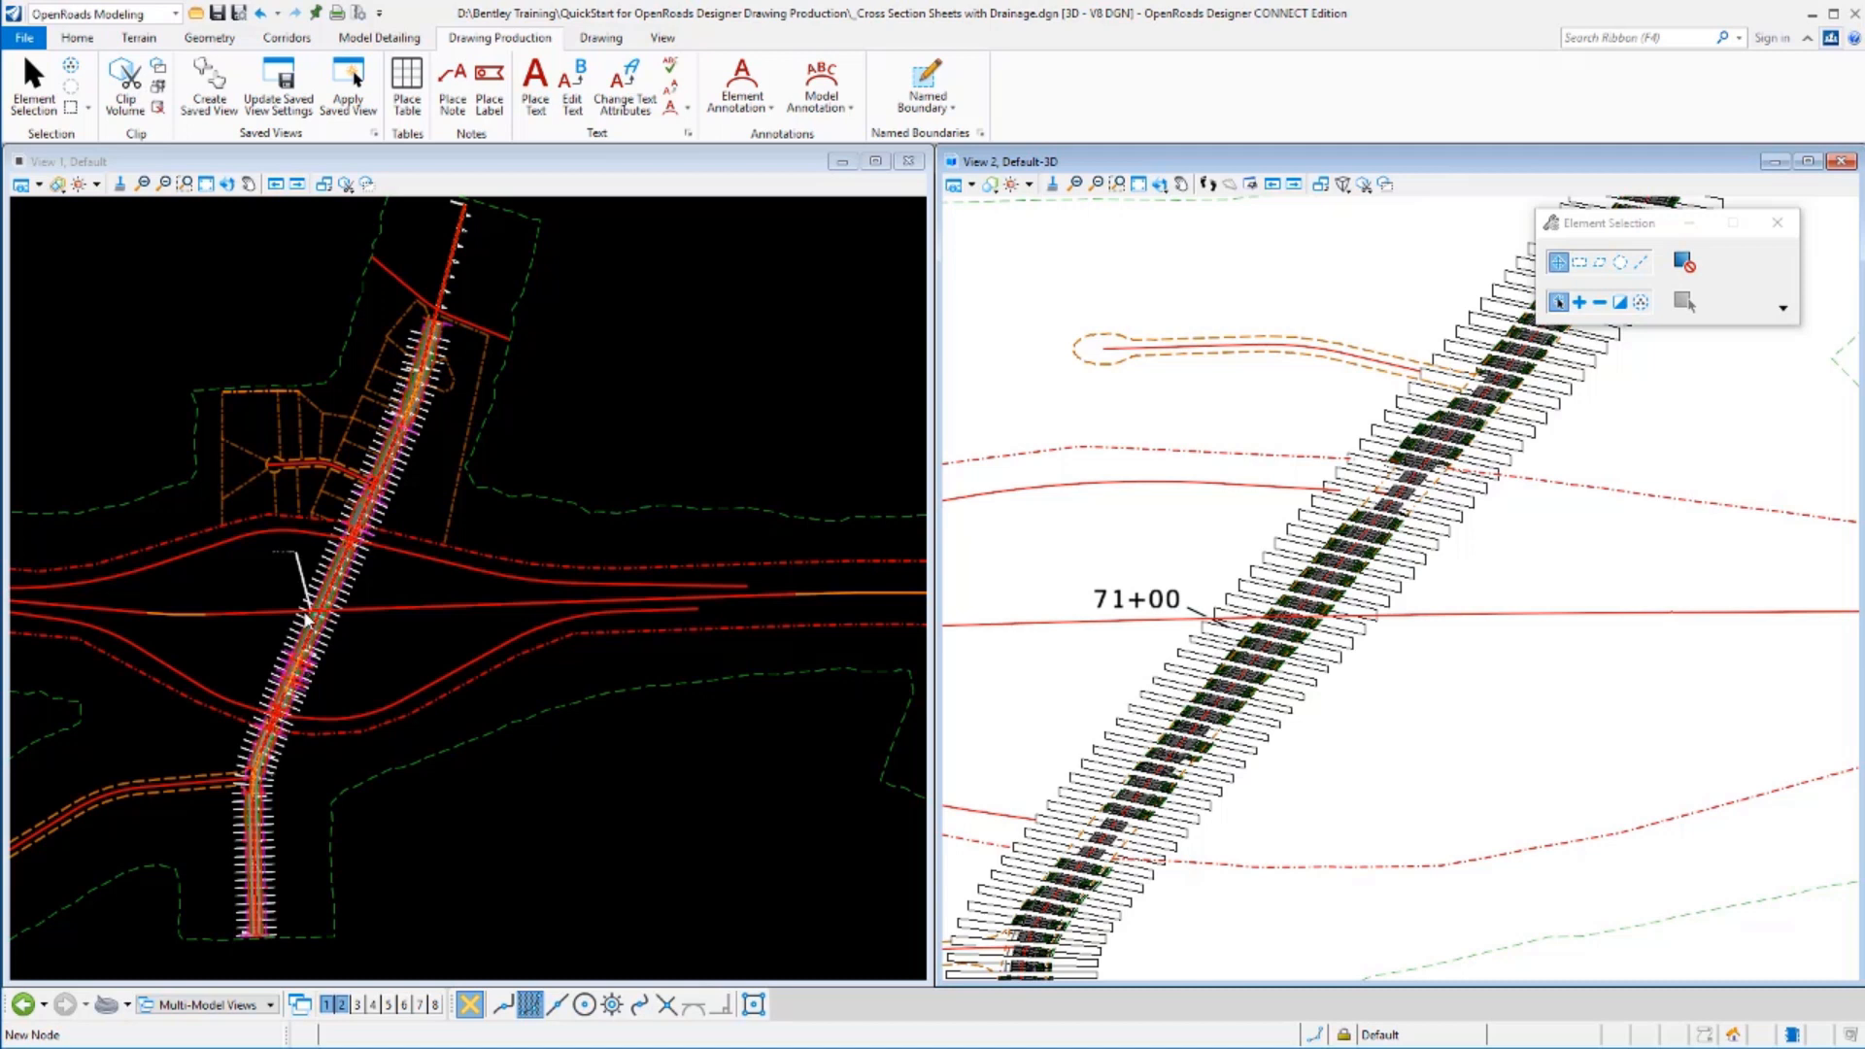
mouse_move(380, 627)
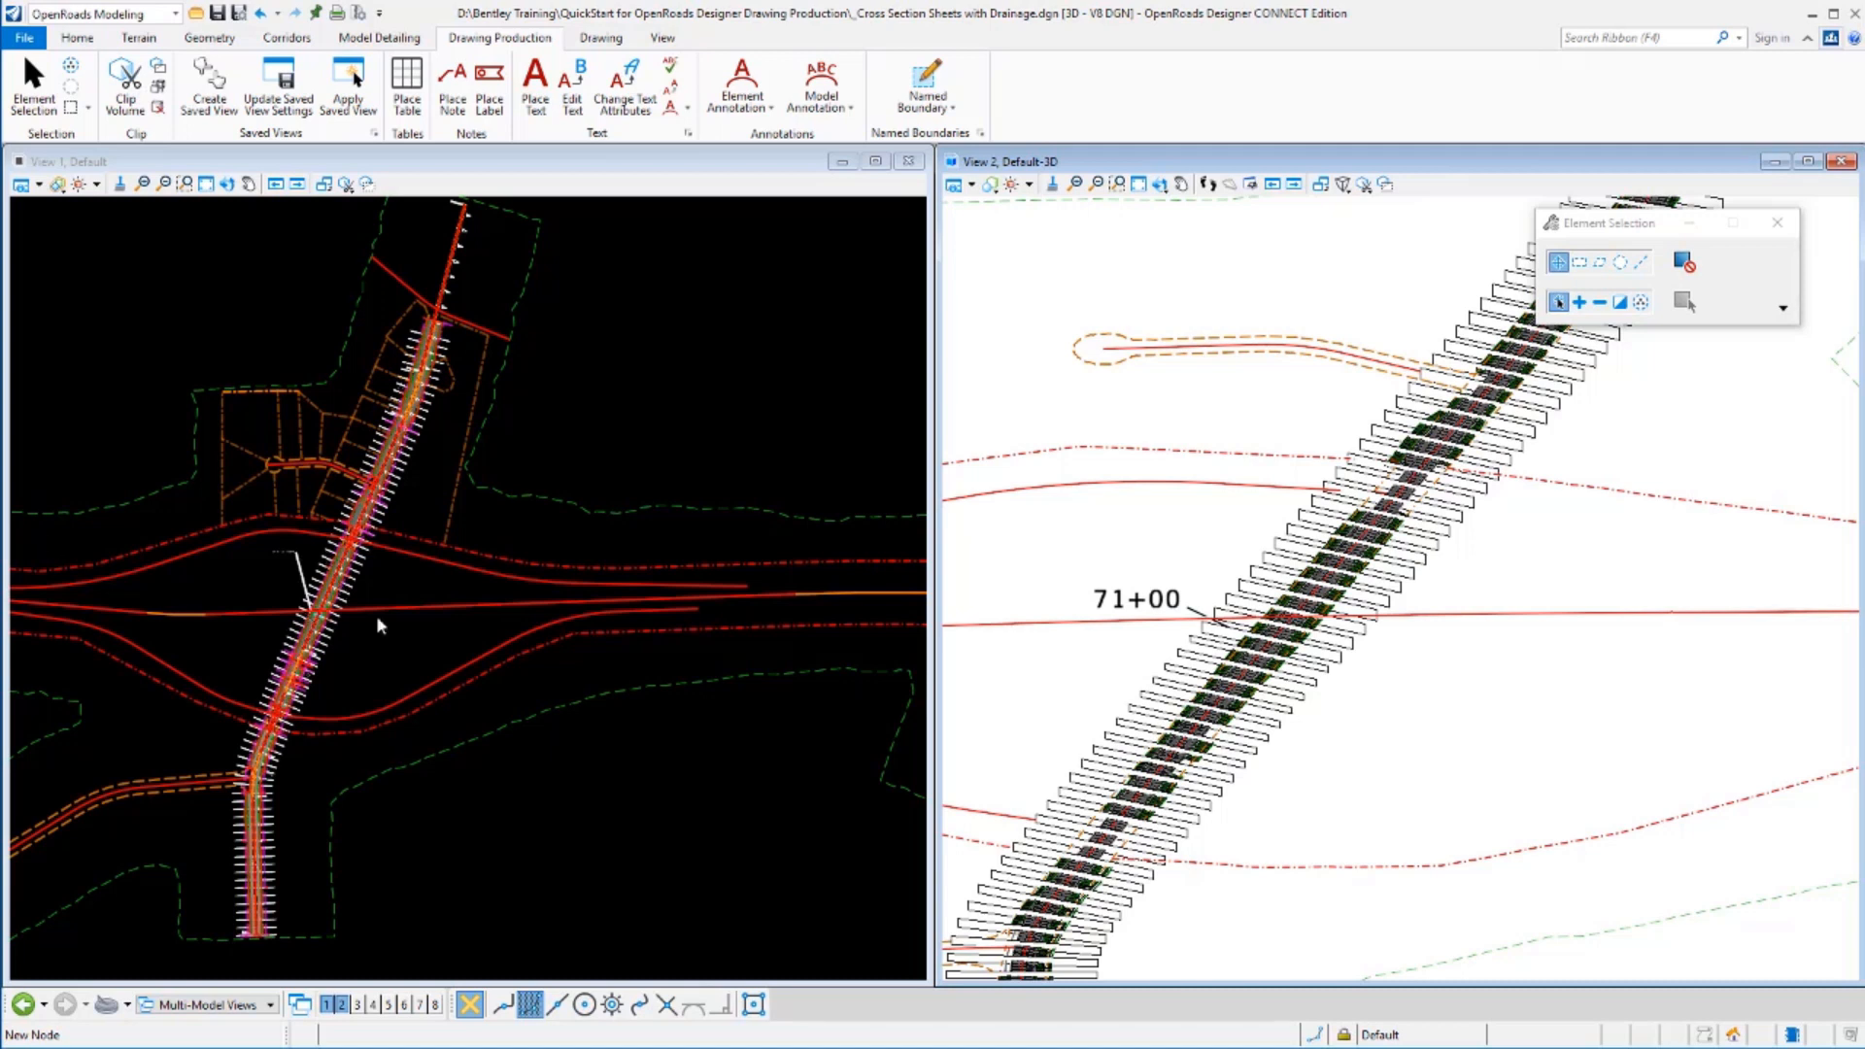
mouse_move(198, 730)
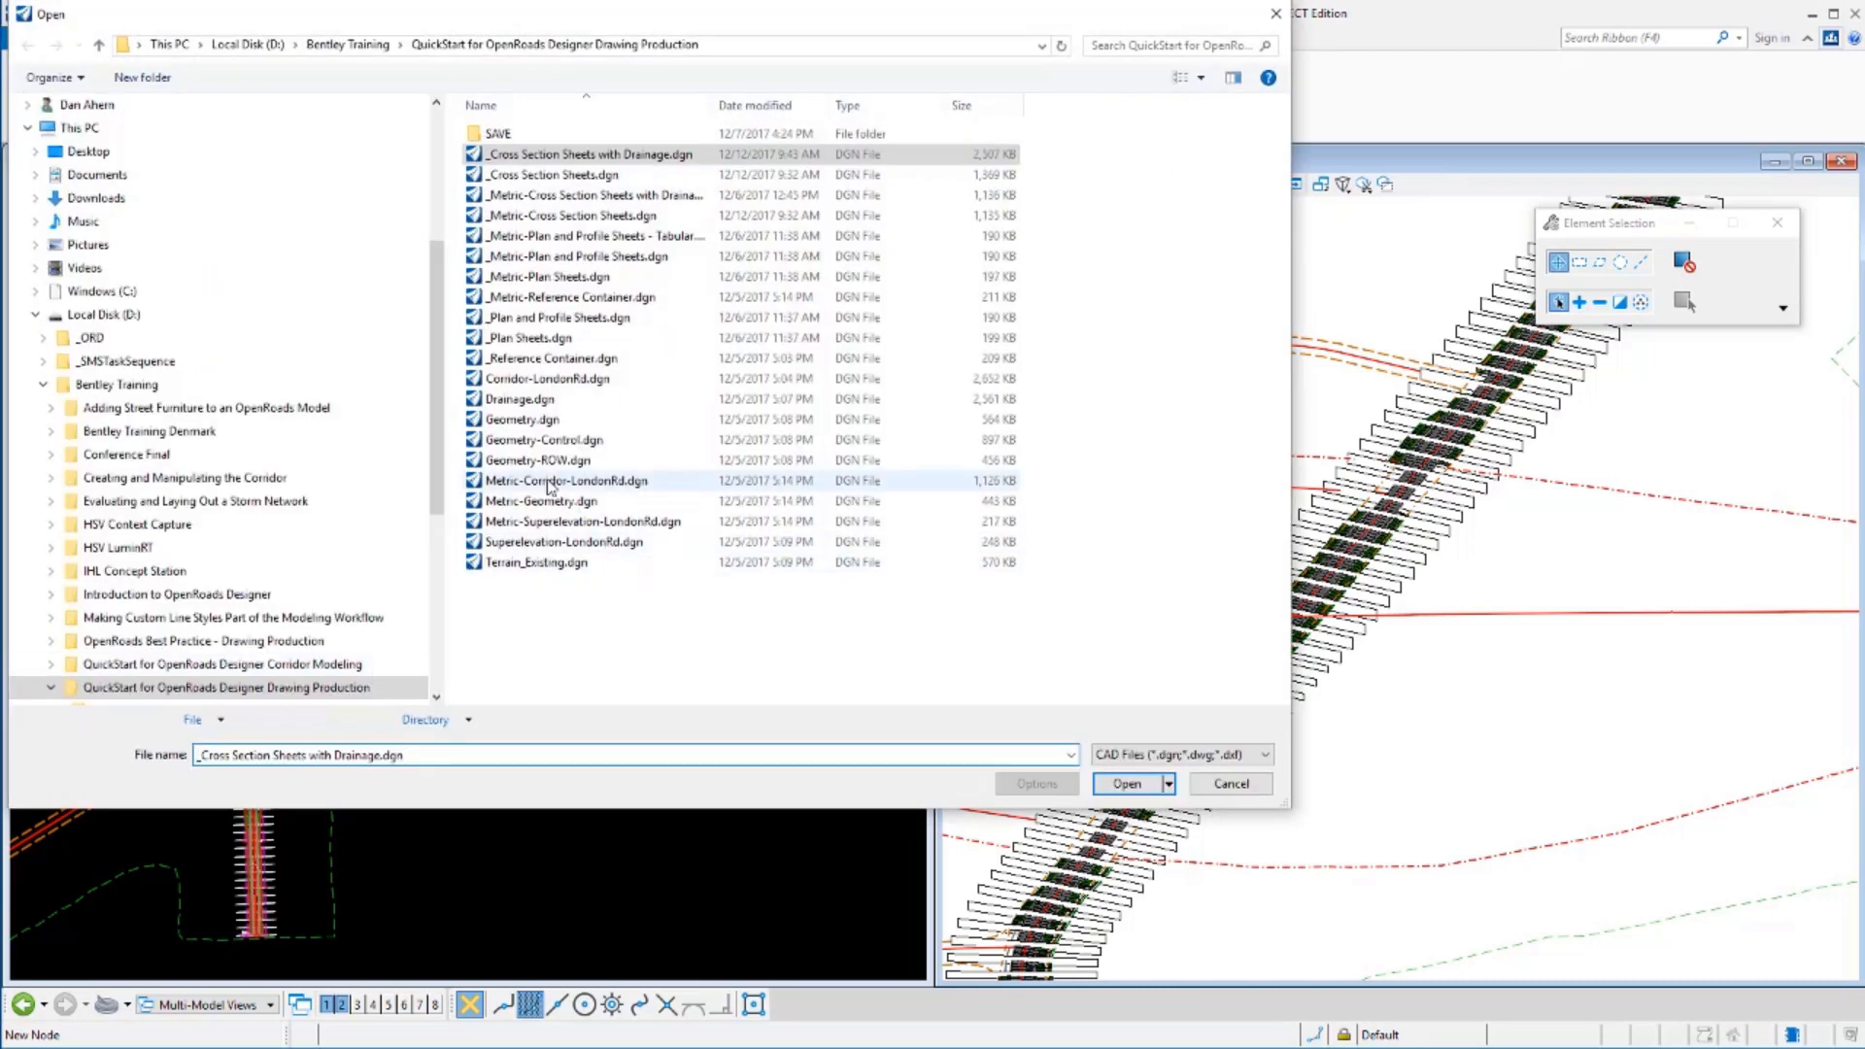
Open Corridor-LondonRd.dgn and bring up the Corridors ribbon tools.
left_click(546, 379)
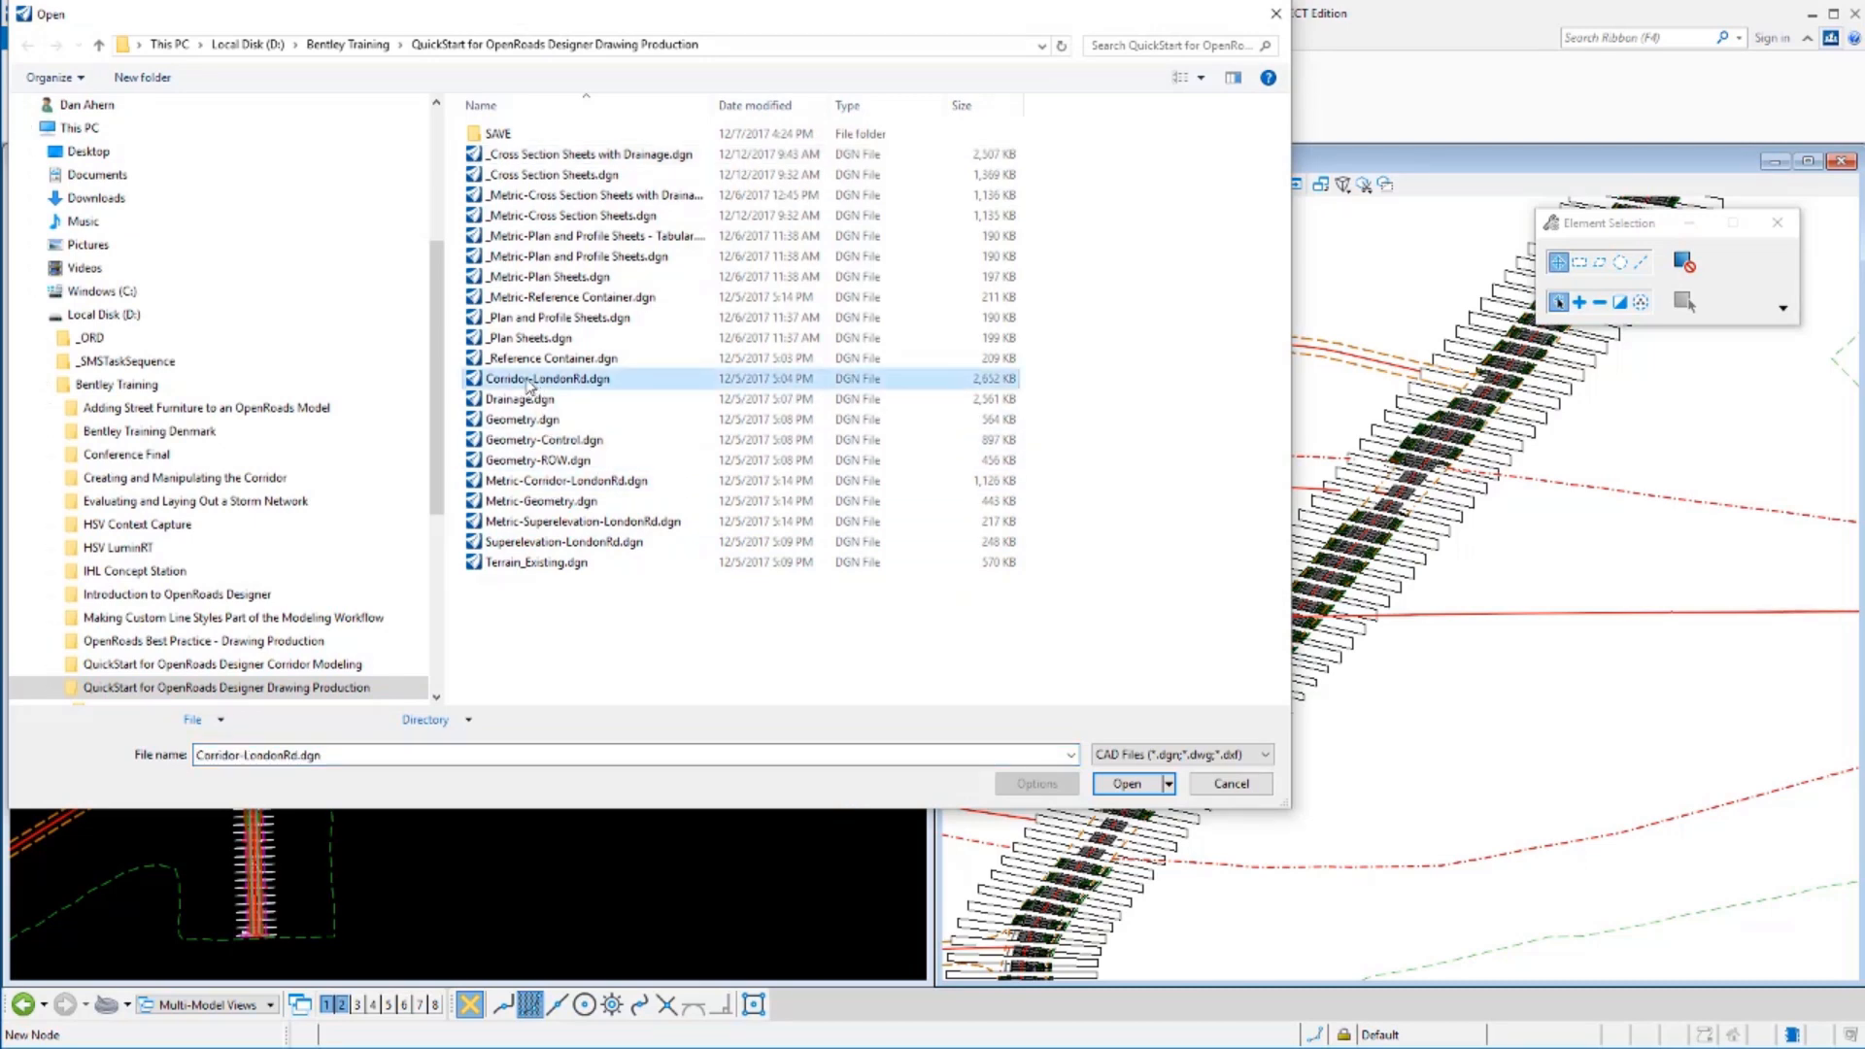
left_click(1125, 782)
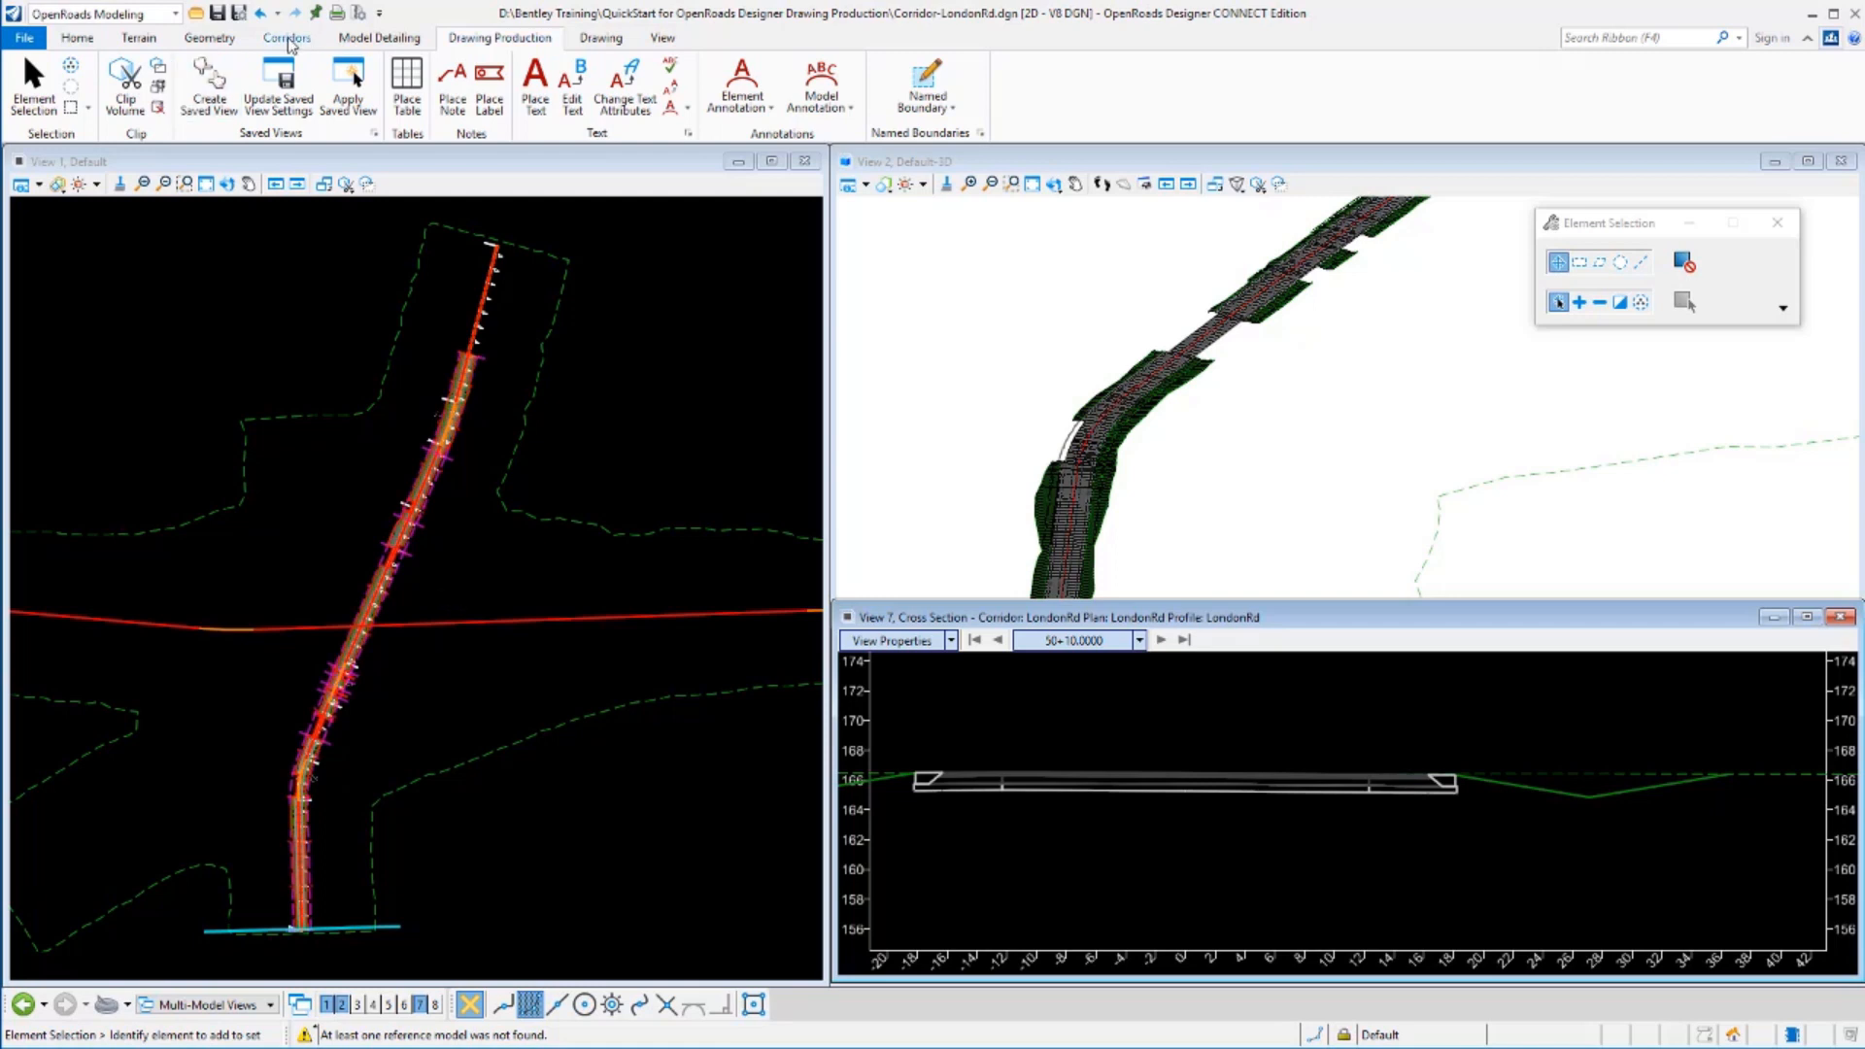
left_click(286, 37)
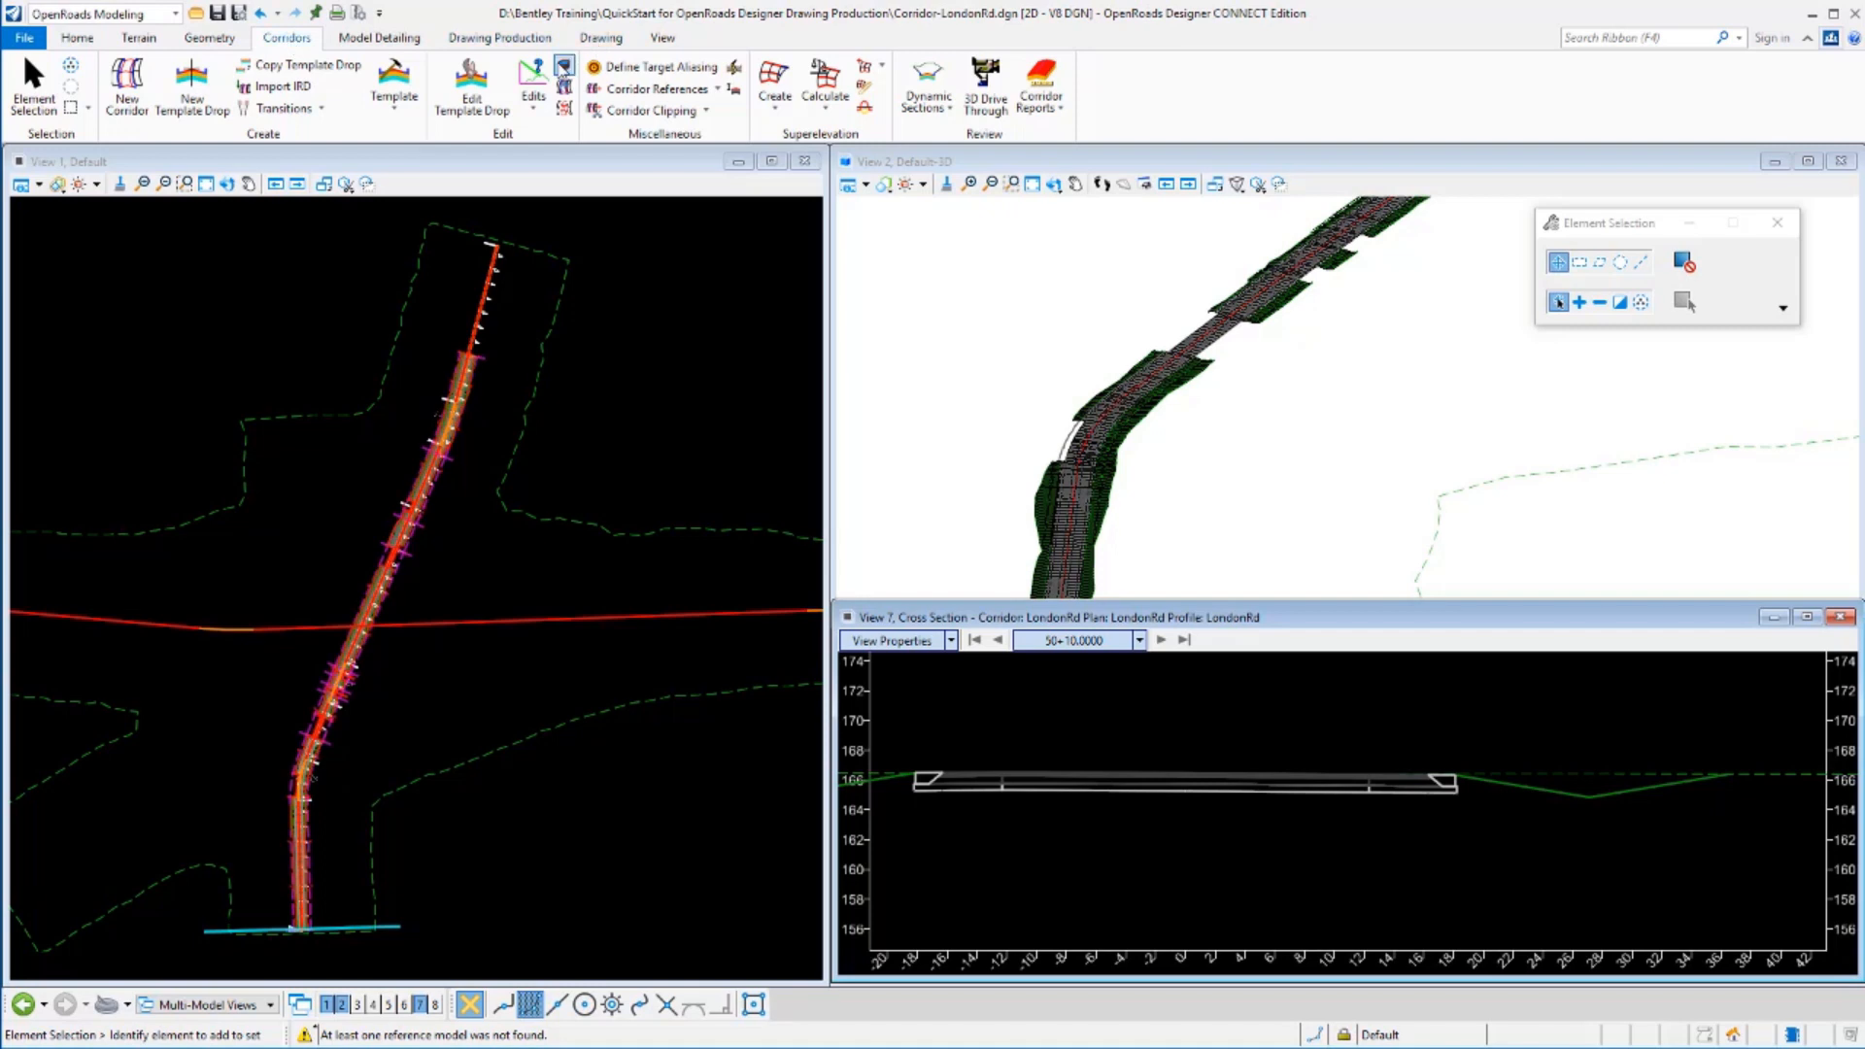
Review LondonRd's parametric constraints in Corridor Objects, highlighting Pave Width_R (False, 14.0000).
left_click(532, 83)
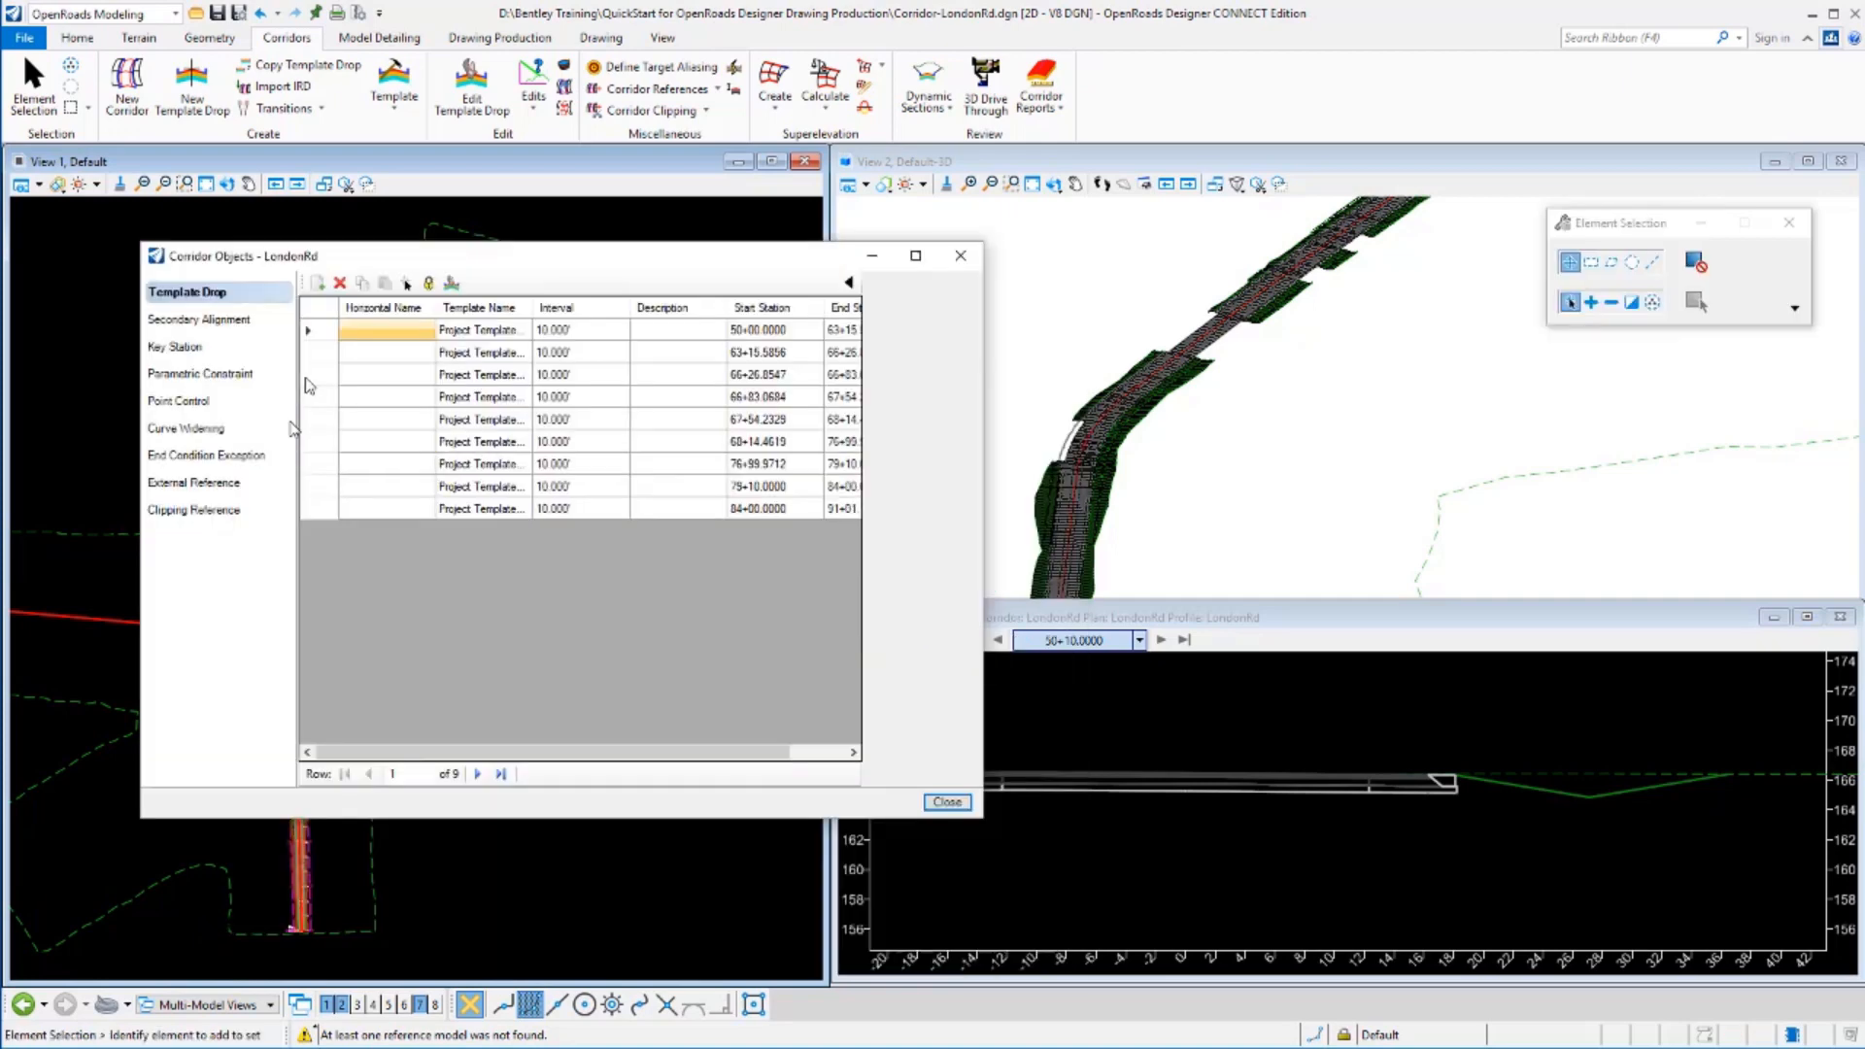
left_click(200, 373)
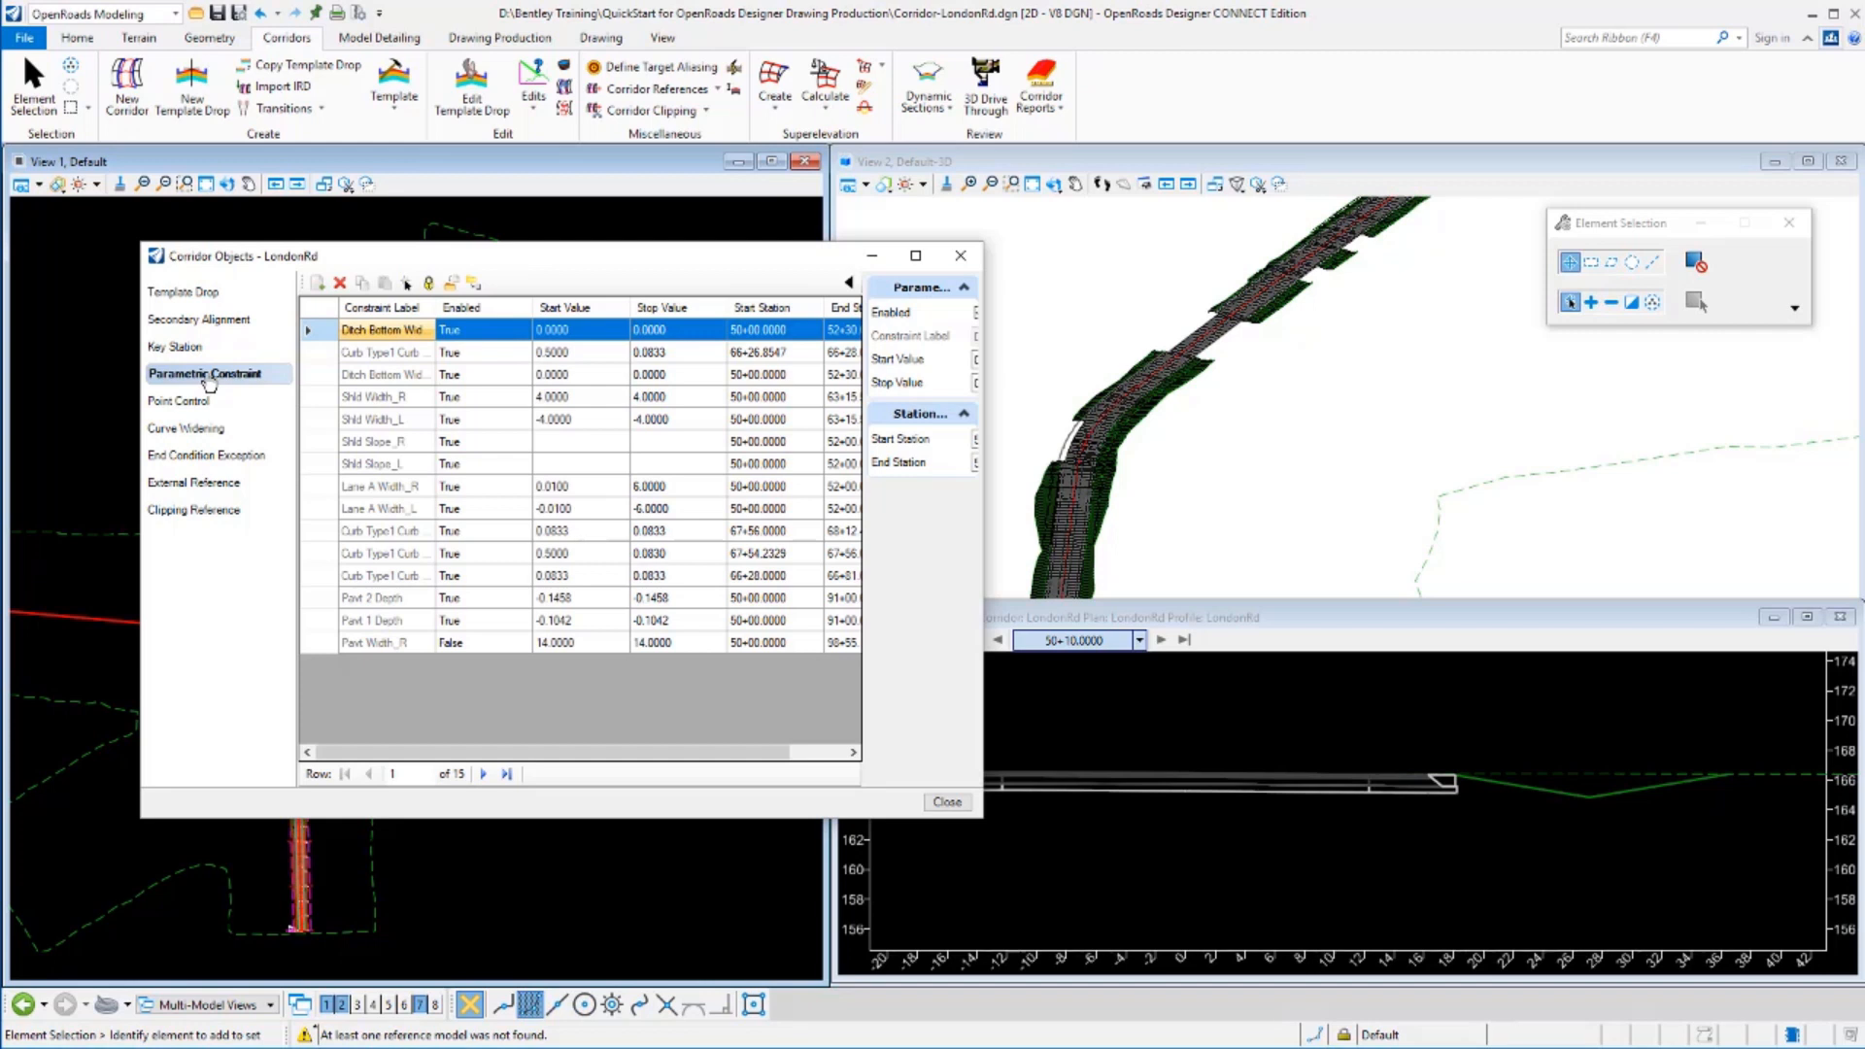
mouse_move(380, 331)
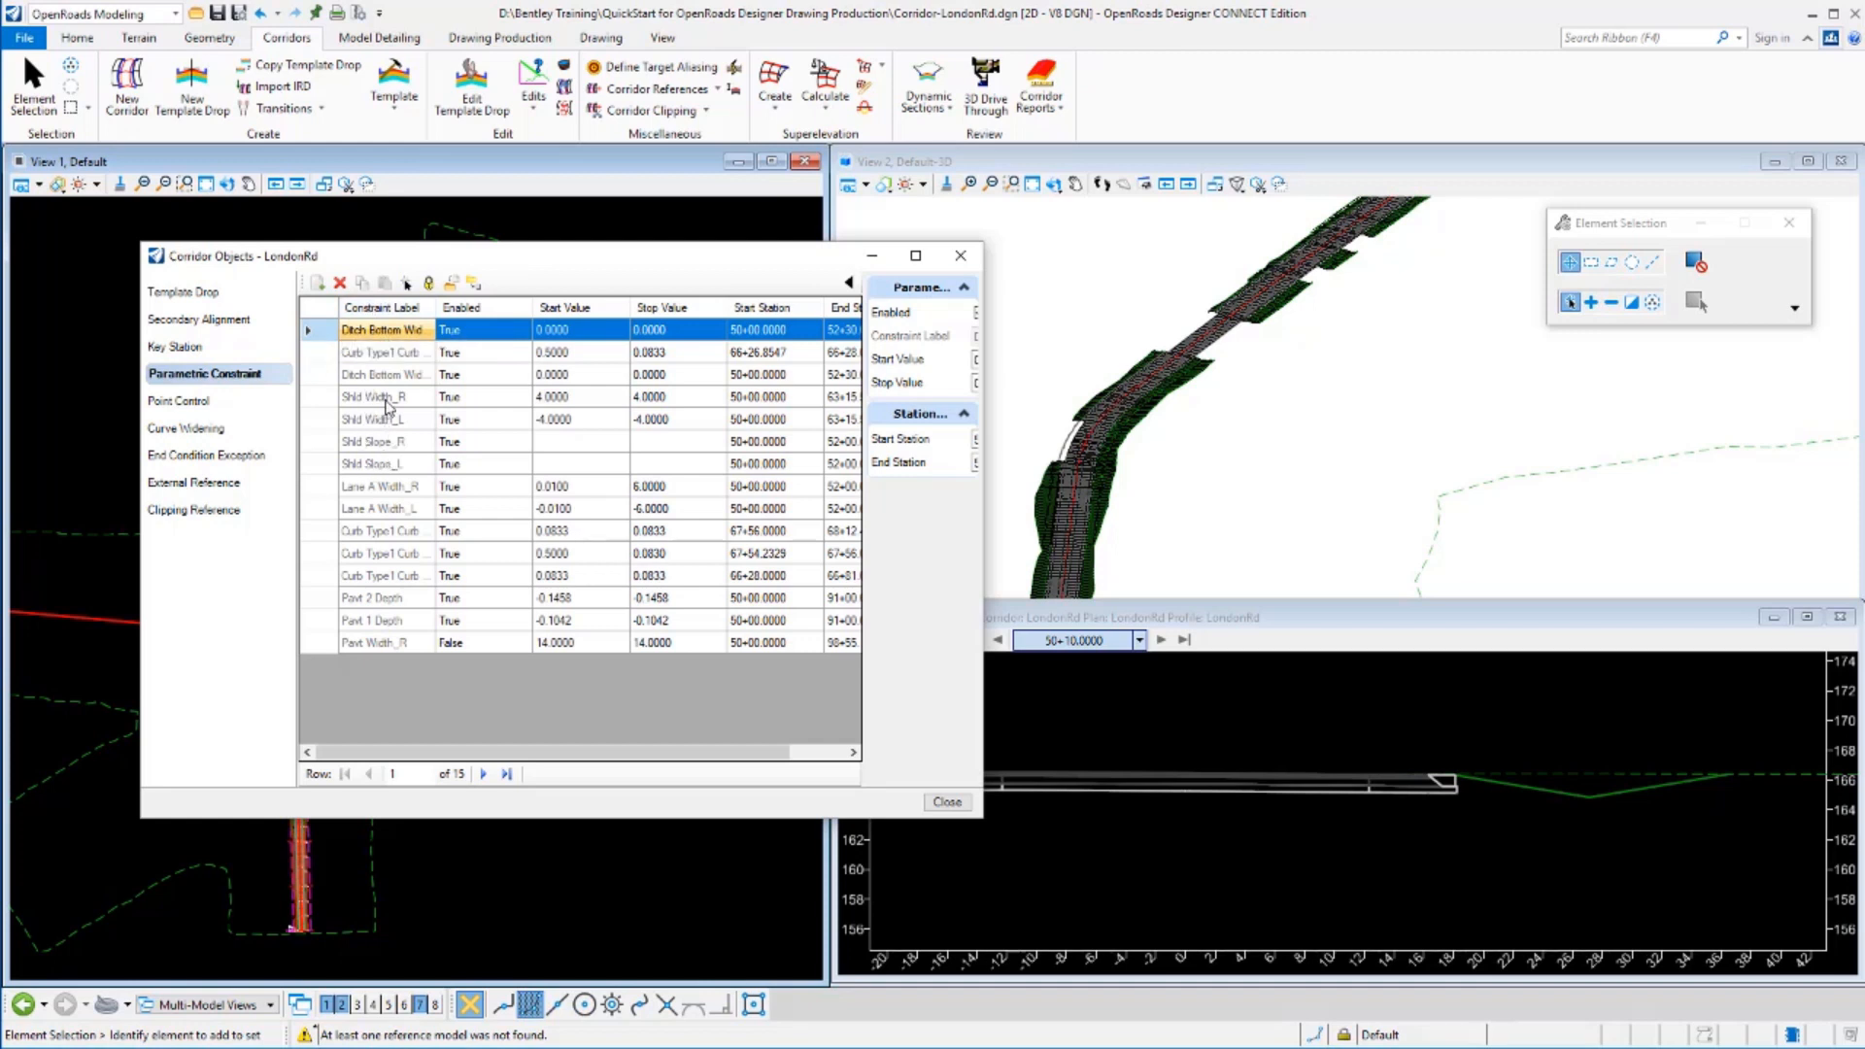
mouse_move(416, 547)
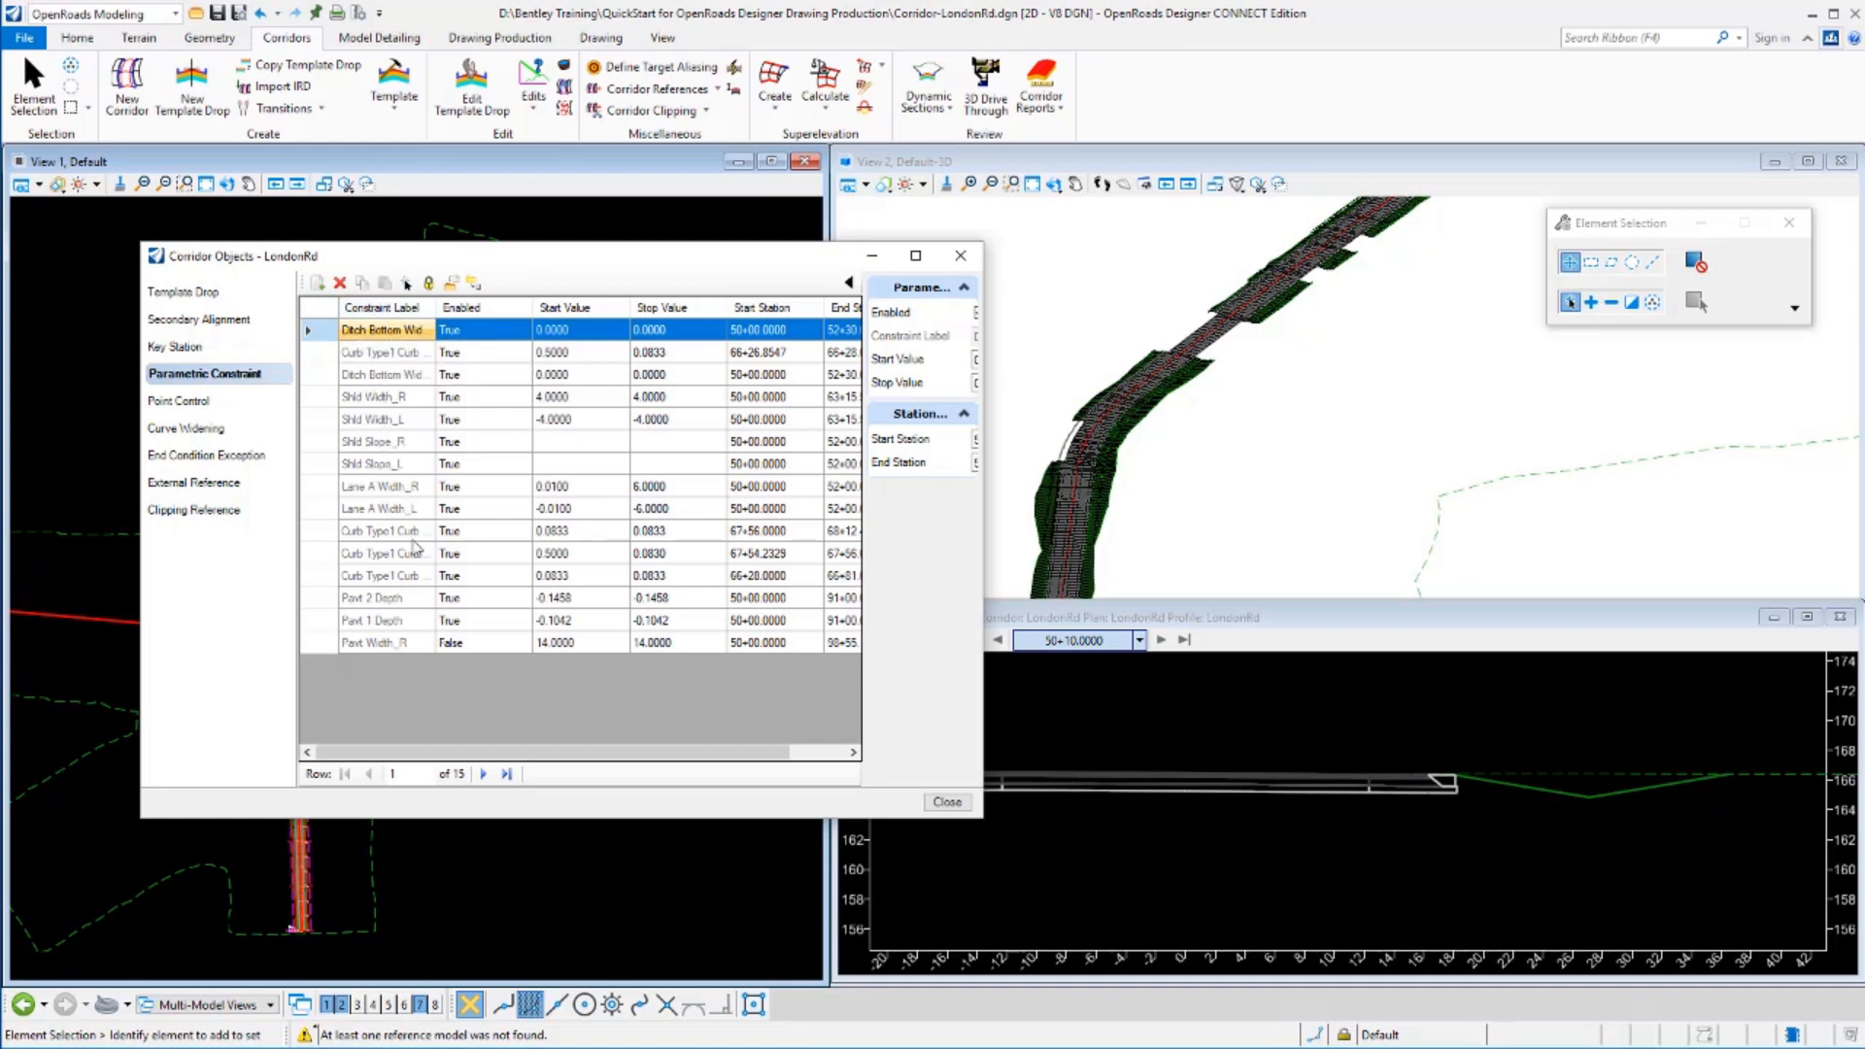
left_click(373, 643)
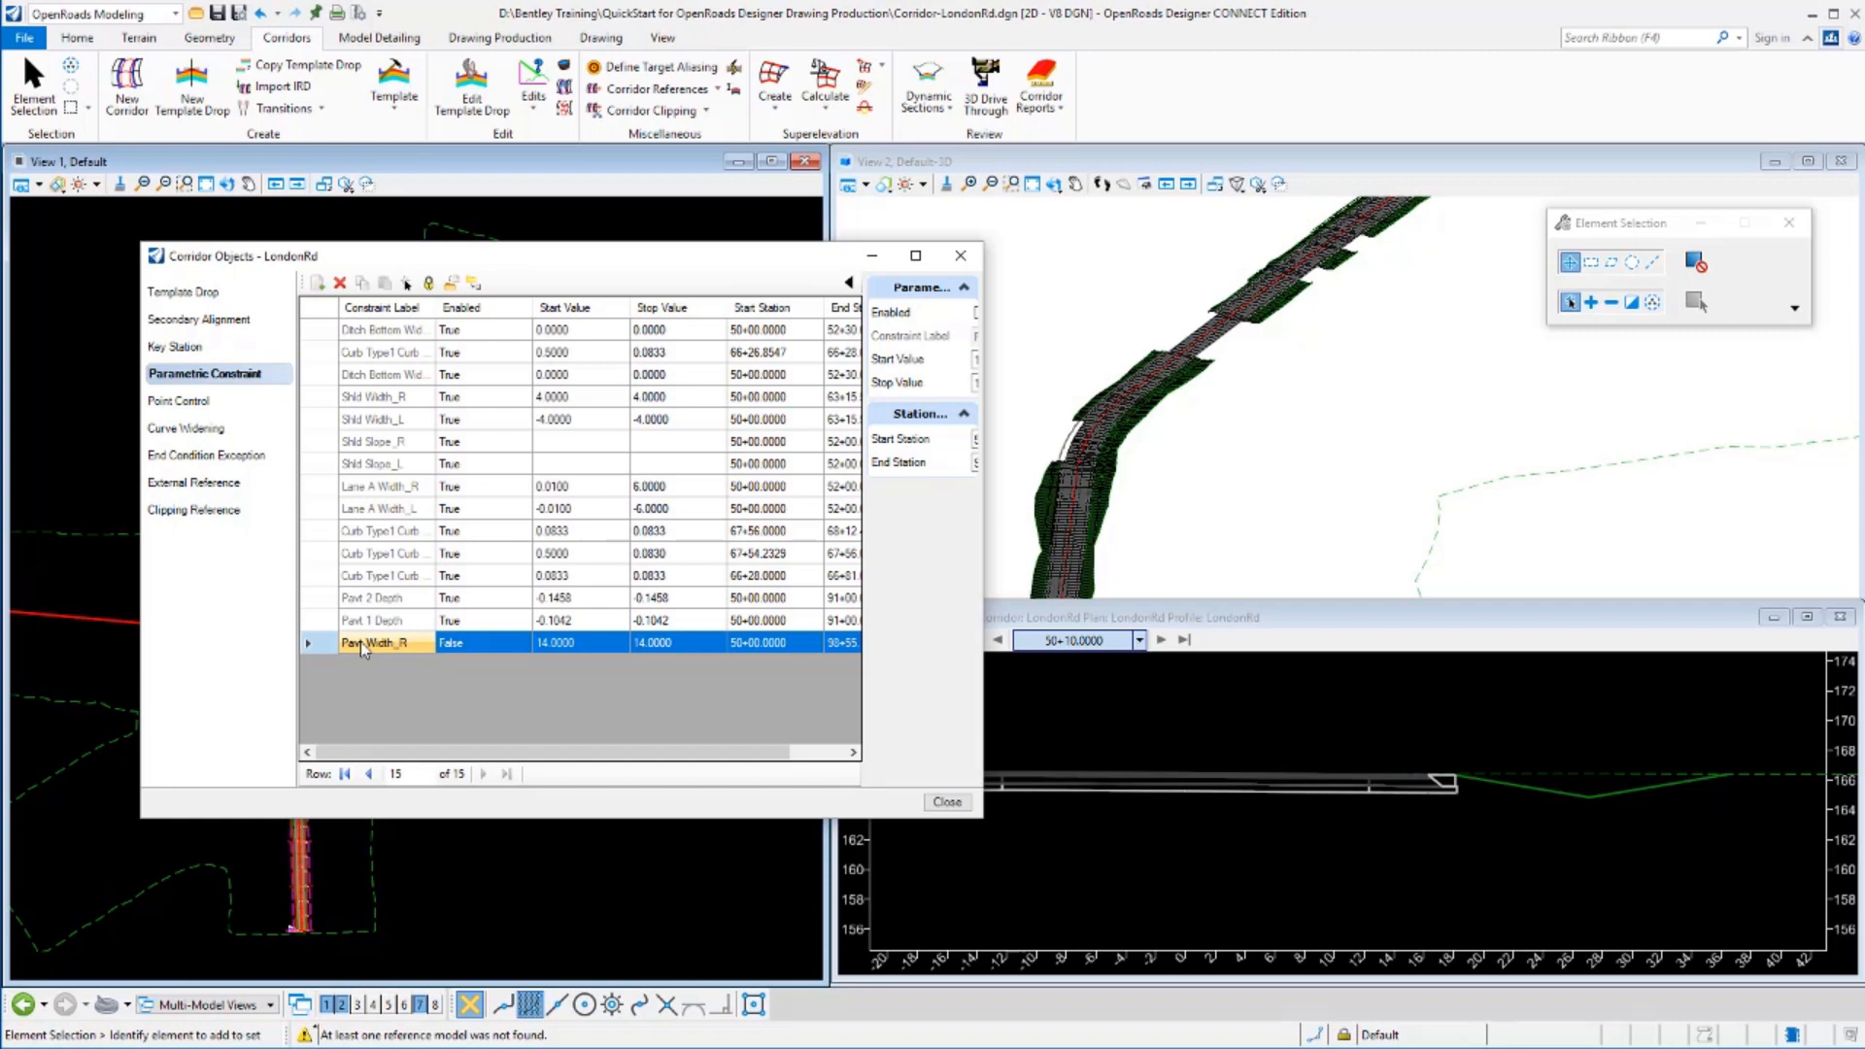
mouse_move(462, 649)
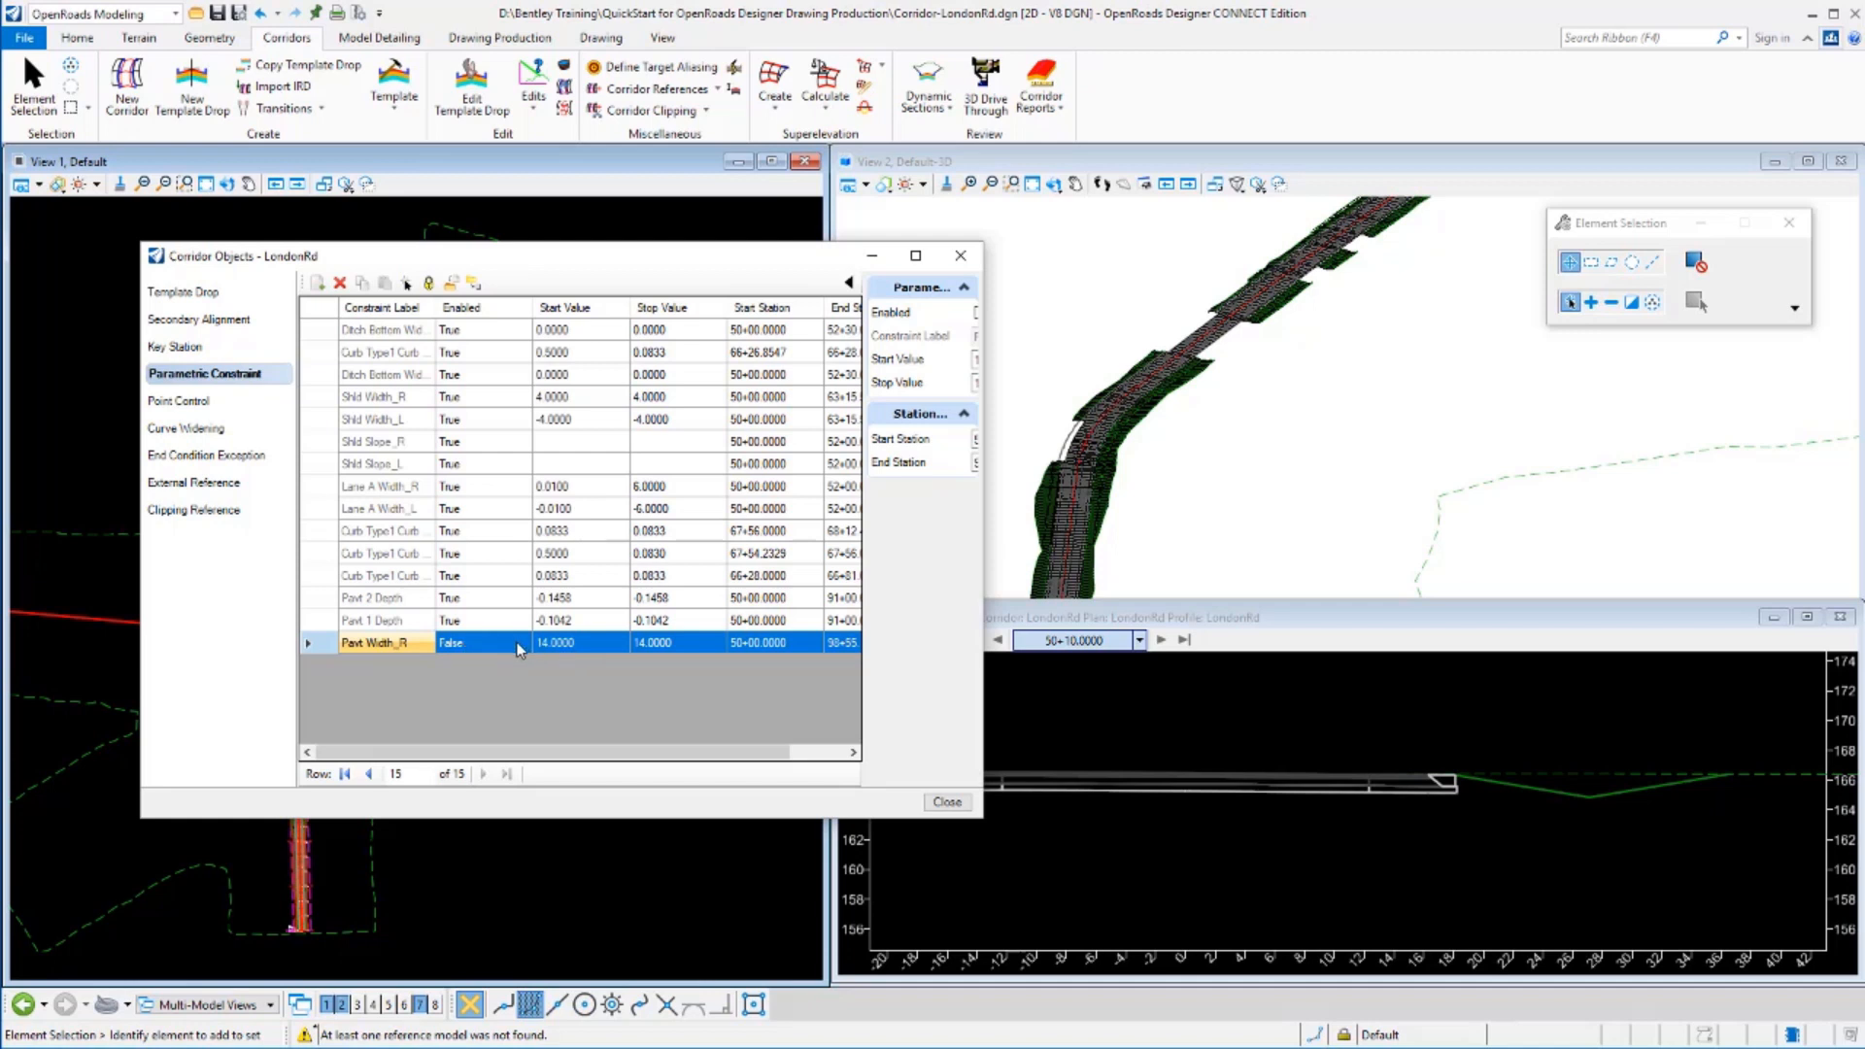
mouse_move(552, 658)
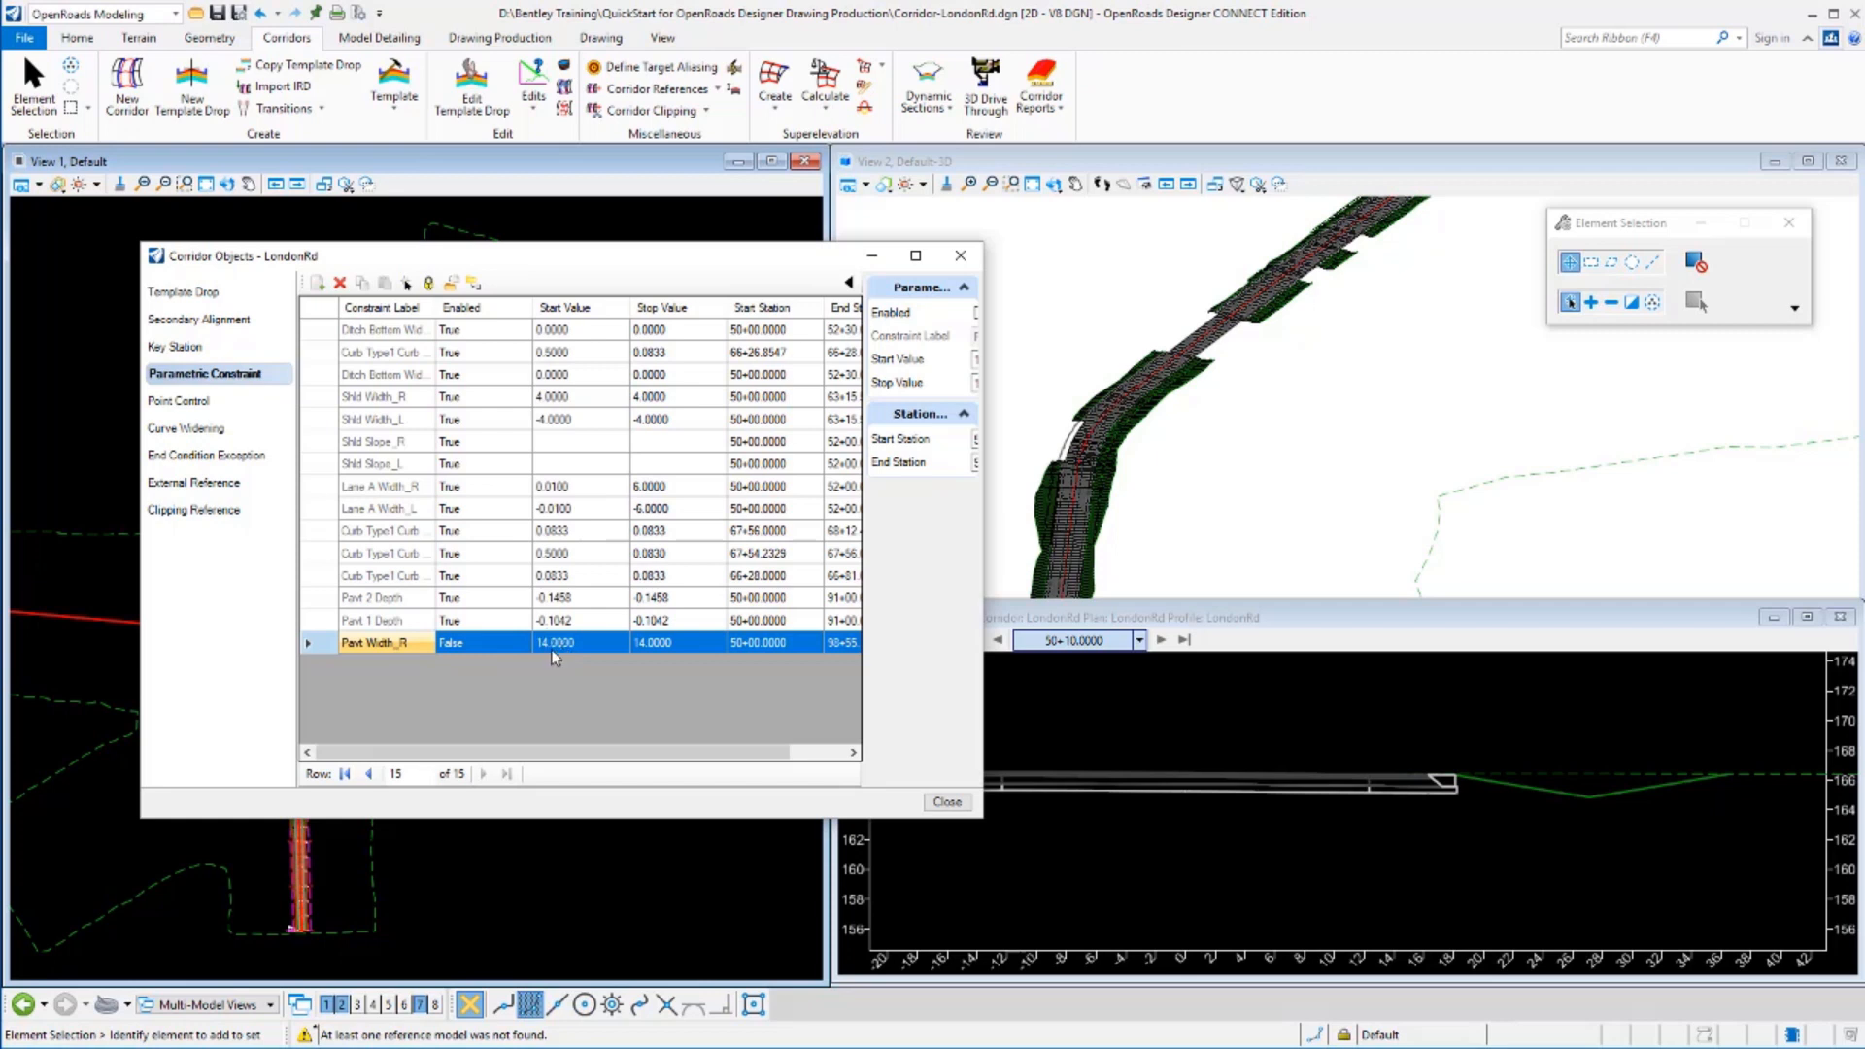
mouse_move(782, 661)
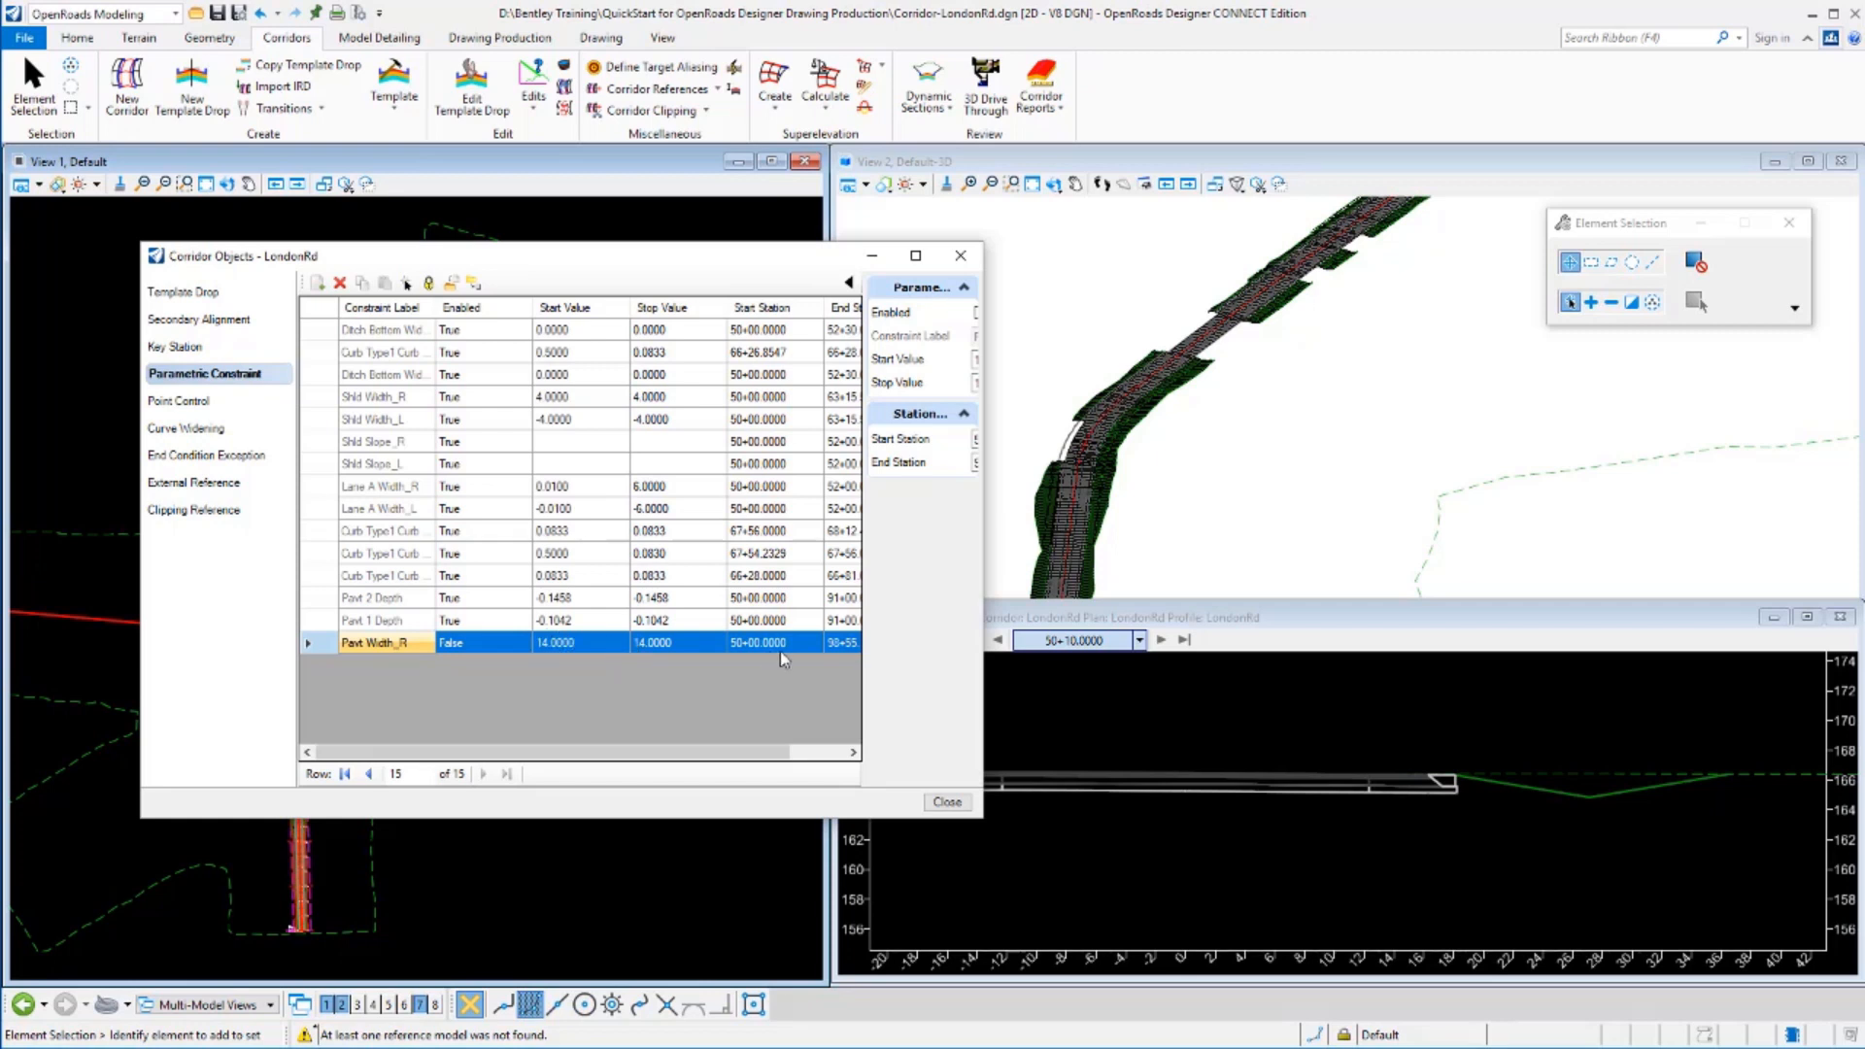
mouse_move(773, 652)
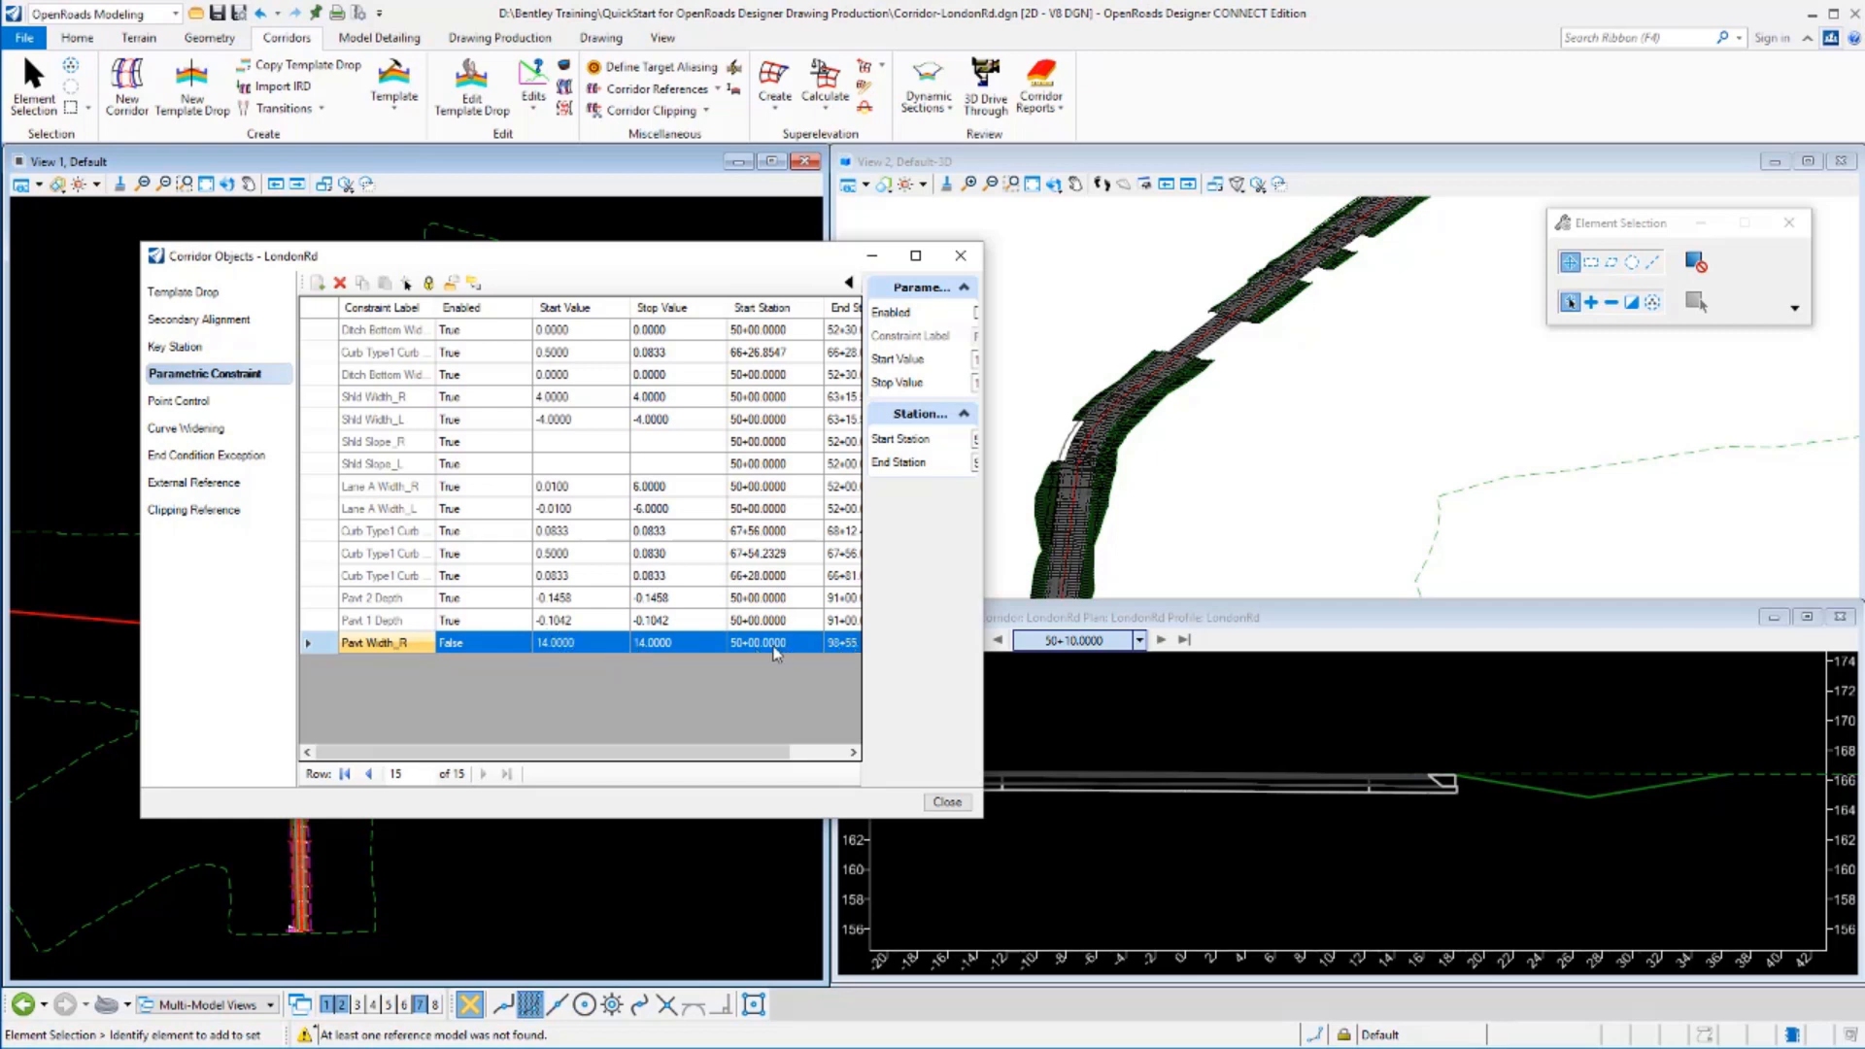
mouse_move(523, 645)
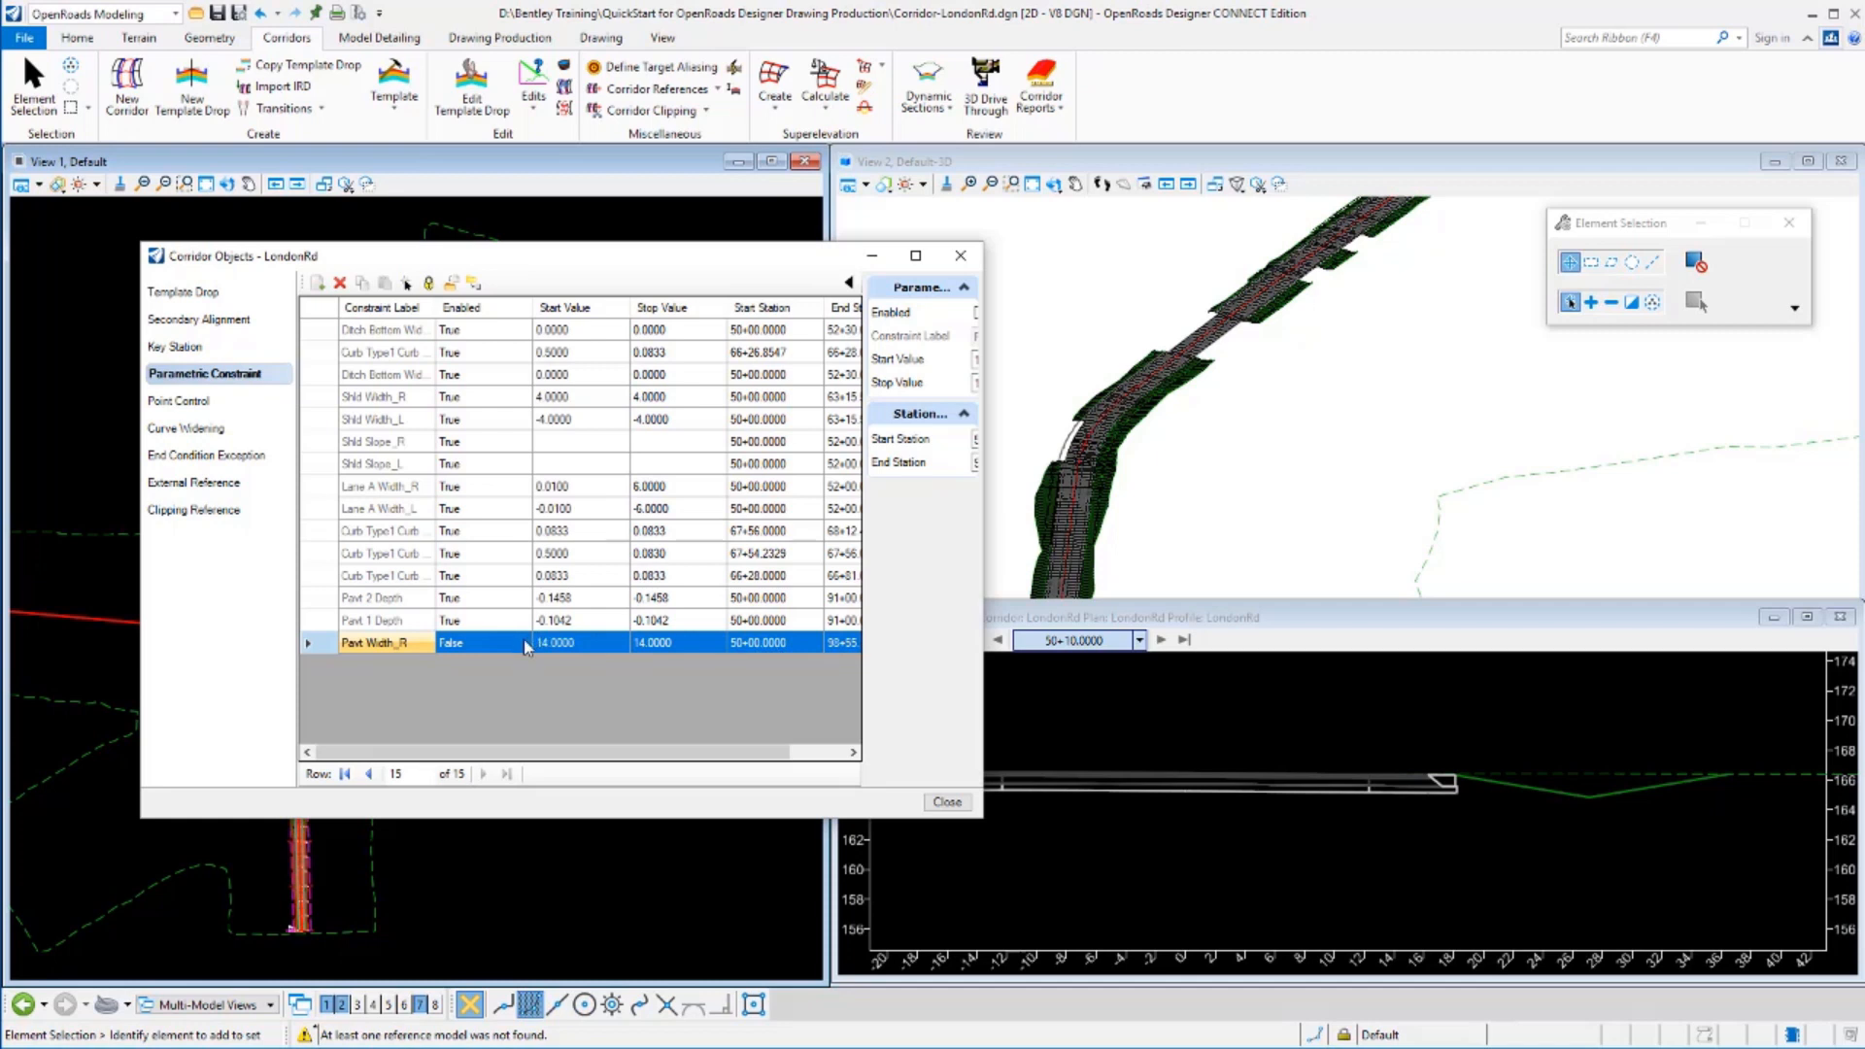
Close the Corridor Objects review for LondonRd.
left_click(520, 643)
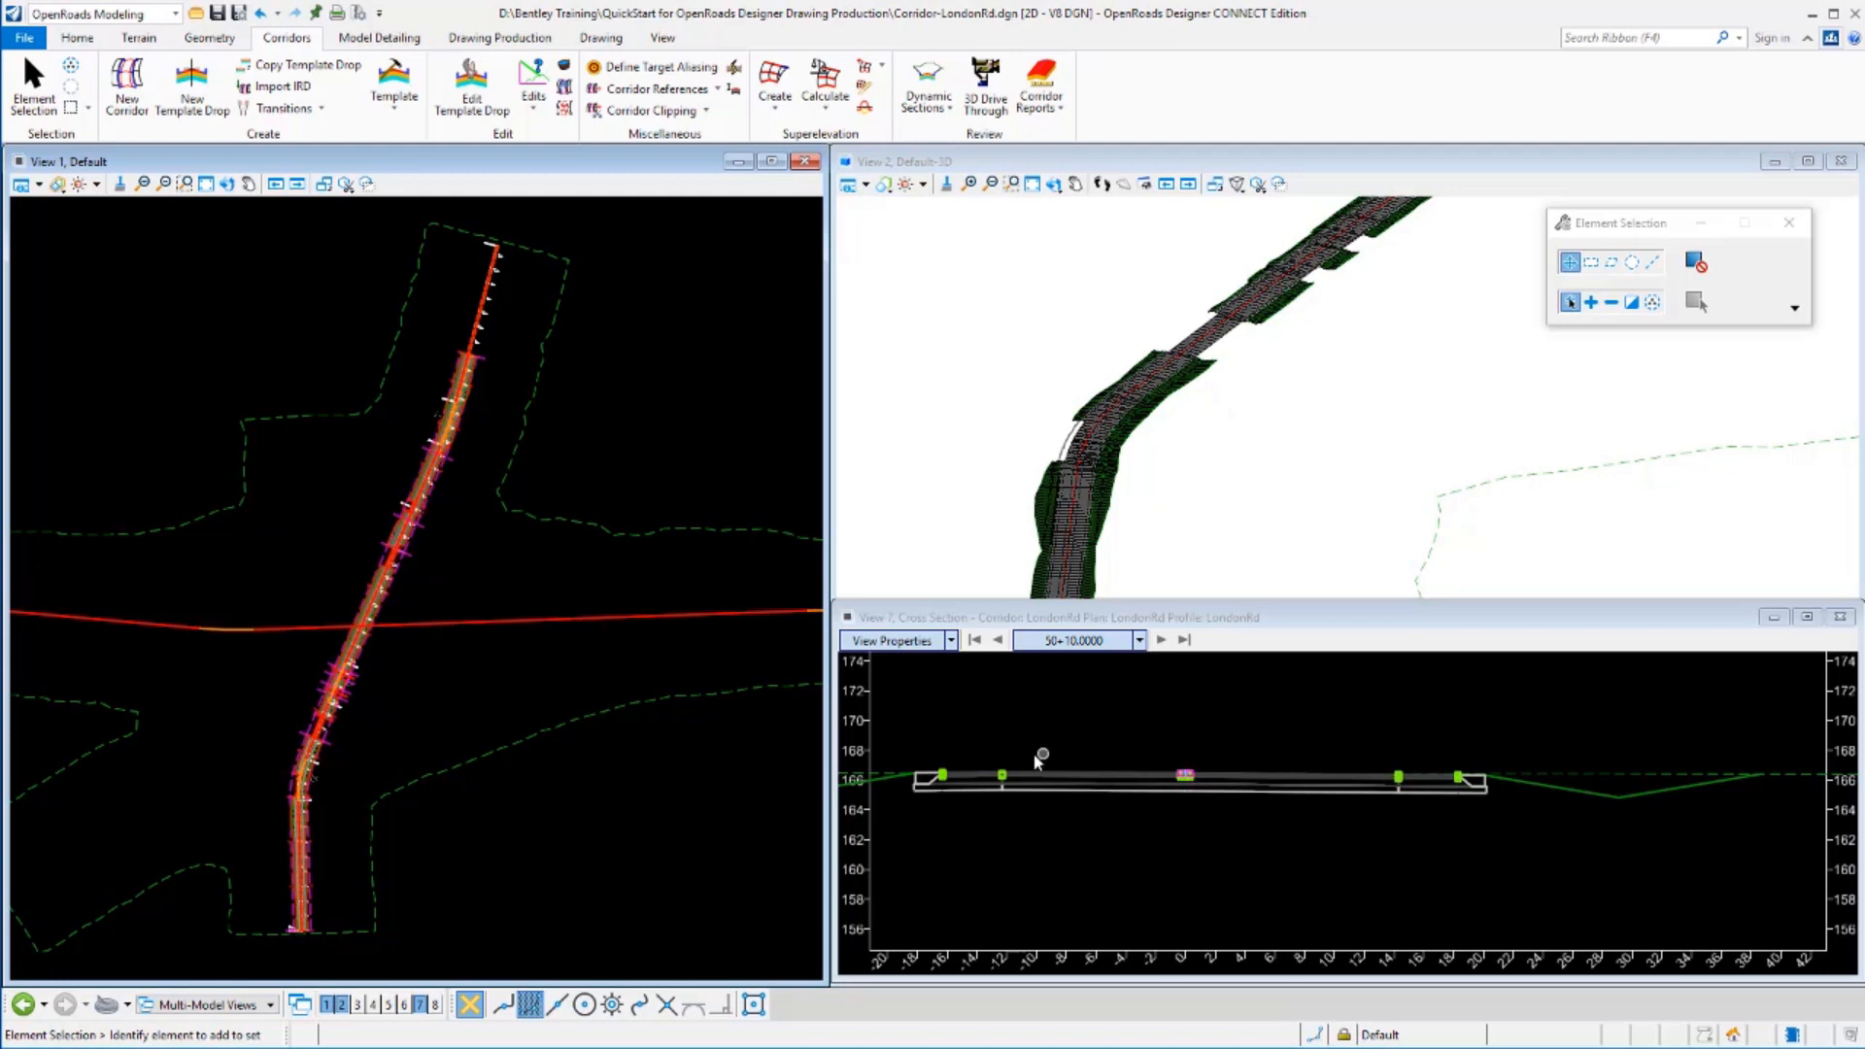
mouse_move(1185, 792)
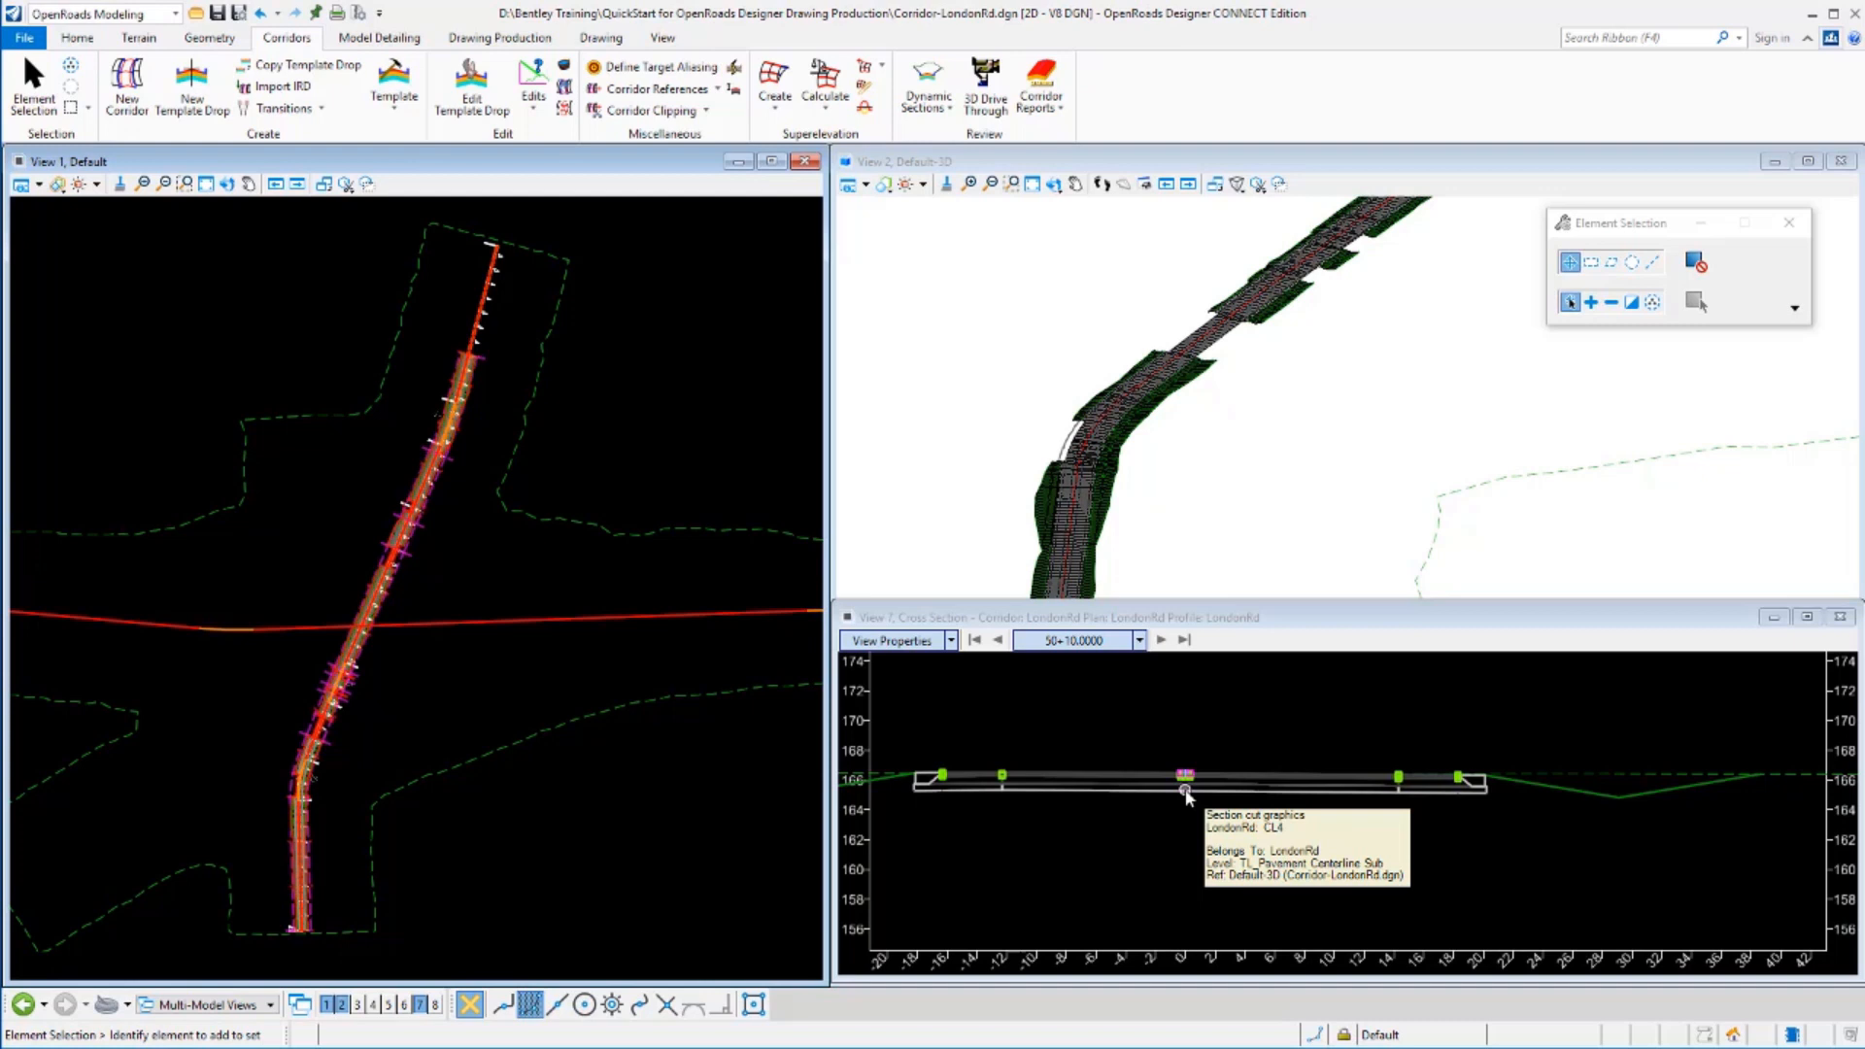
mouse_move(594, 262)
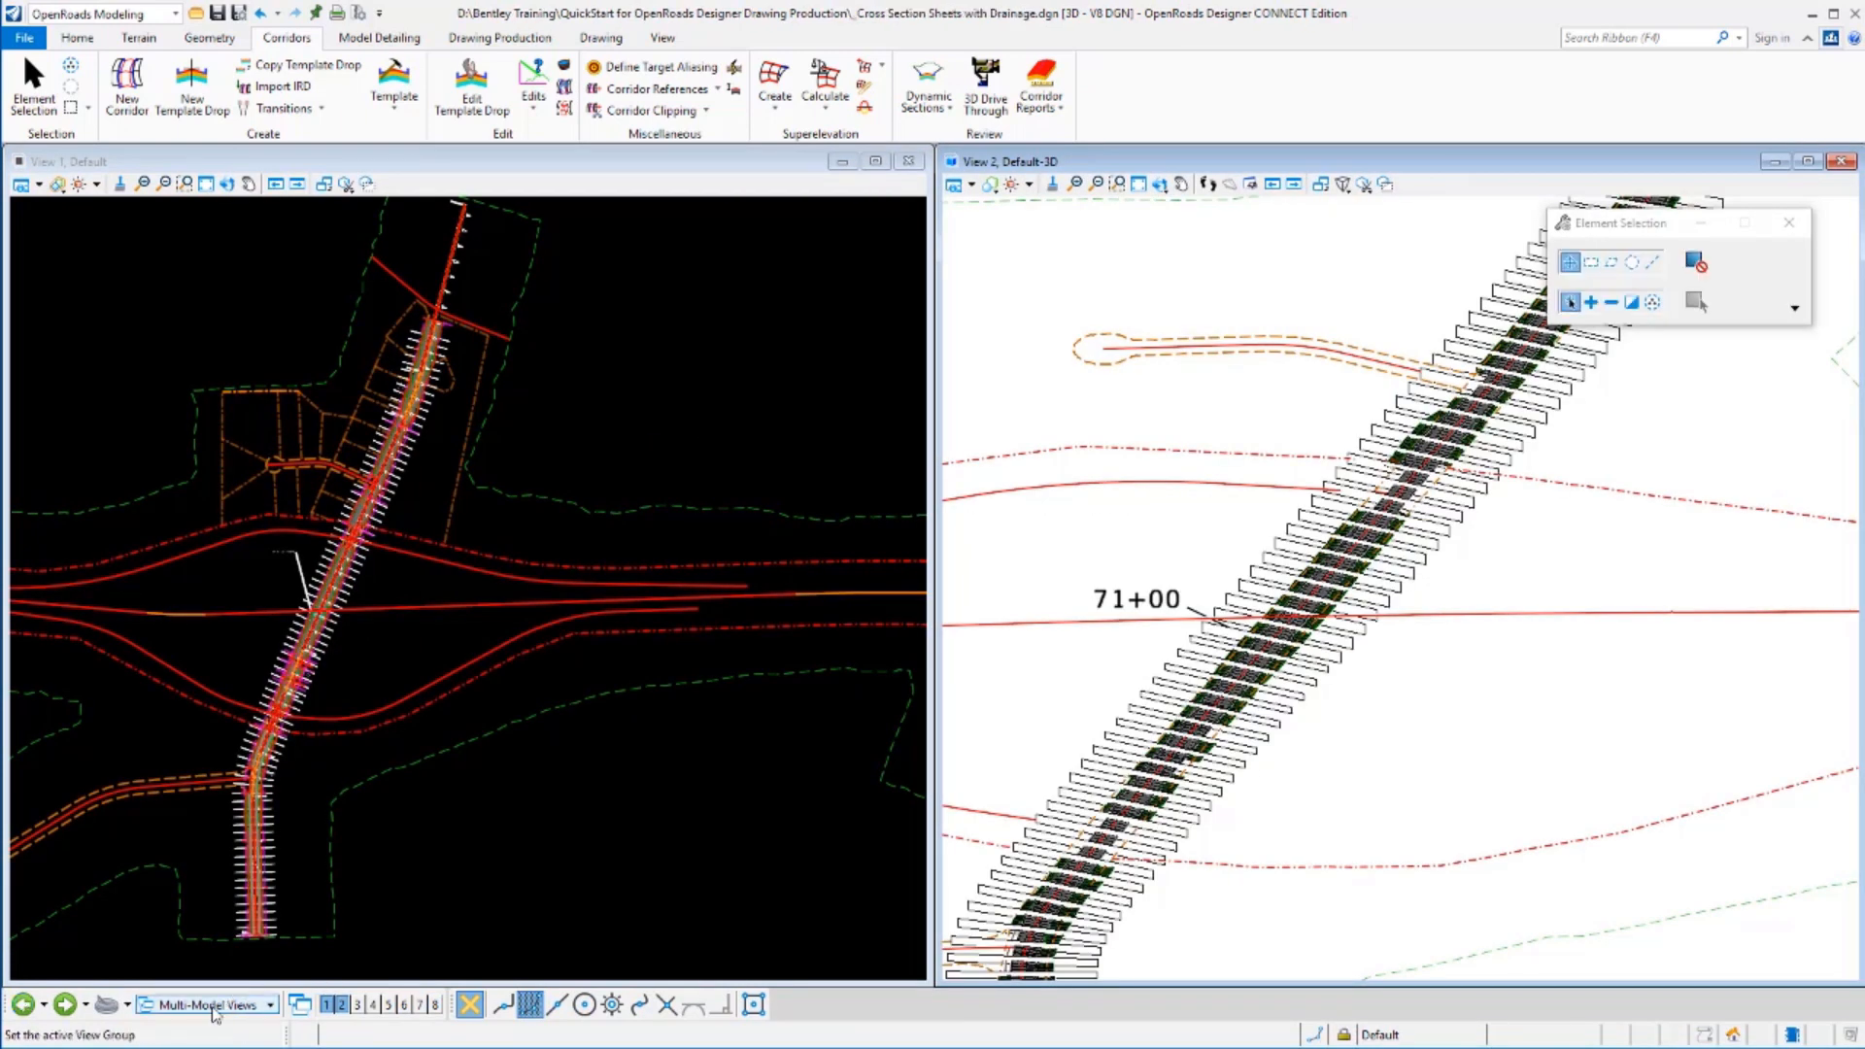
left_click(204, 1004)
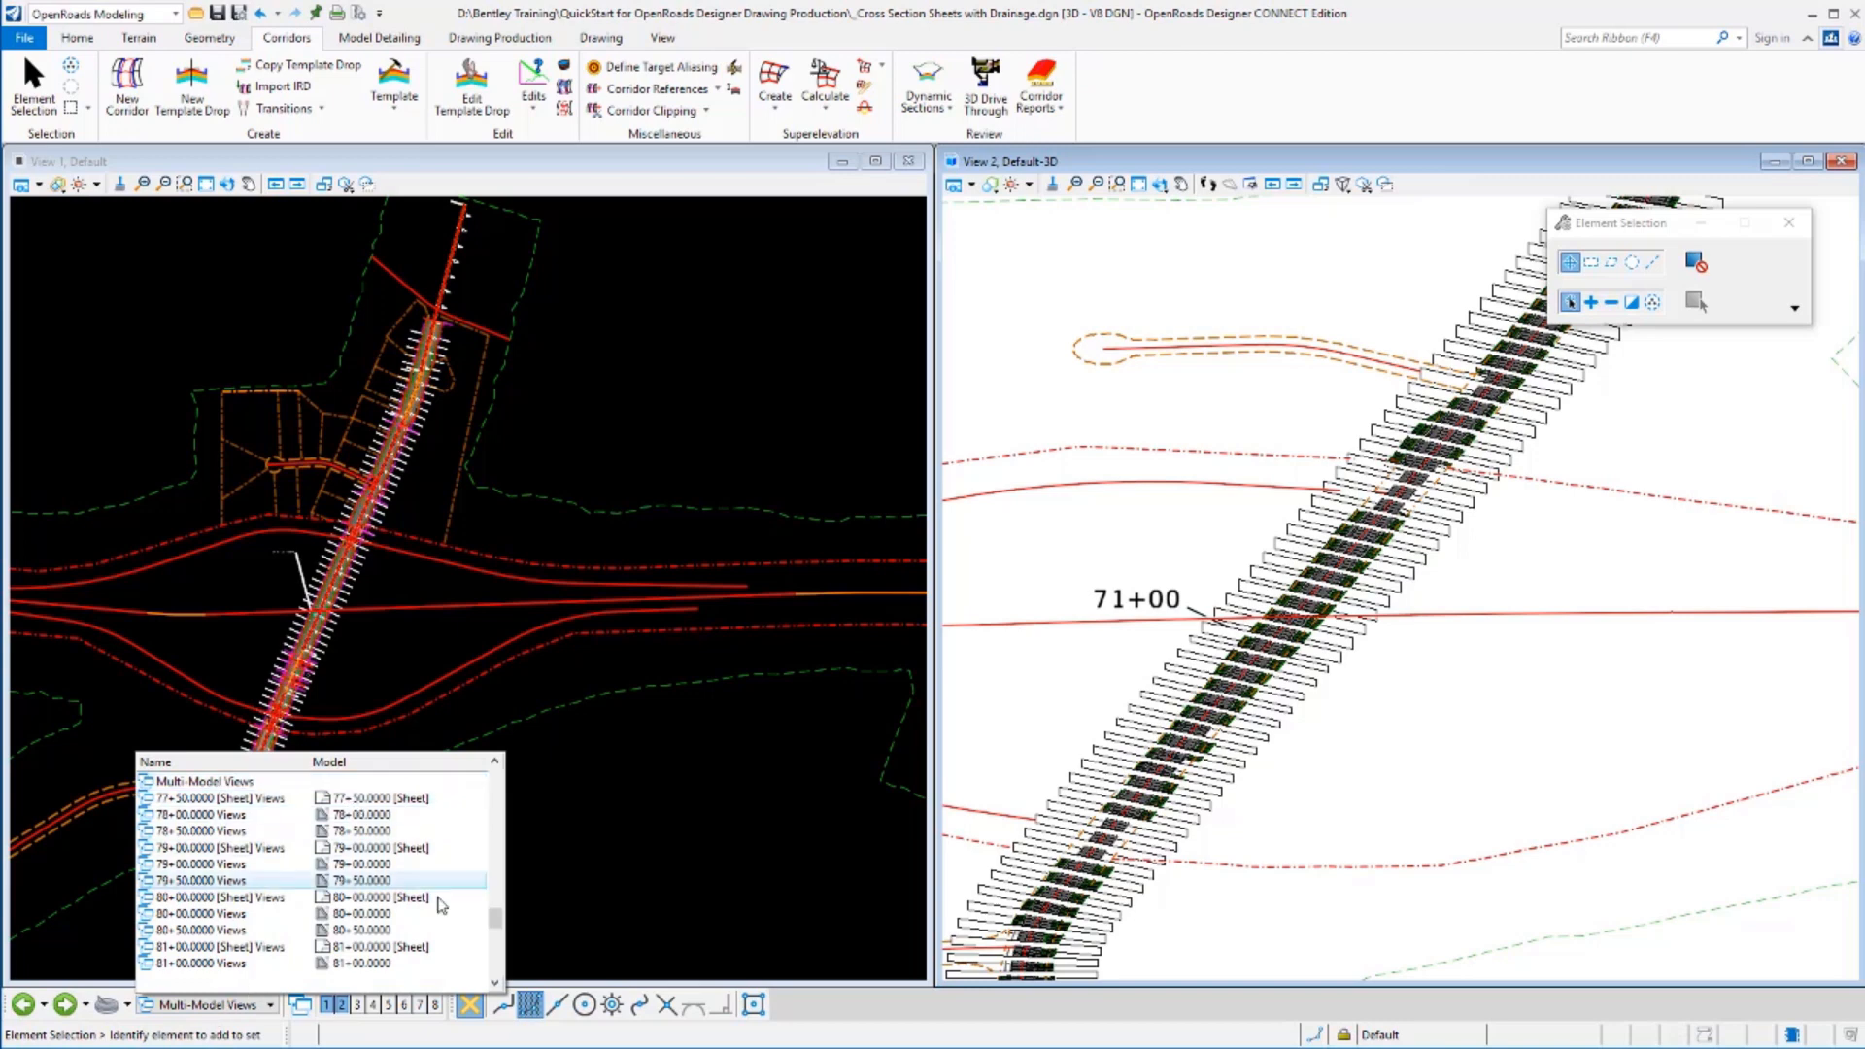
scroll("up", 3)
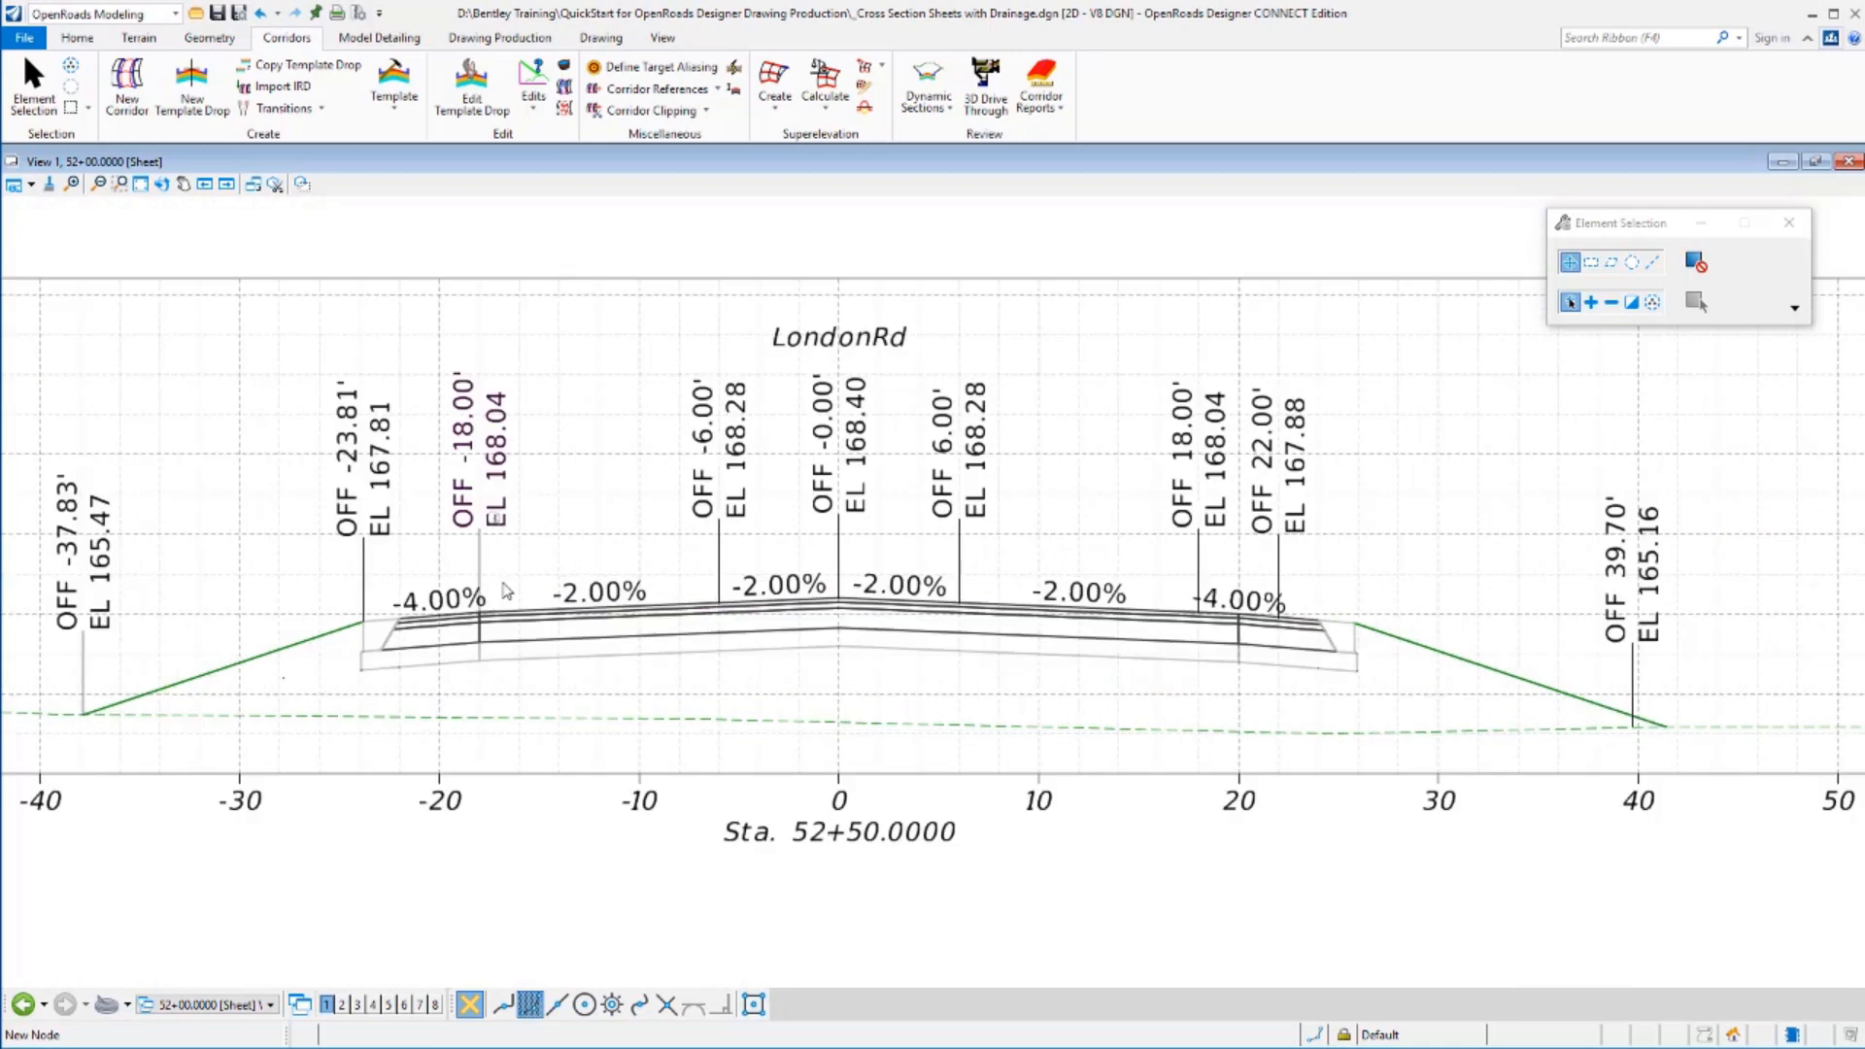
mouse_move(536, 608)
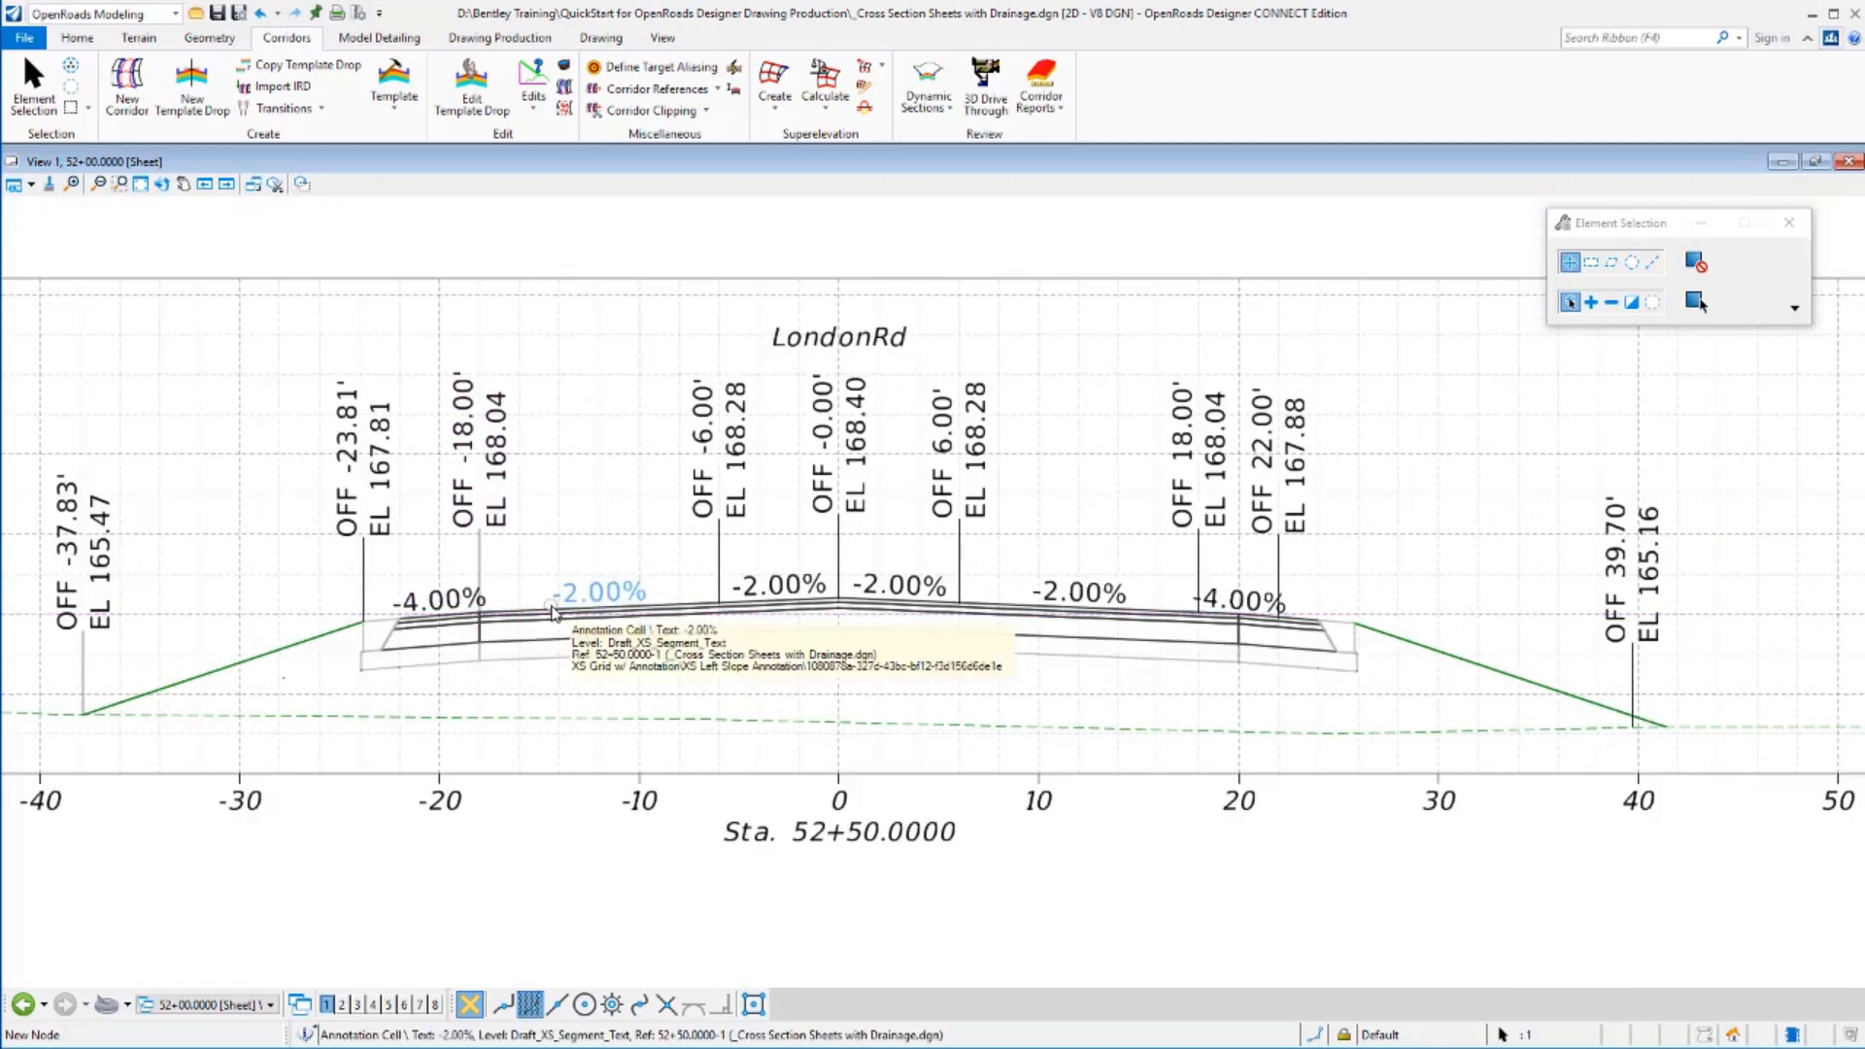
mouse_move(833, 680)
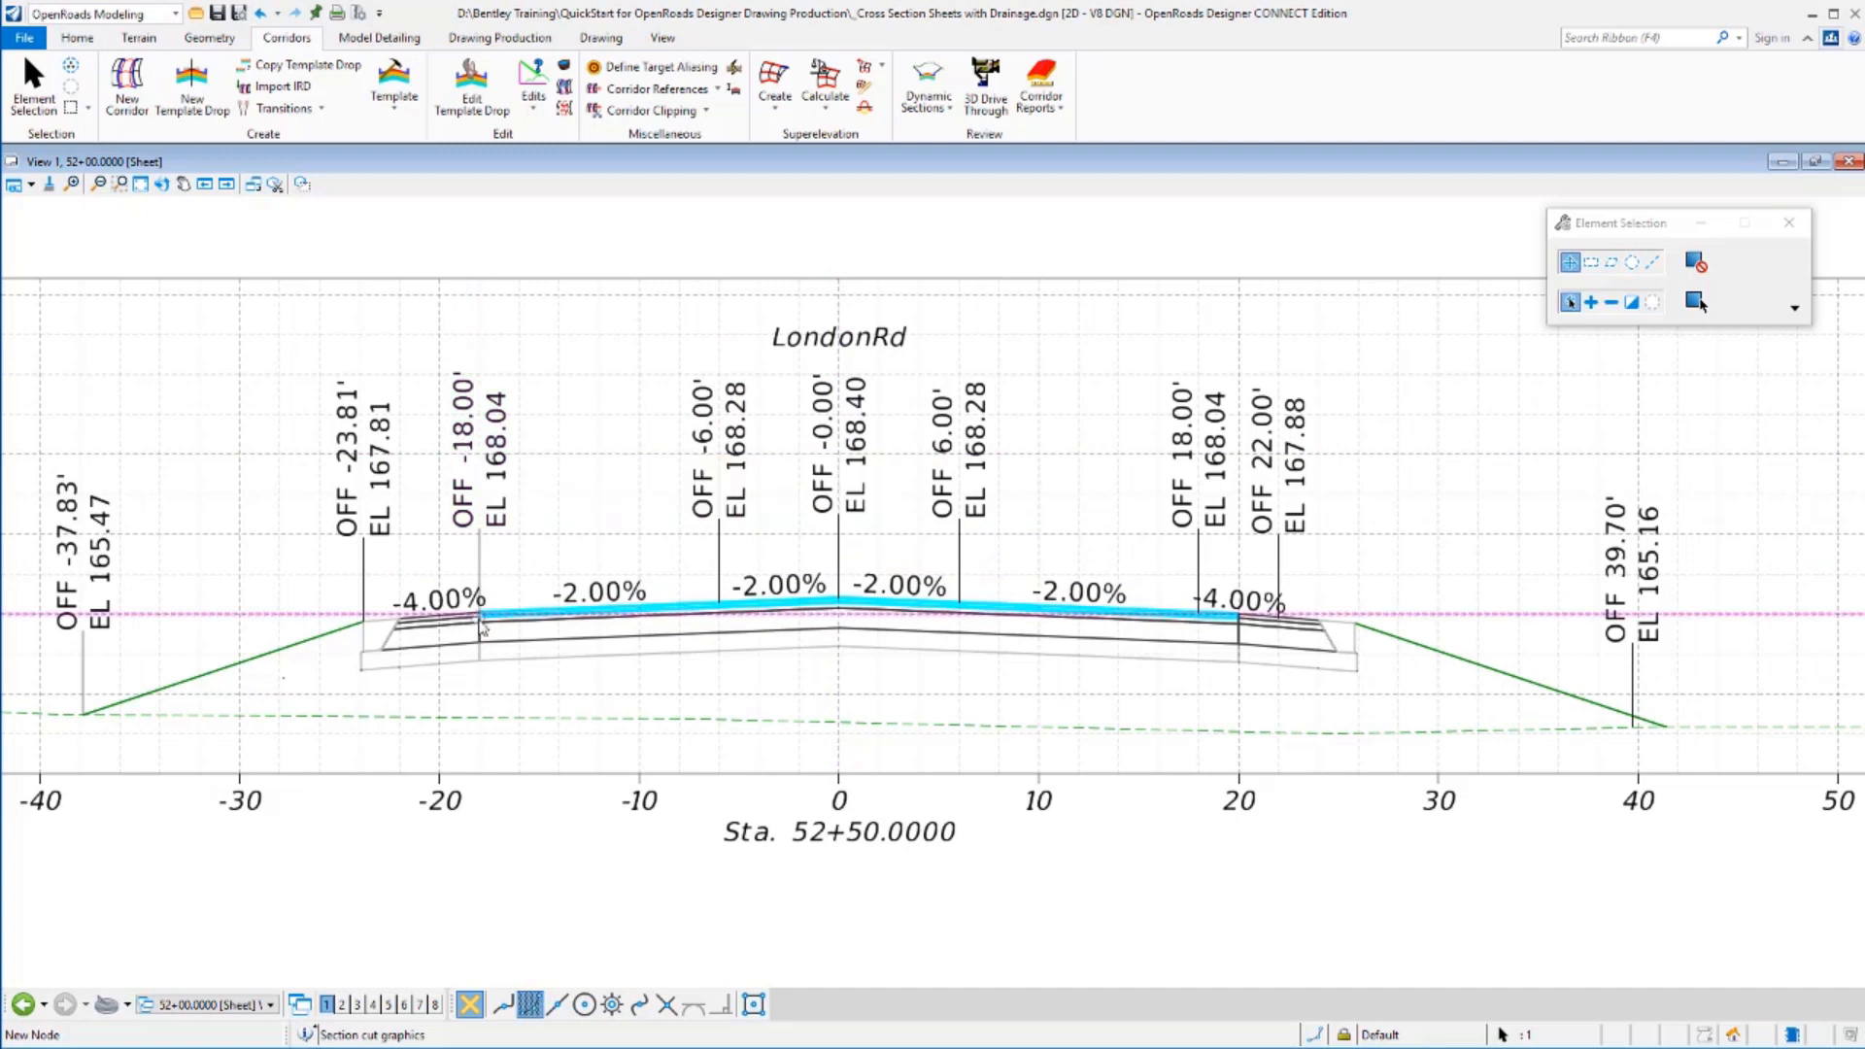
mouse_move(483, 627)
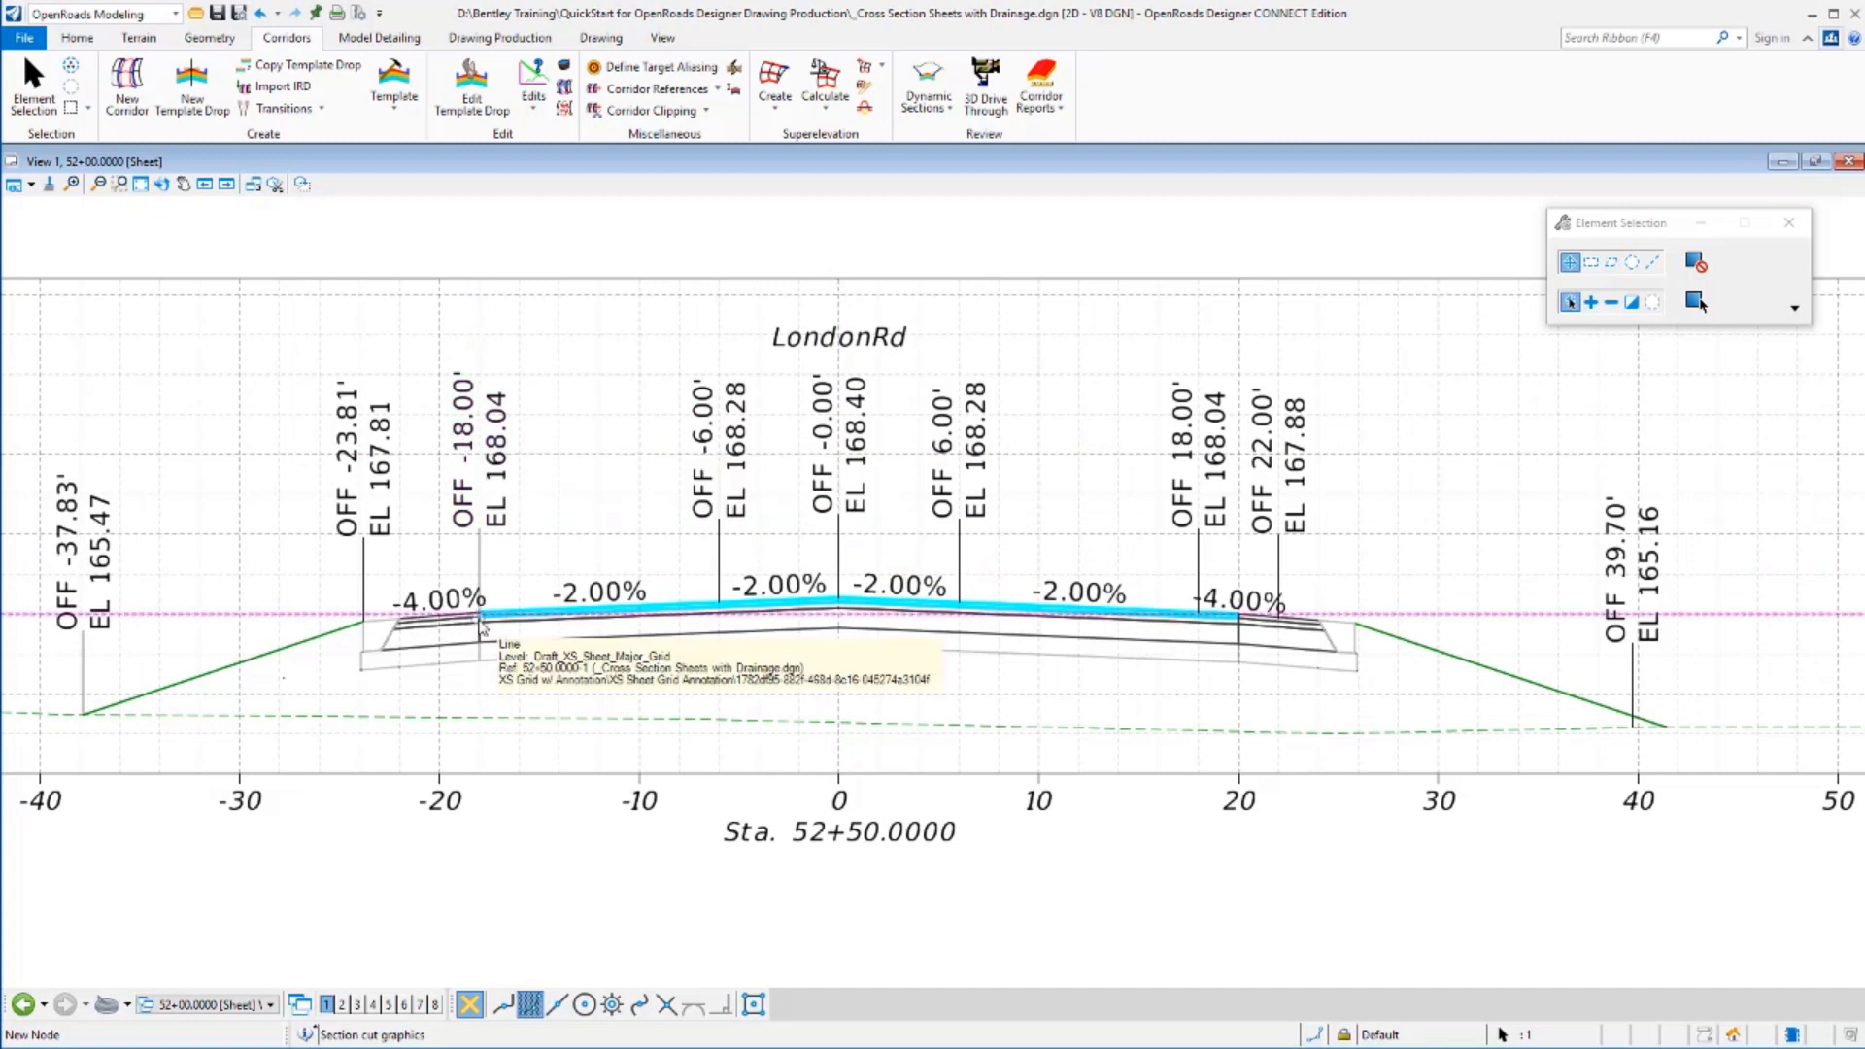
mouse_move(847, 548)
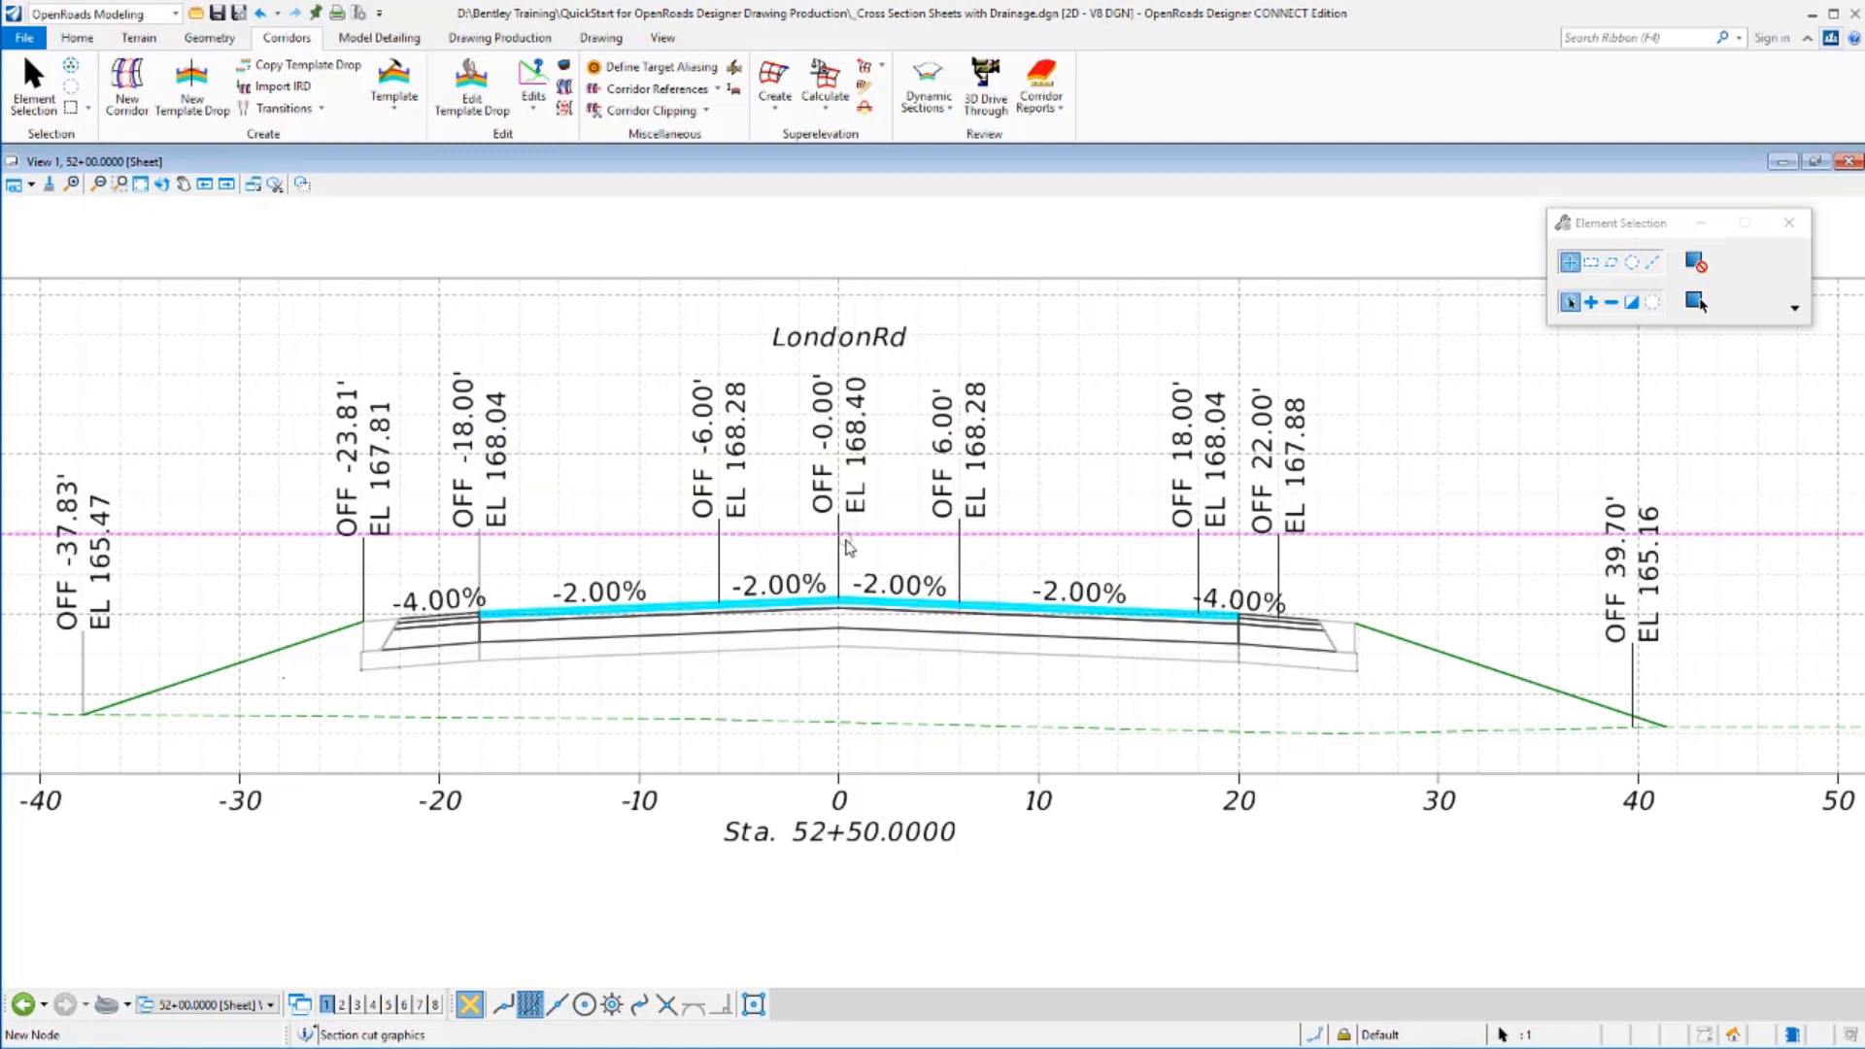
mouse_move(957, 595)
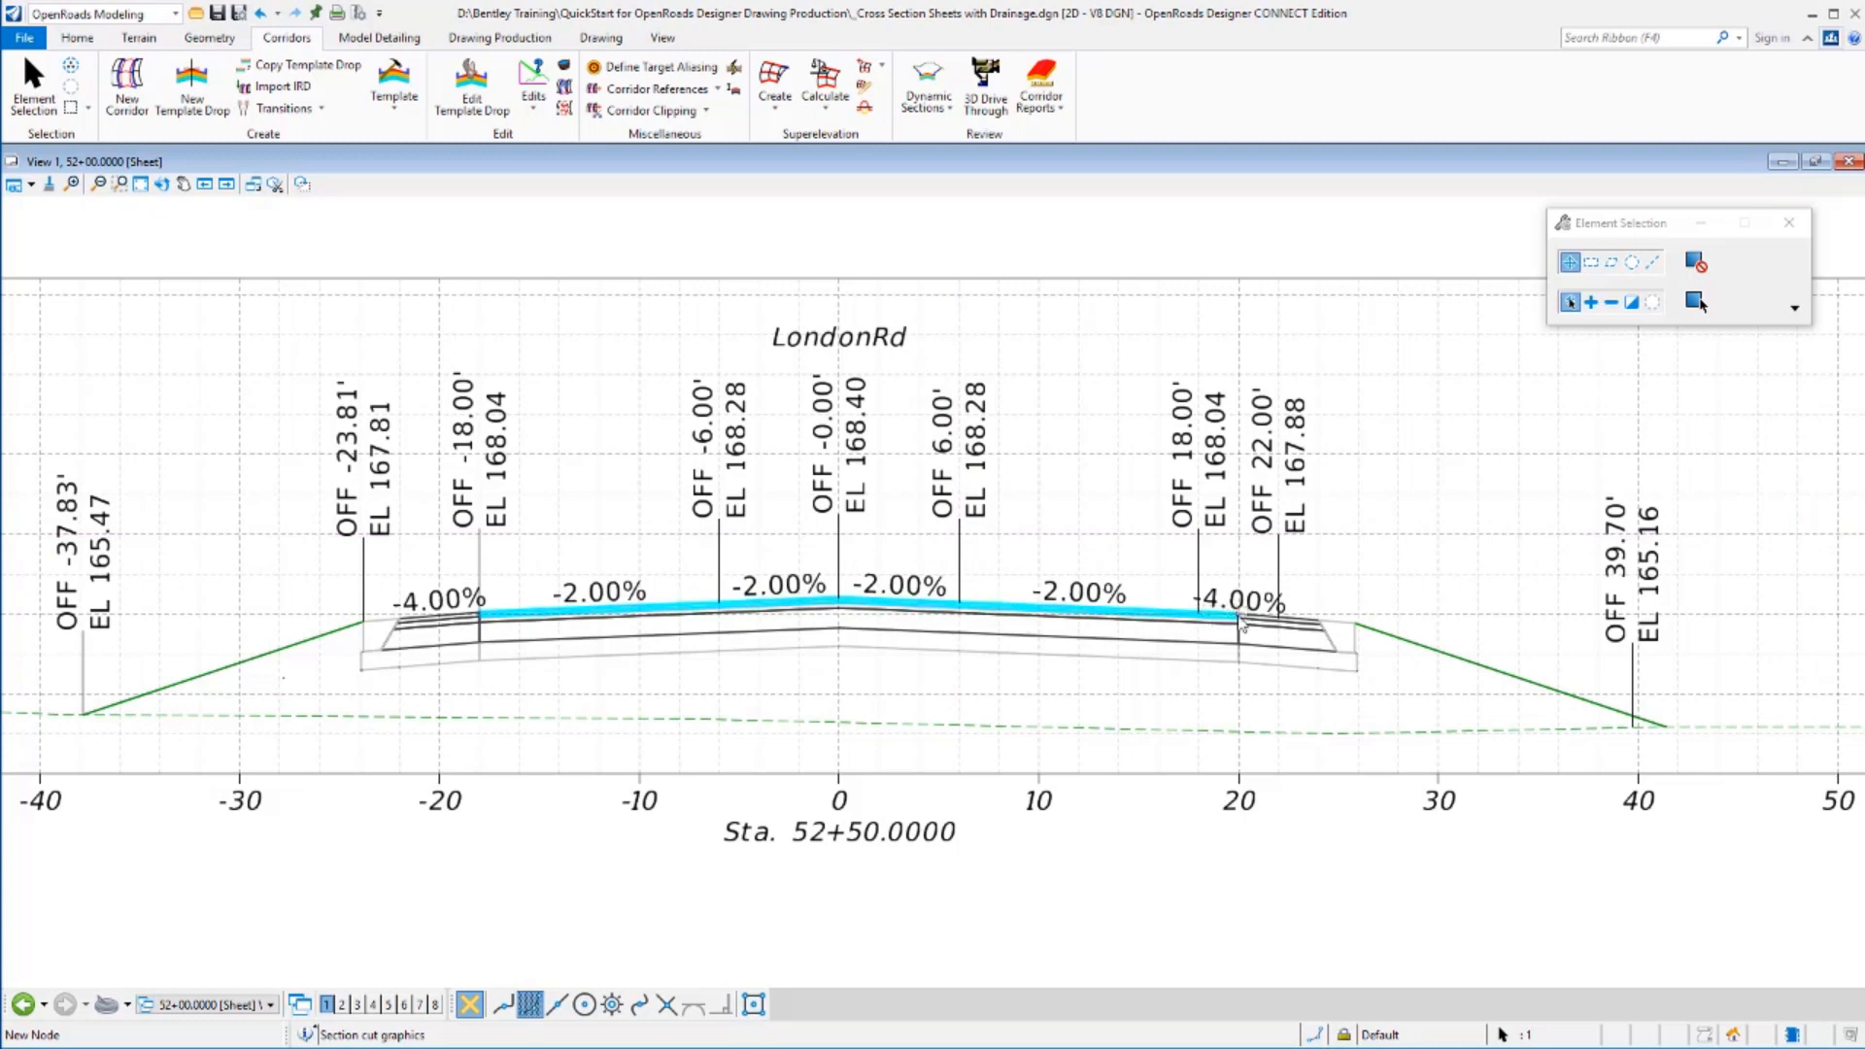
left_click(1278, 637)
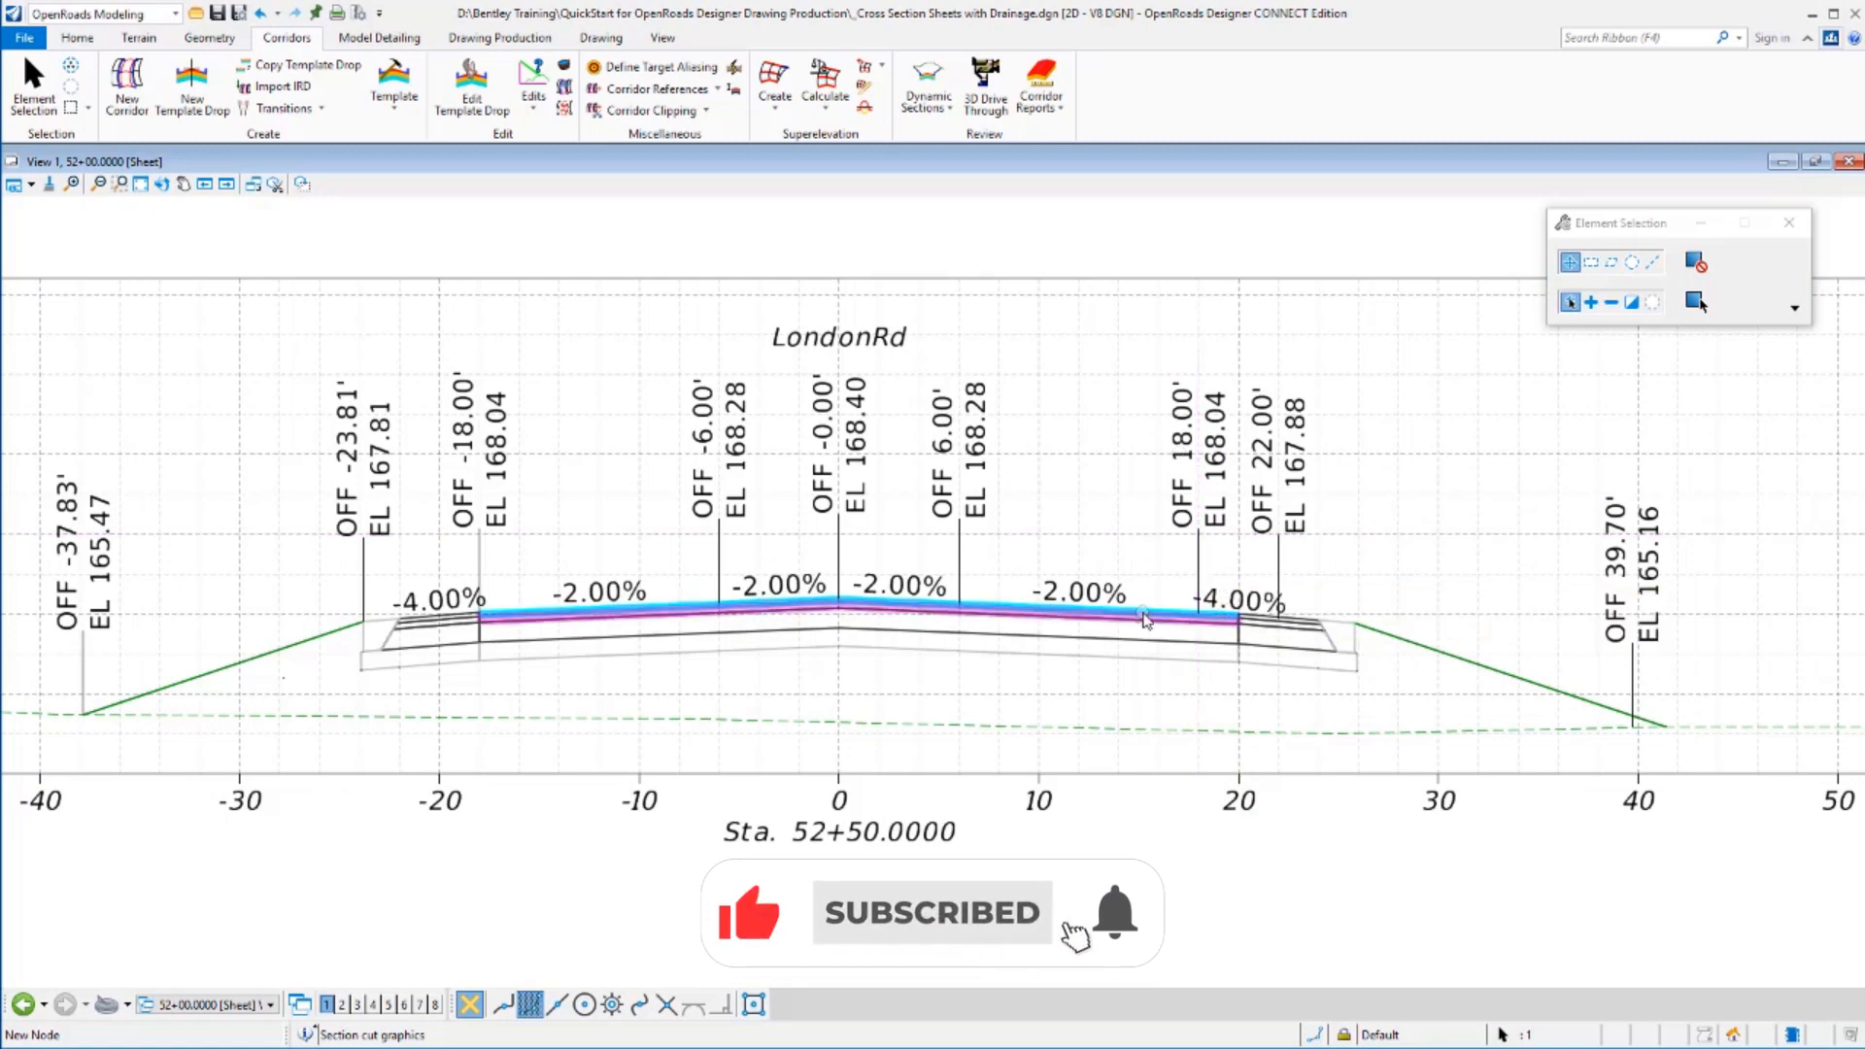
left_click(1146, 616)
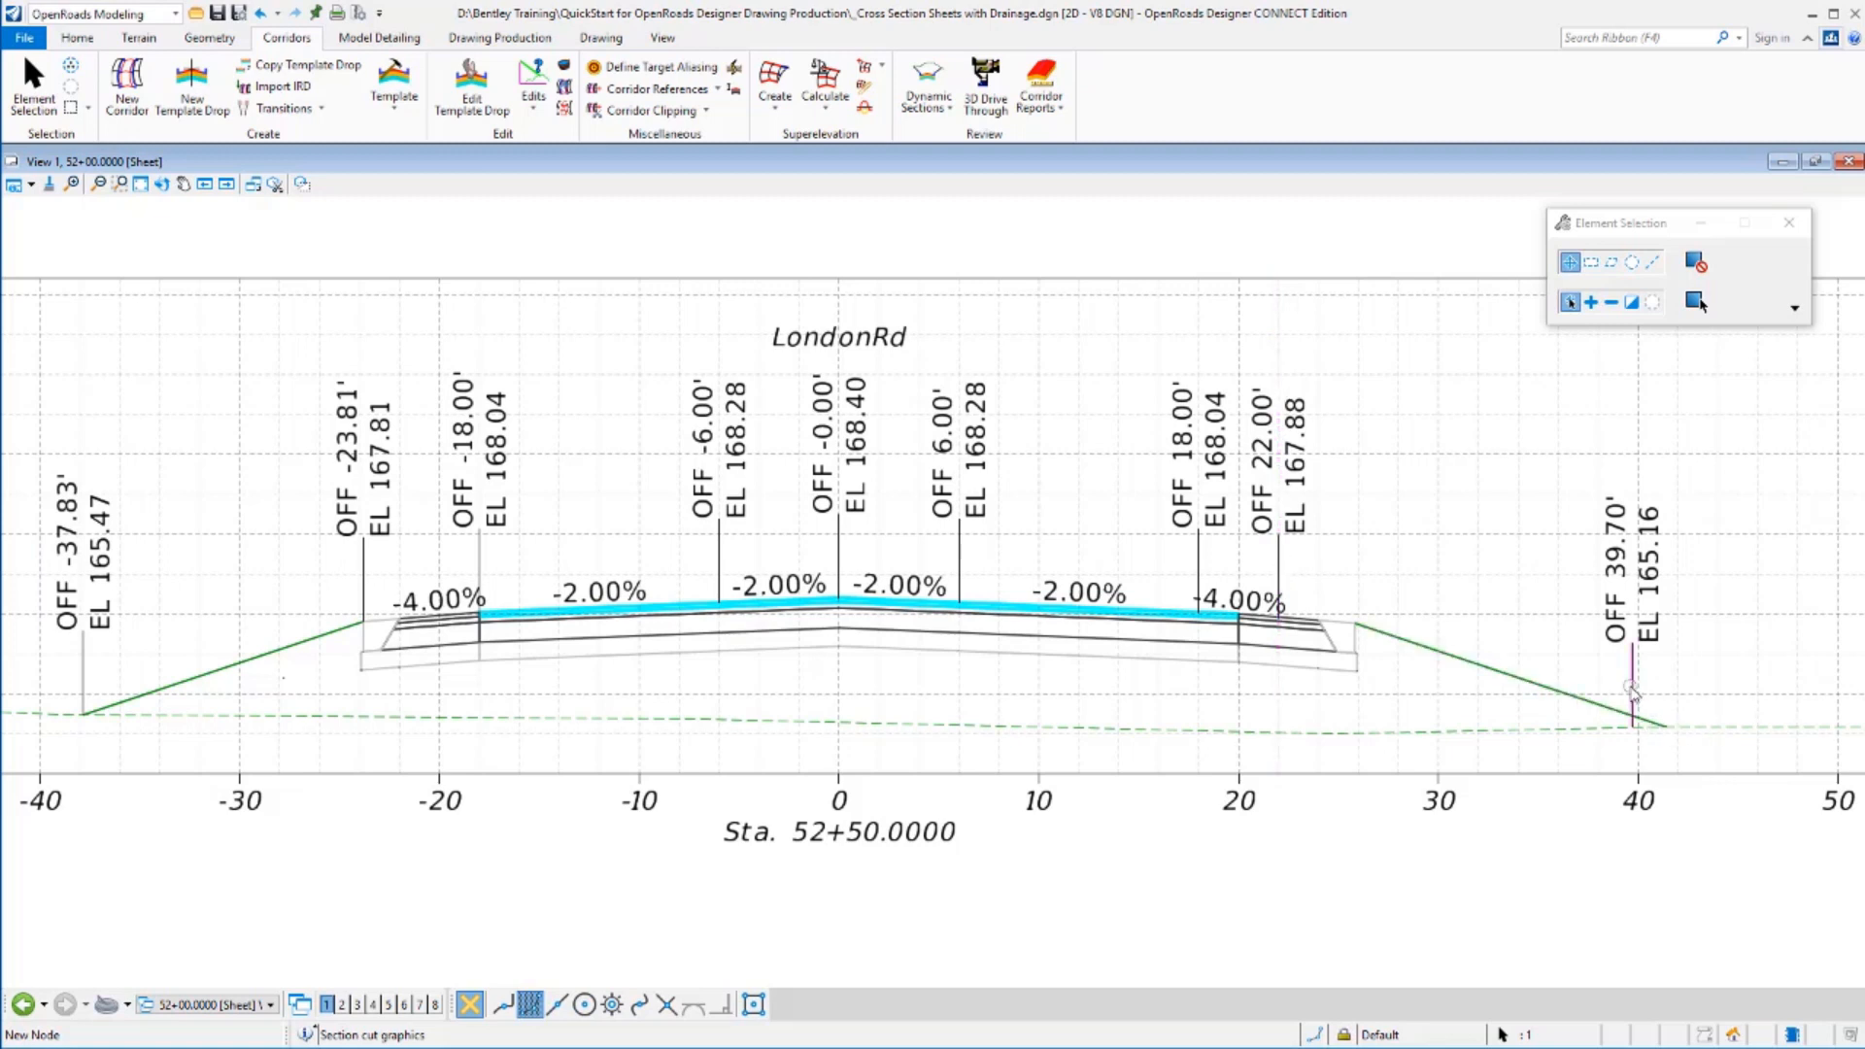
mouse_move(1665, 733)
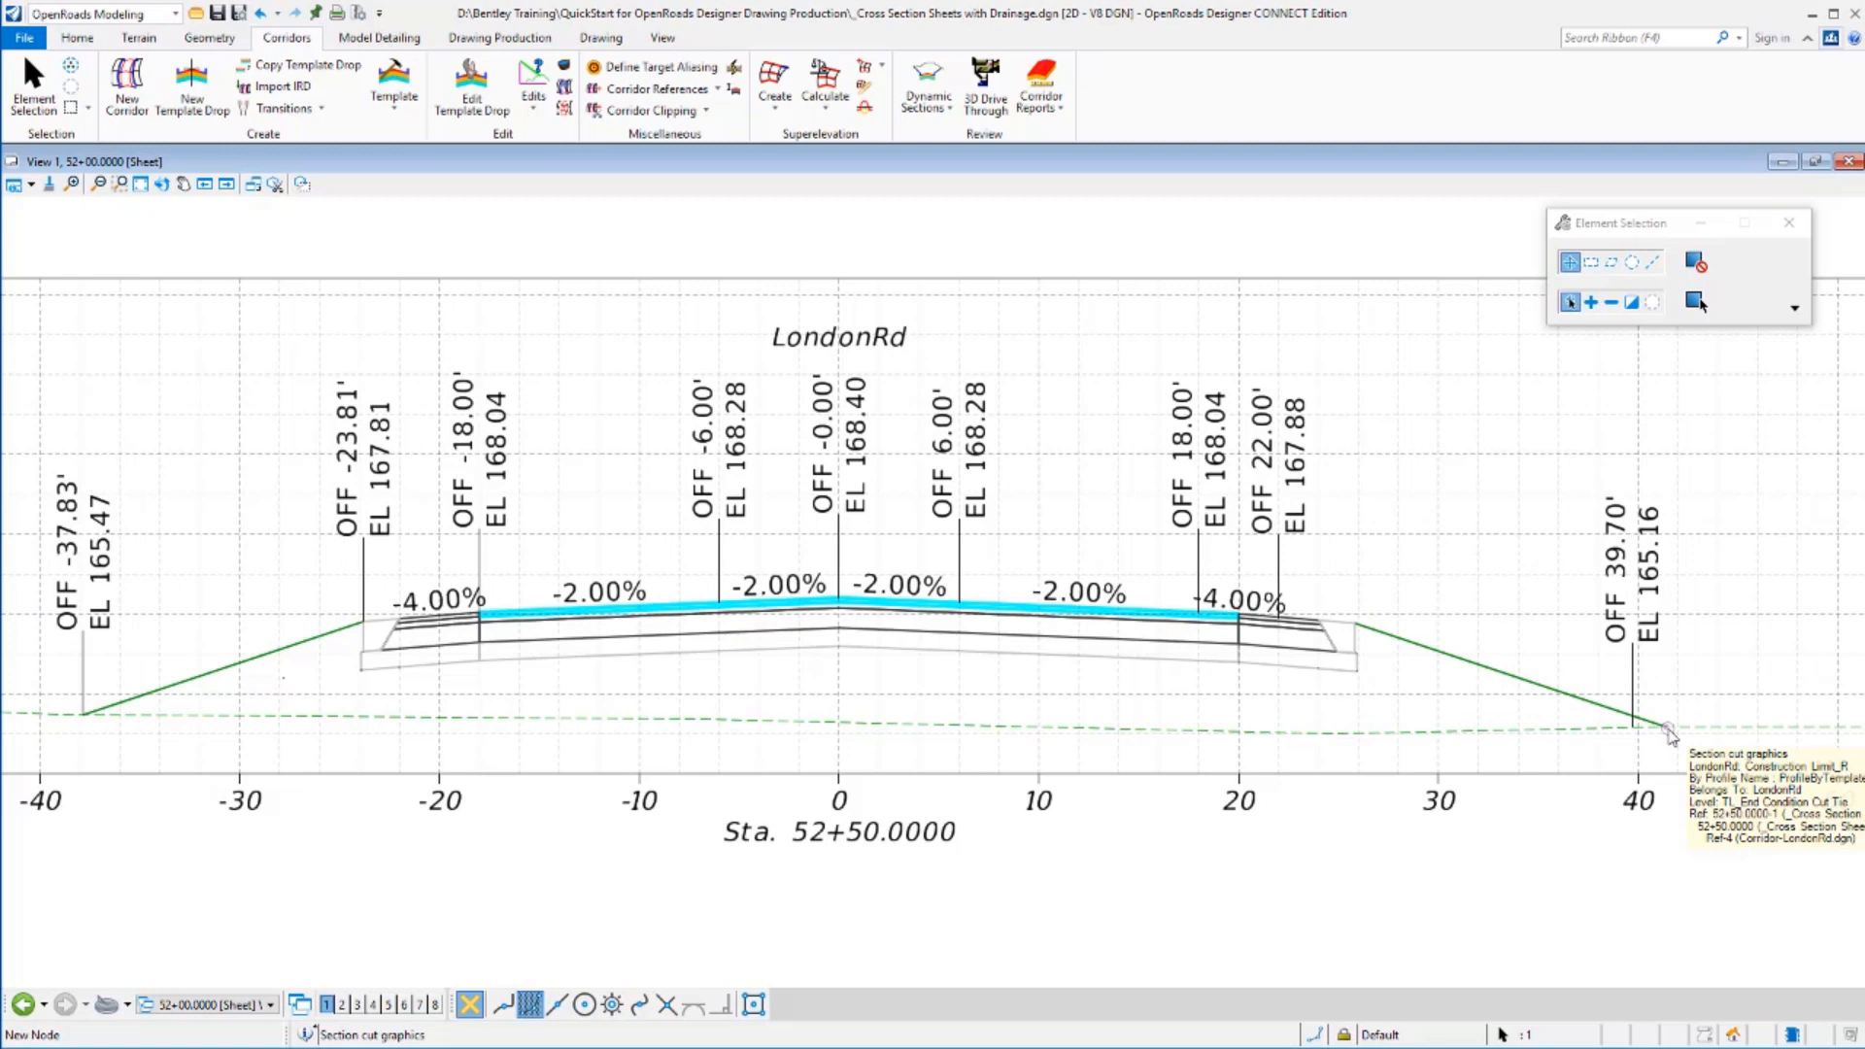
mouse_move(1713, 652)
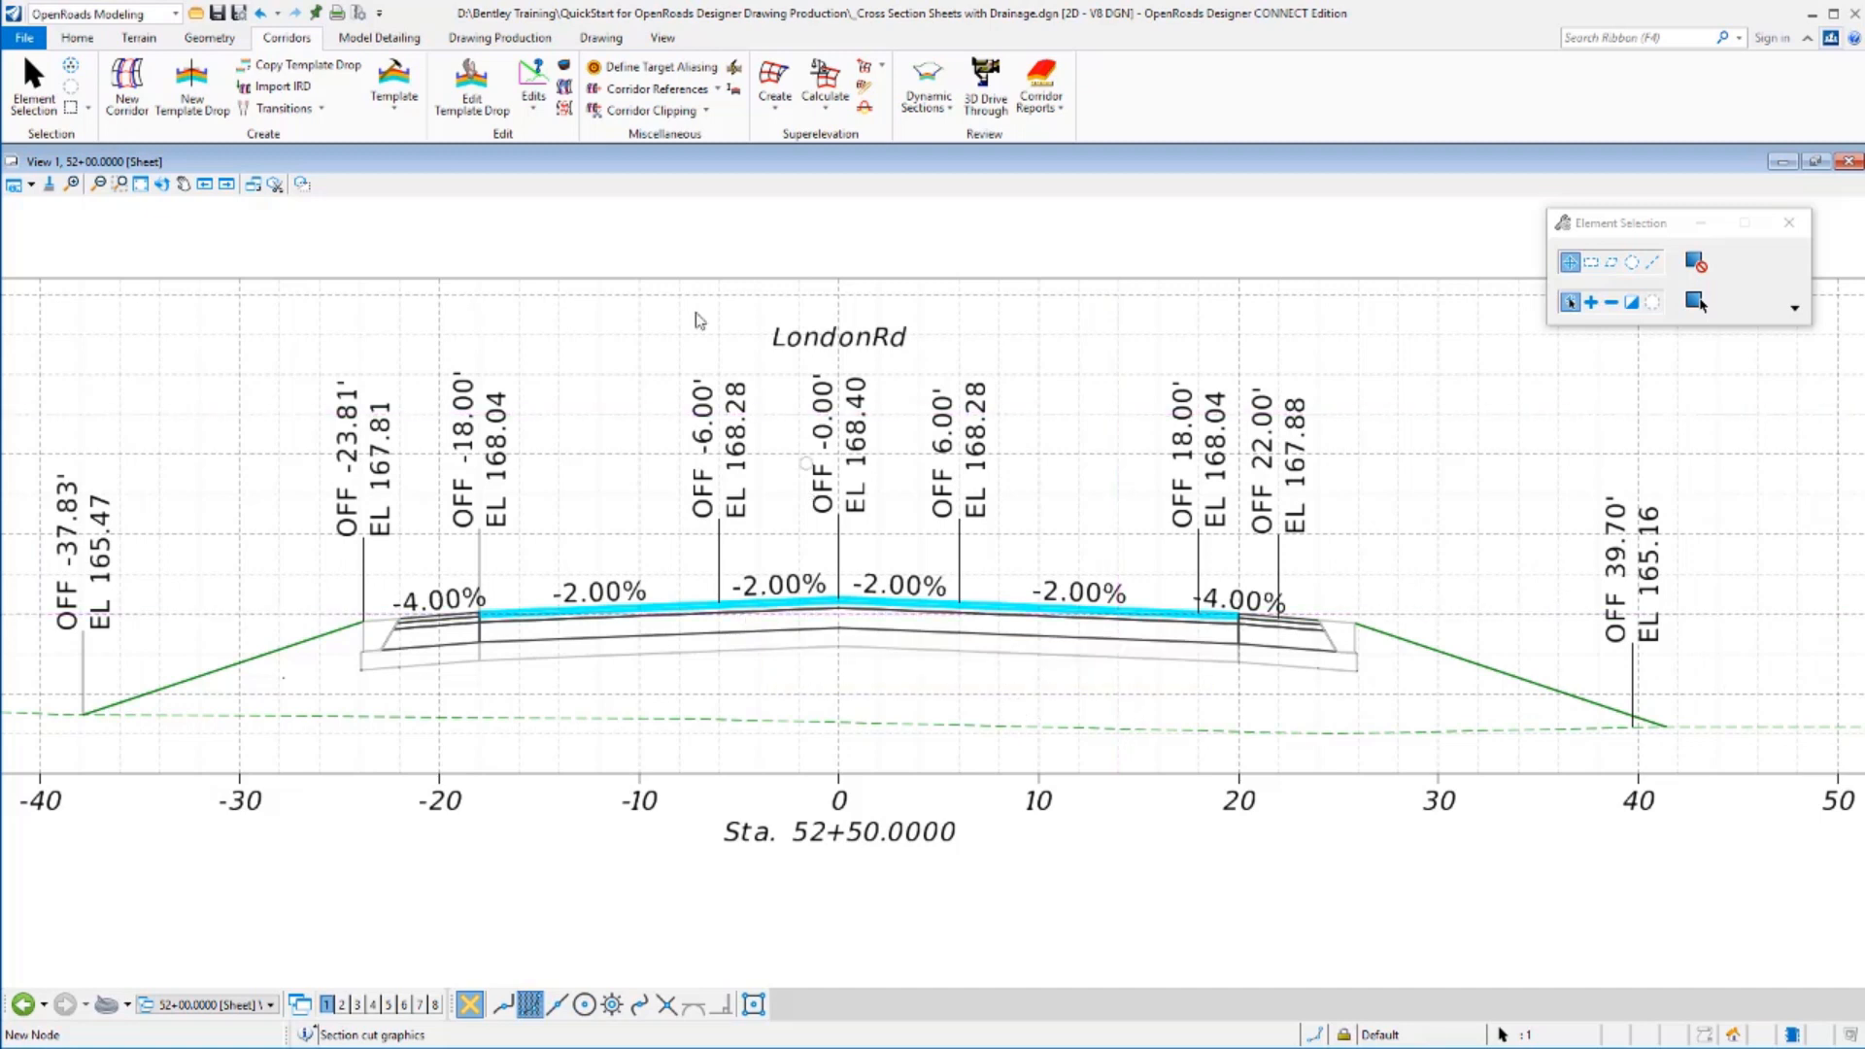
mouse_move(703, 505)
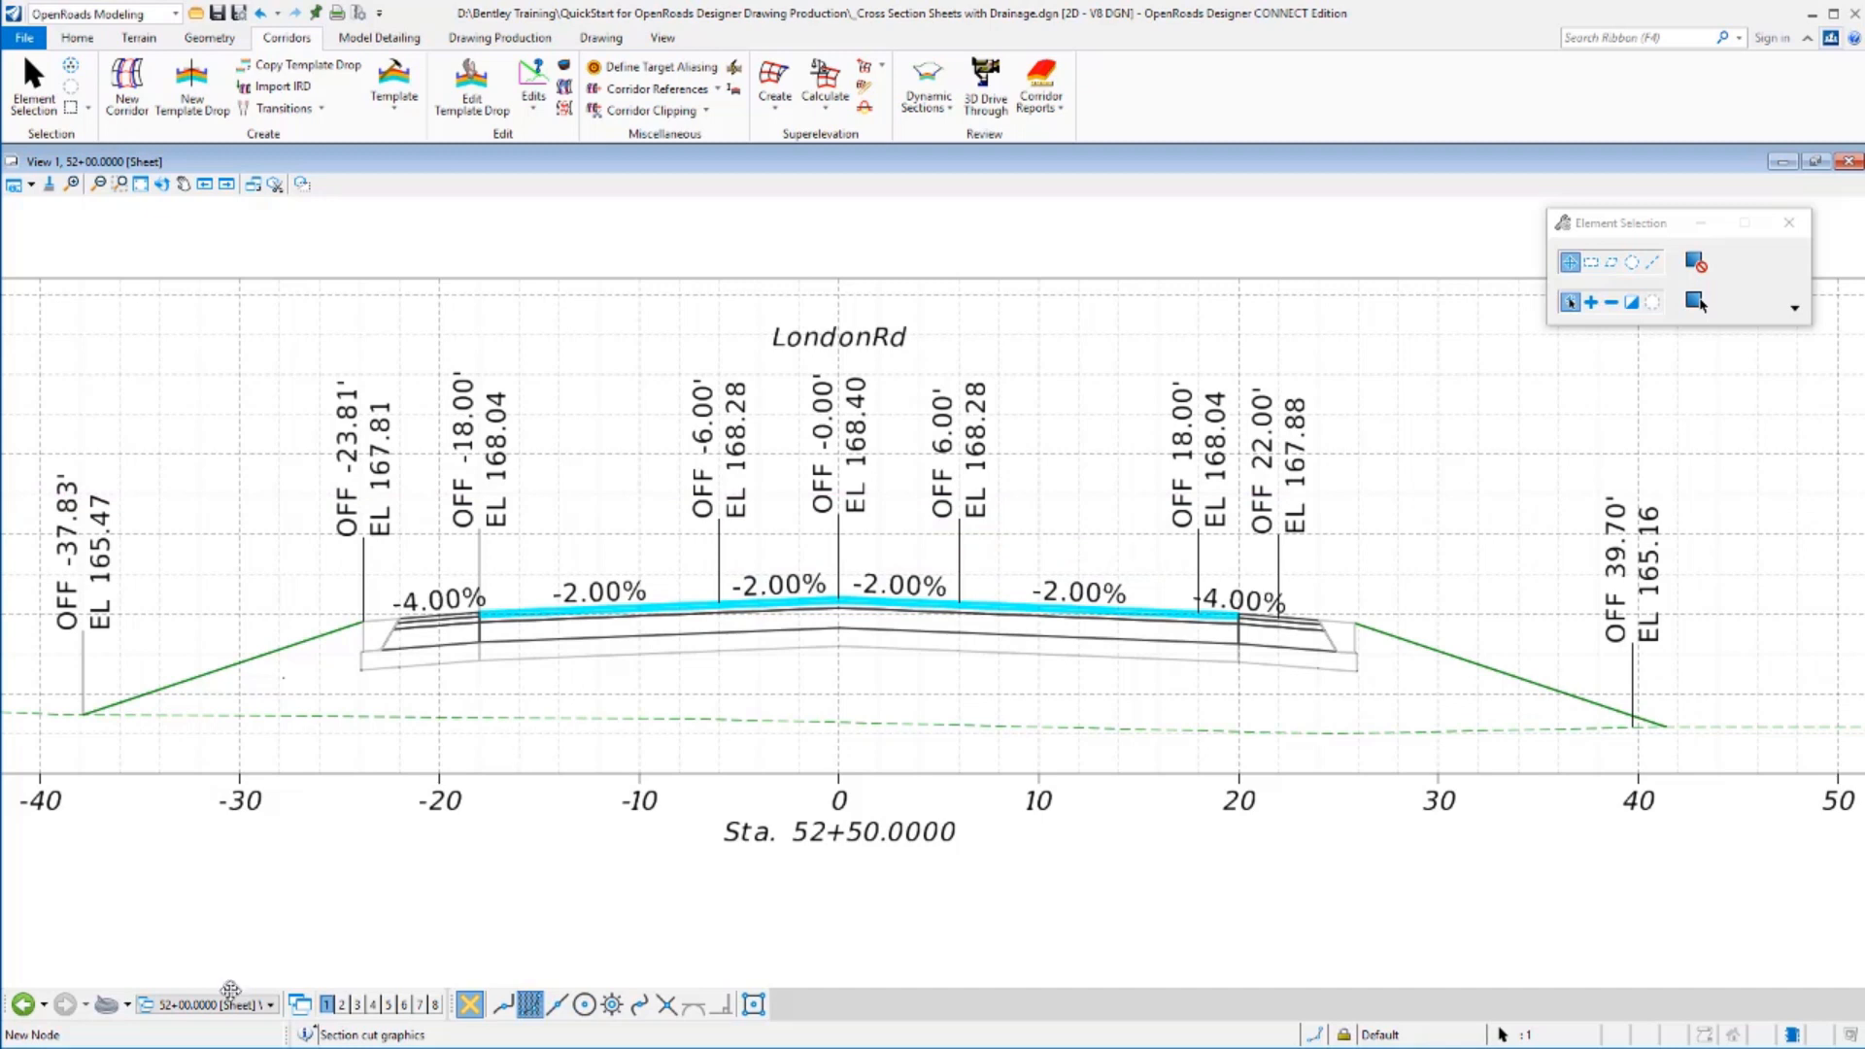
Open the 52+50.0000 cross-section drawing model in place of the sheet.
left_click(270, 1004)
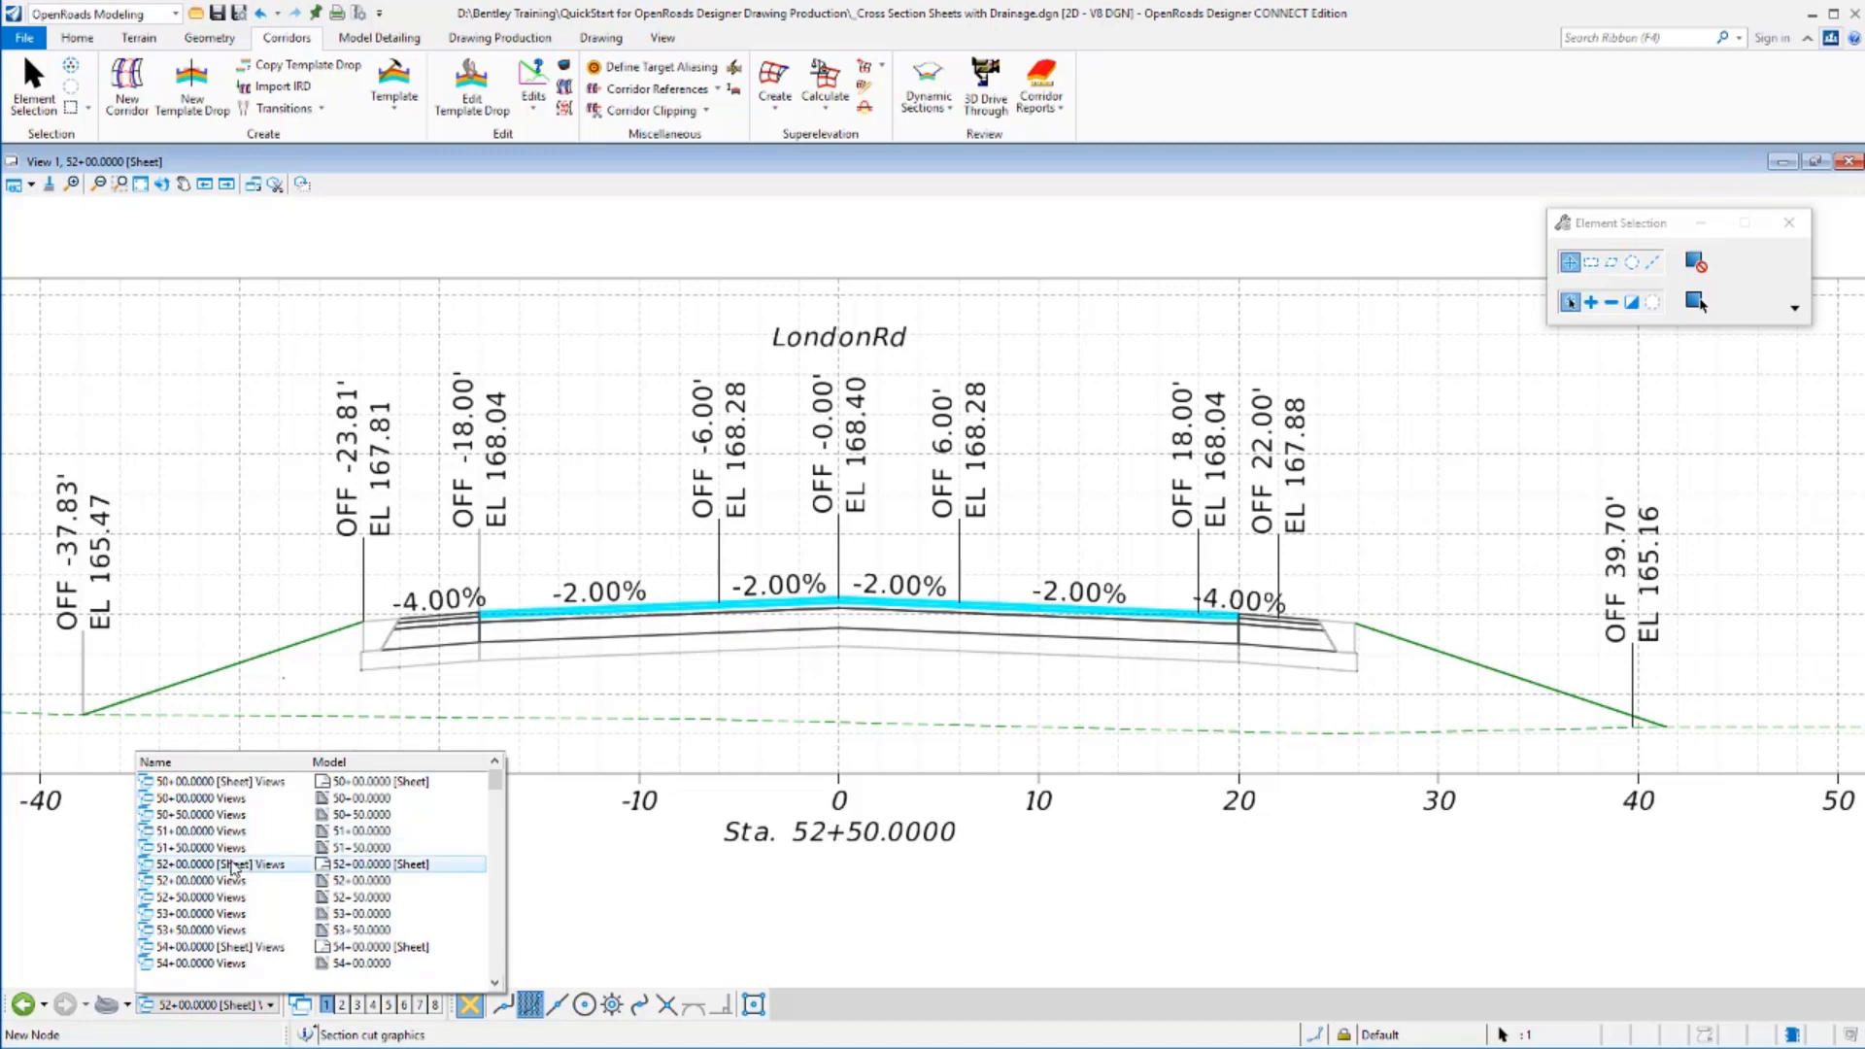
left_click(237, 897)
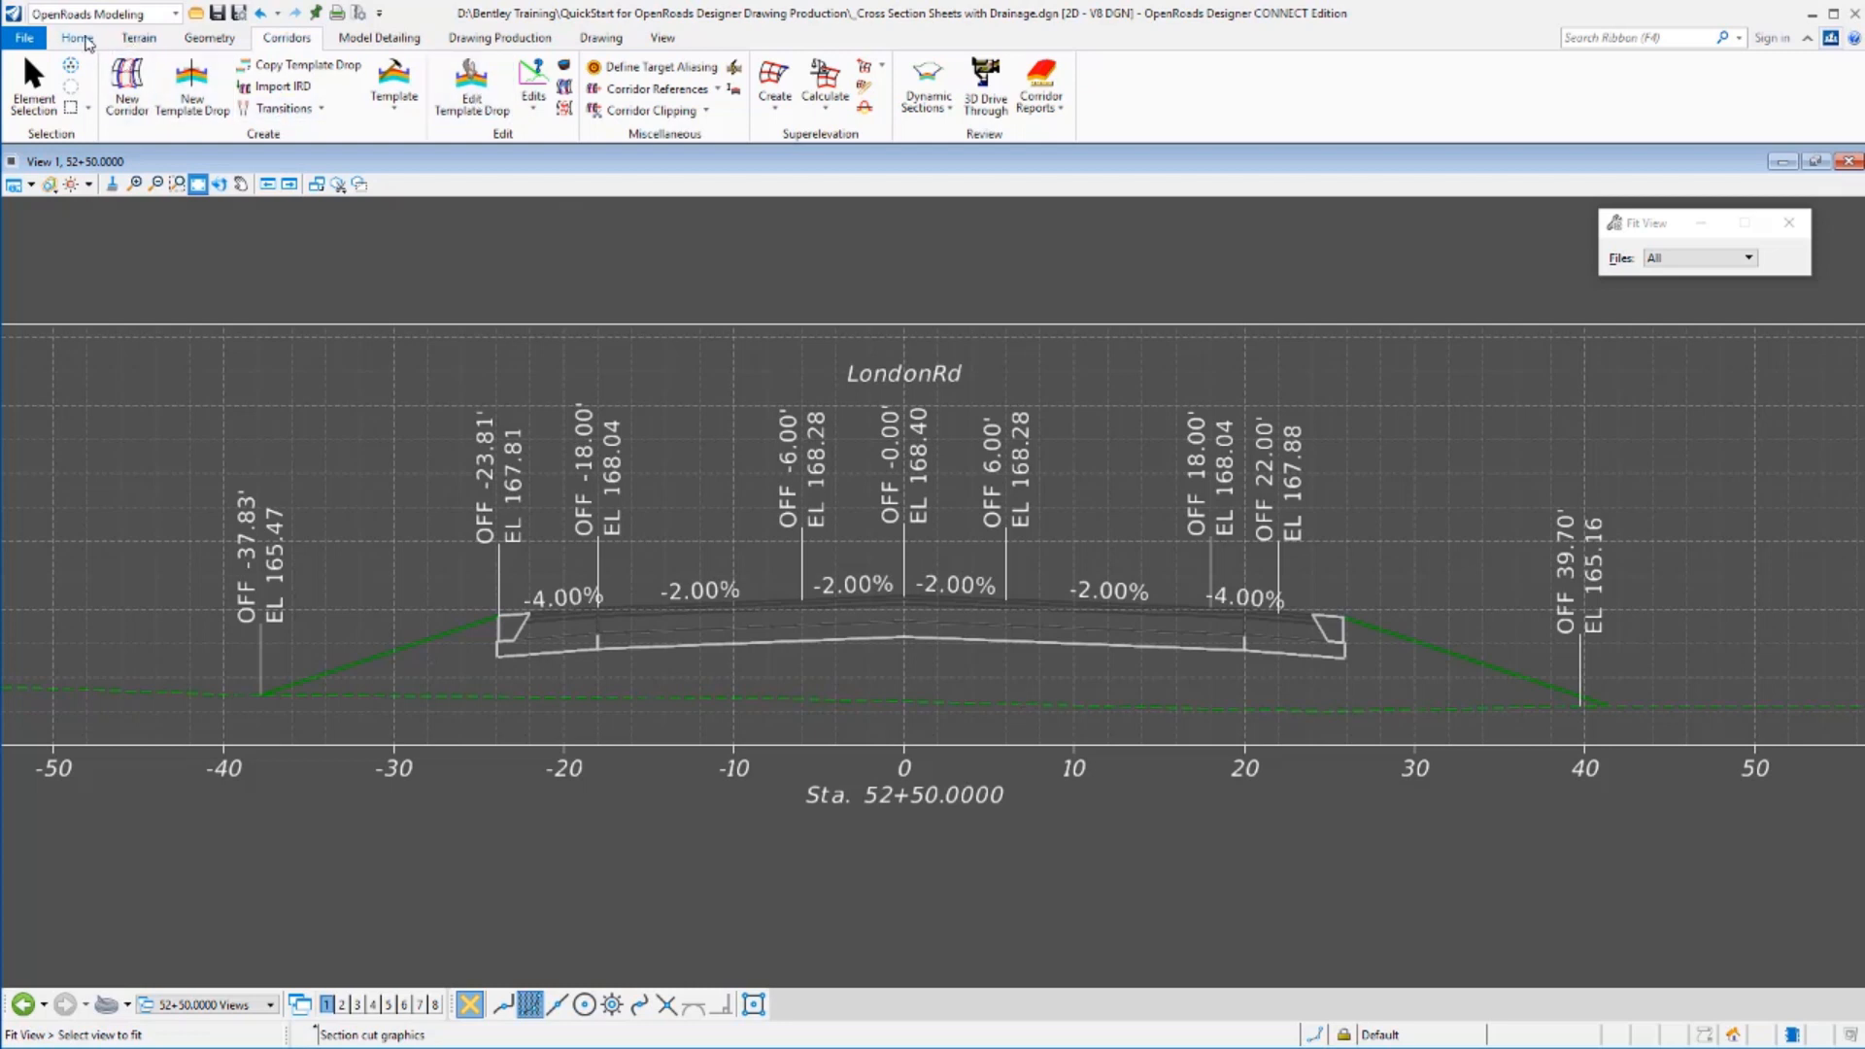
left_click(76, 37)
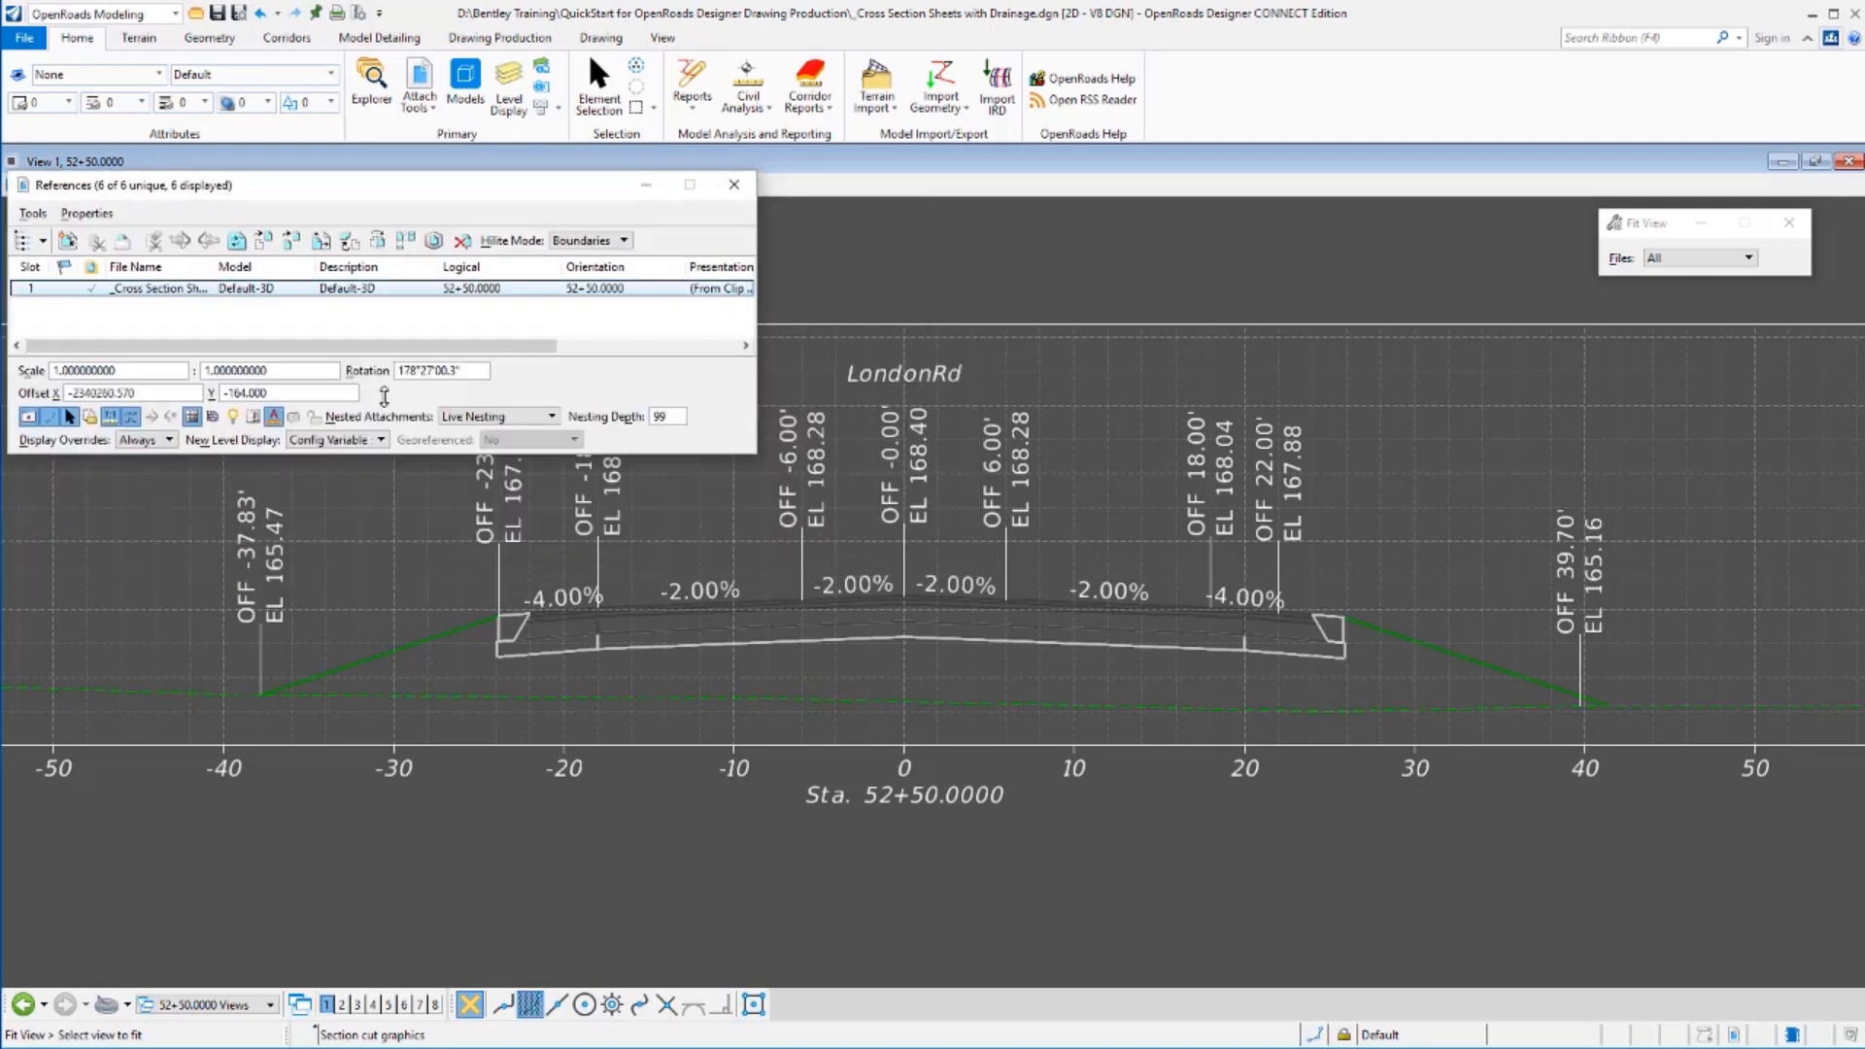
left_click(27, 415)
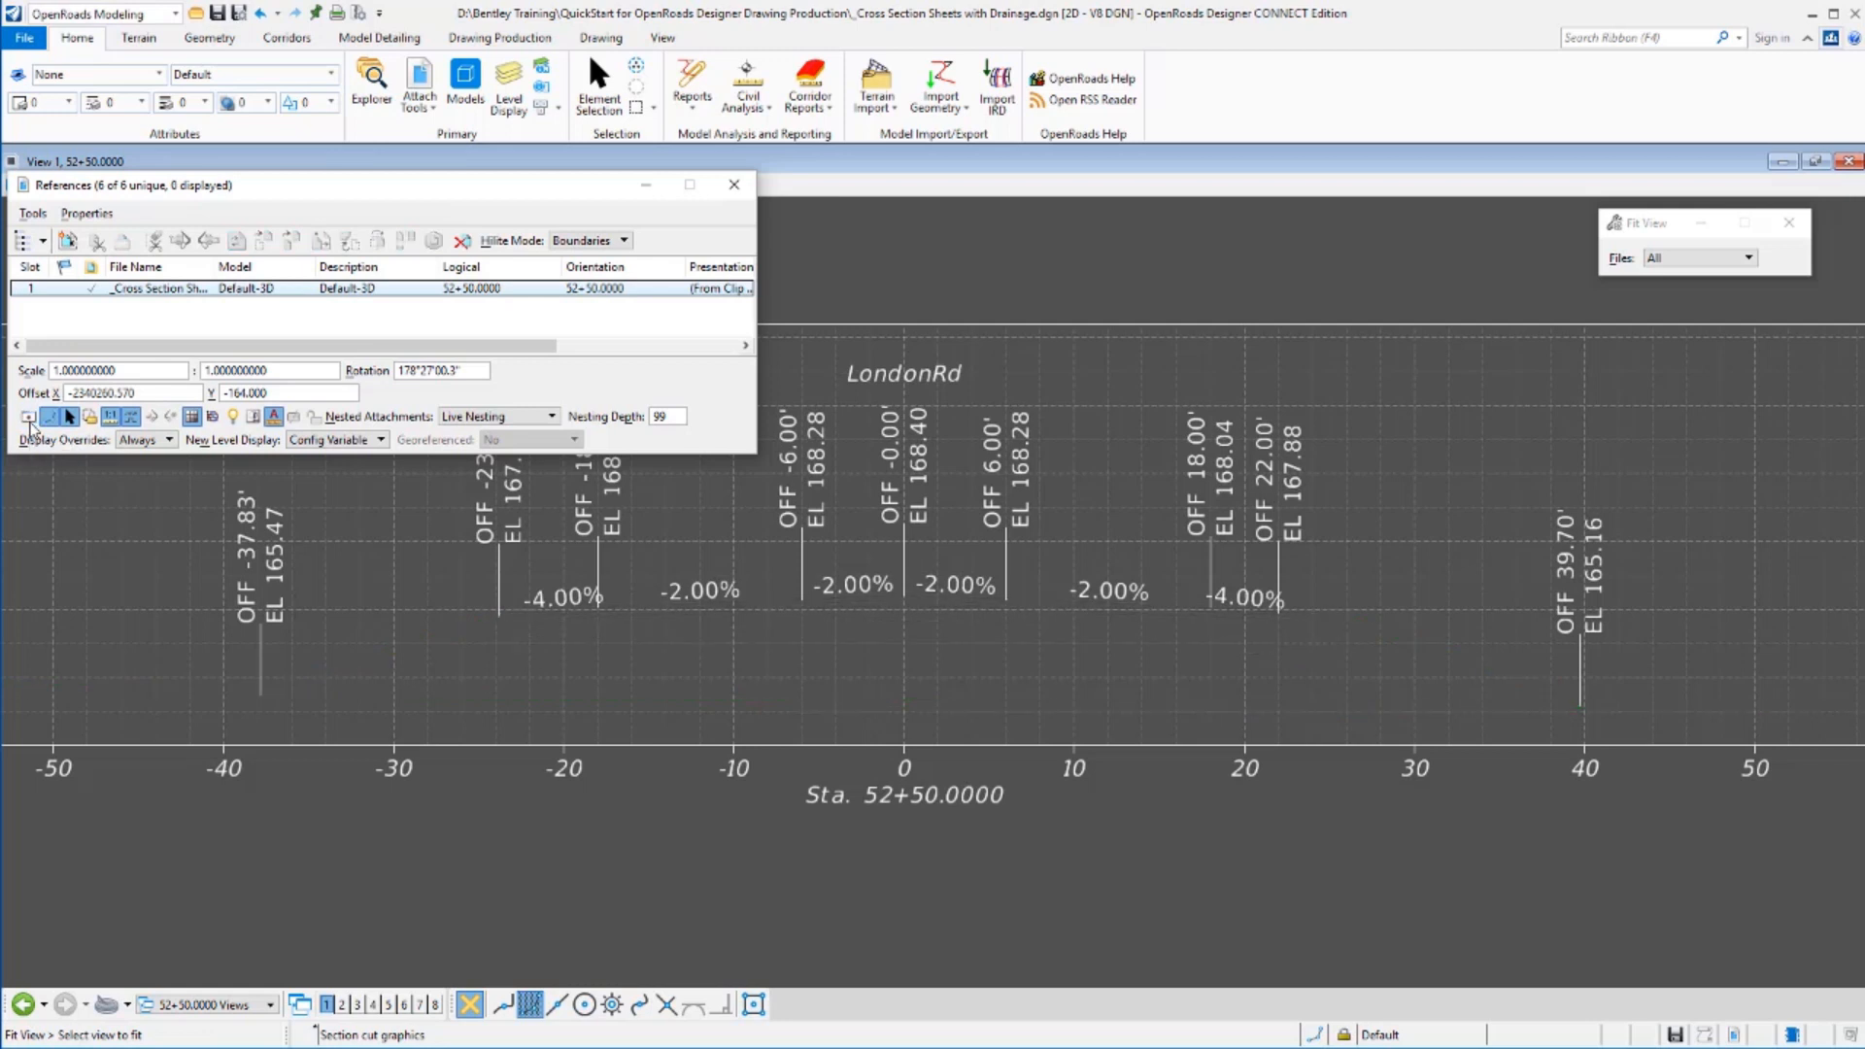
left_click(26, 415)
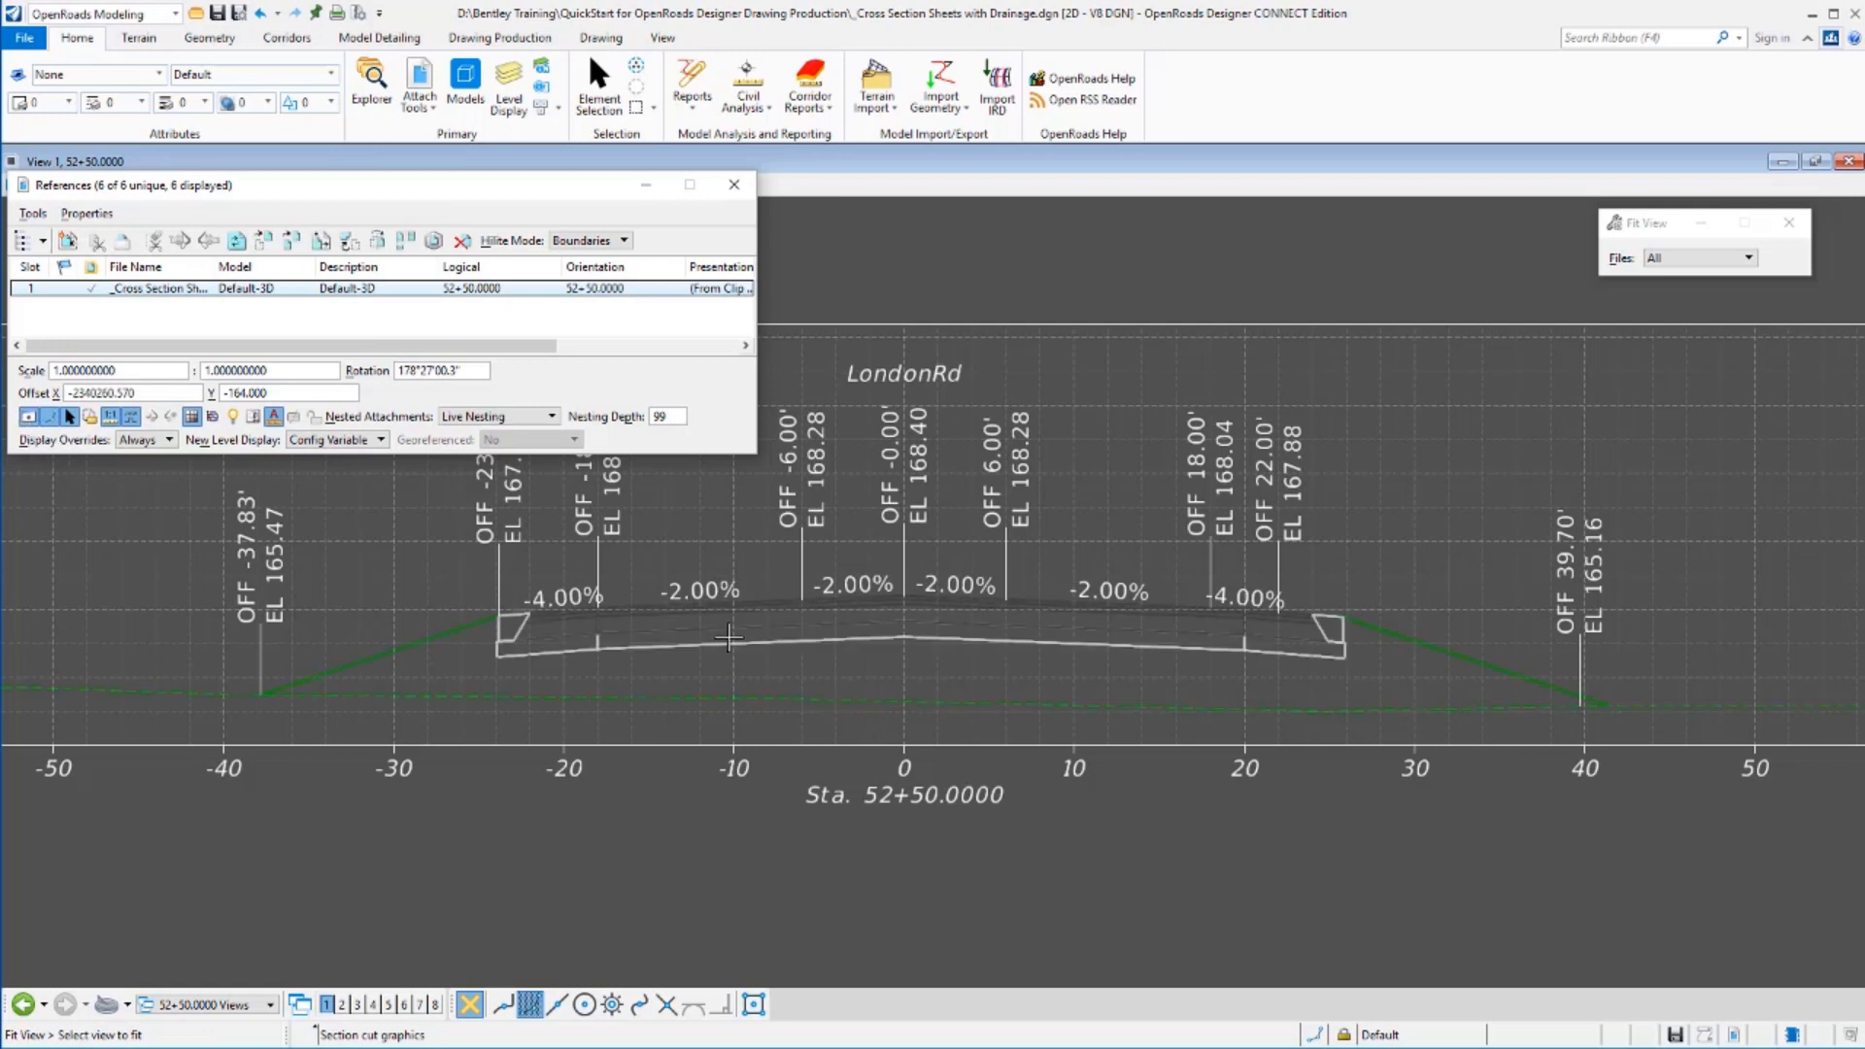
left_click(735, 185)
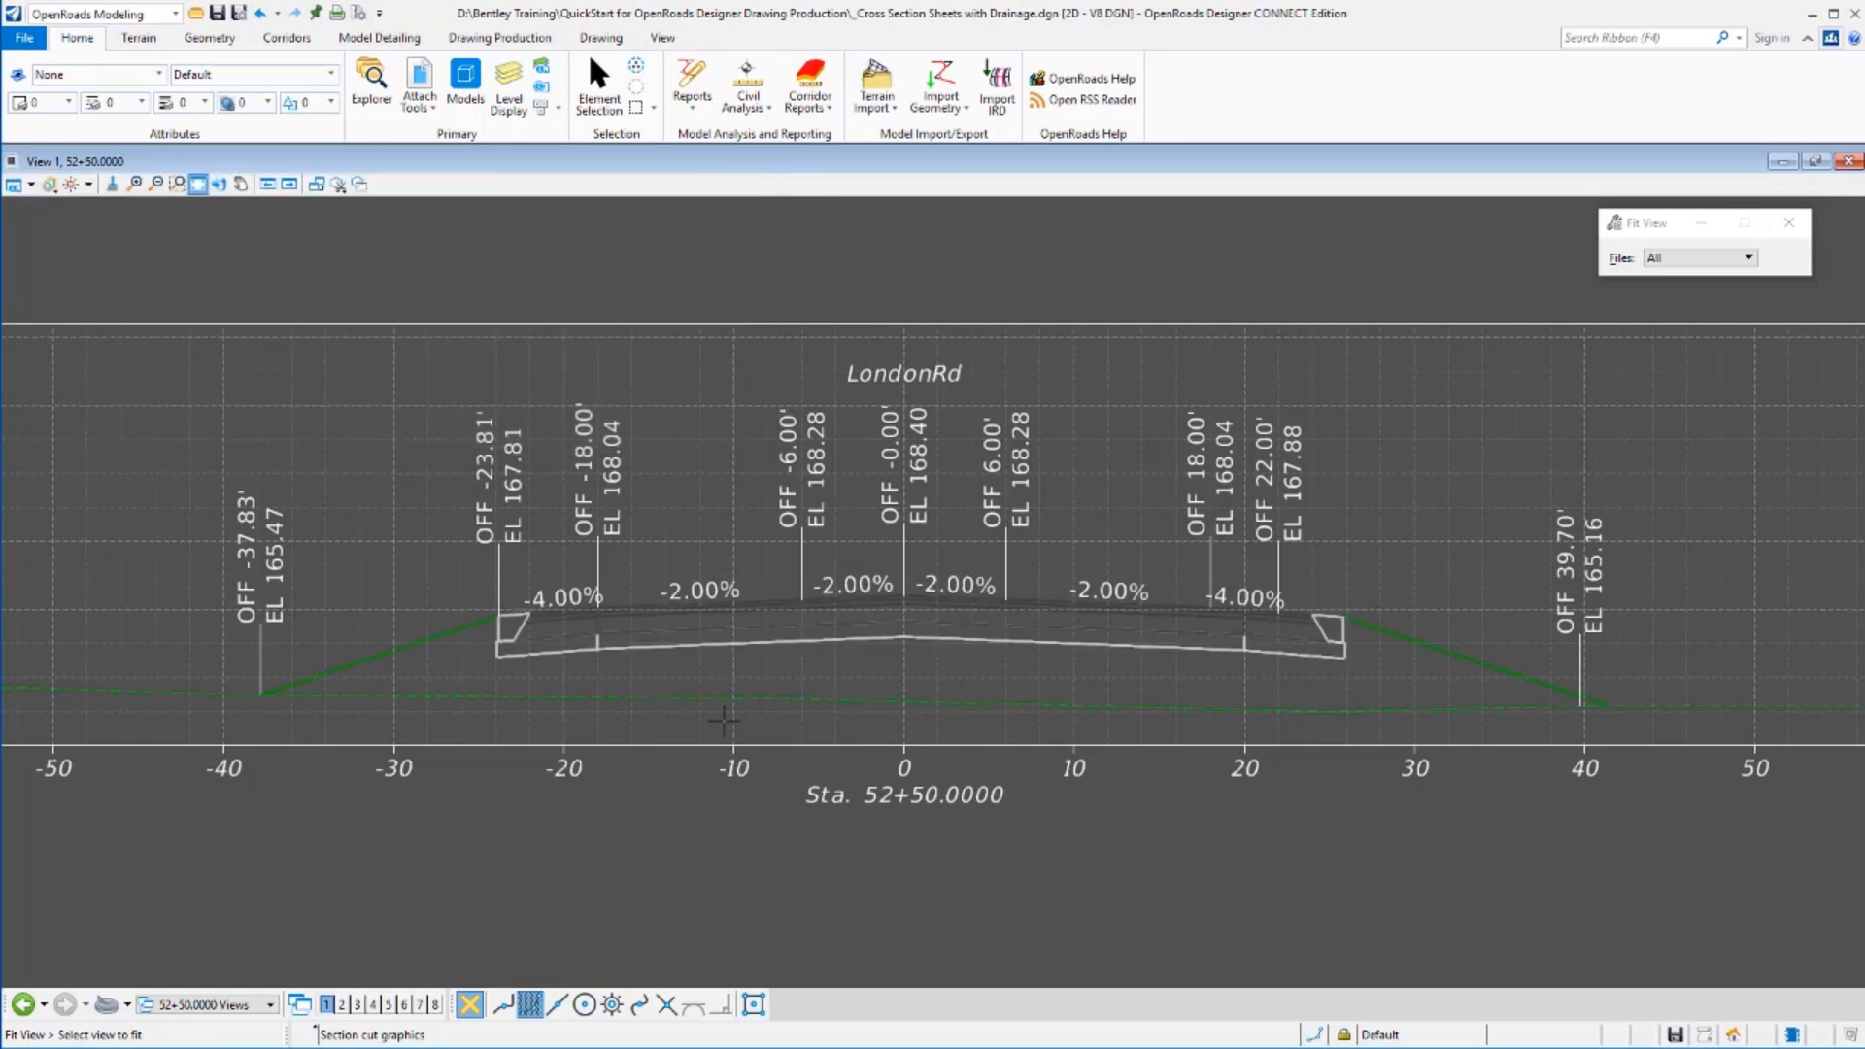
mouse_move(531, 812)
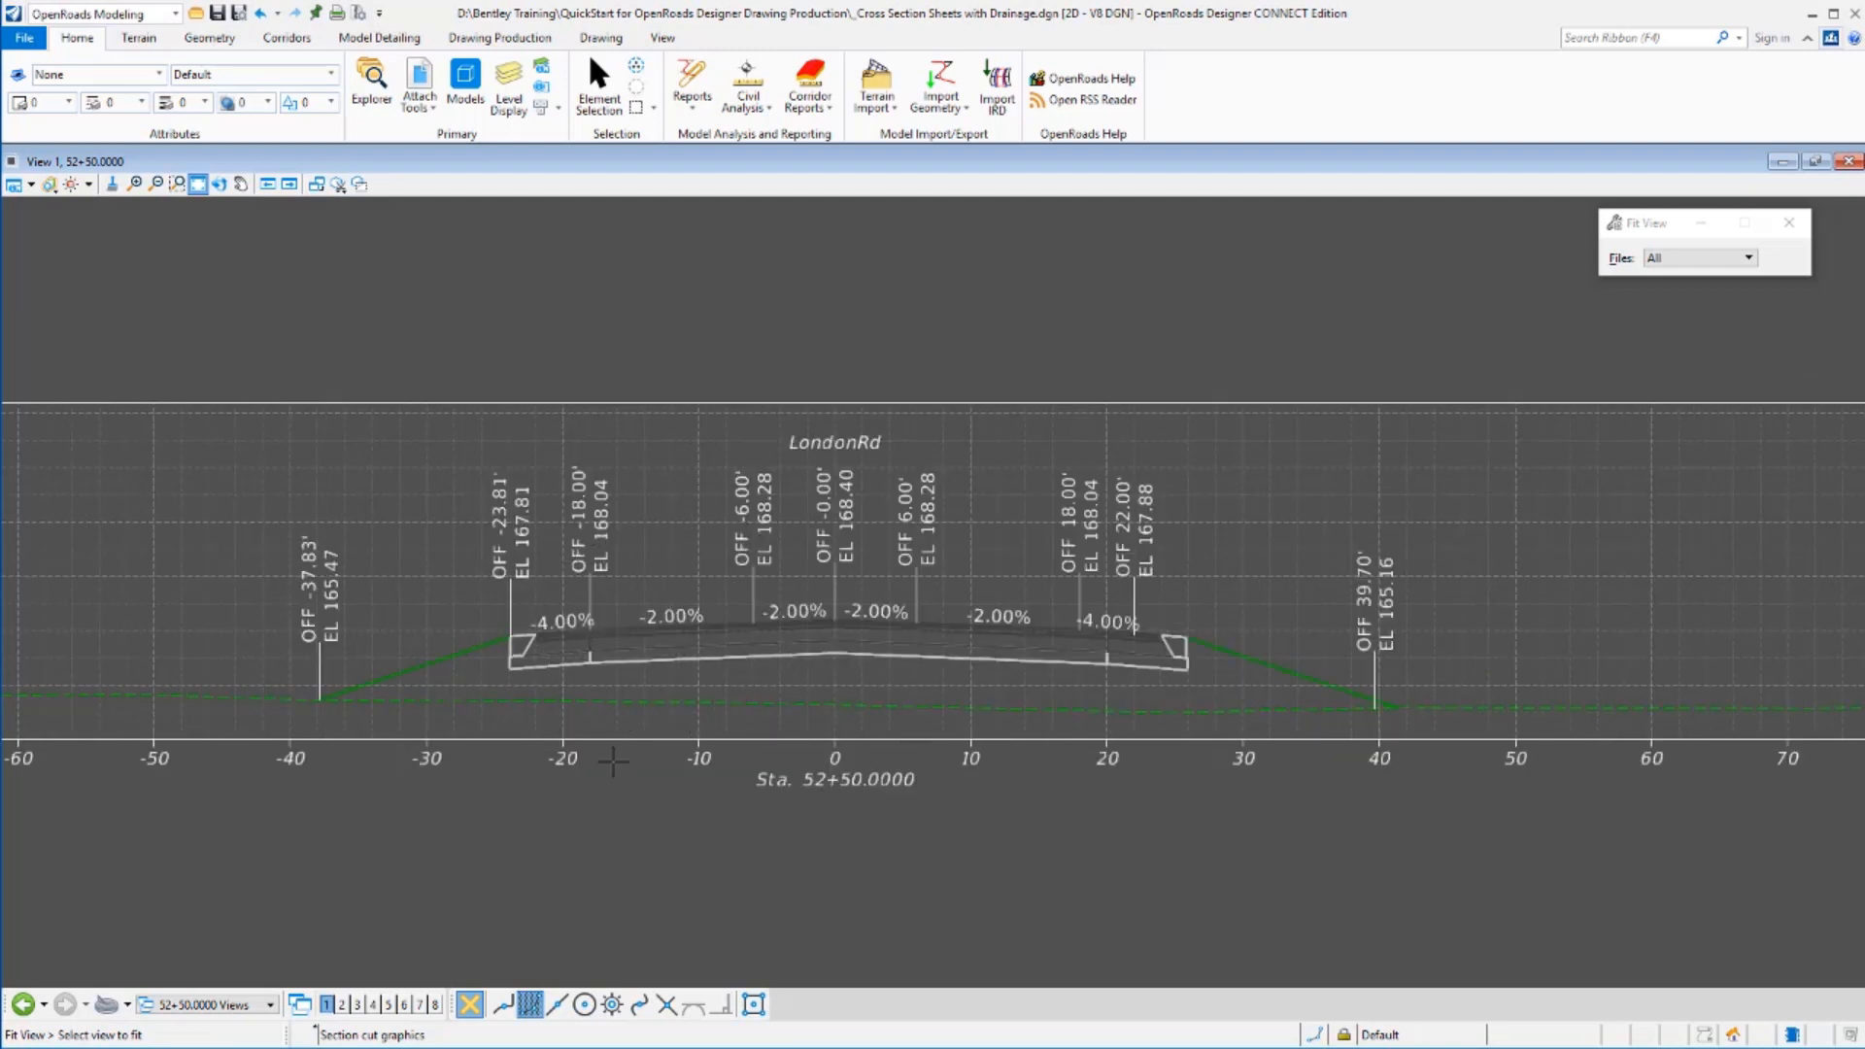
mouse_move(760, 696)
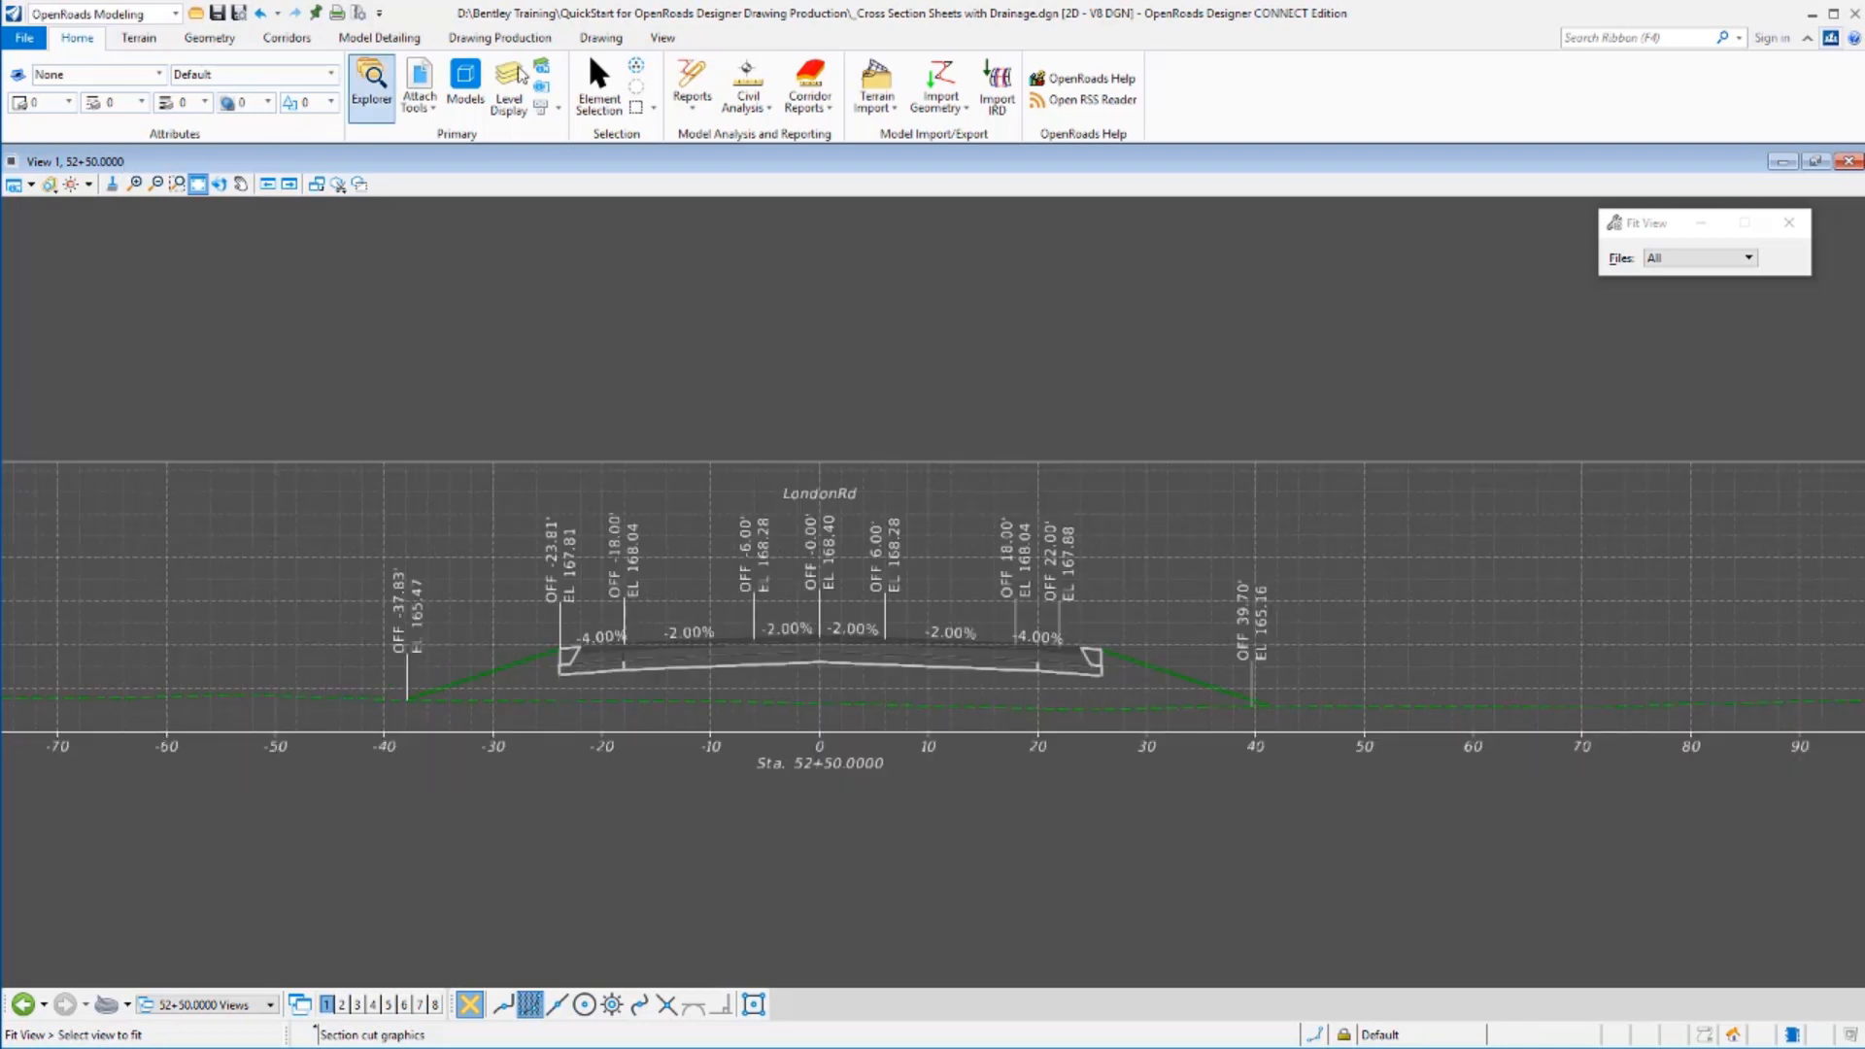
Delete the left OFF -18.00' / EL 168.04 label from the 52+50 section.
left_click(598, 85)
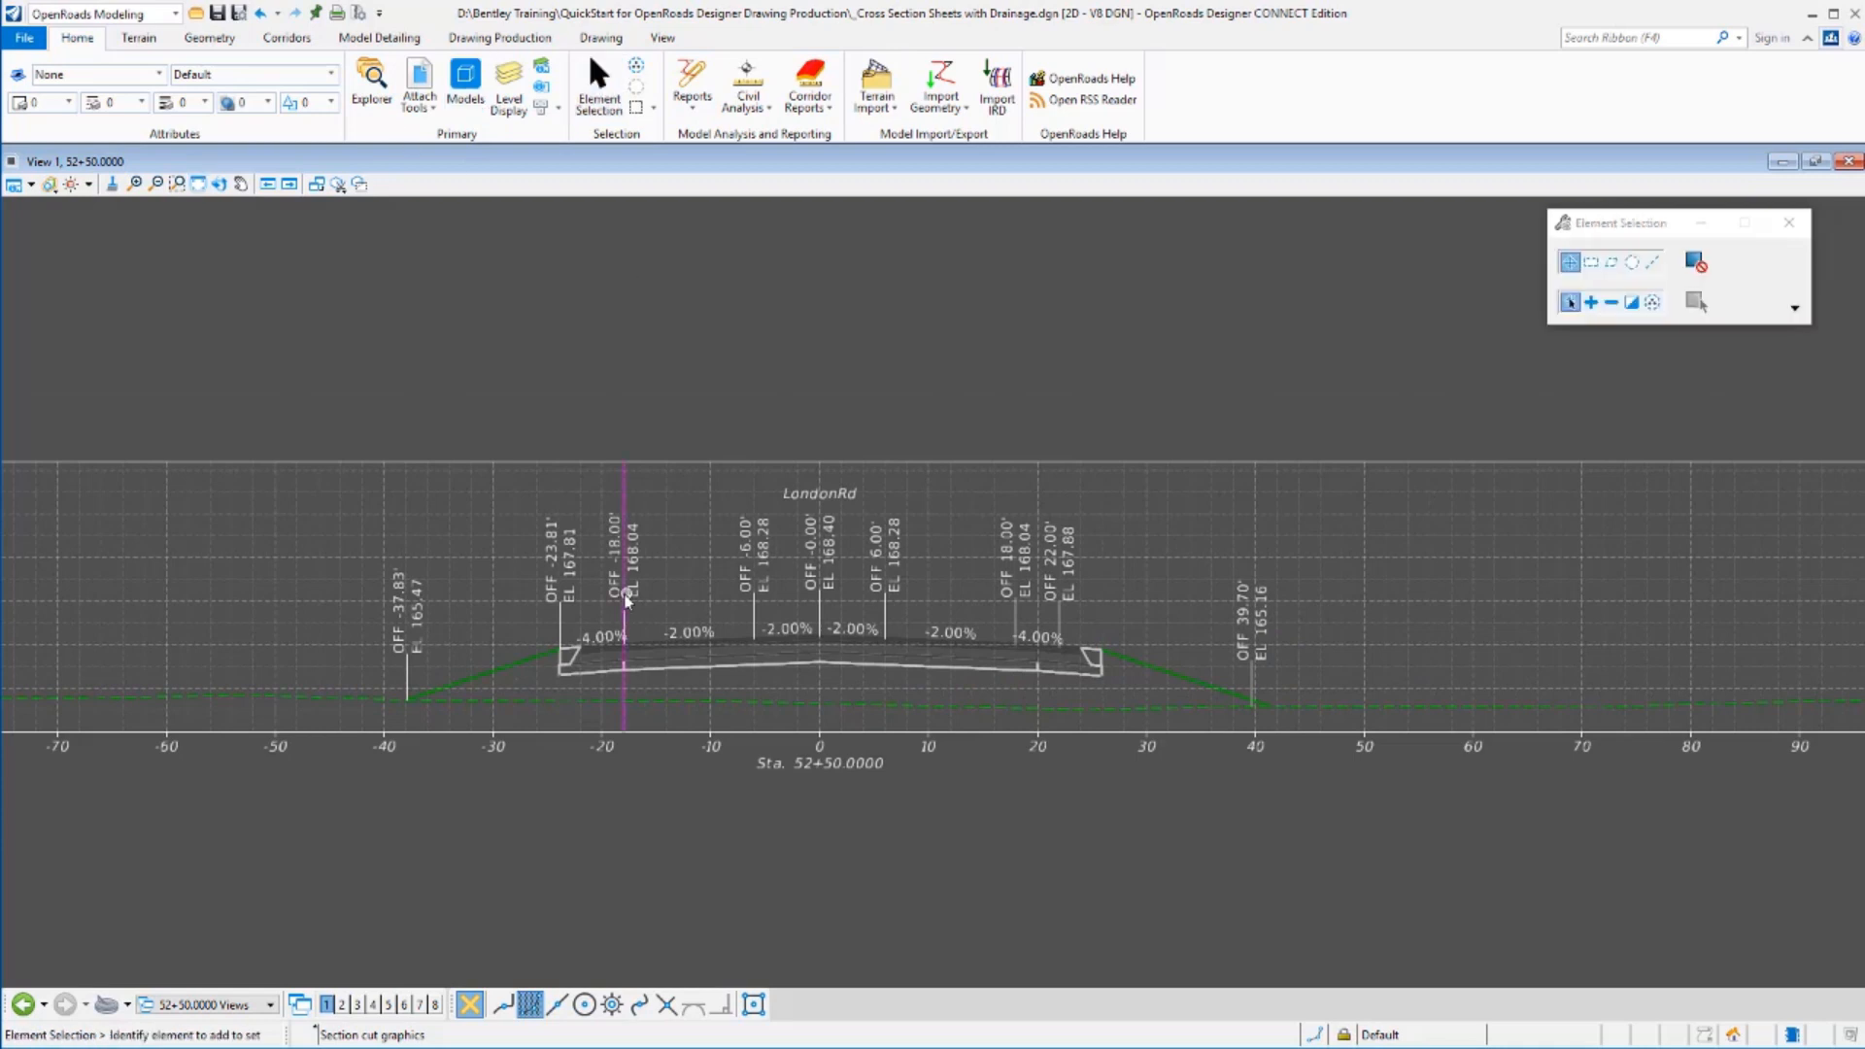
left_click(623, 560)
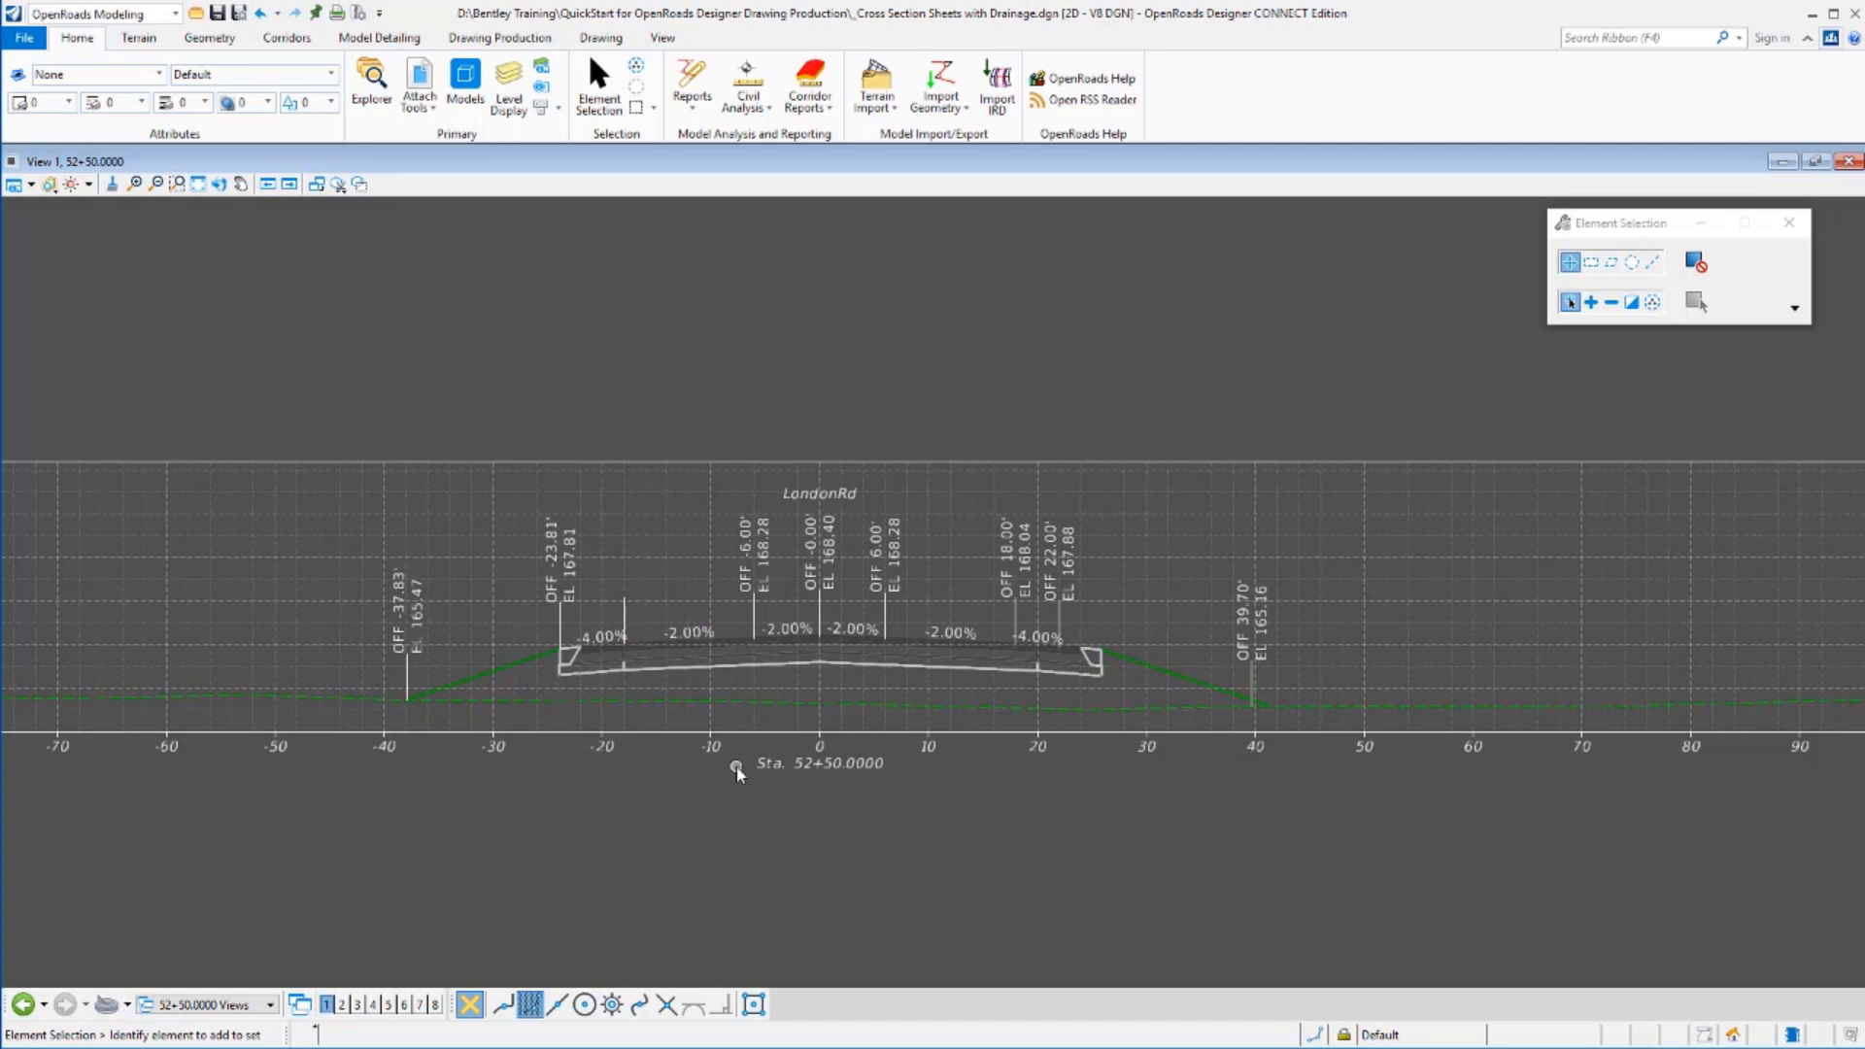
mouse_move(500, 37)
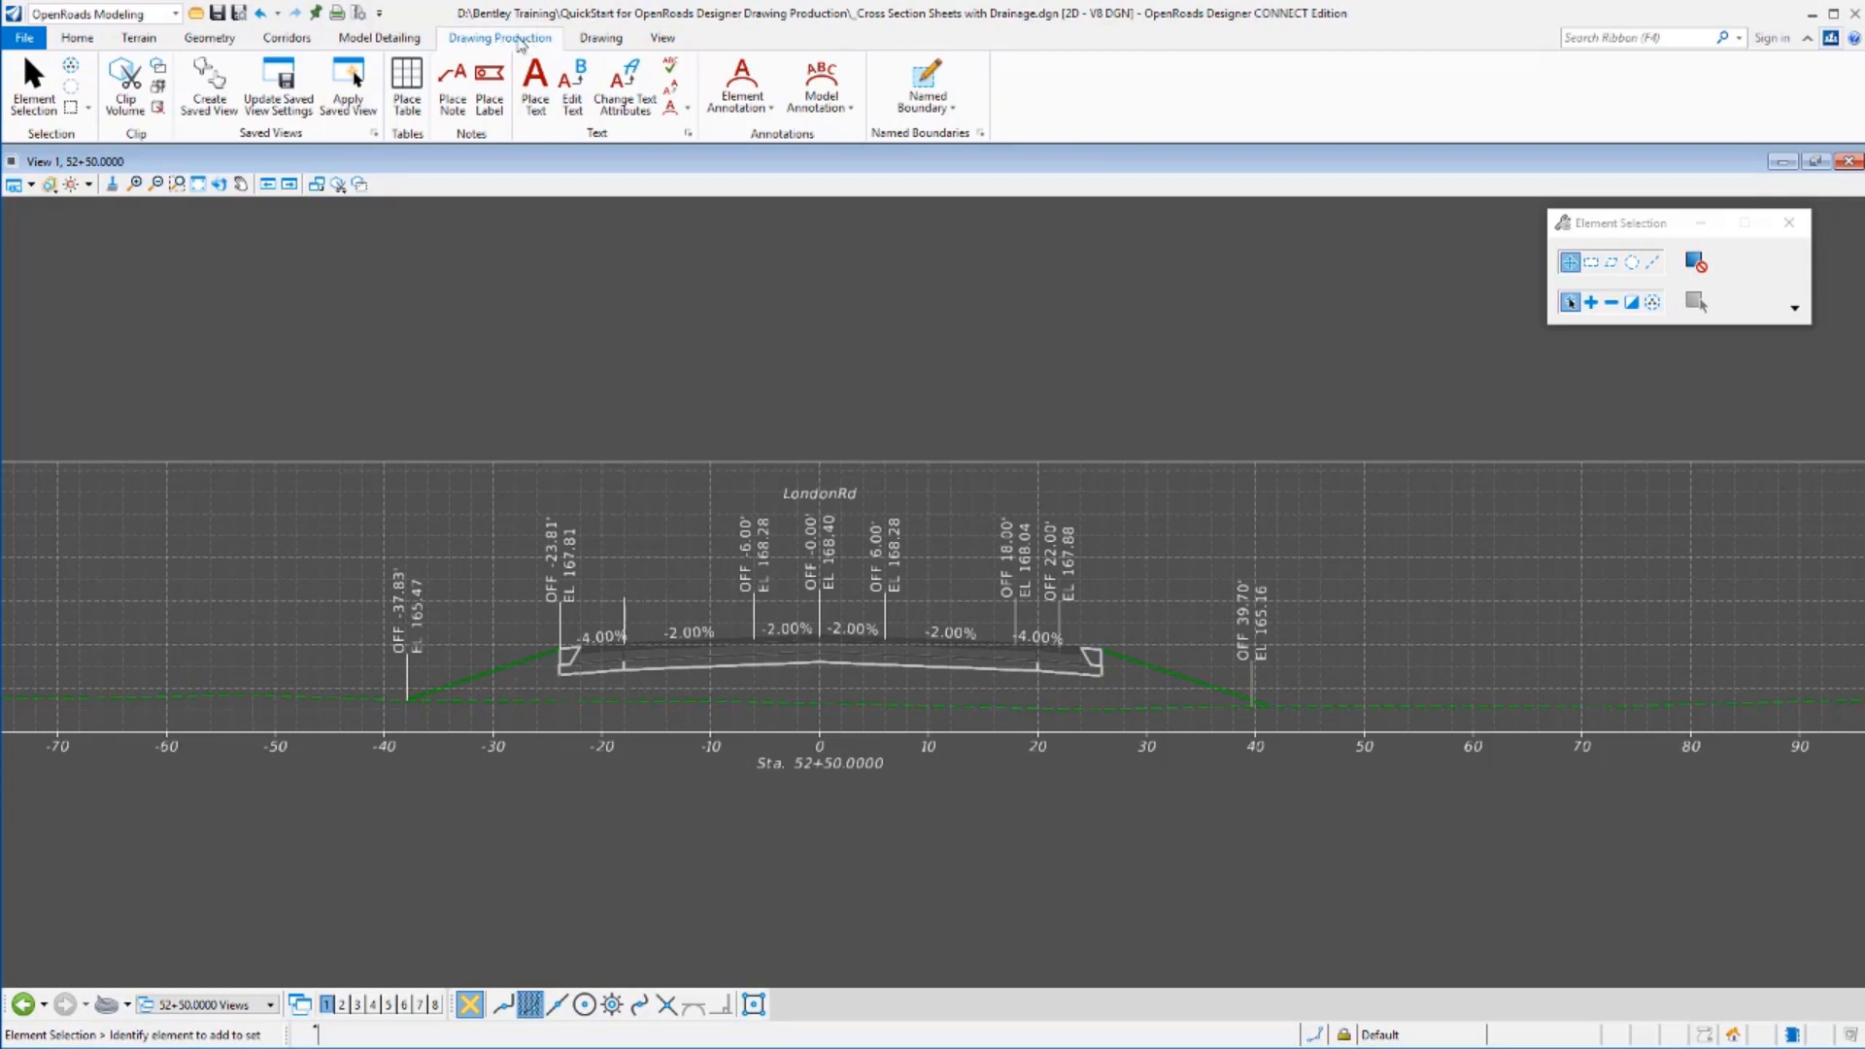
mouse_move(969, 77)
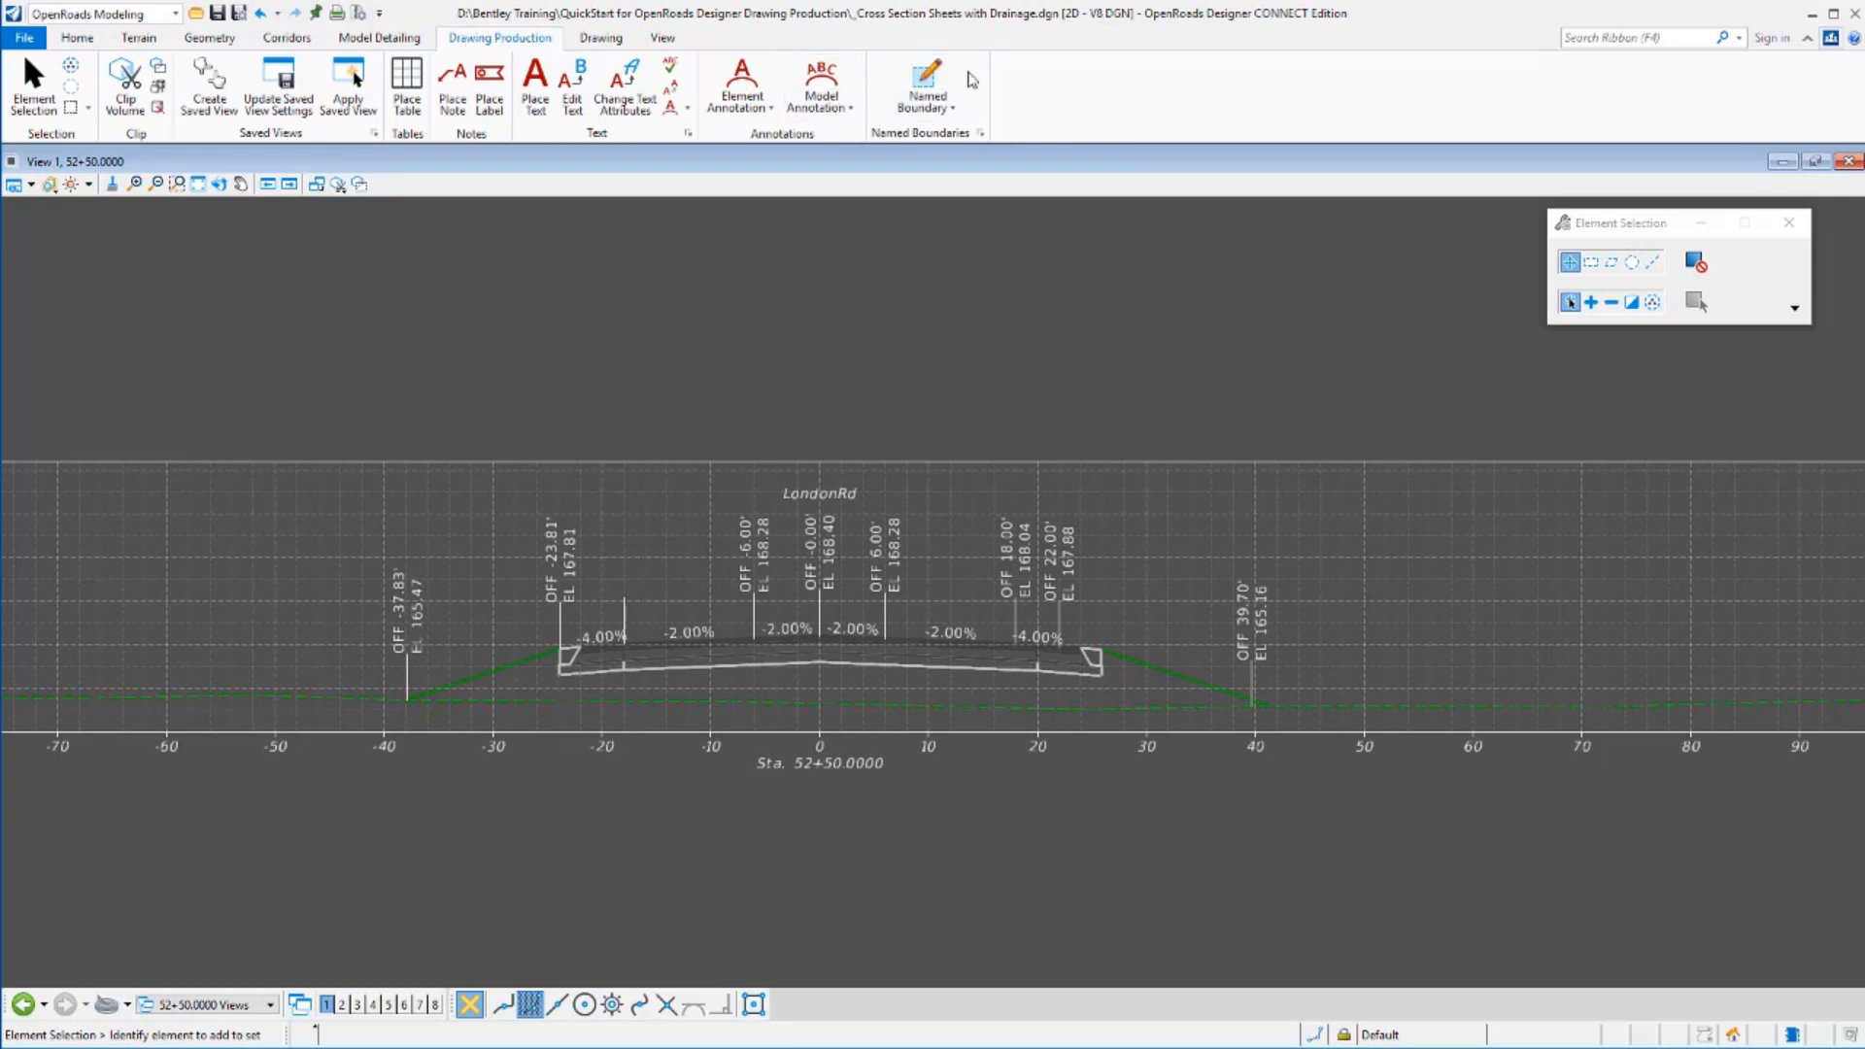
mouse_move(863, 115)
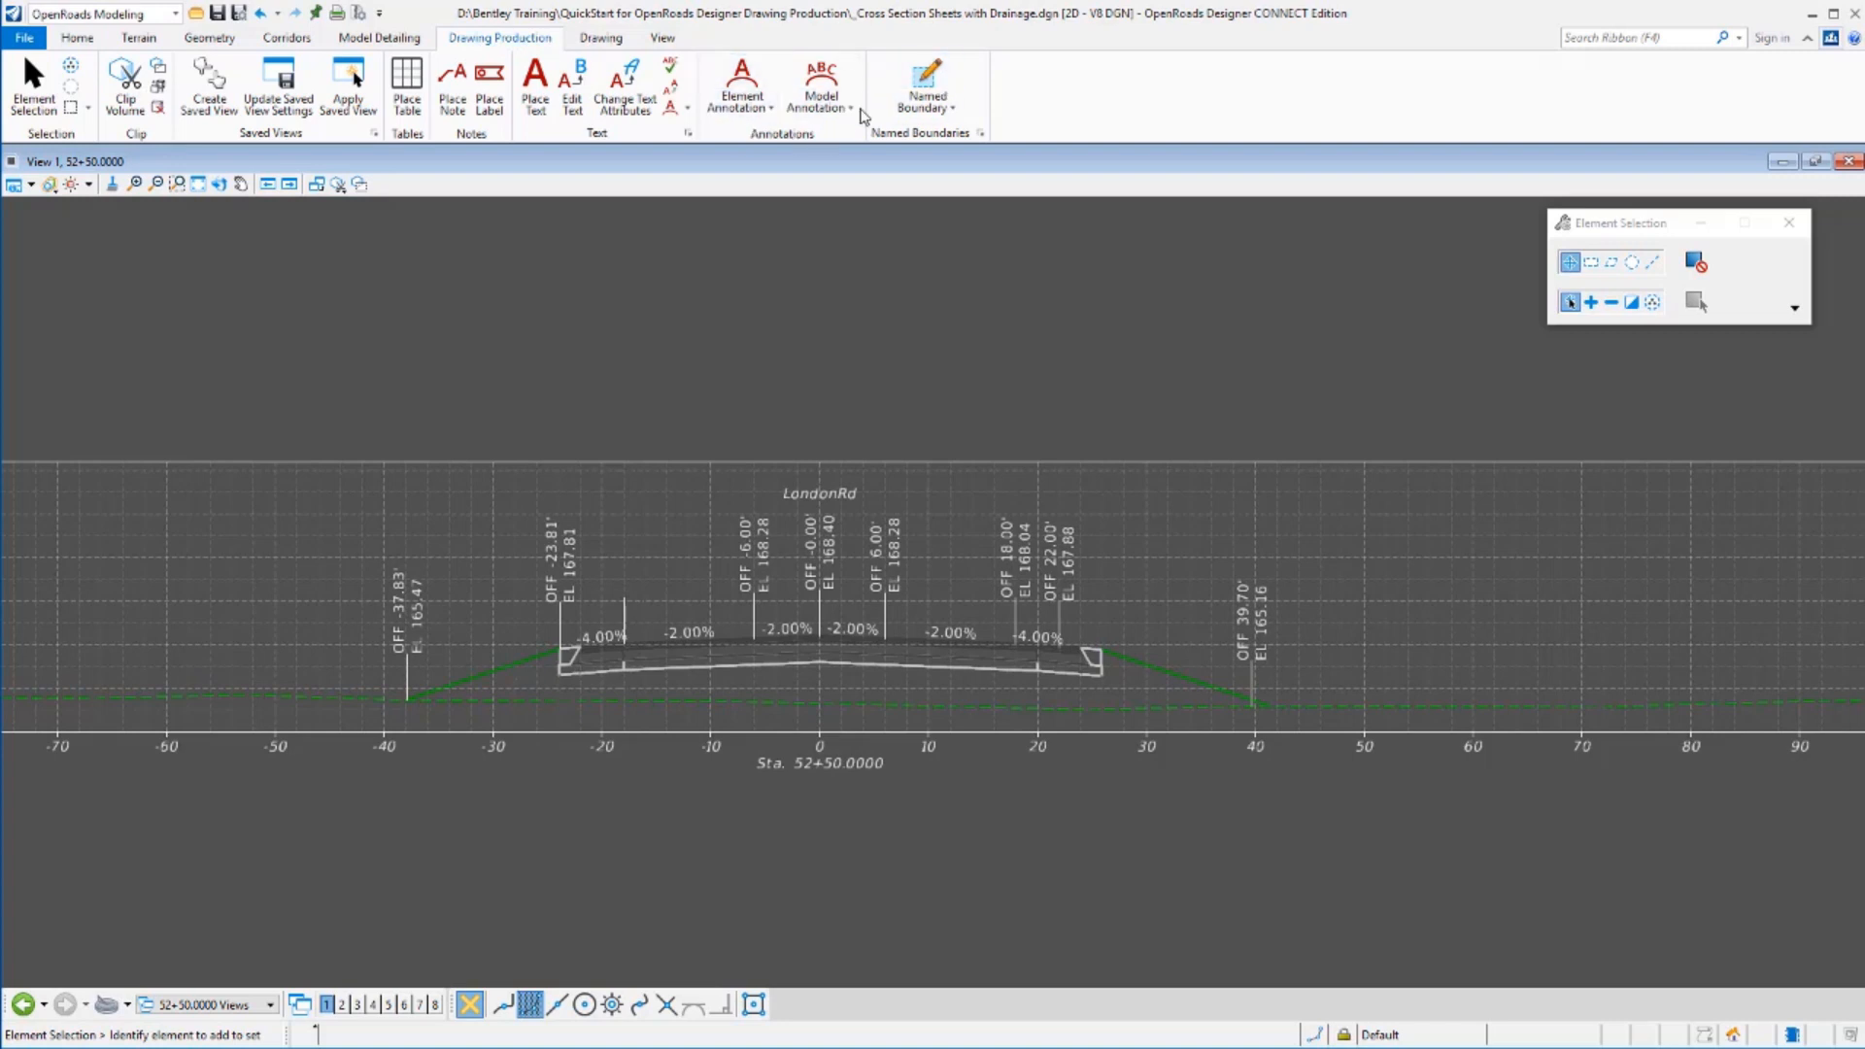
mouse_move(819, 142)
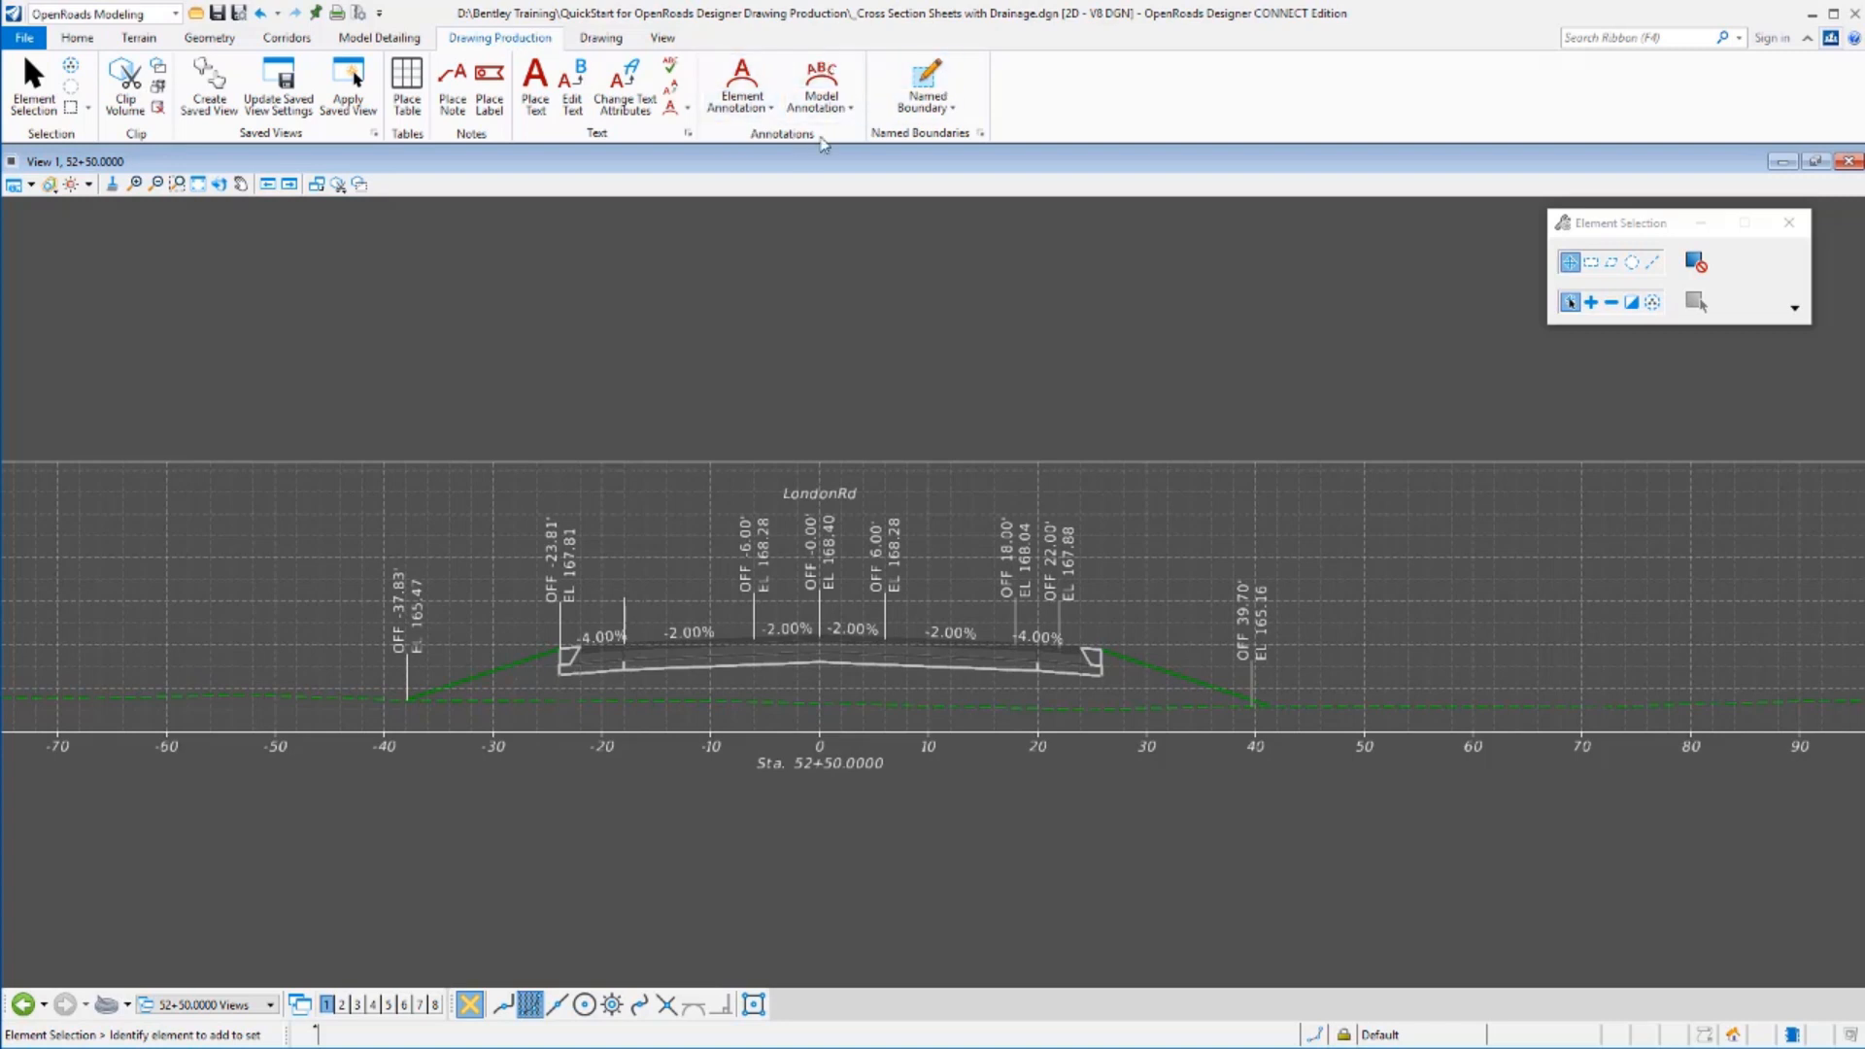
left_click(819, 89)
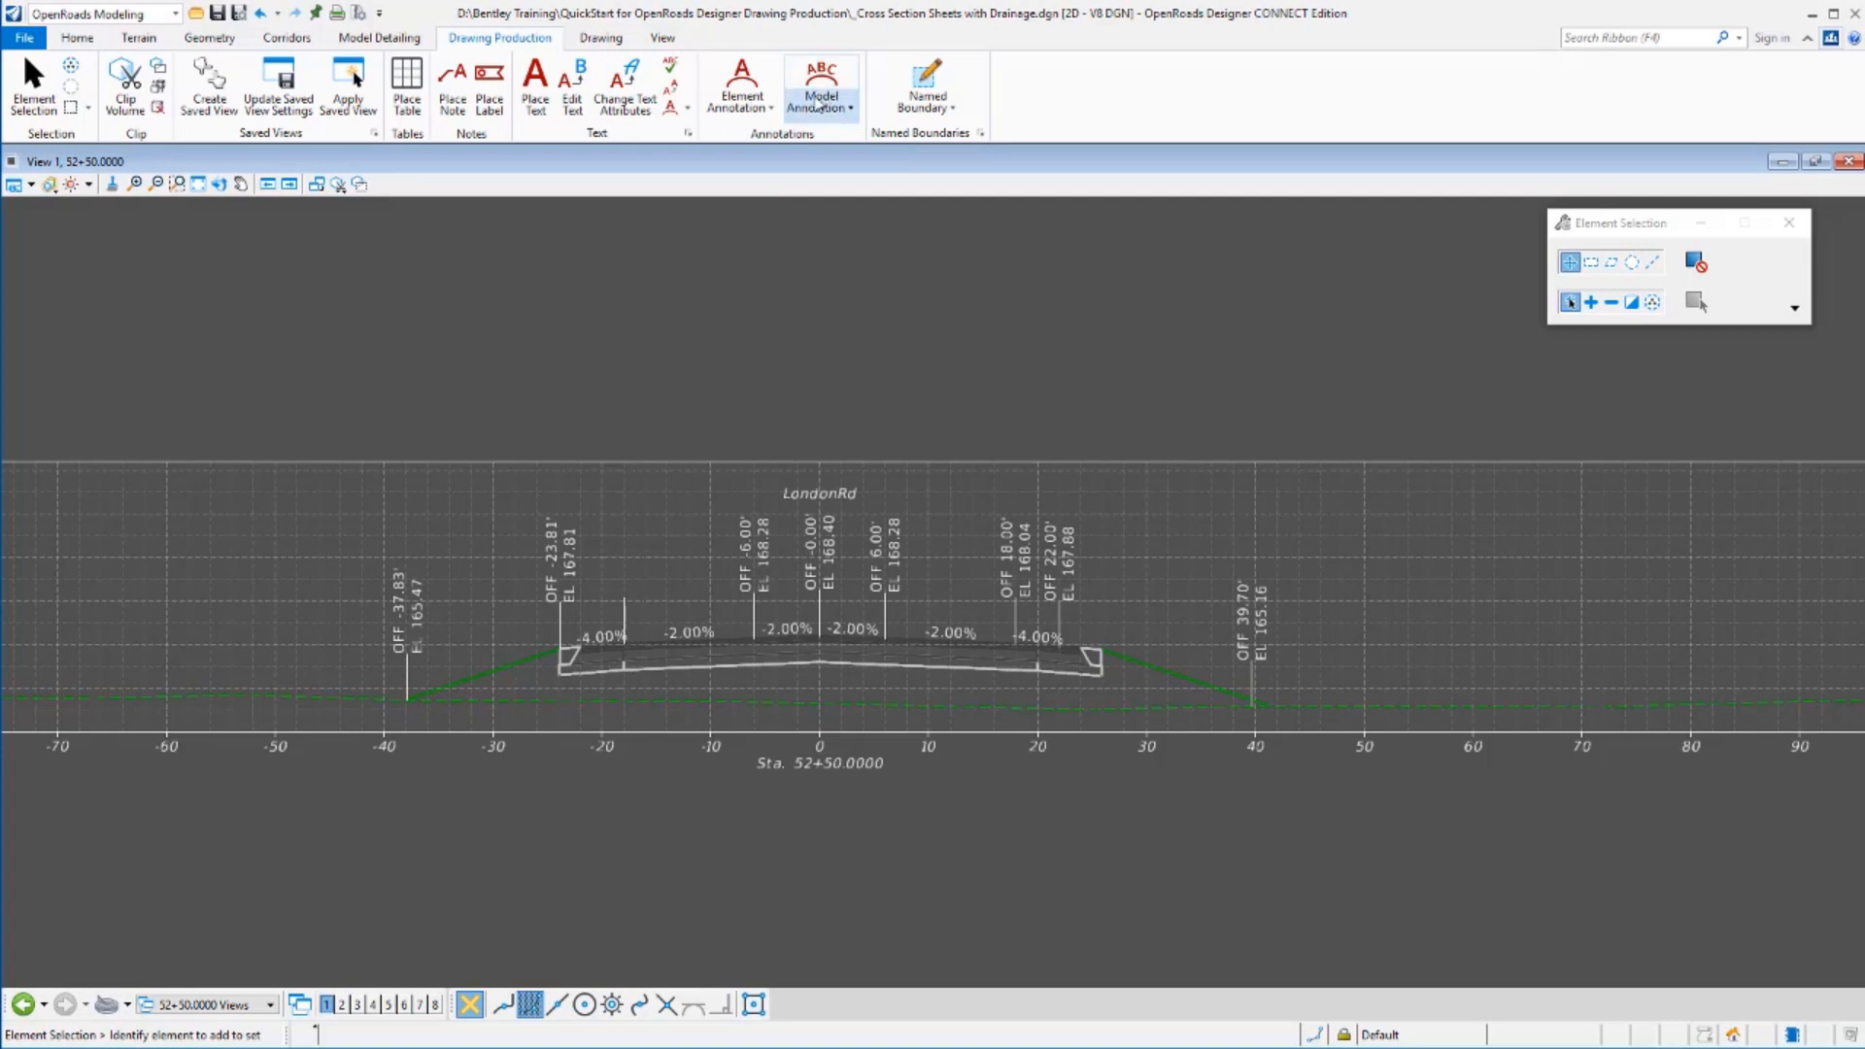
Remove Model Annotations from the 52+50 drawing only, leaving All Drawing Models unchecked.
left_click(817, 87)
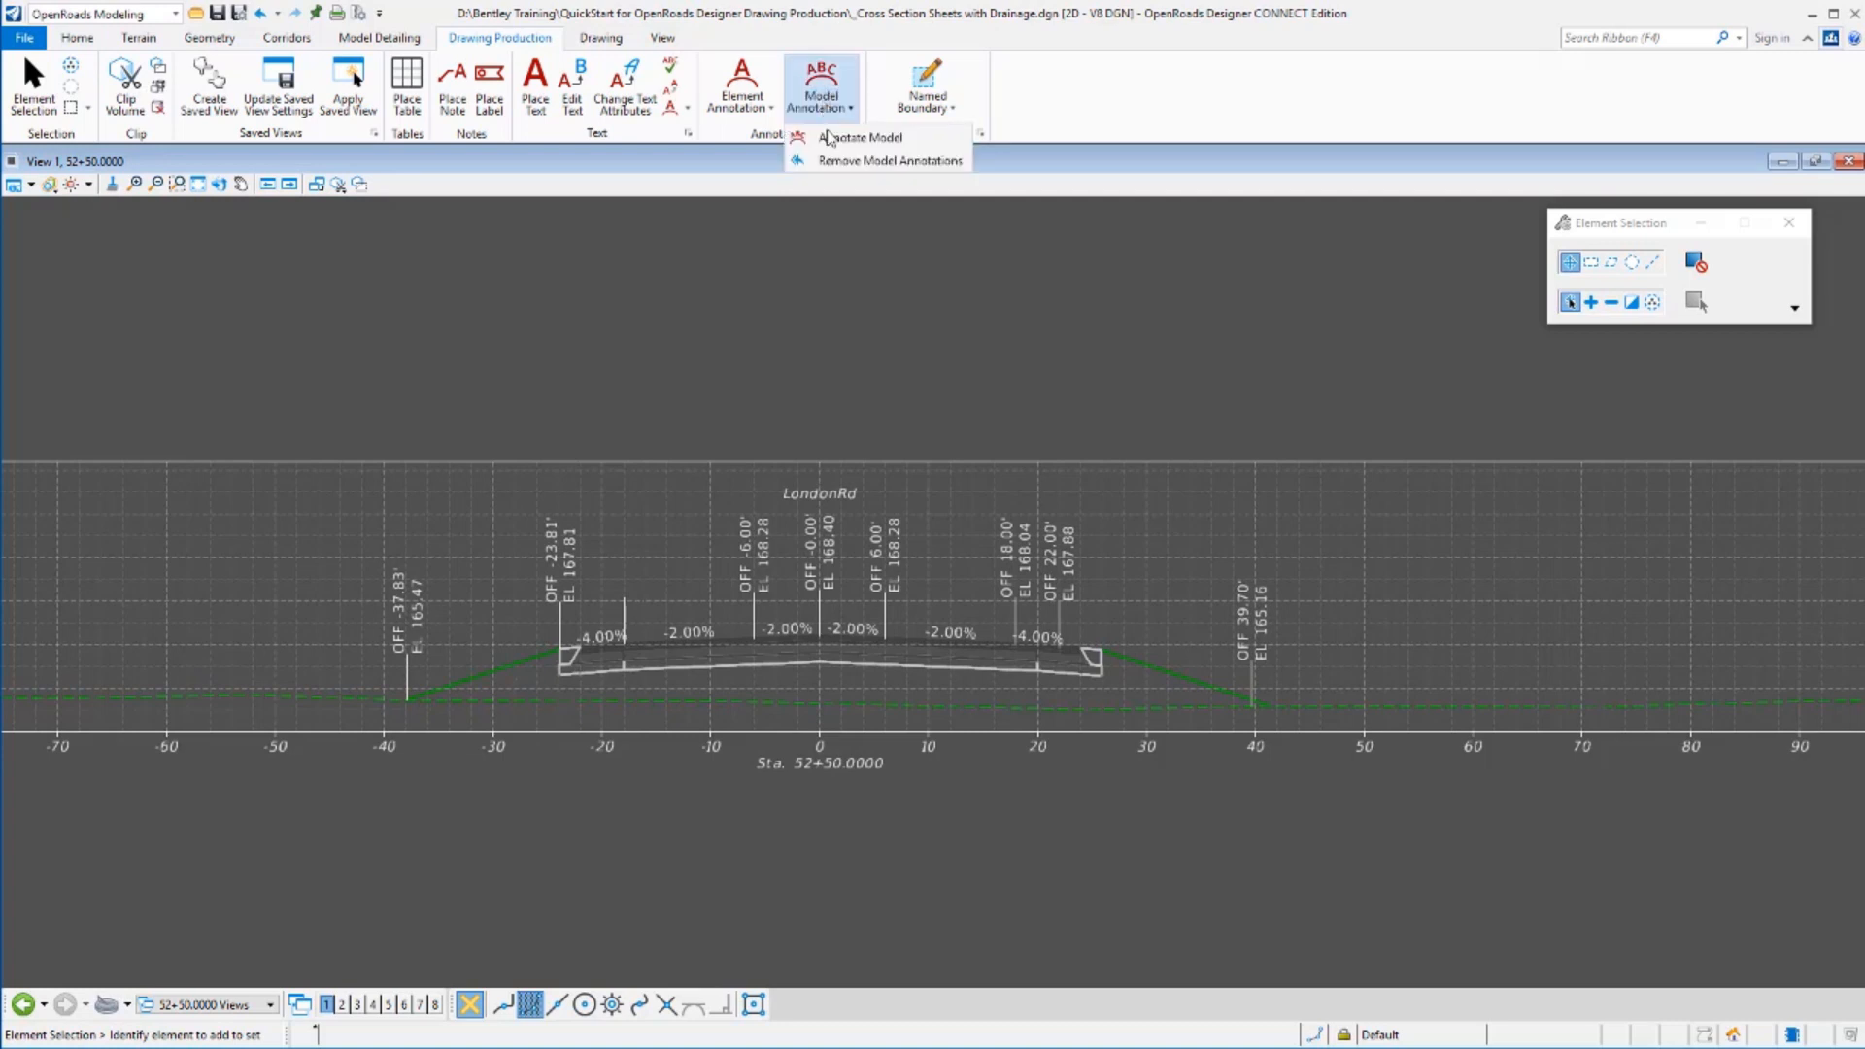
mouse_move(859, 136)
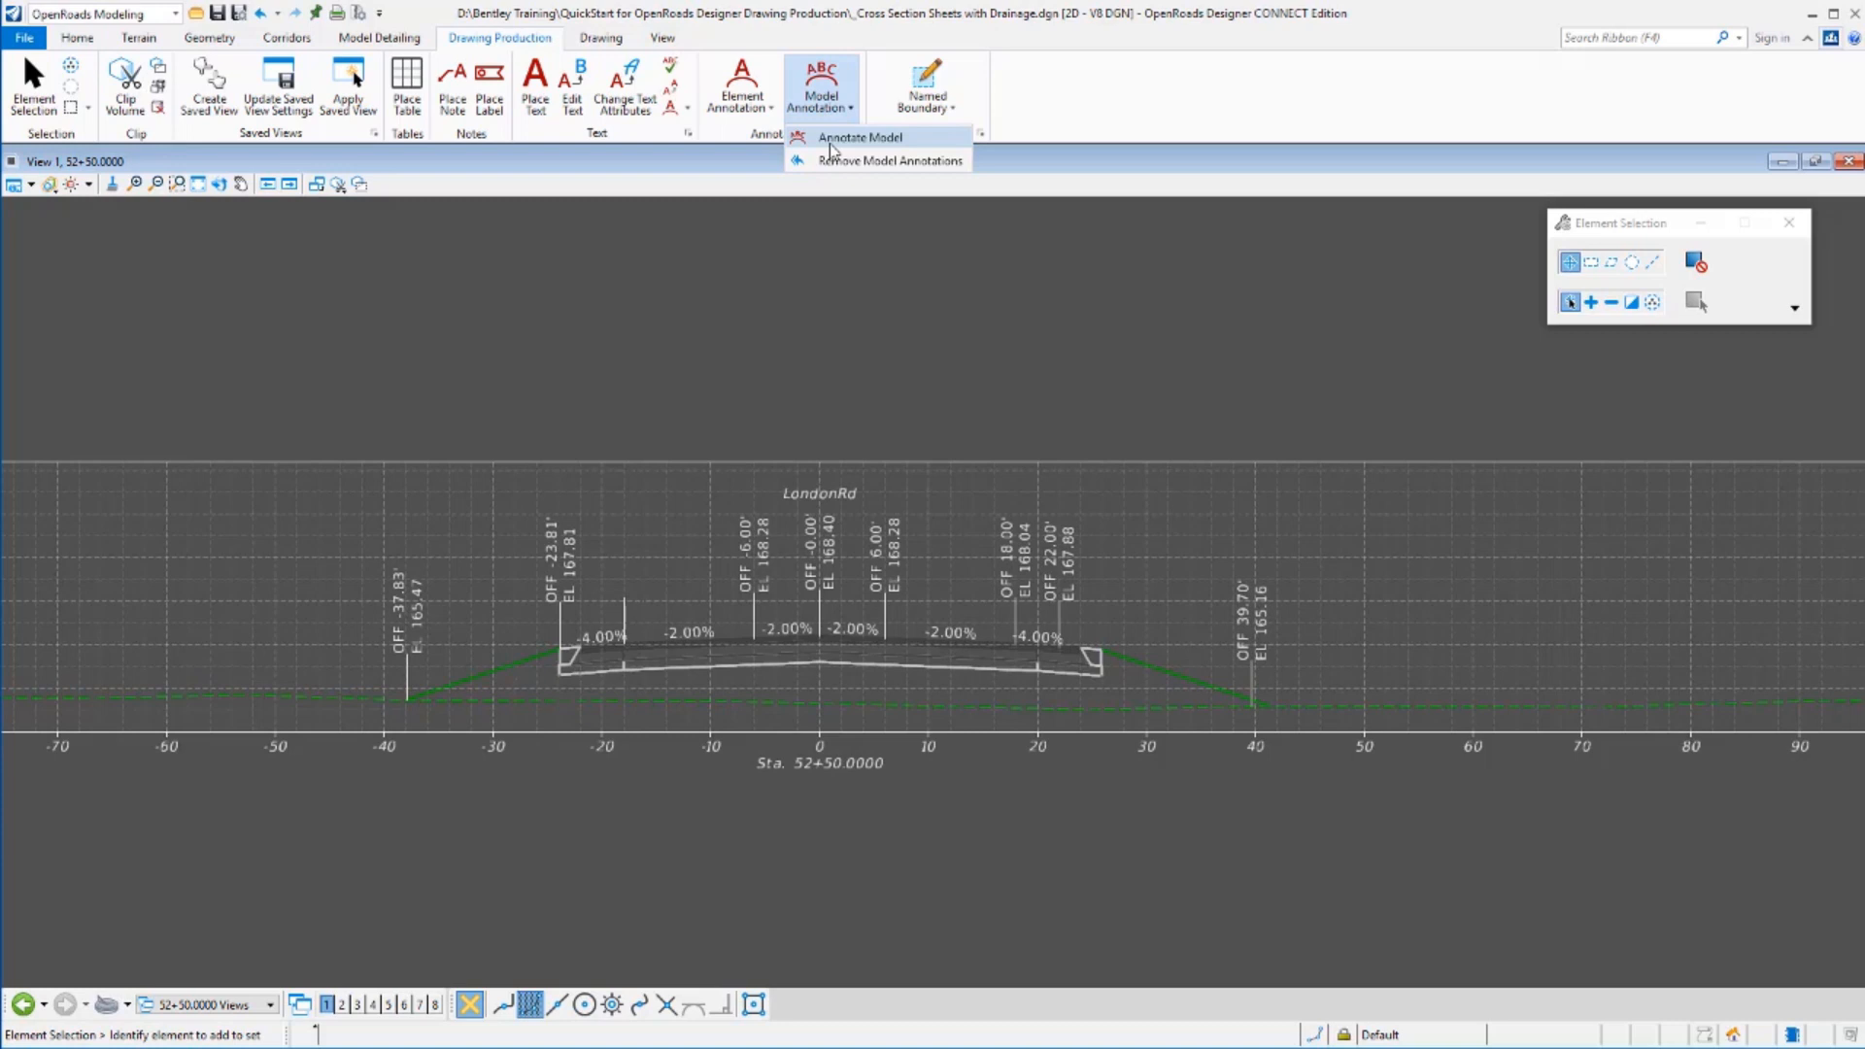
left_click(876, 161)
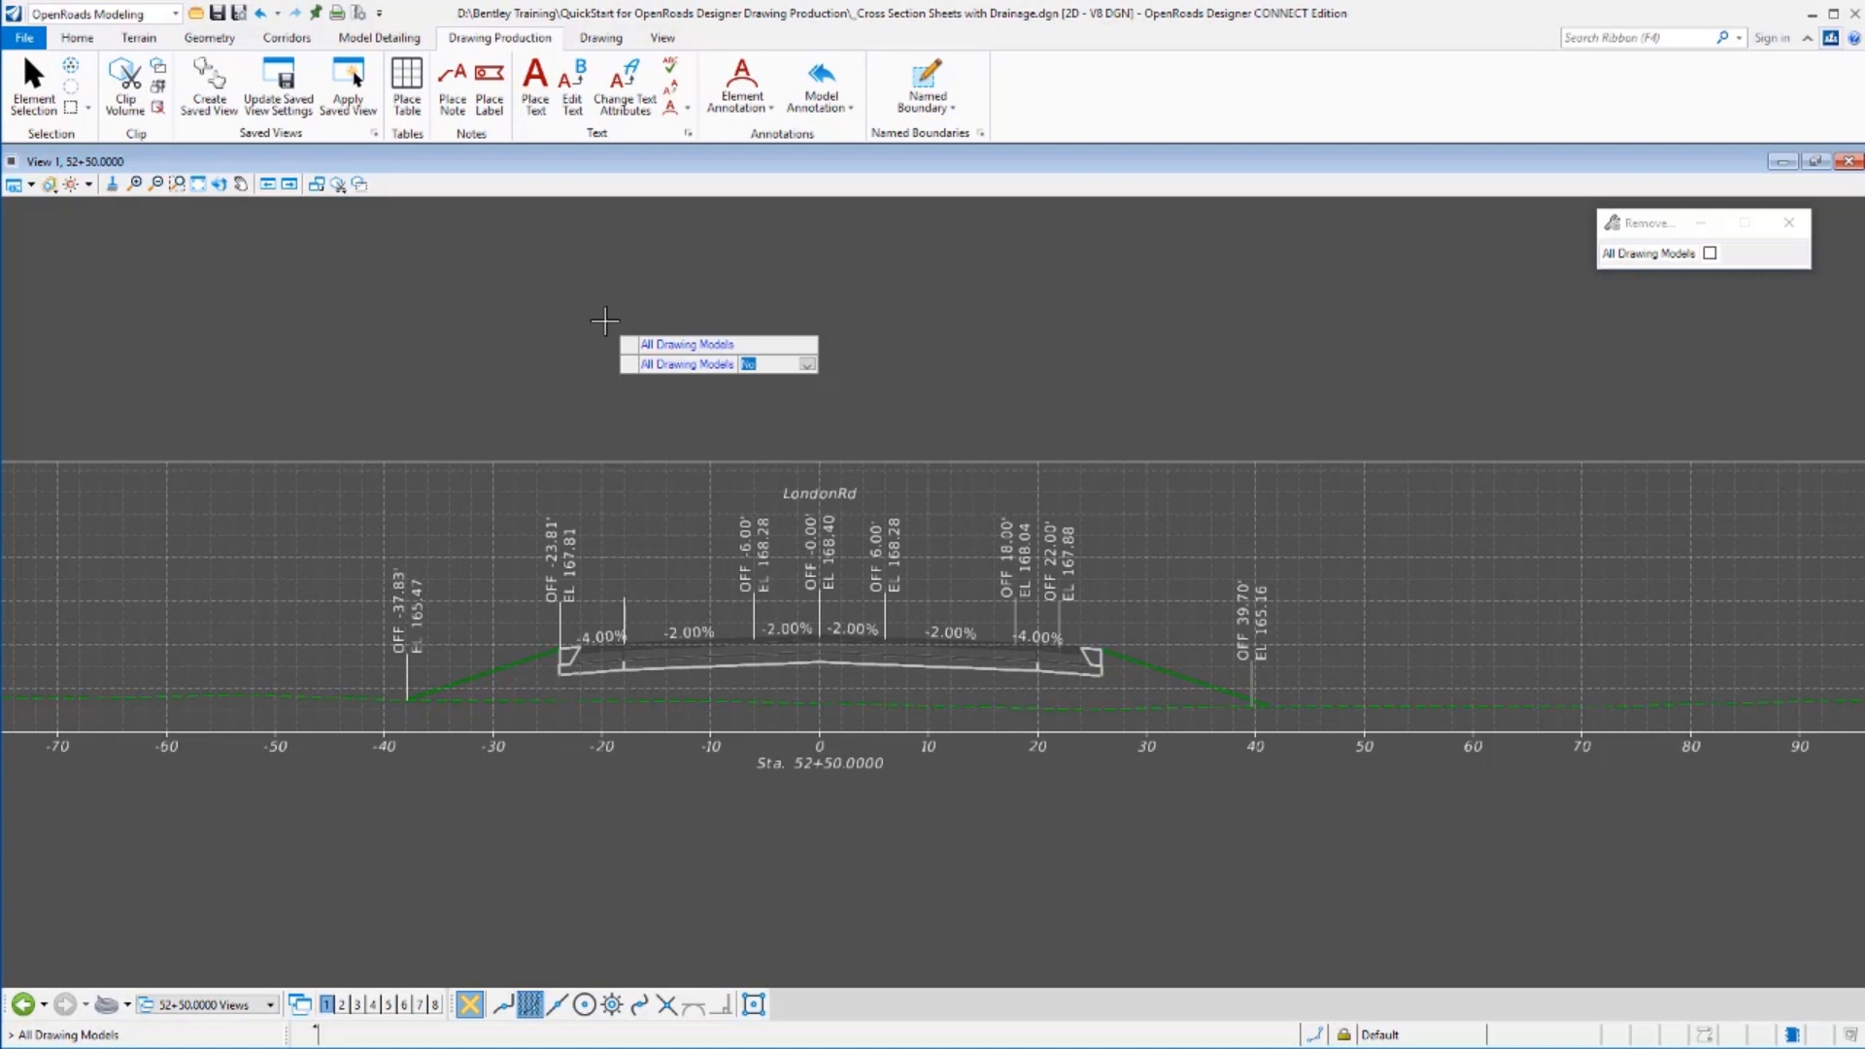
left_click(1709, 253)
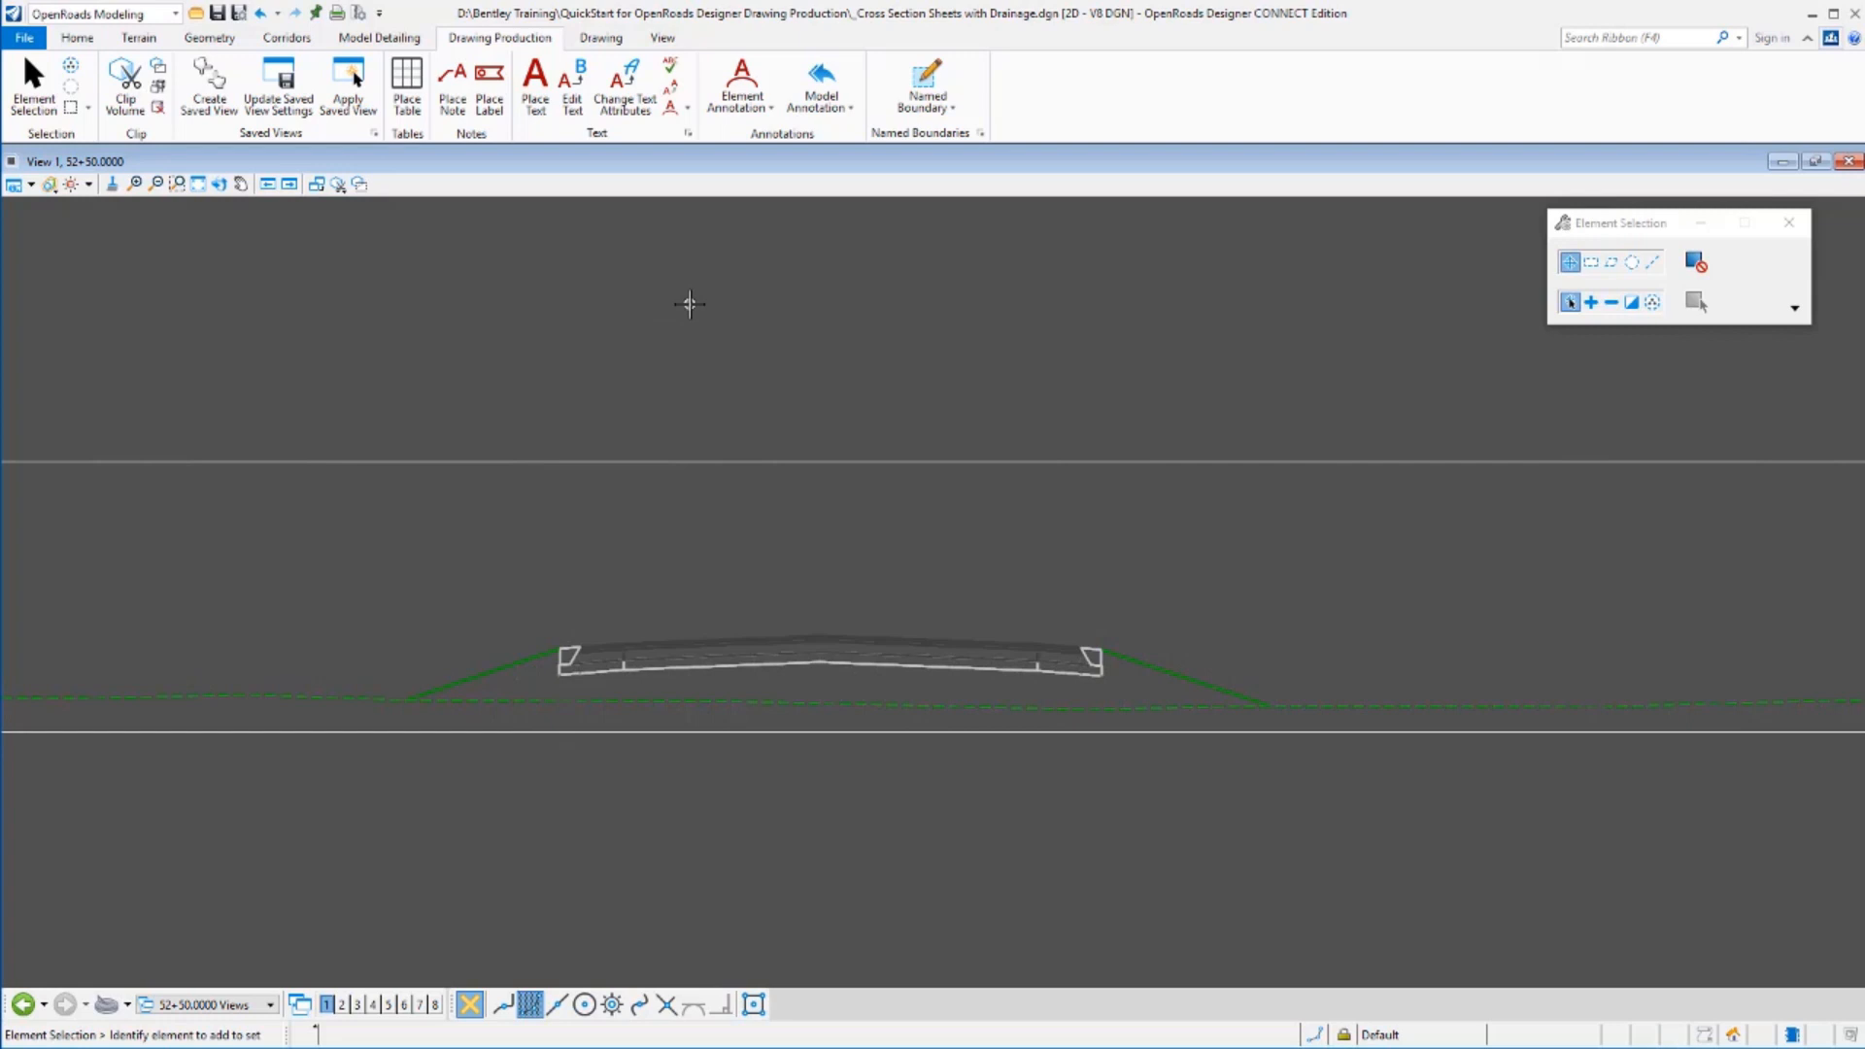
mouse_move(575, 402)
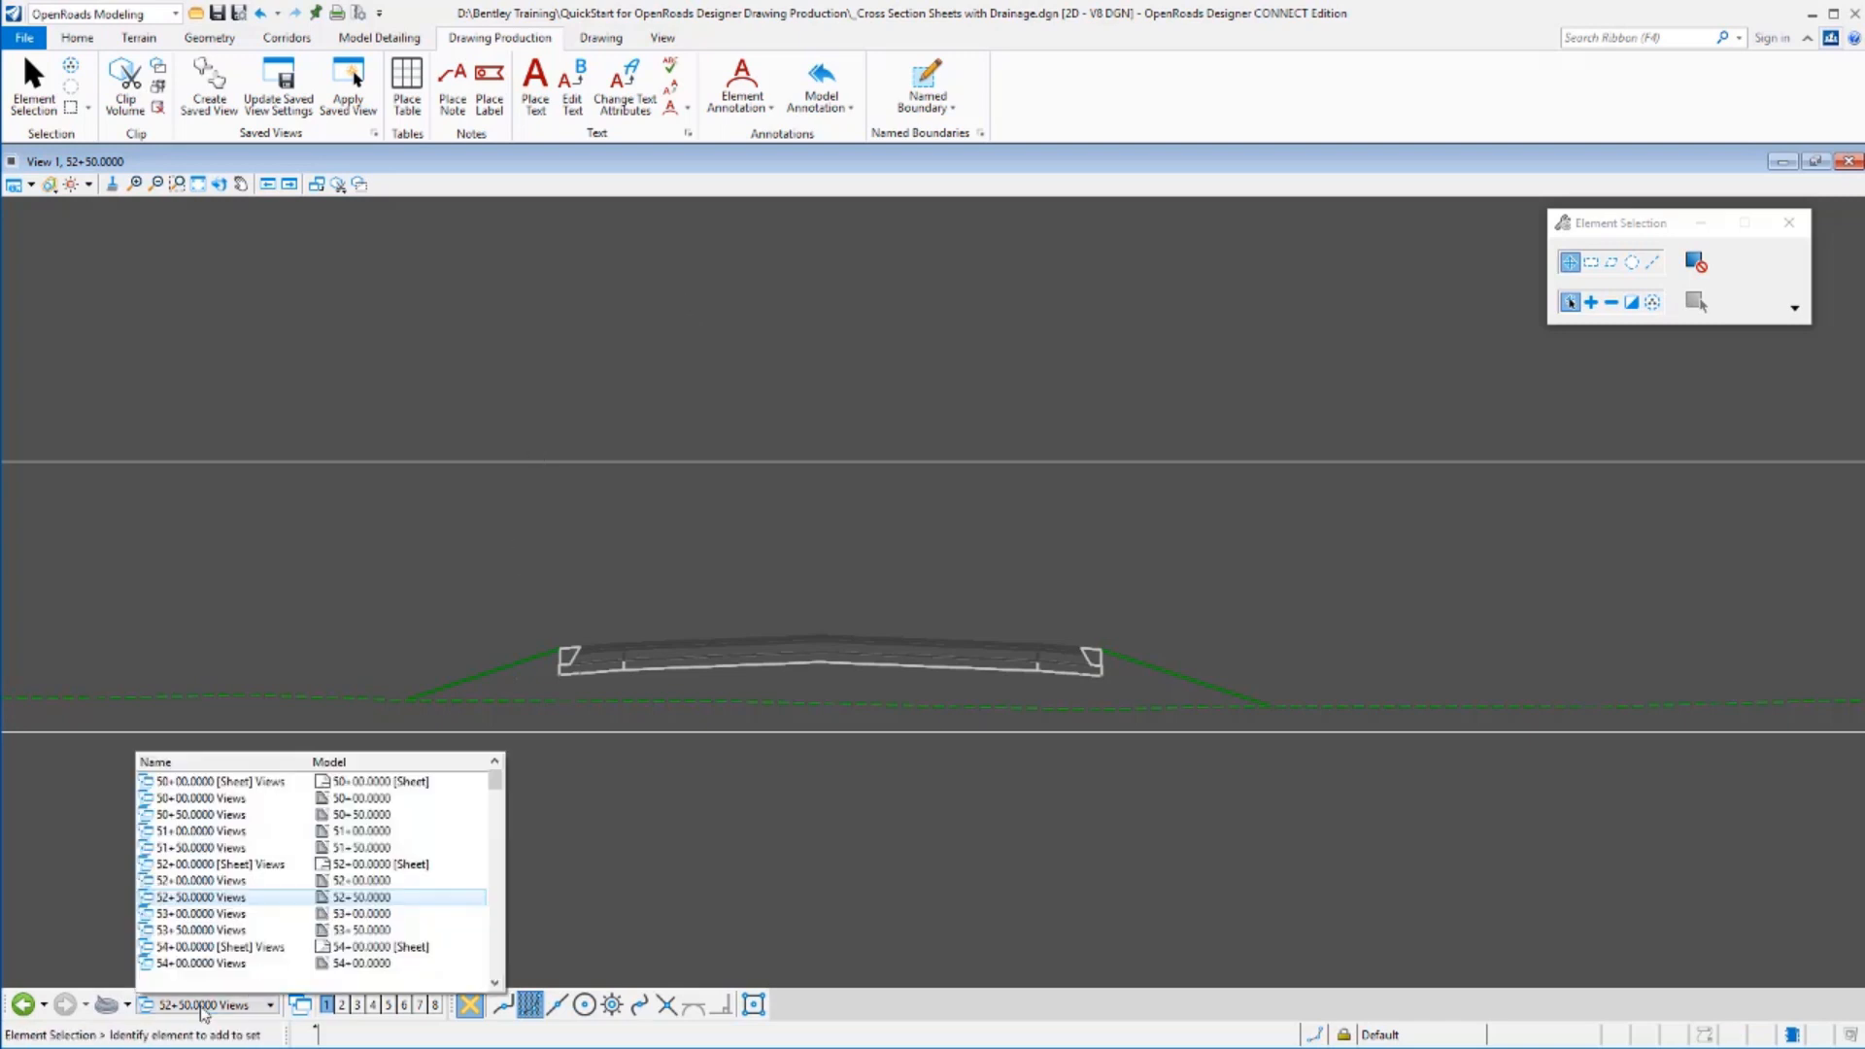
Open the 53+00.0000 Views and fit the section within its boundary.
left_click(201, 928)
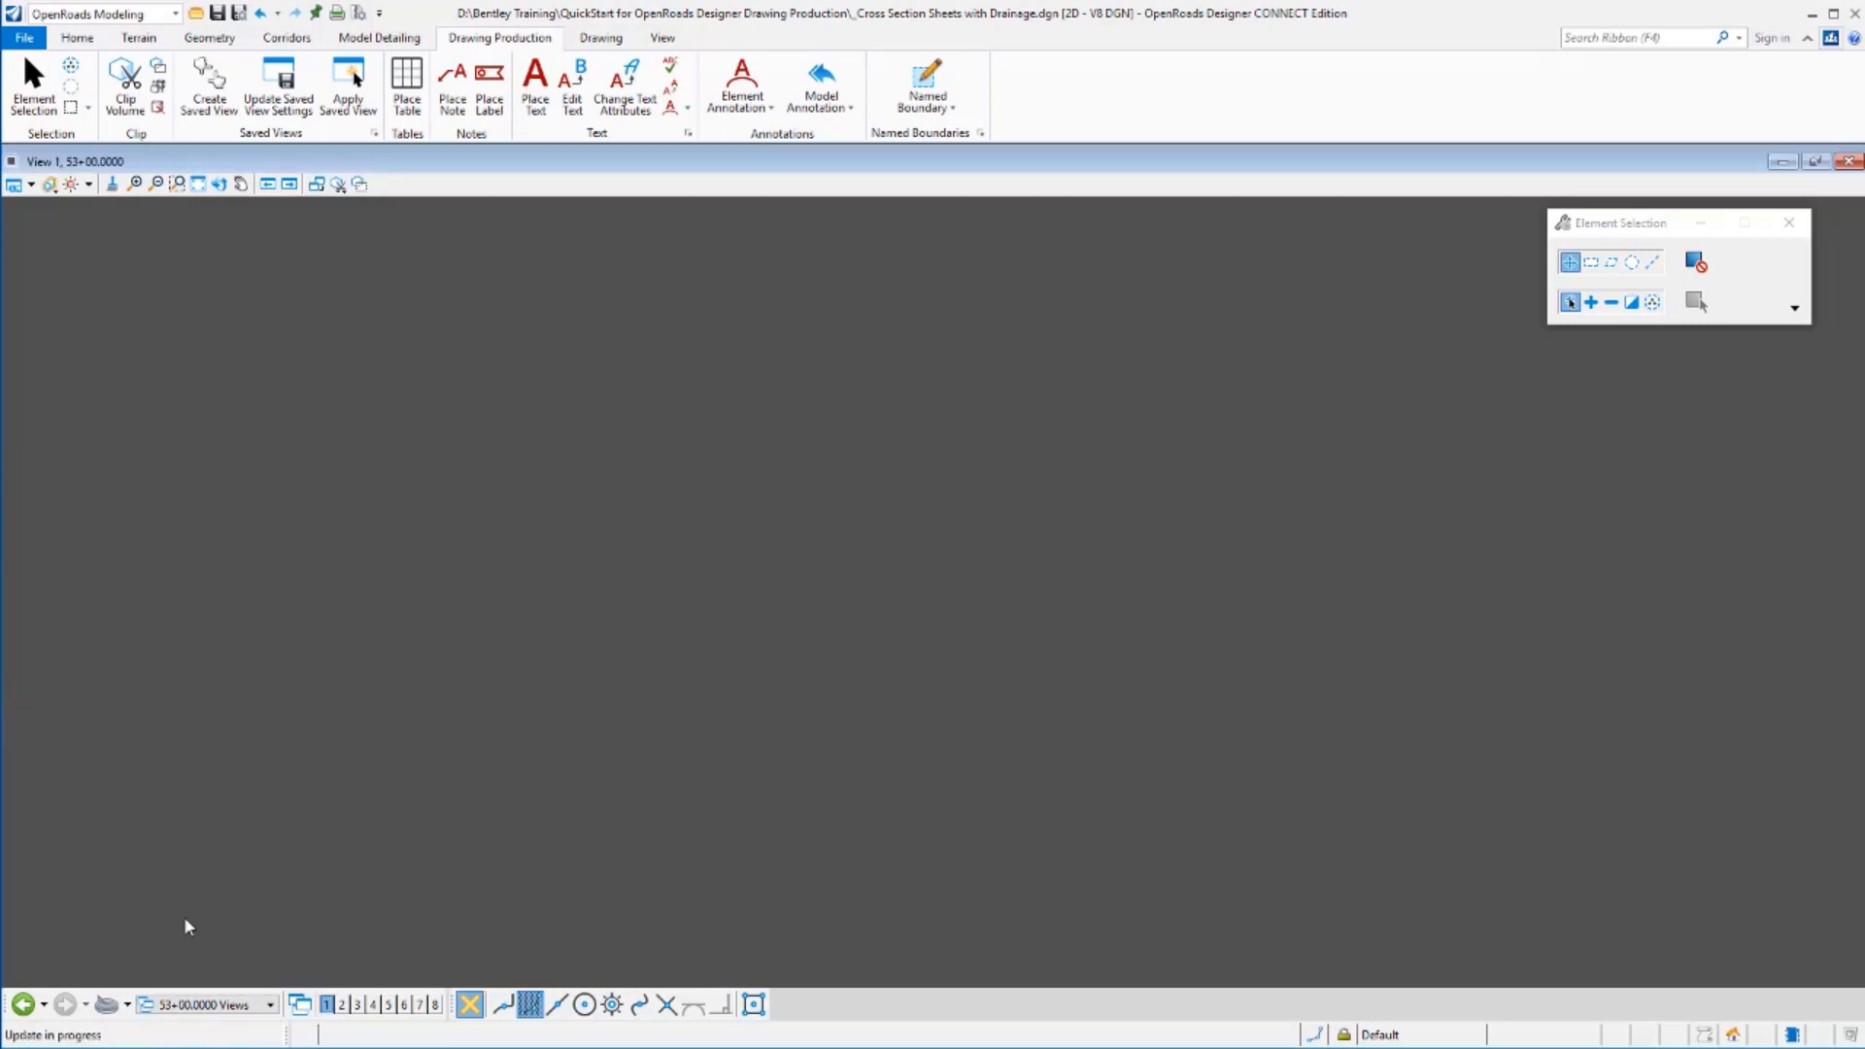
left_click(194, 185)
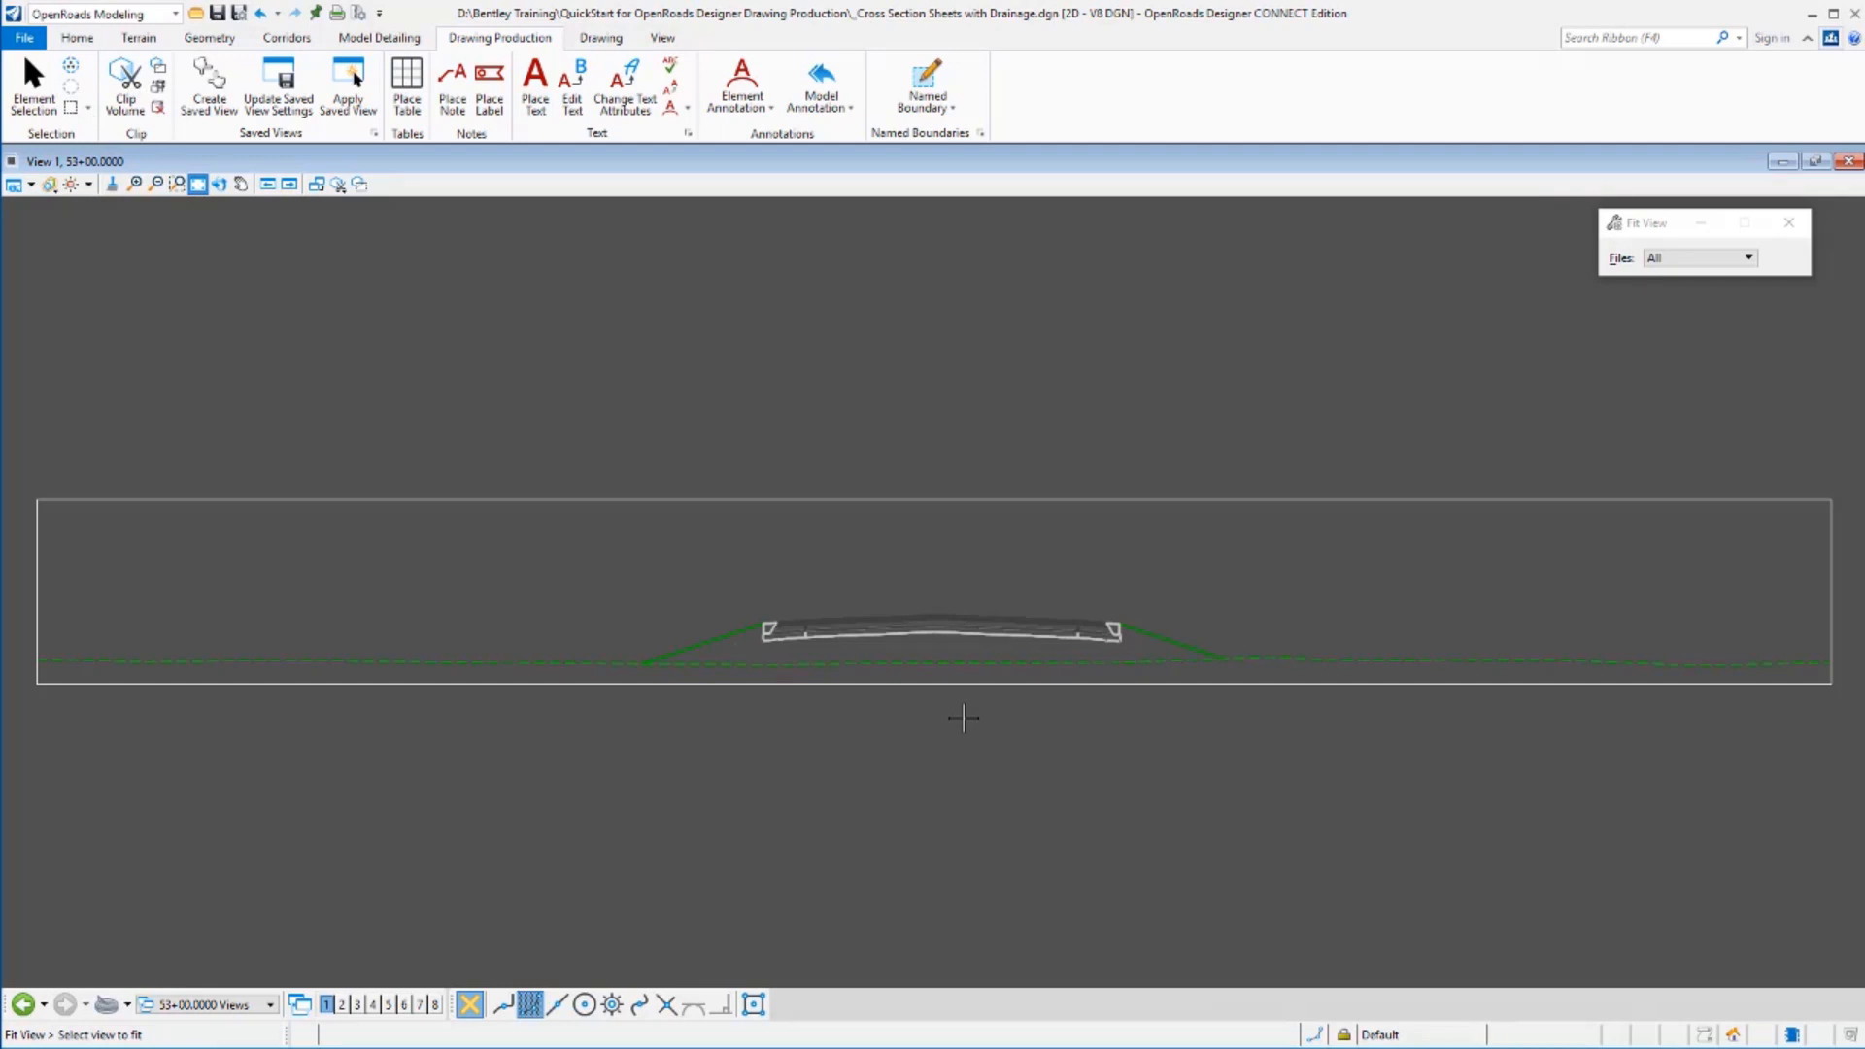
mouse_move(818, 486)
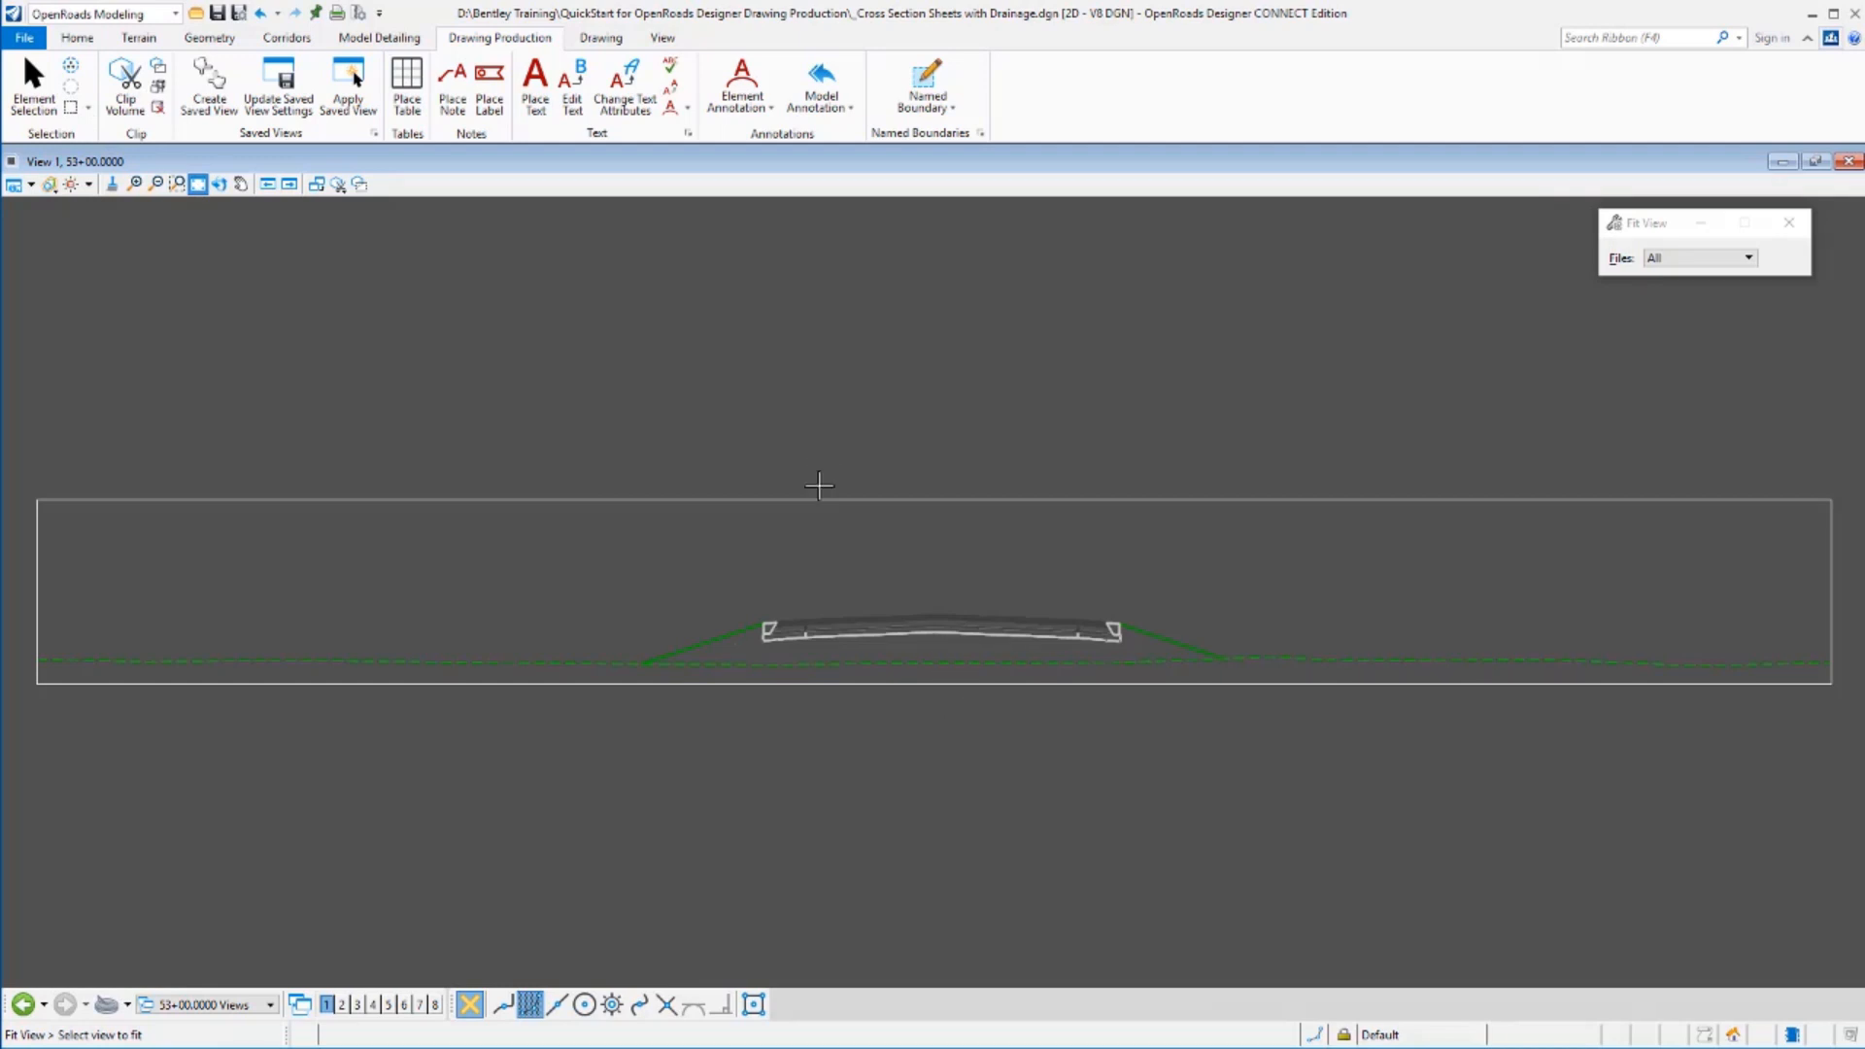
mouse_move(859, 717)
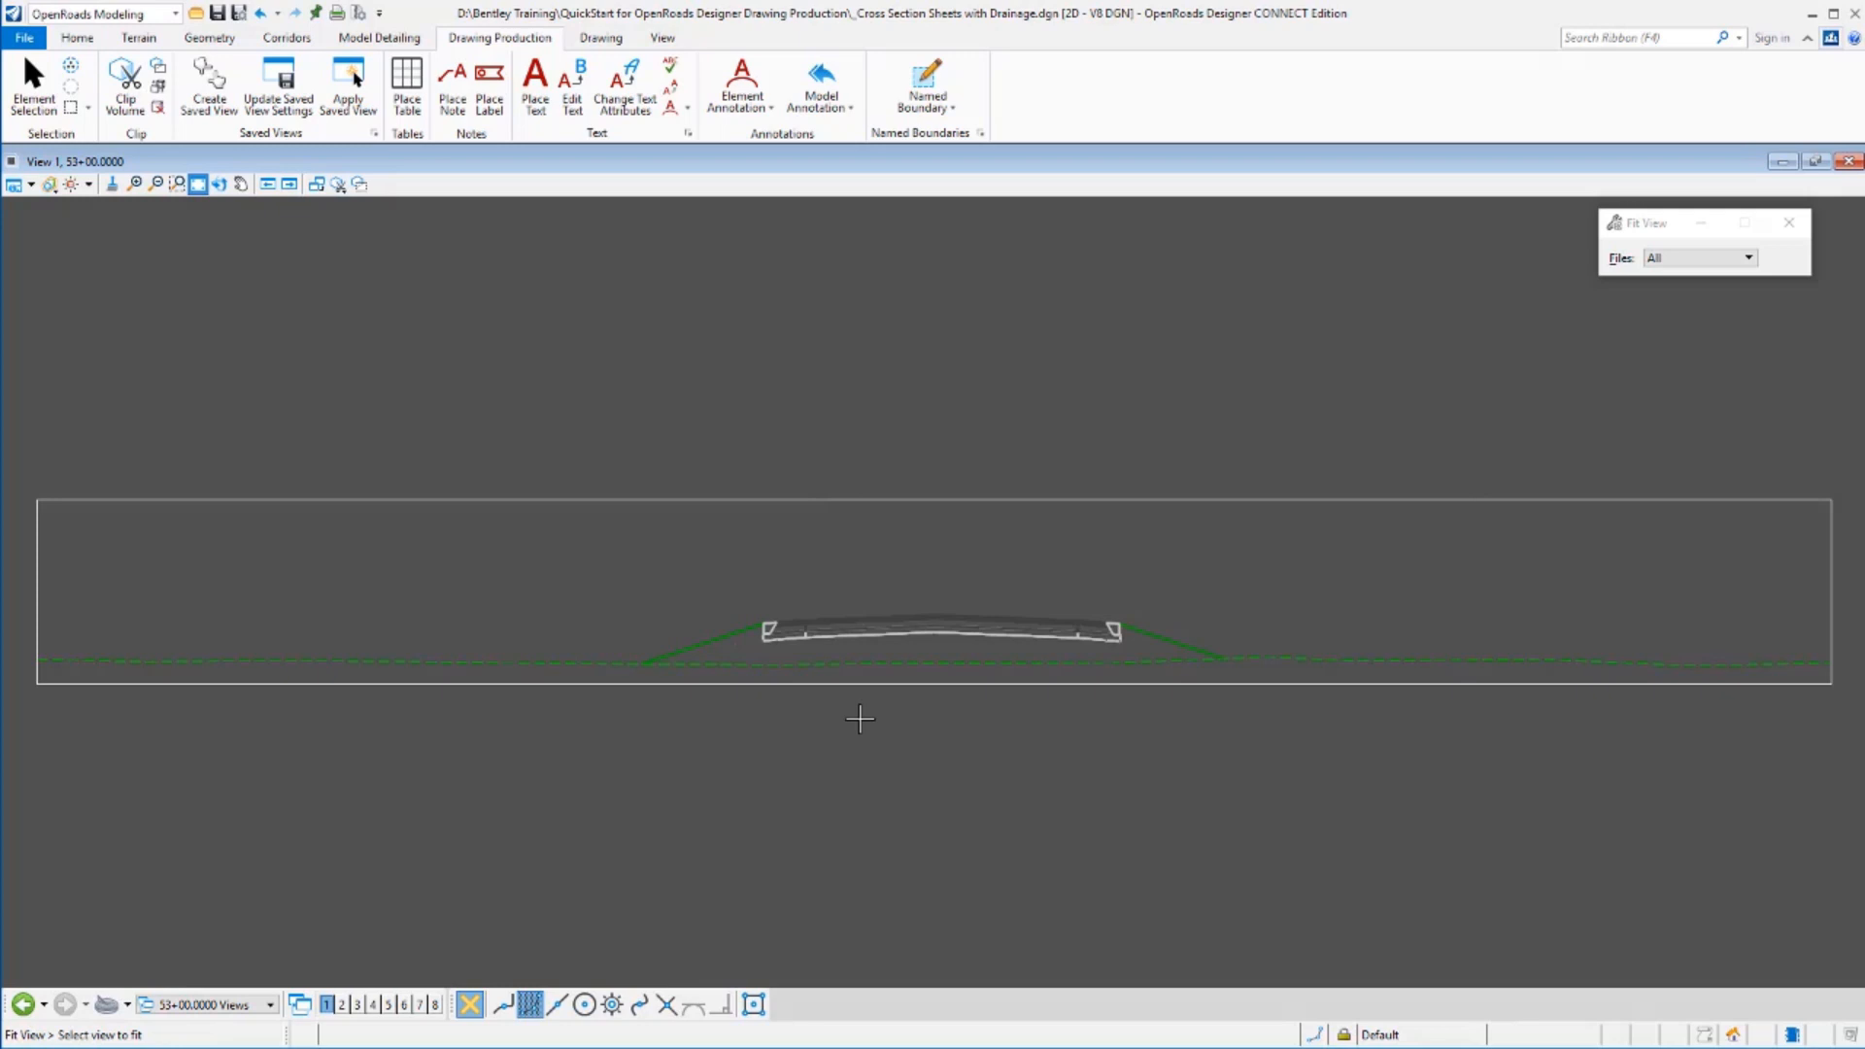
mouse_move(820, 87)
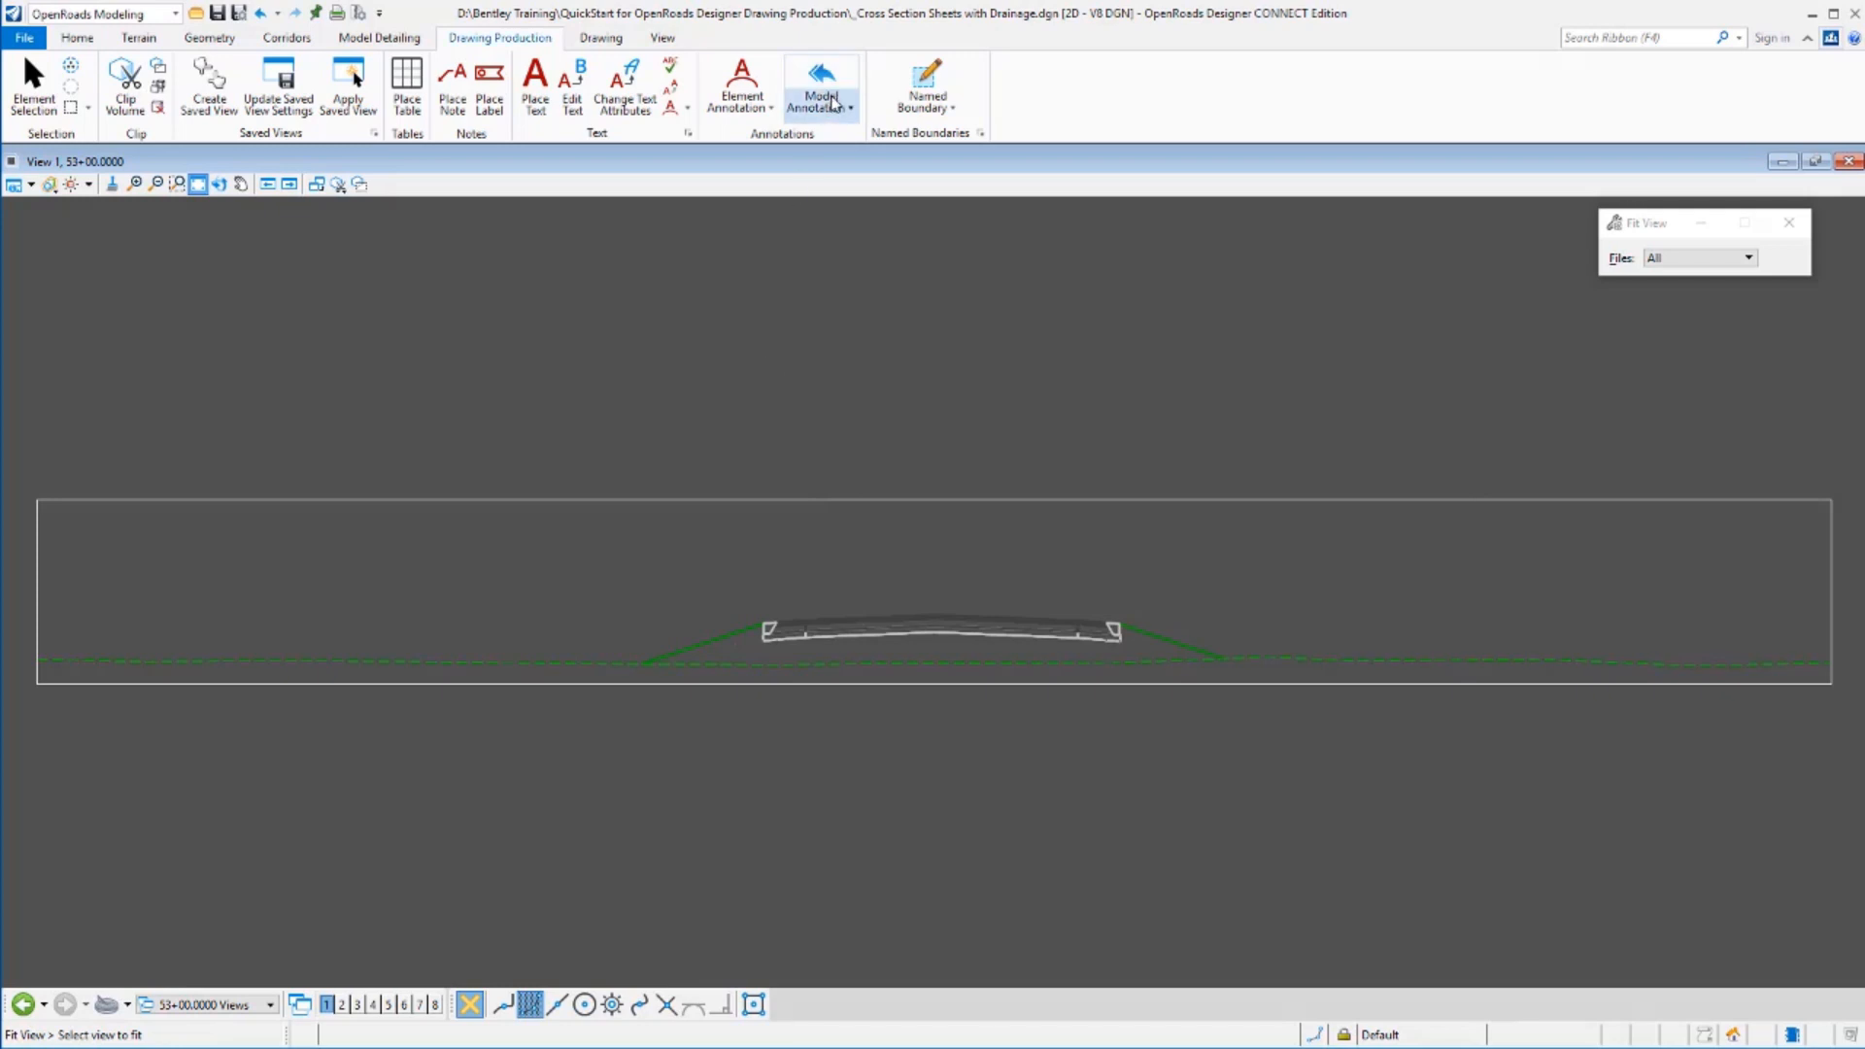
Annotate only the 53+00 drawing model with XS Grid w/ Annotate, adding OFF/EL, slopes, grid and station.
left_click(820, 85)
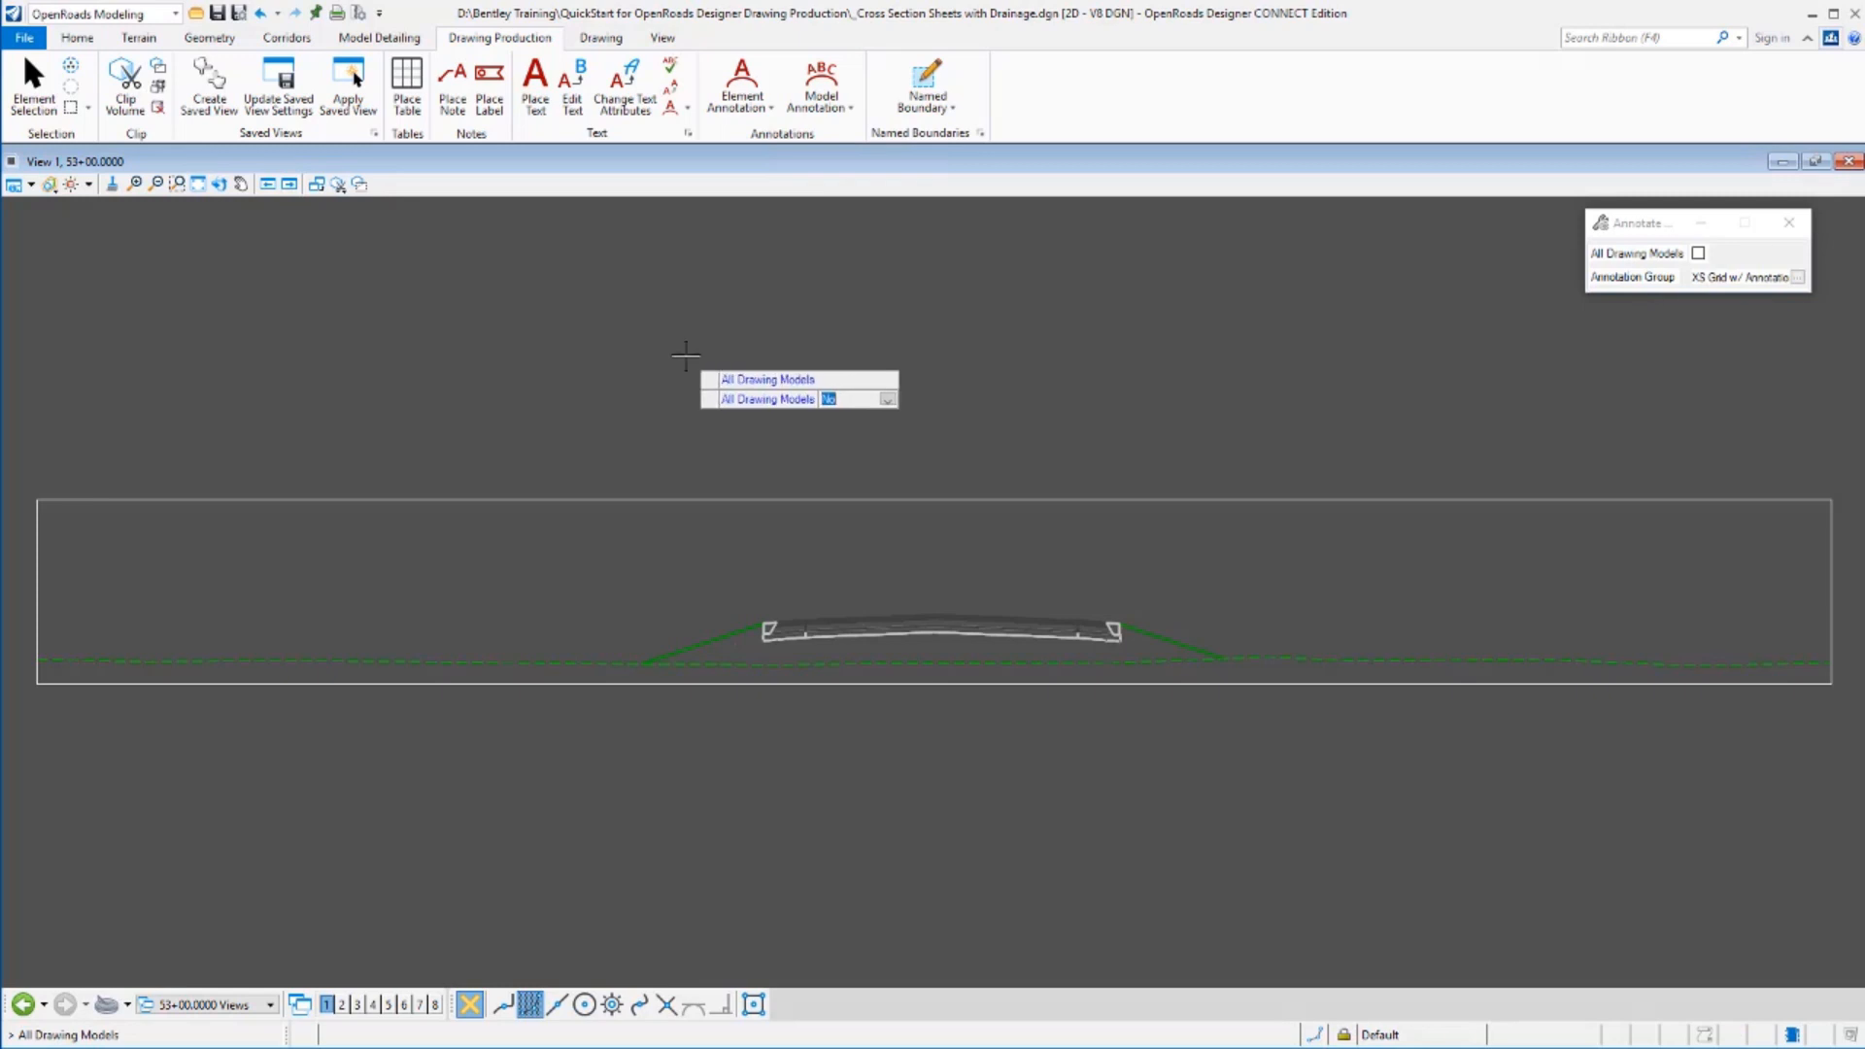
left_click(1698, 252)
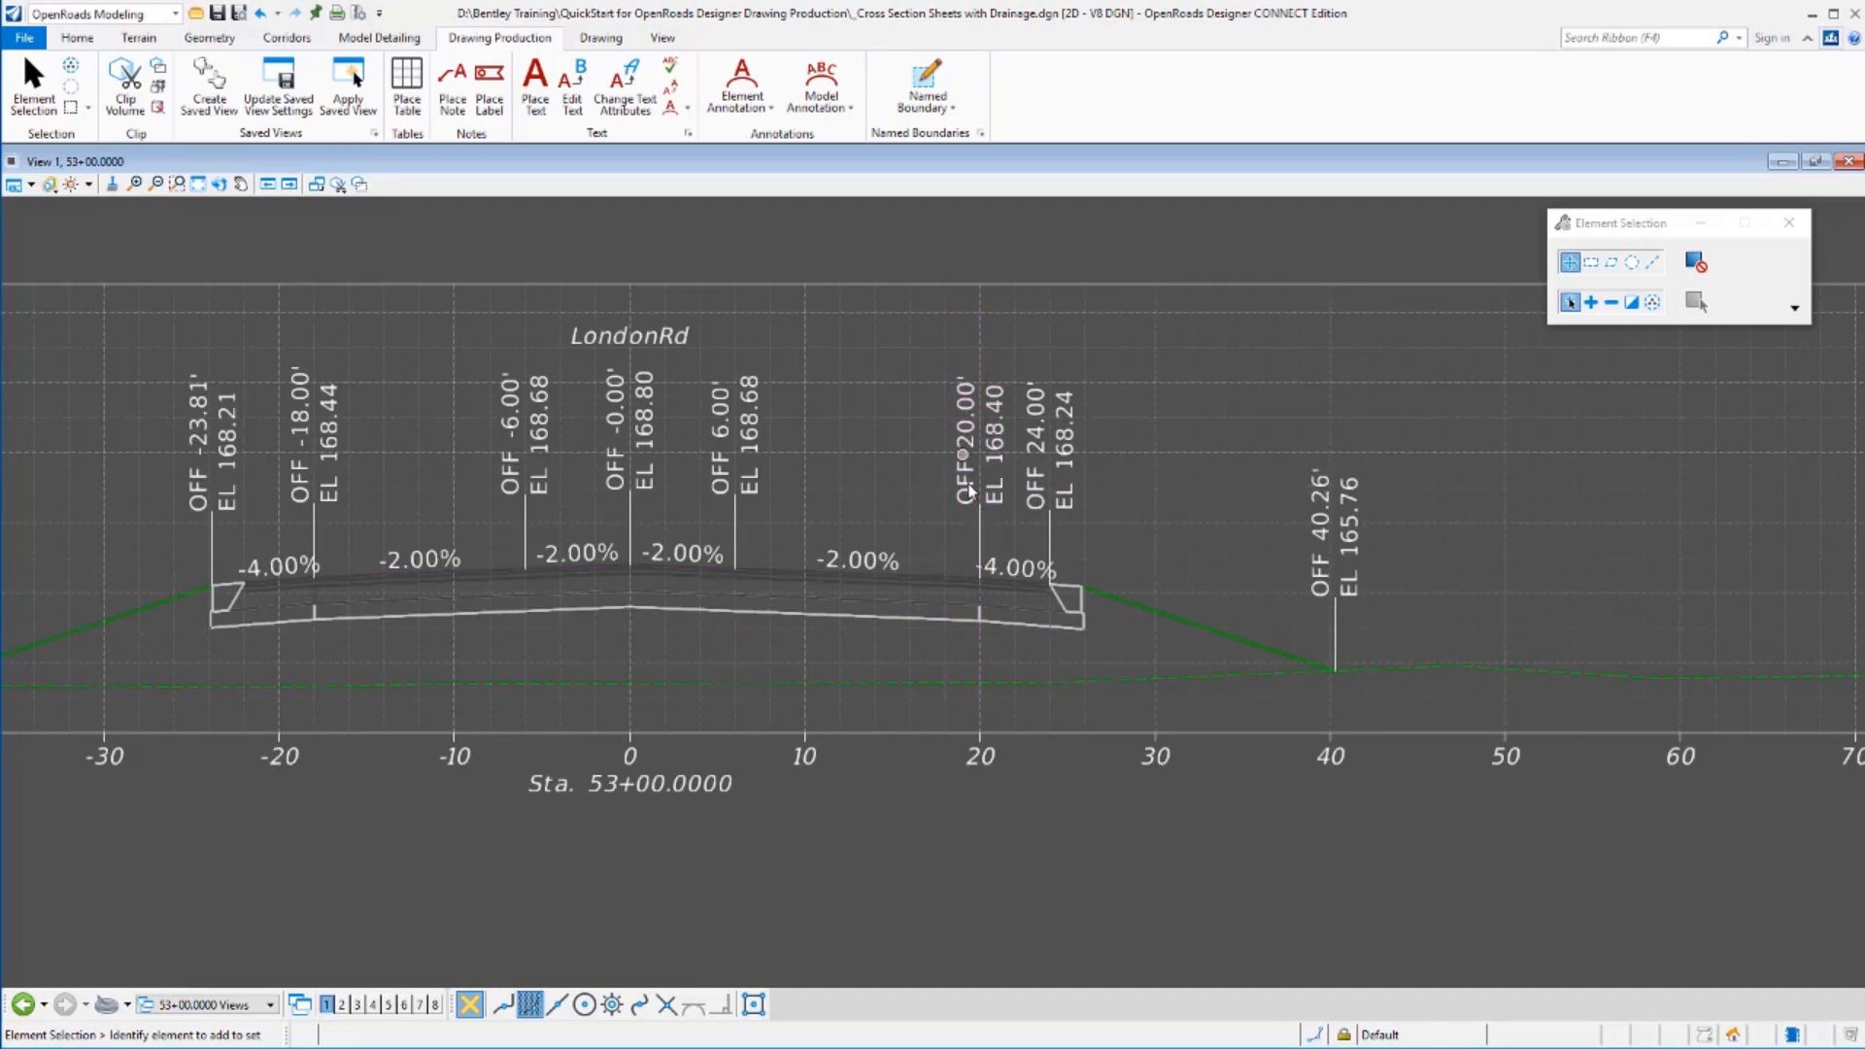
mouse_move(1296, 663)
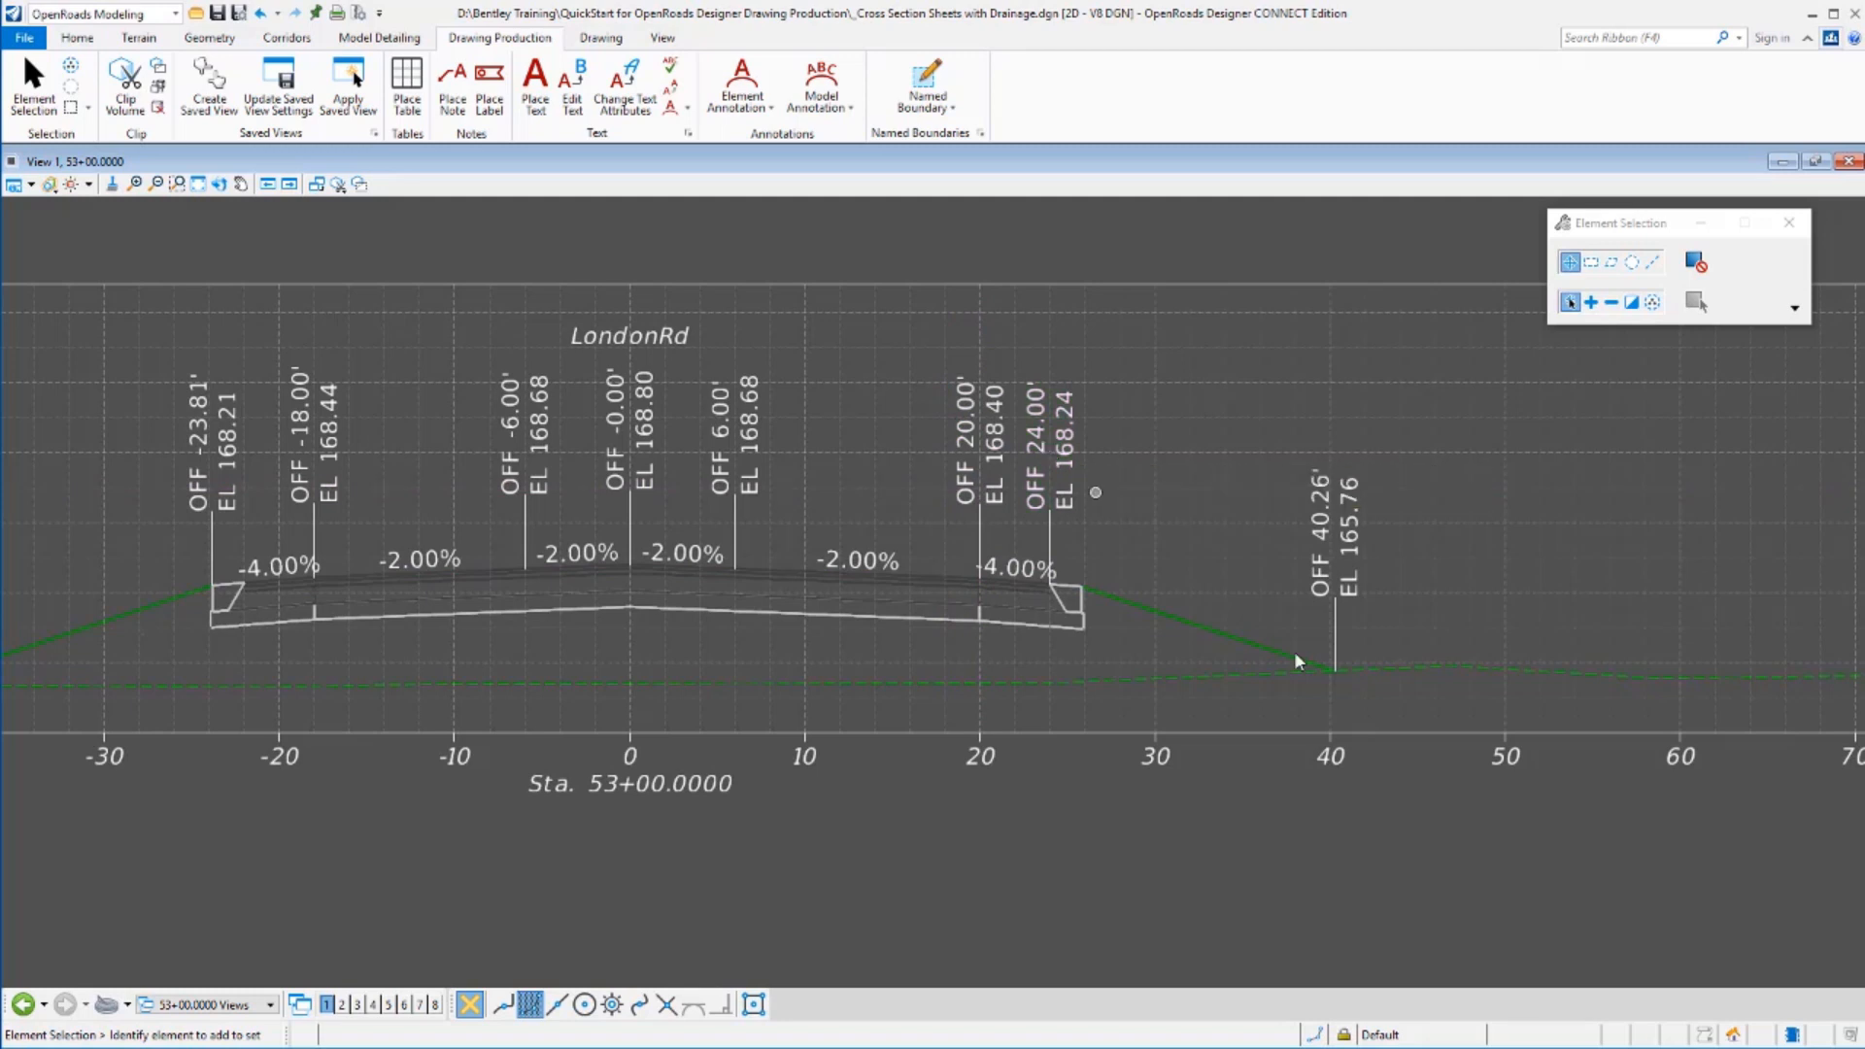
left_click(1329, 662)
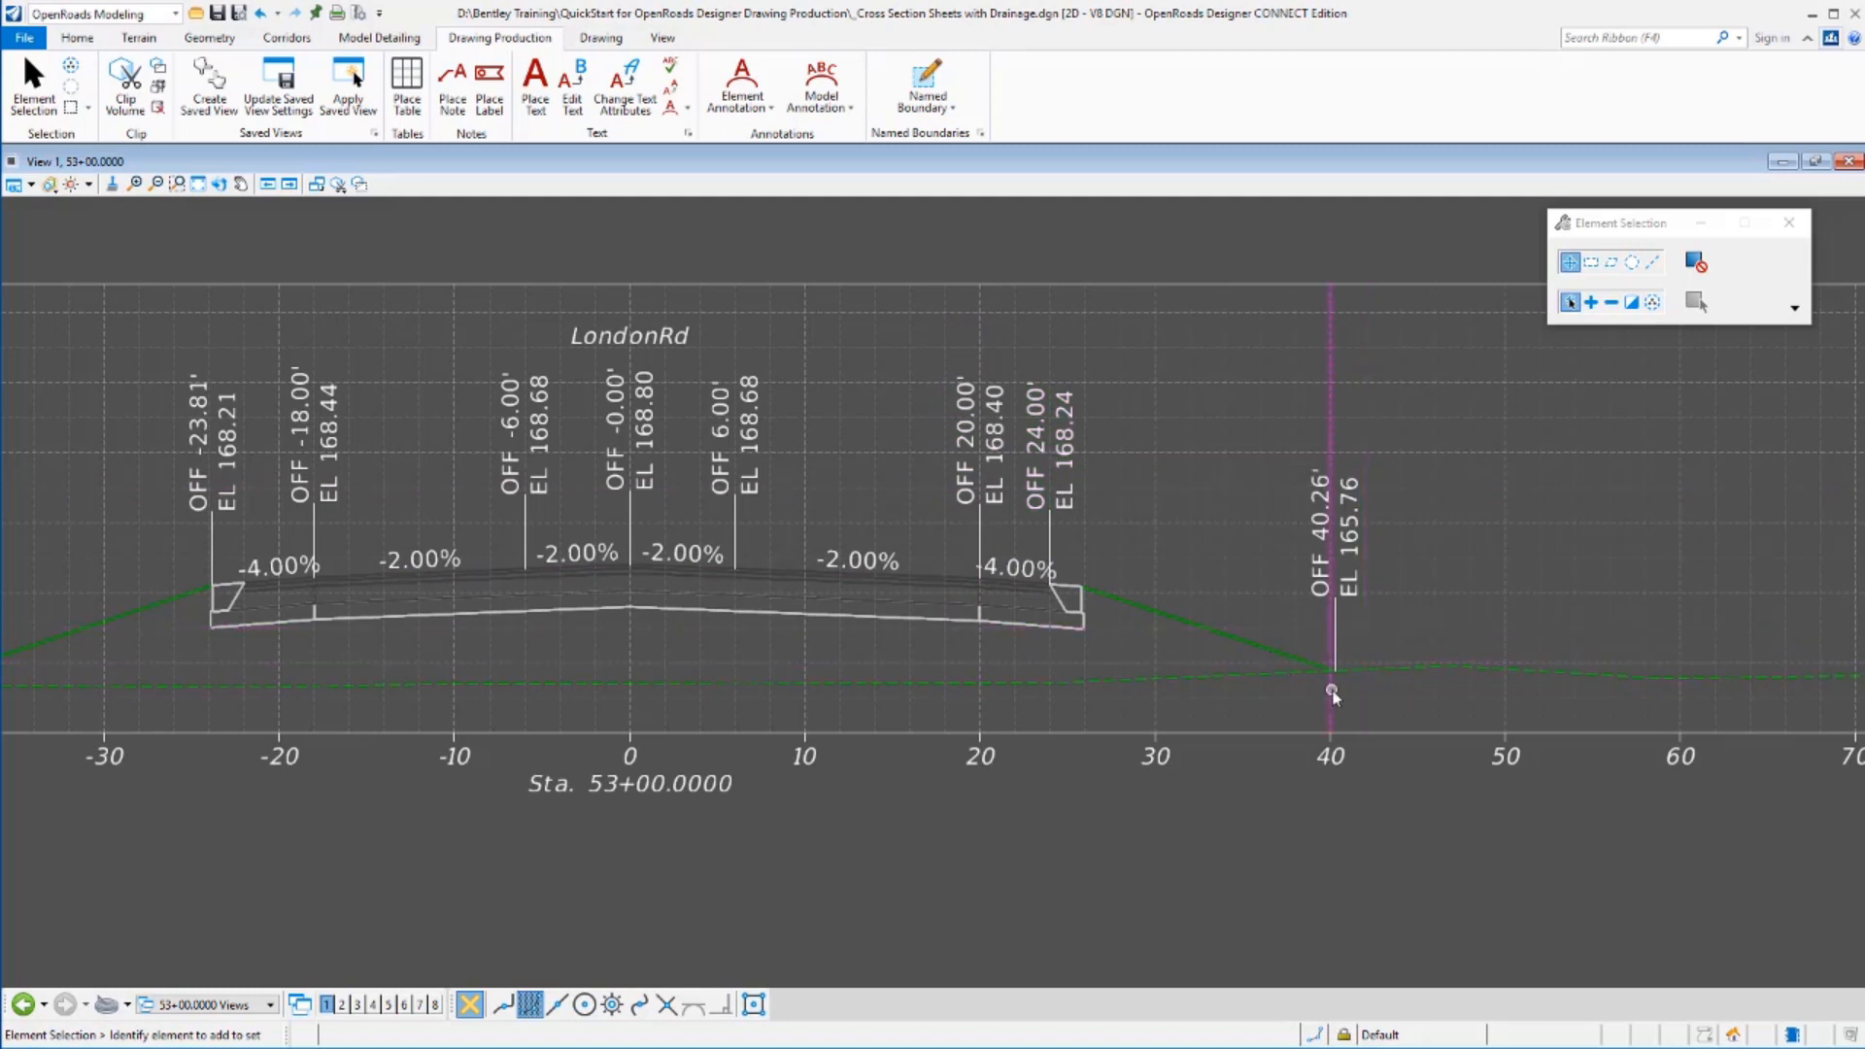
mouse_move(1342, 668)
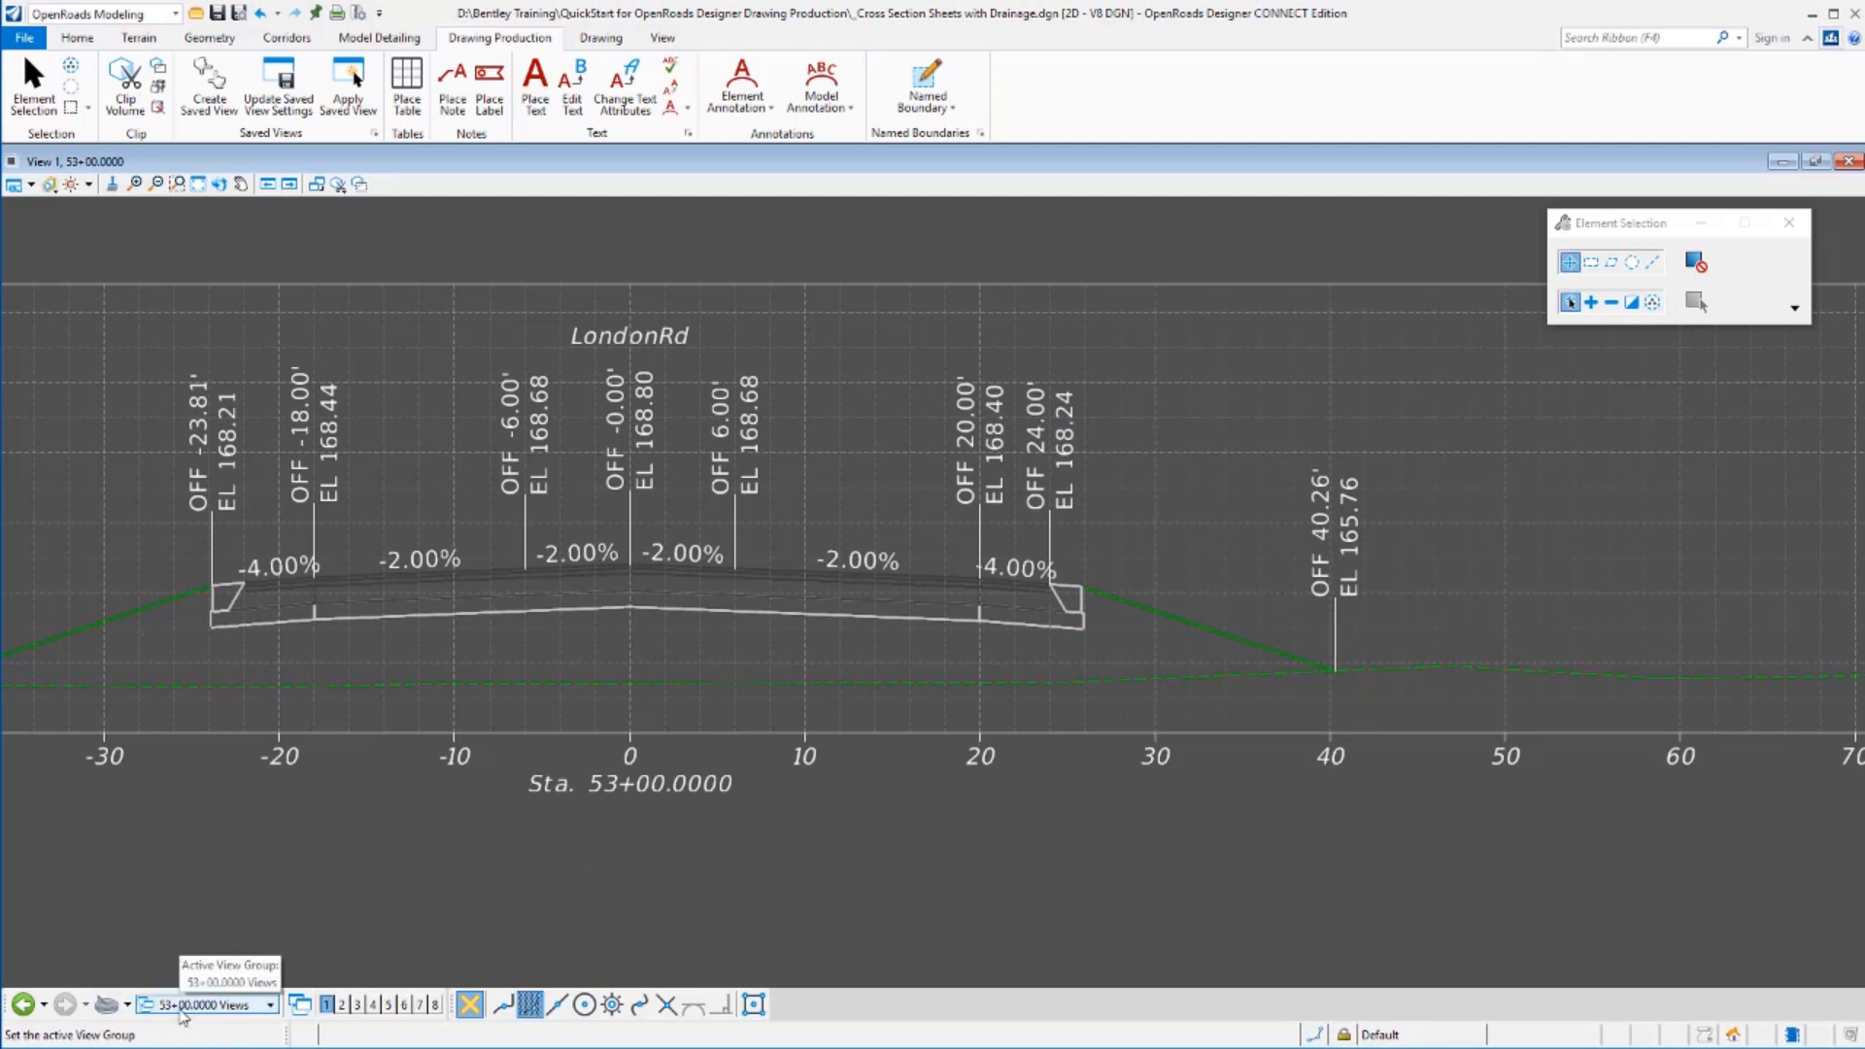
Check the refreshed 52+50 drawing and sheet labels, then open and fit the 52+00 views.
left_click(270, 1004)
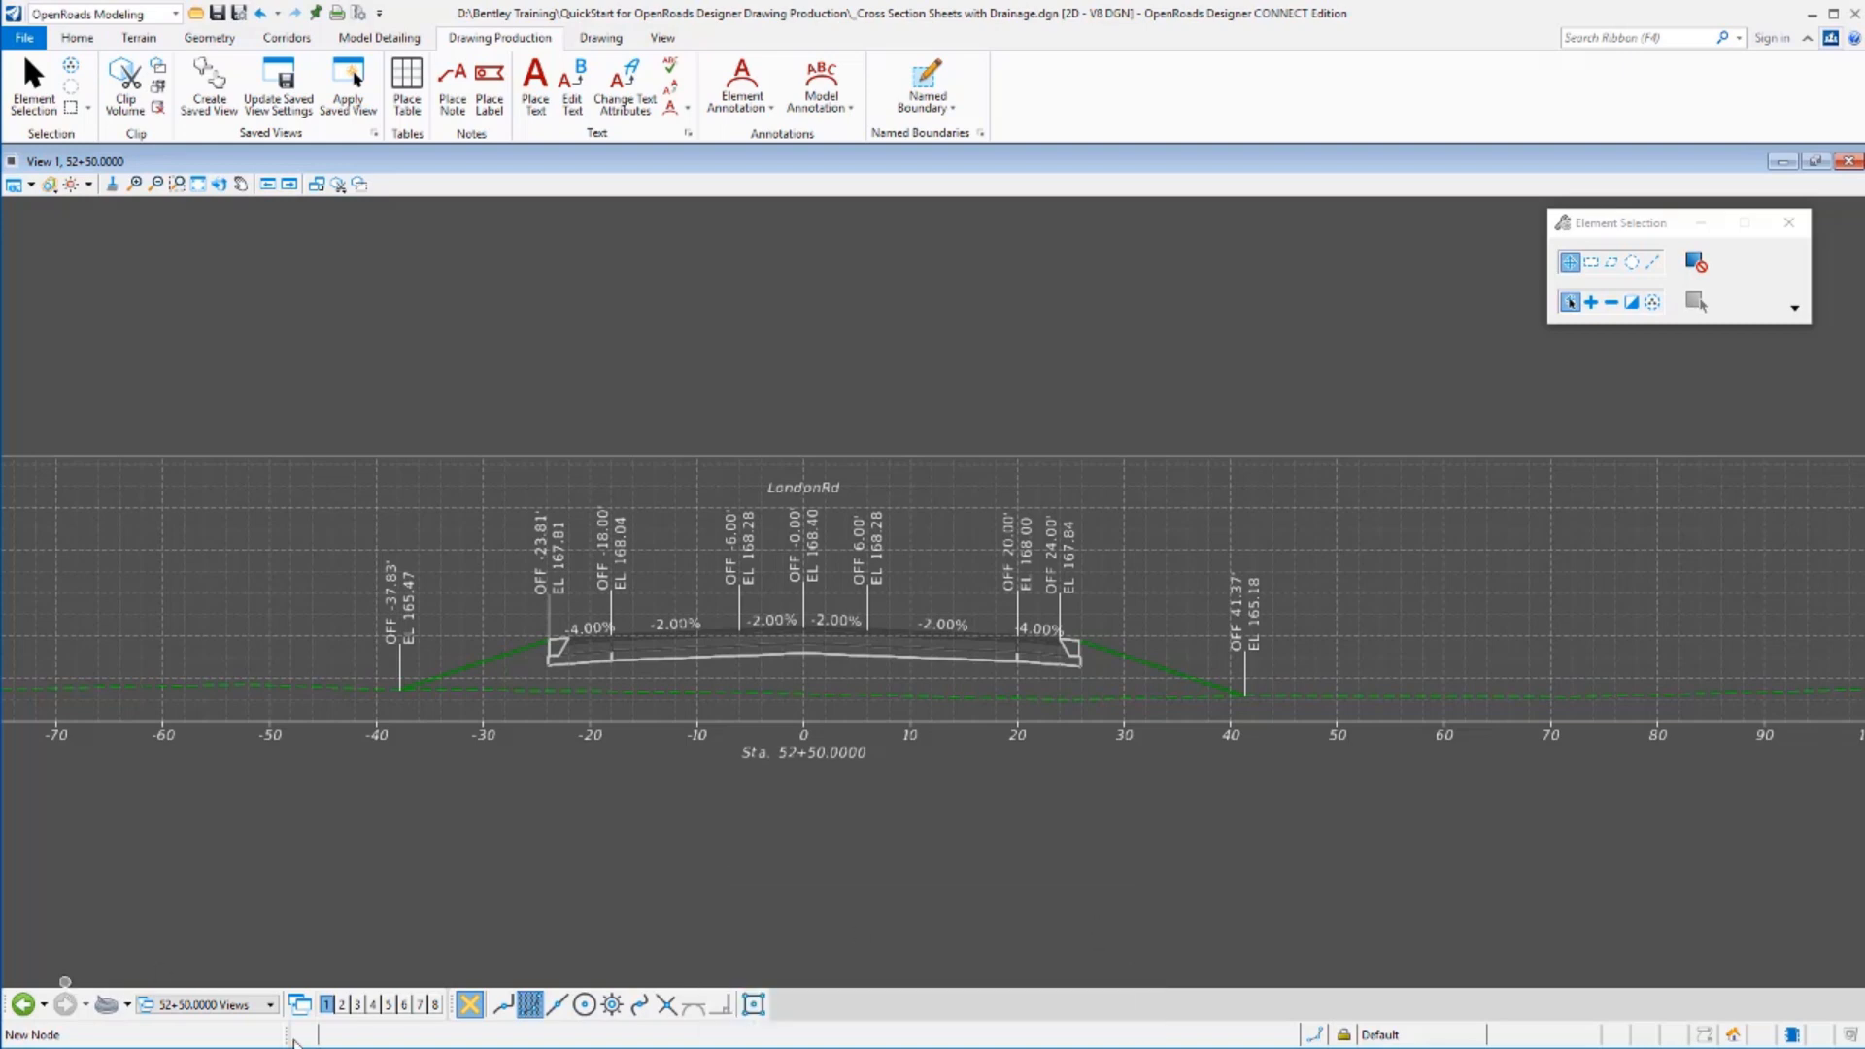
left_click(268, 1004)
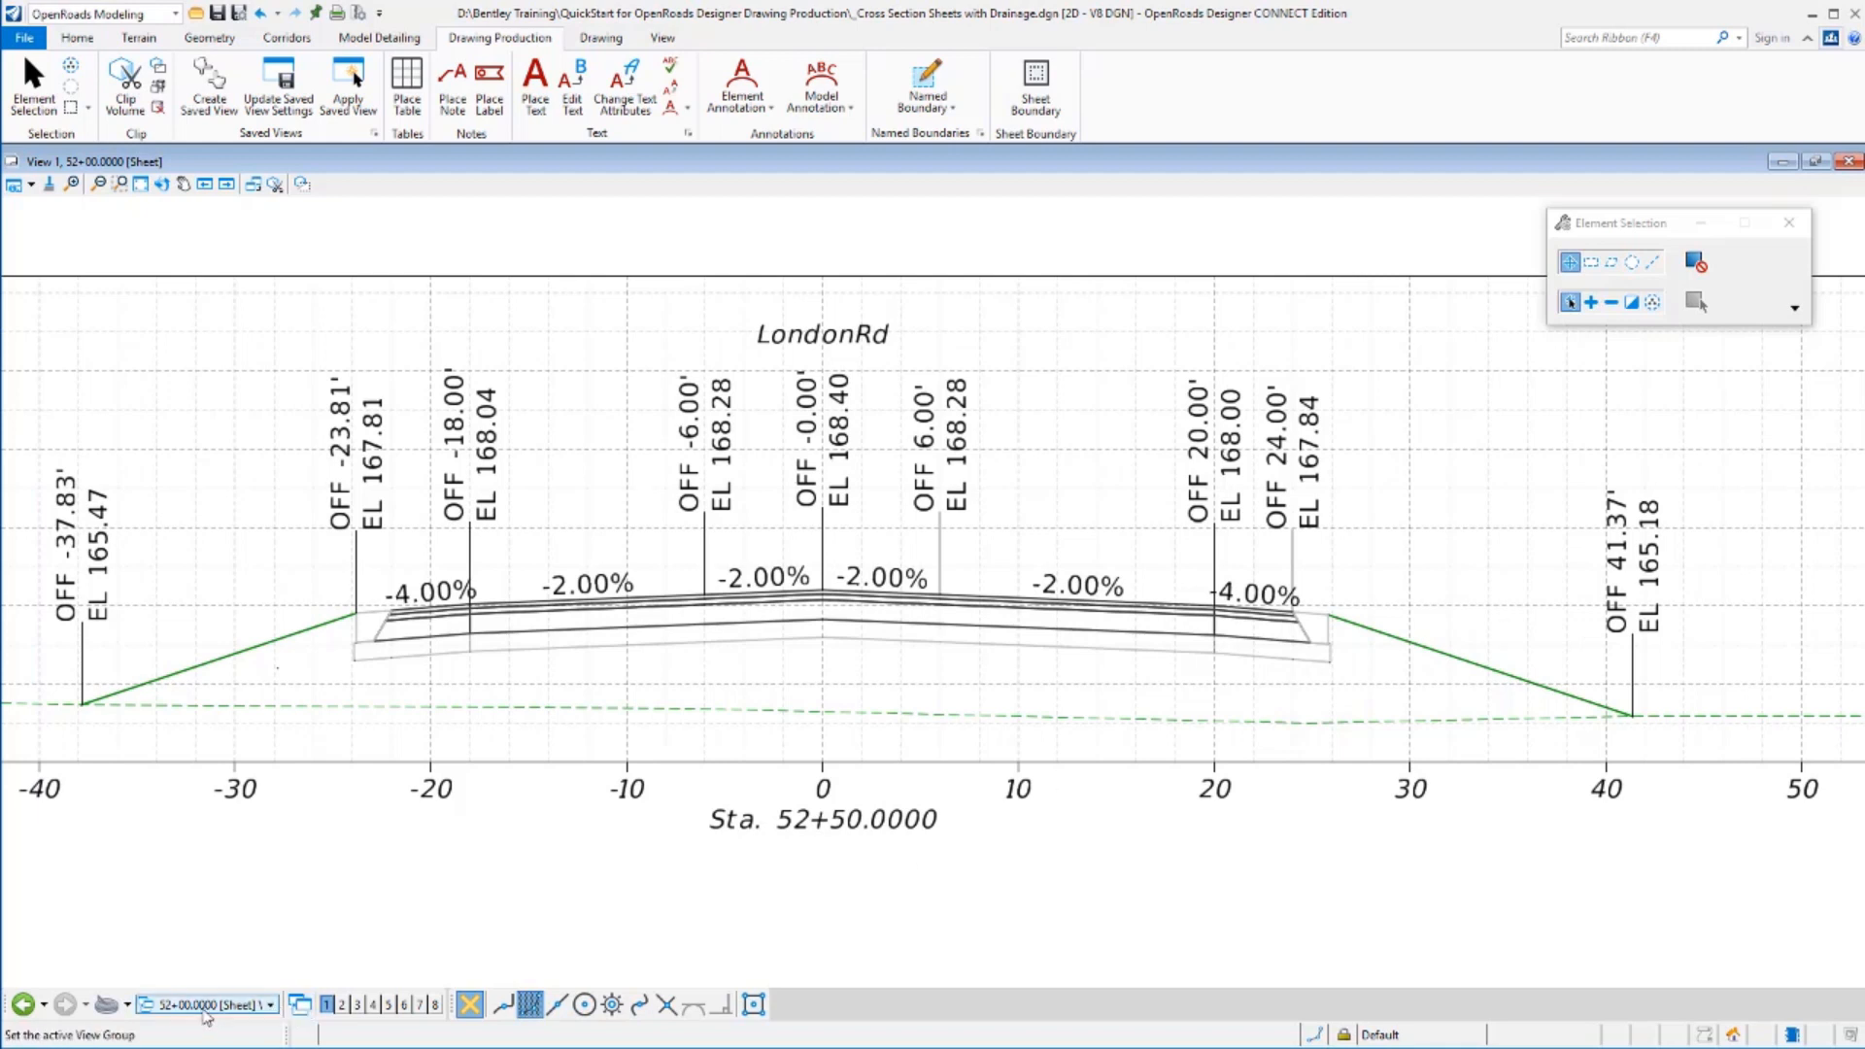
left_click(270, 1004)
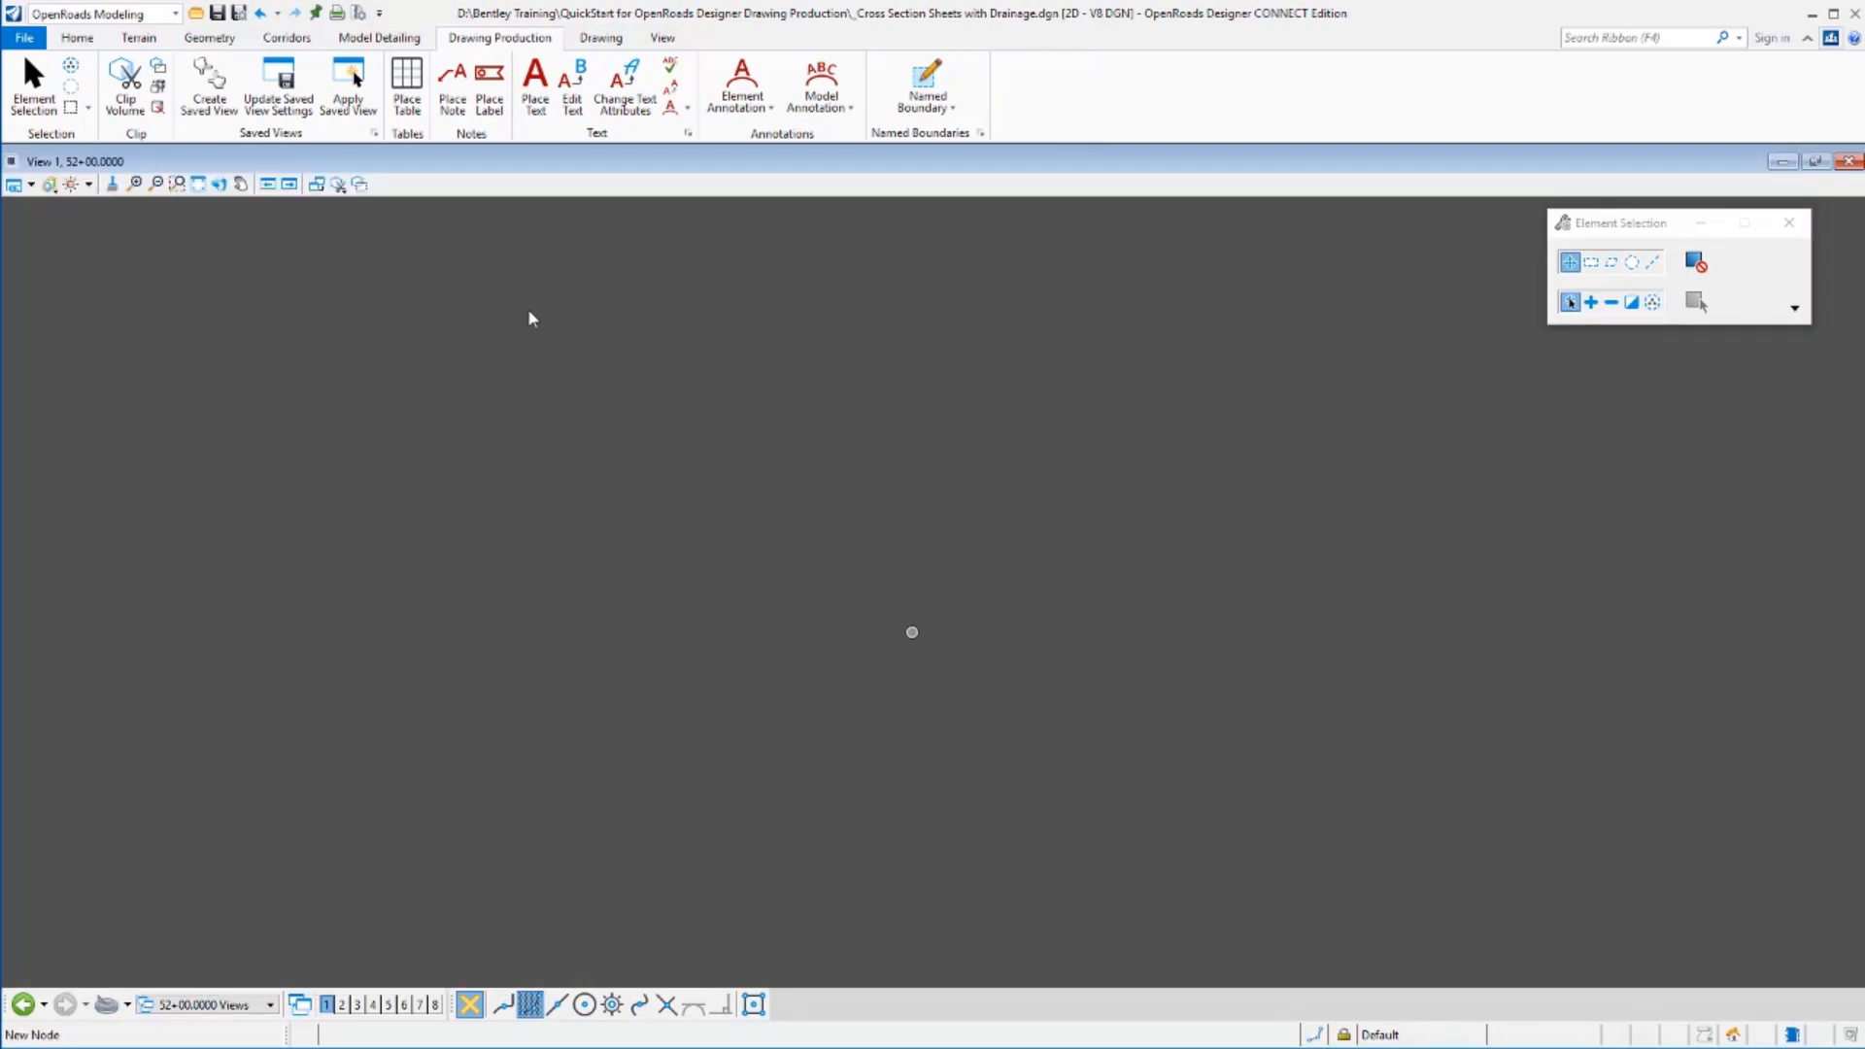
left_click(200, 184)
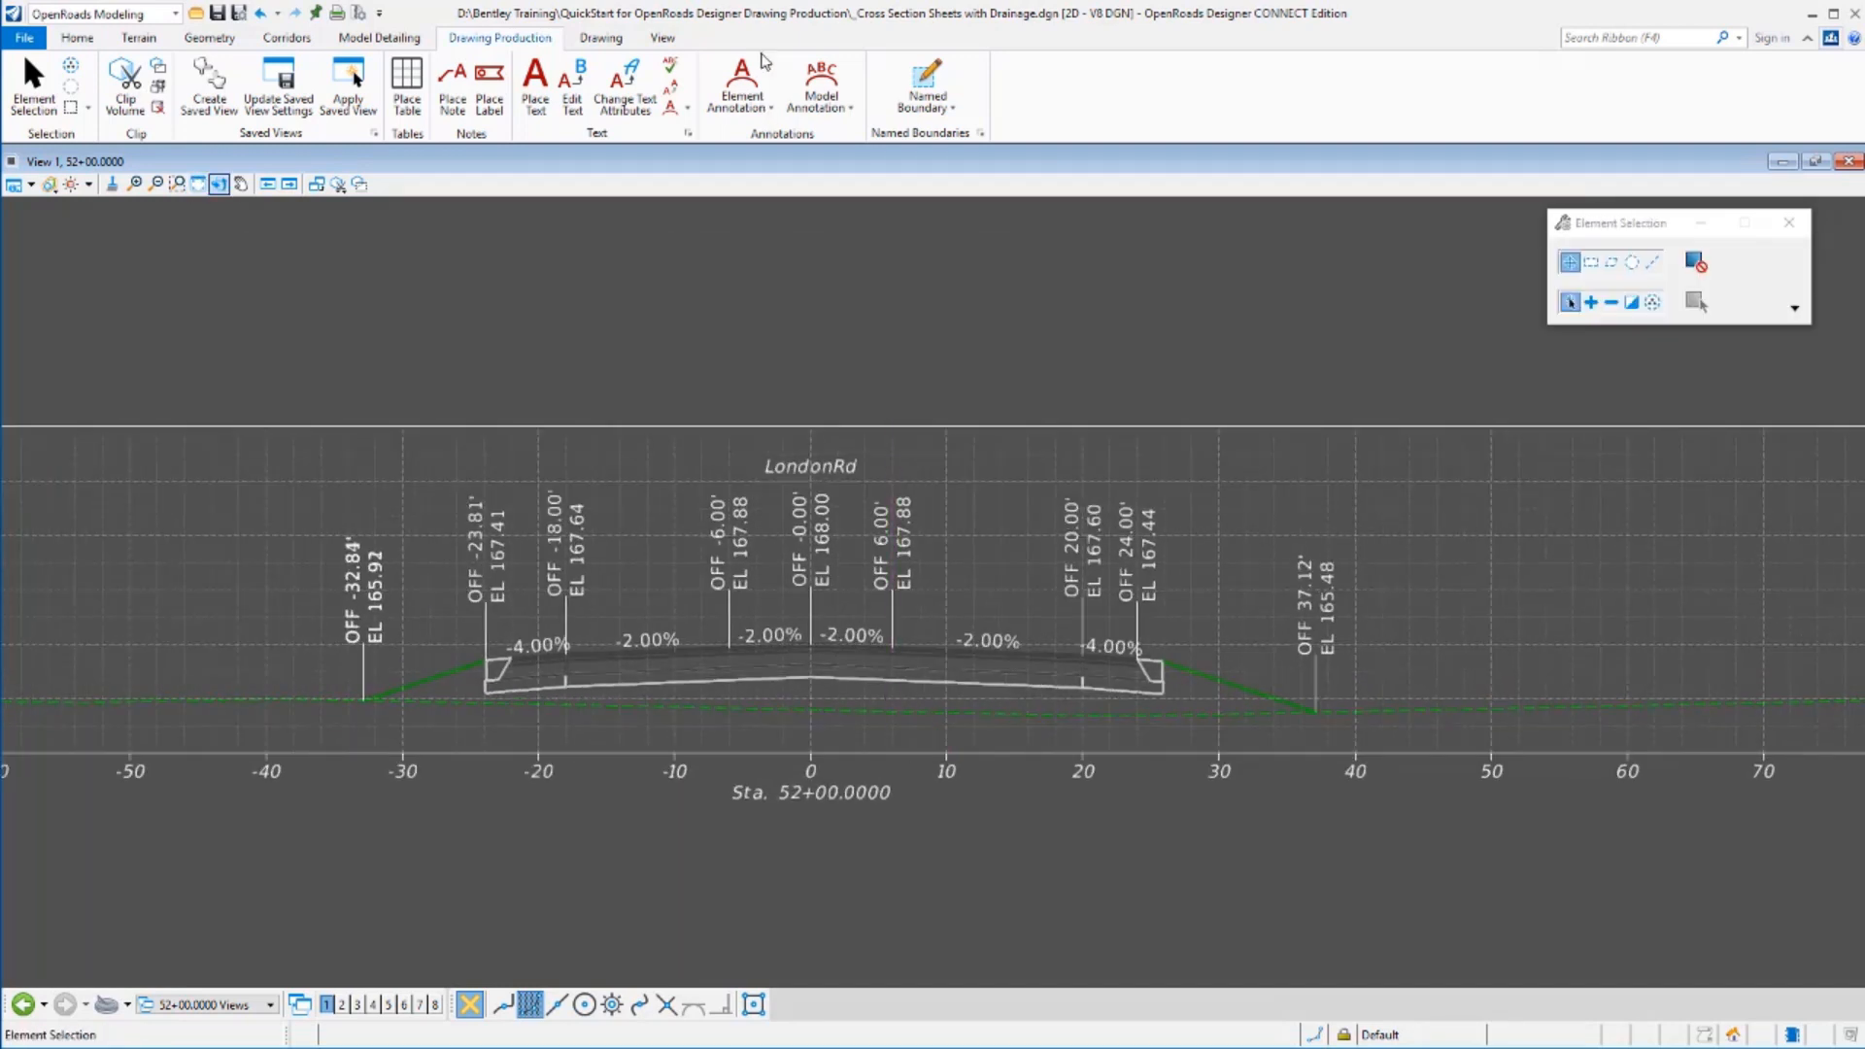
Start Annotate Drawing Model for All Drawing Models and browse the annotation groups.
left_click(738, 83)
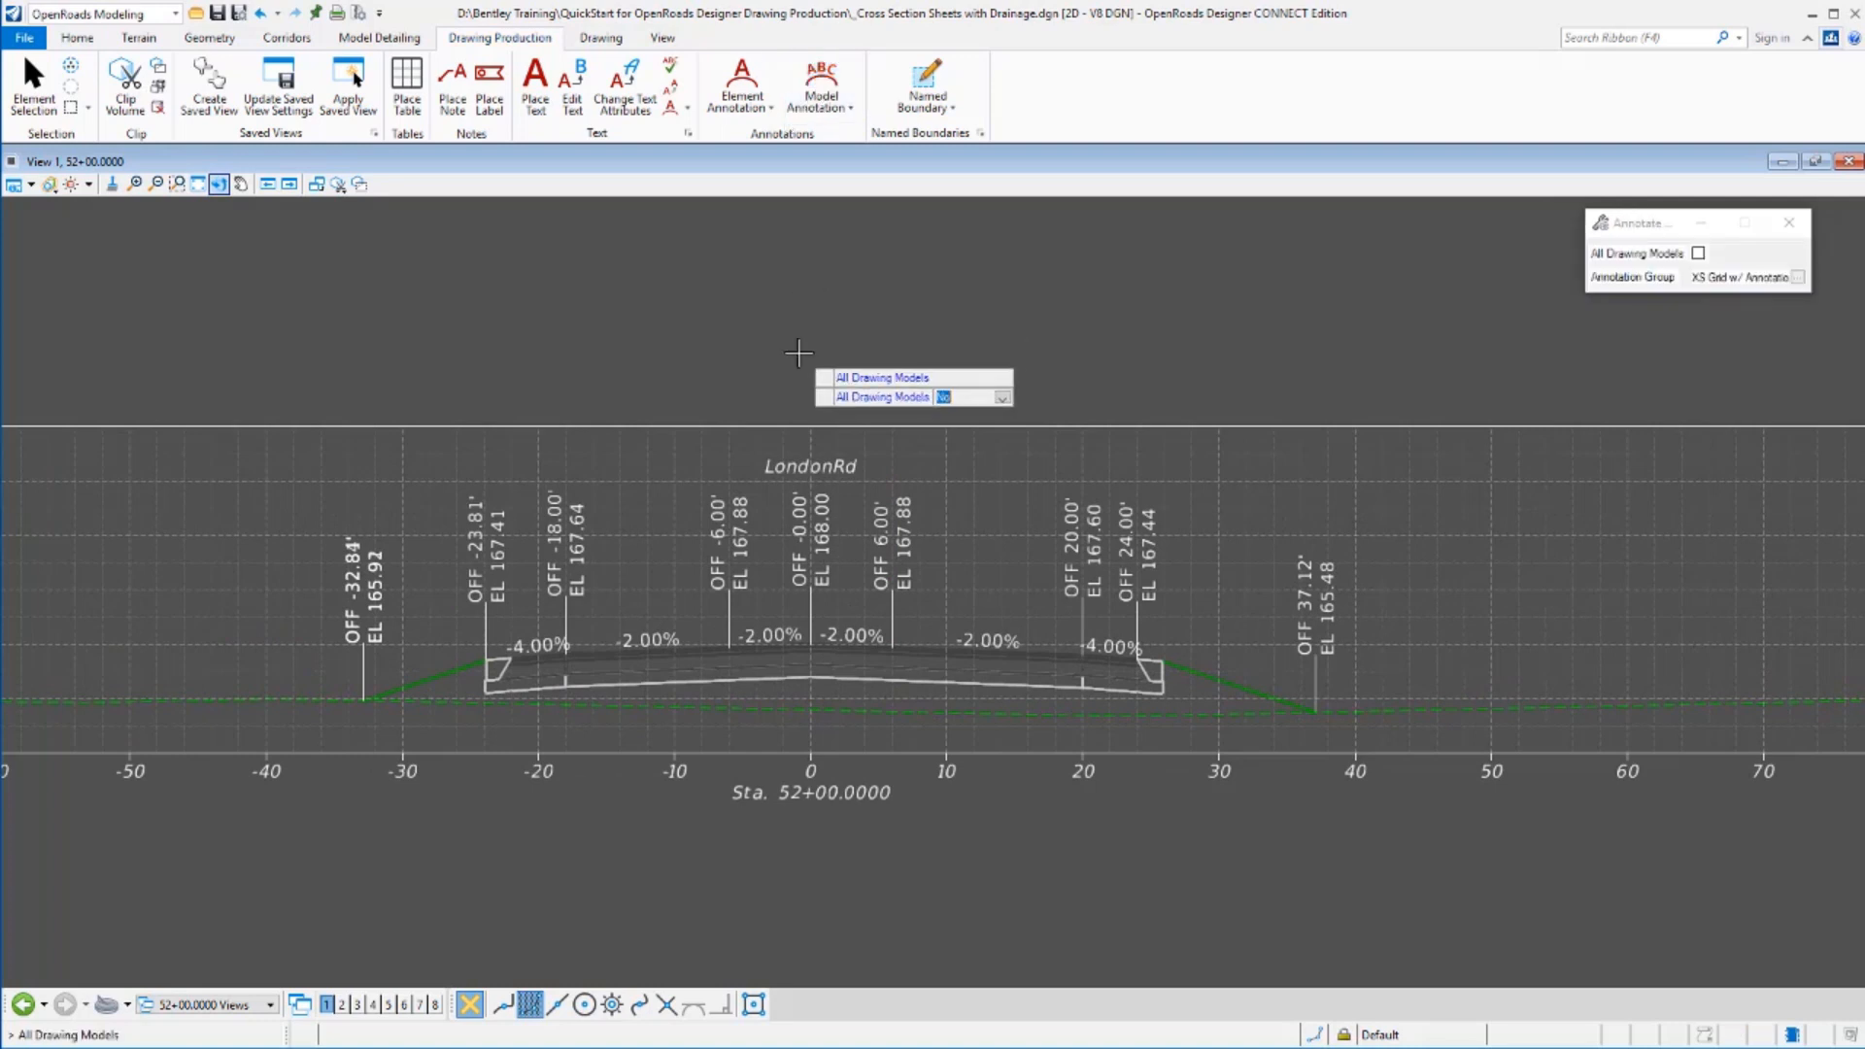
left_click(1695, 252)
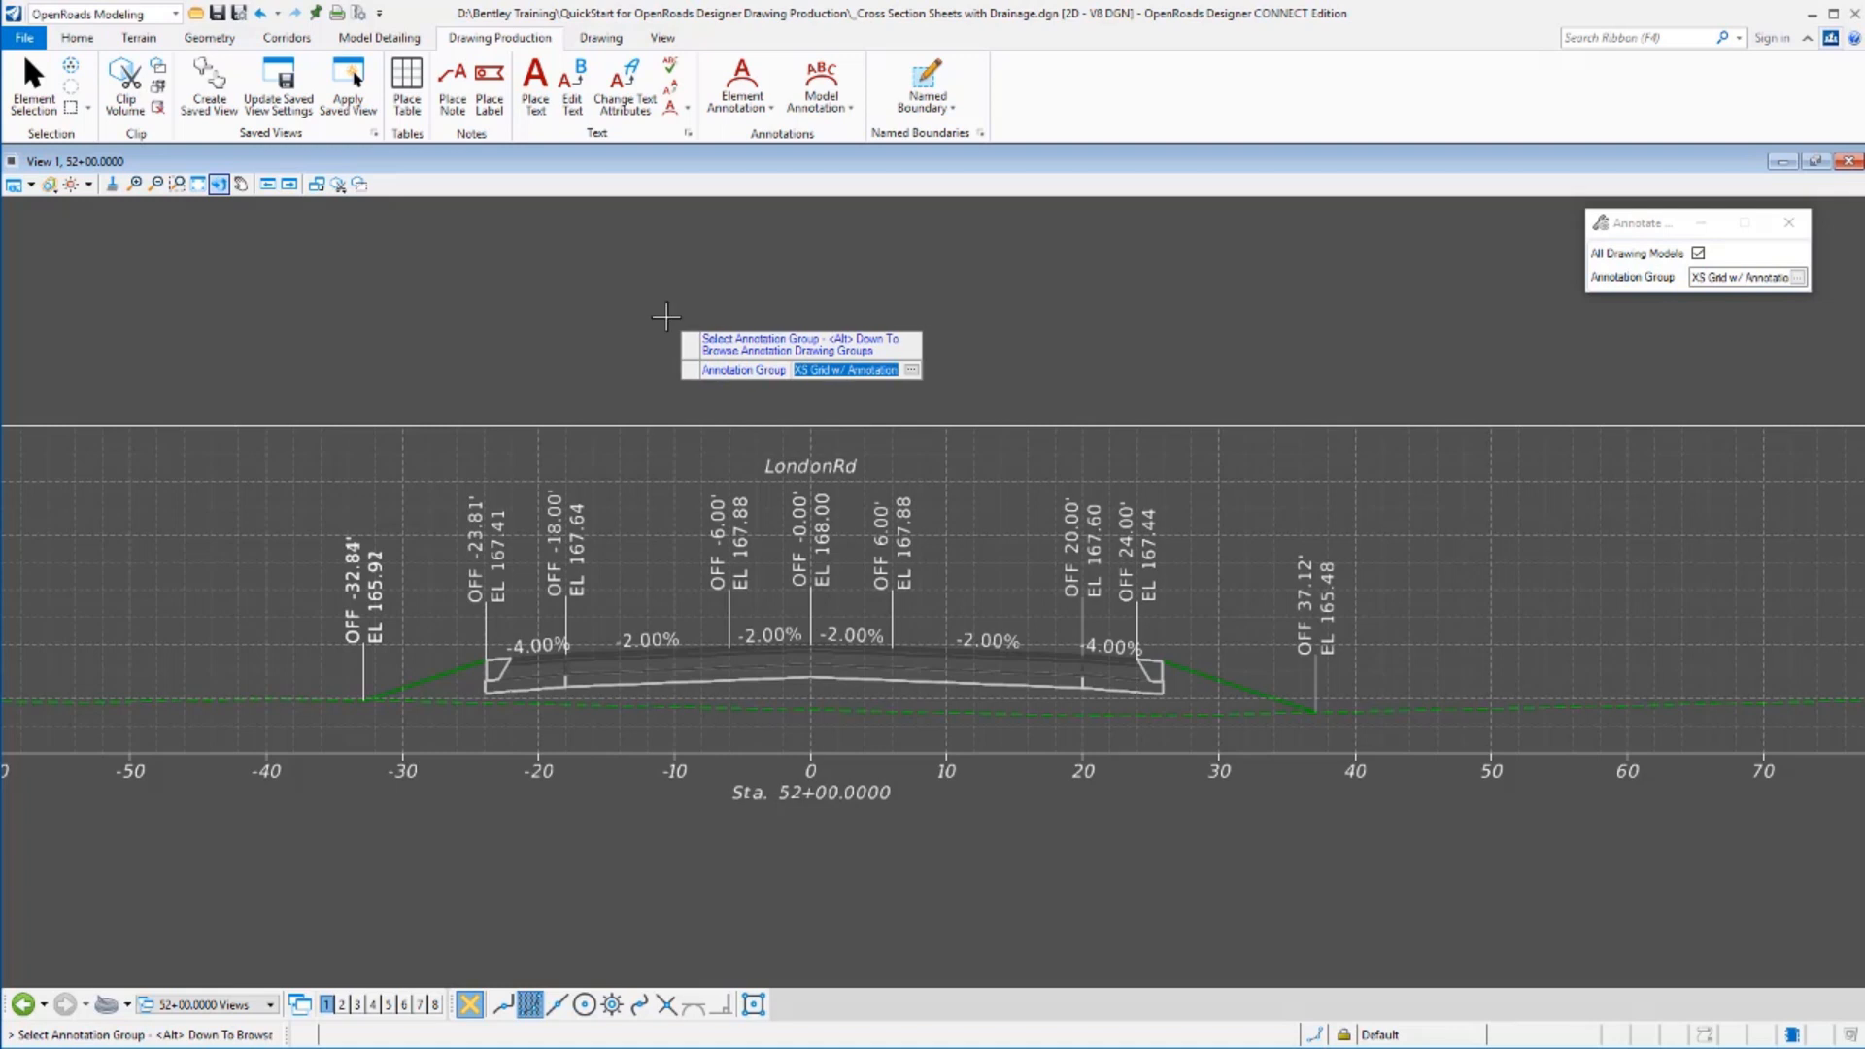
left_click(909, 369)
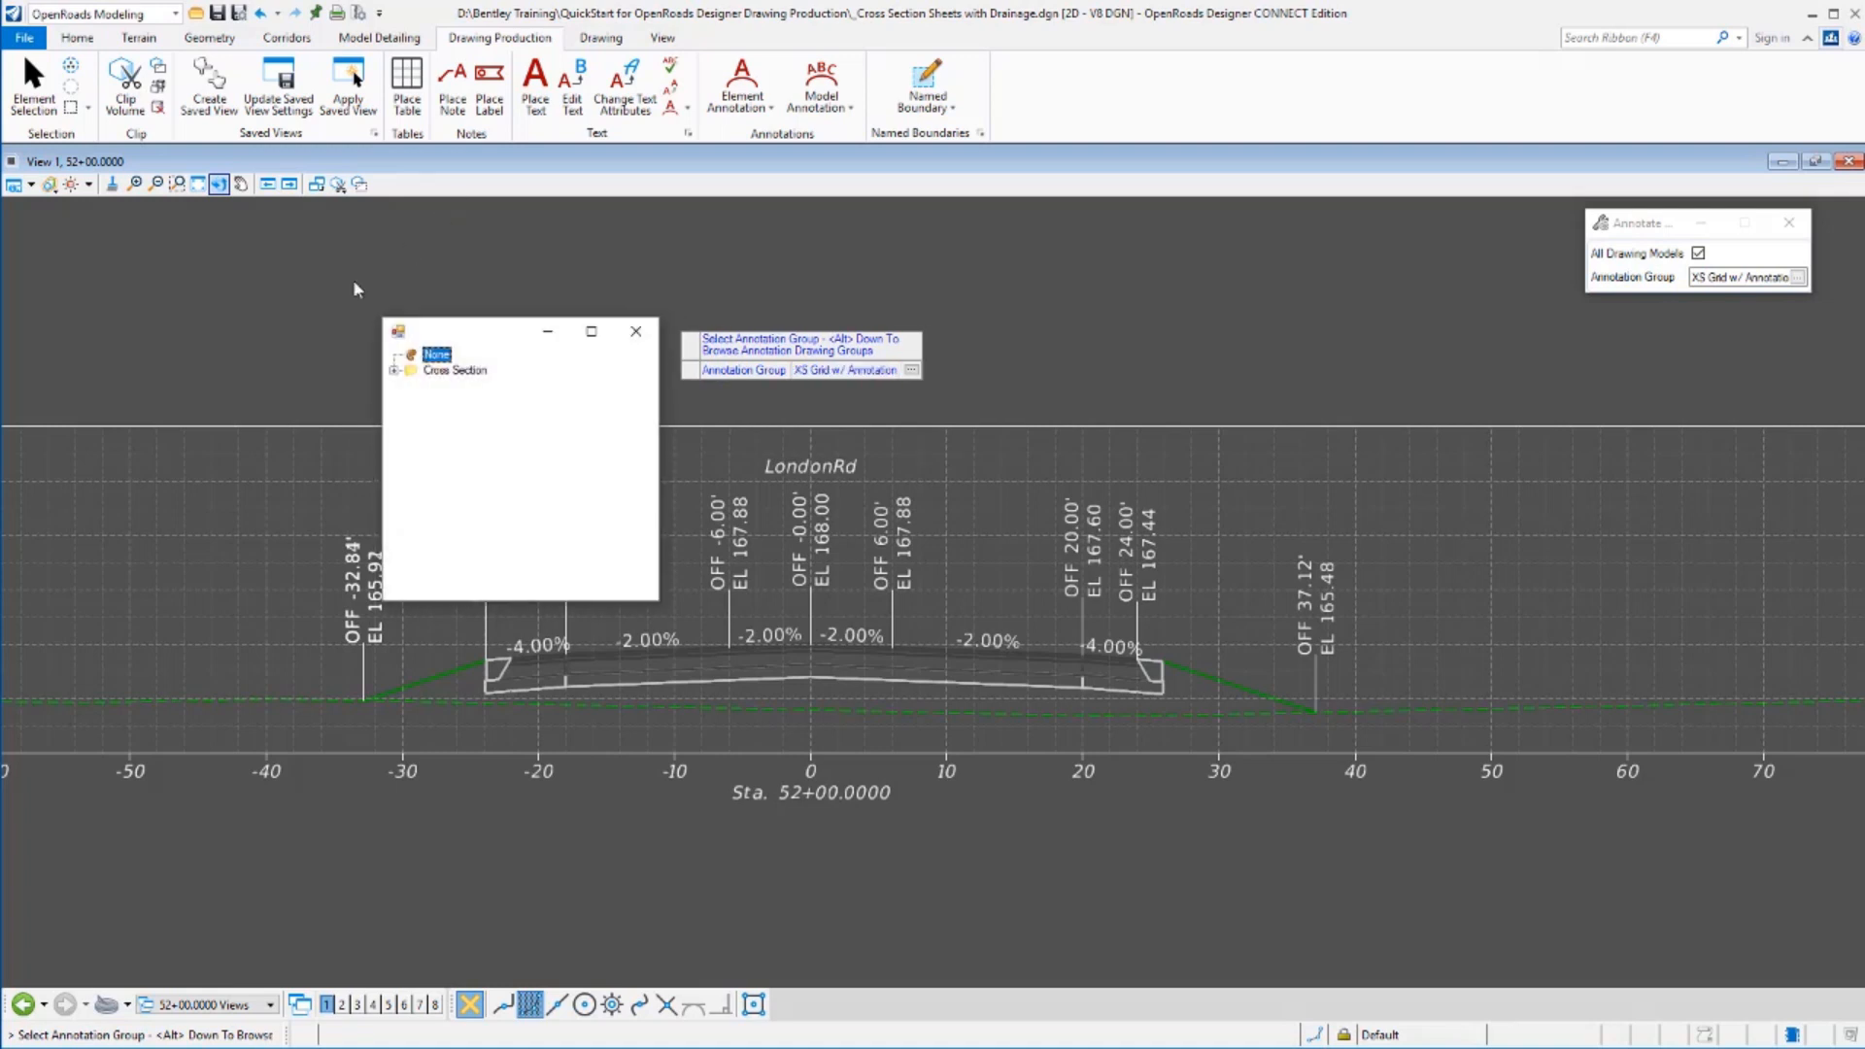
Choose the Cross Section XS R/W GRail annotation group and close the picker.
left_click(406, 369)
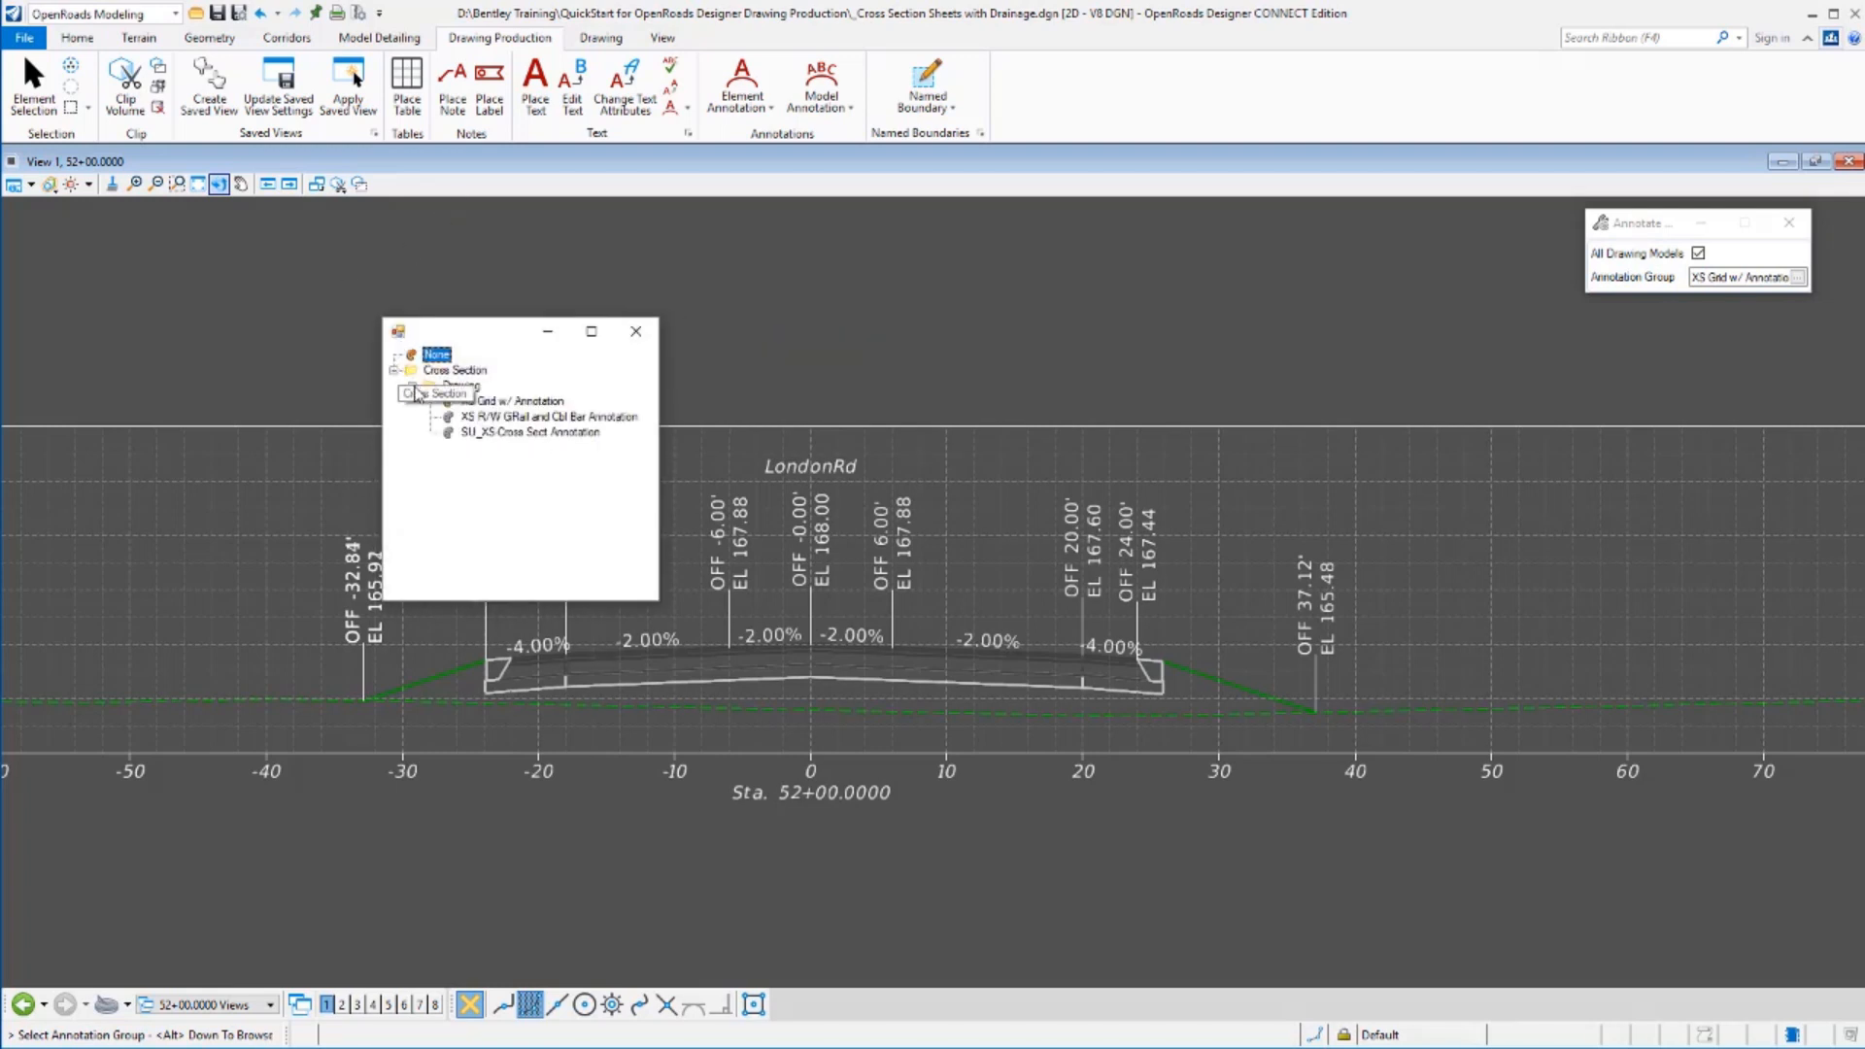
mouse_move(523, 415)
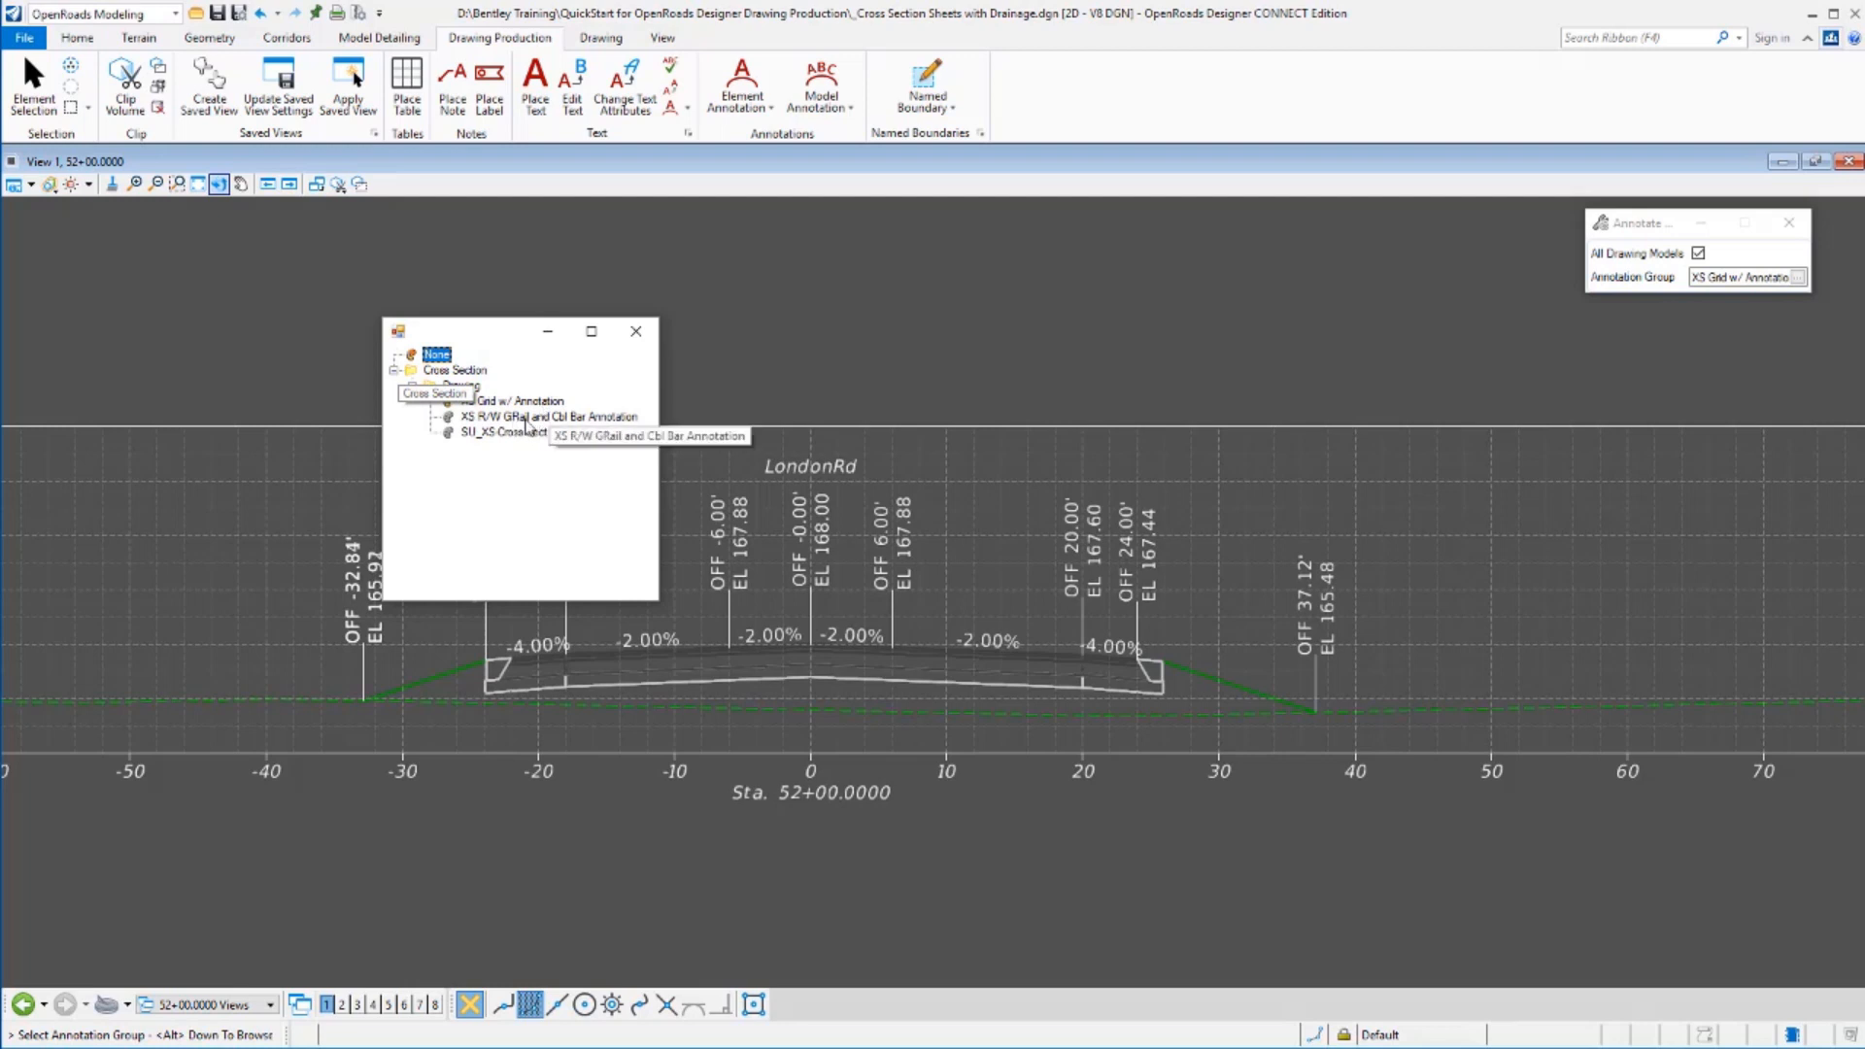
left_click(397, 369)
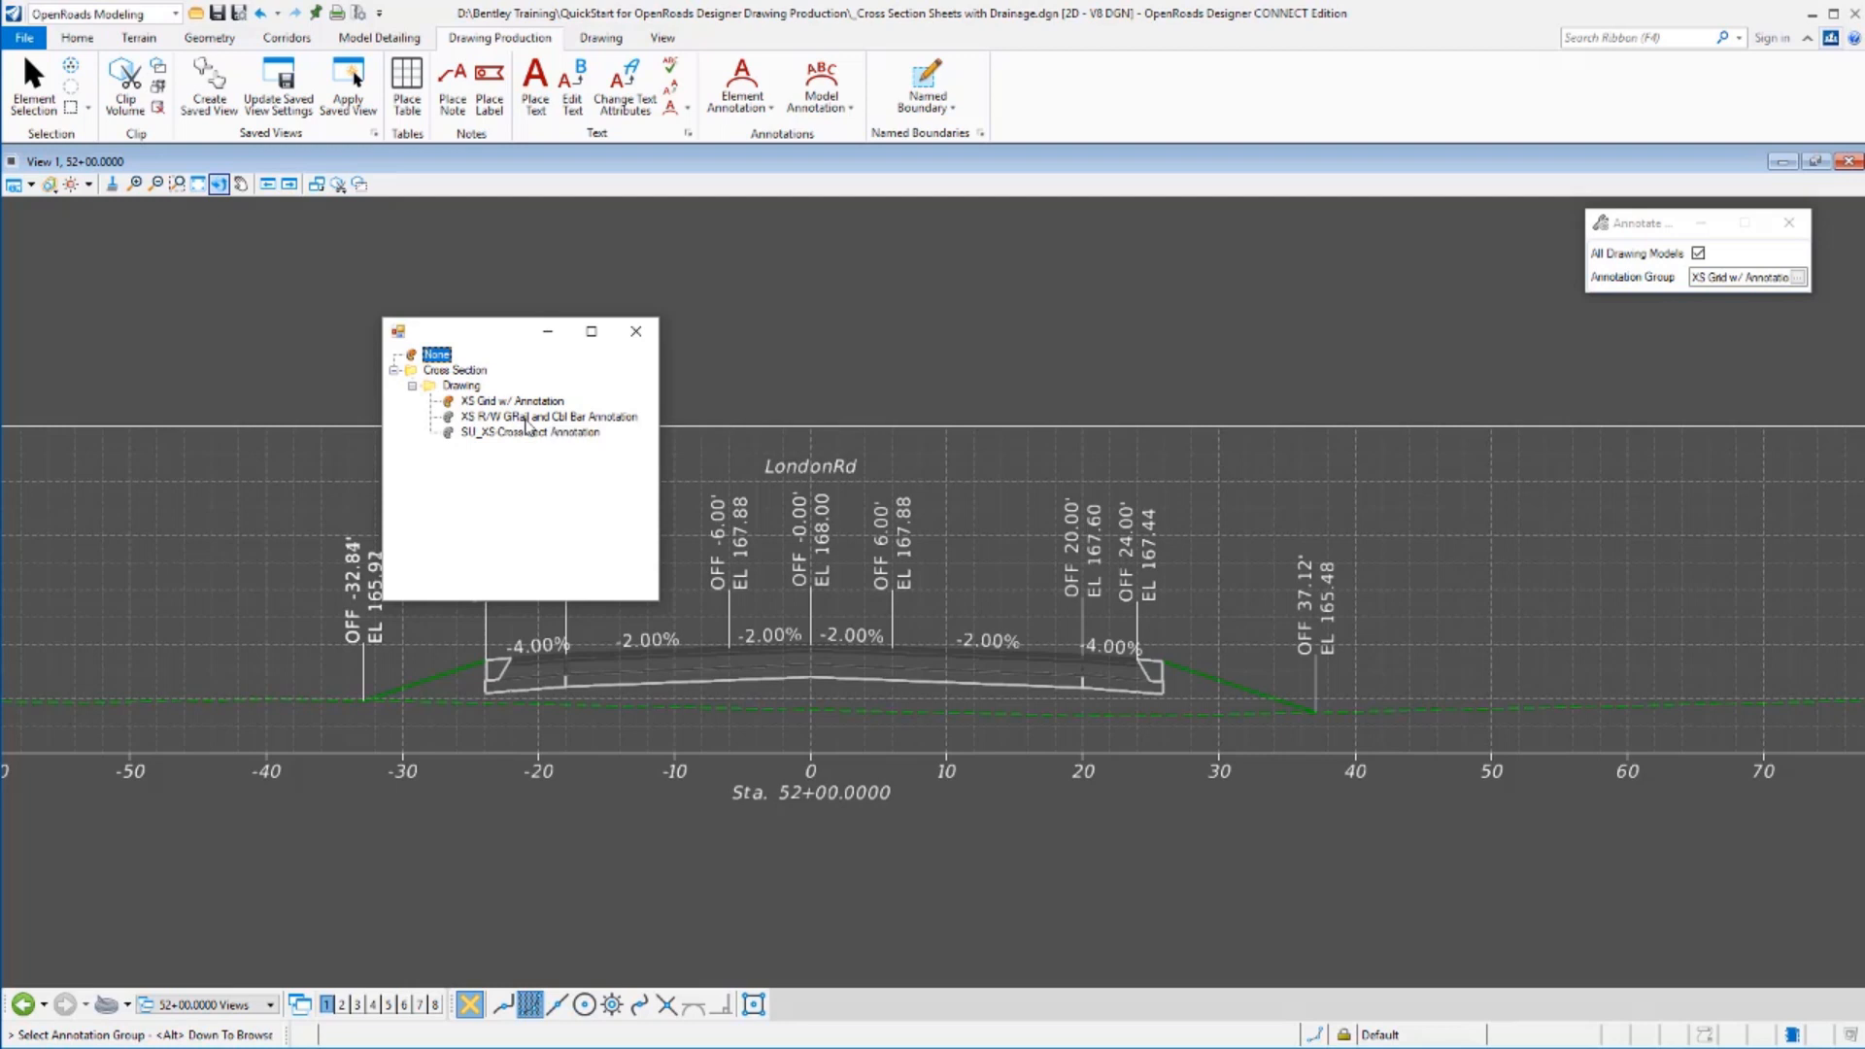
mouse_move(528, 416)
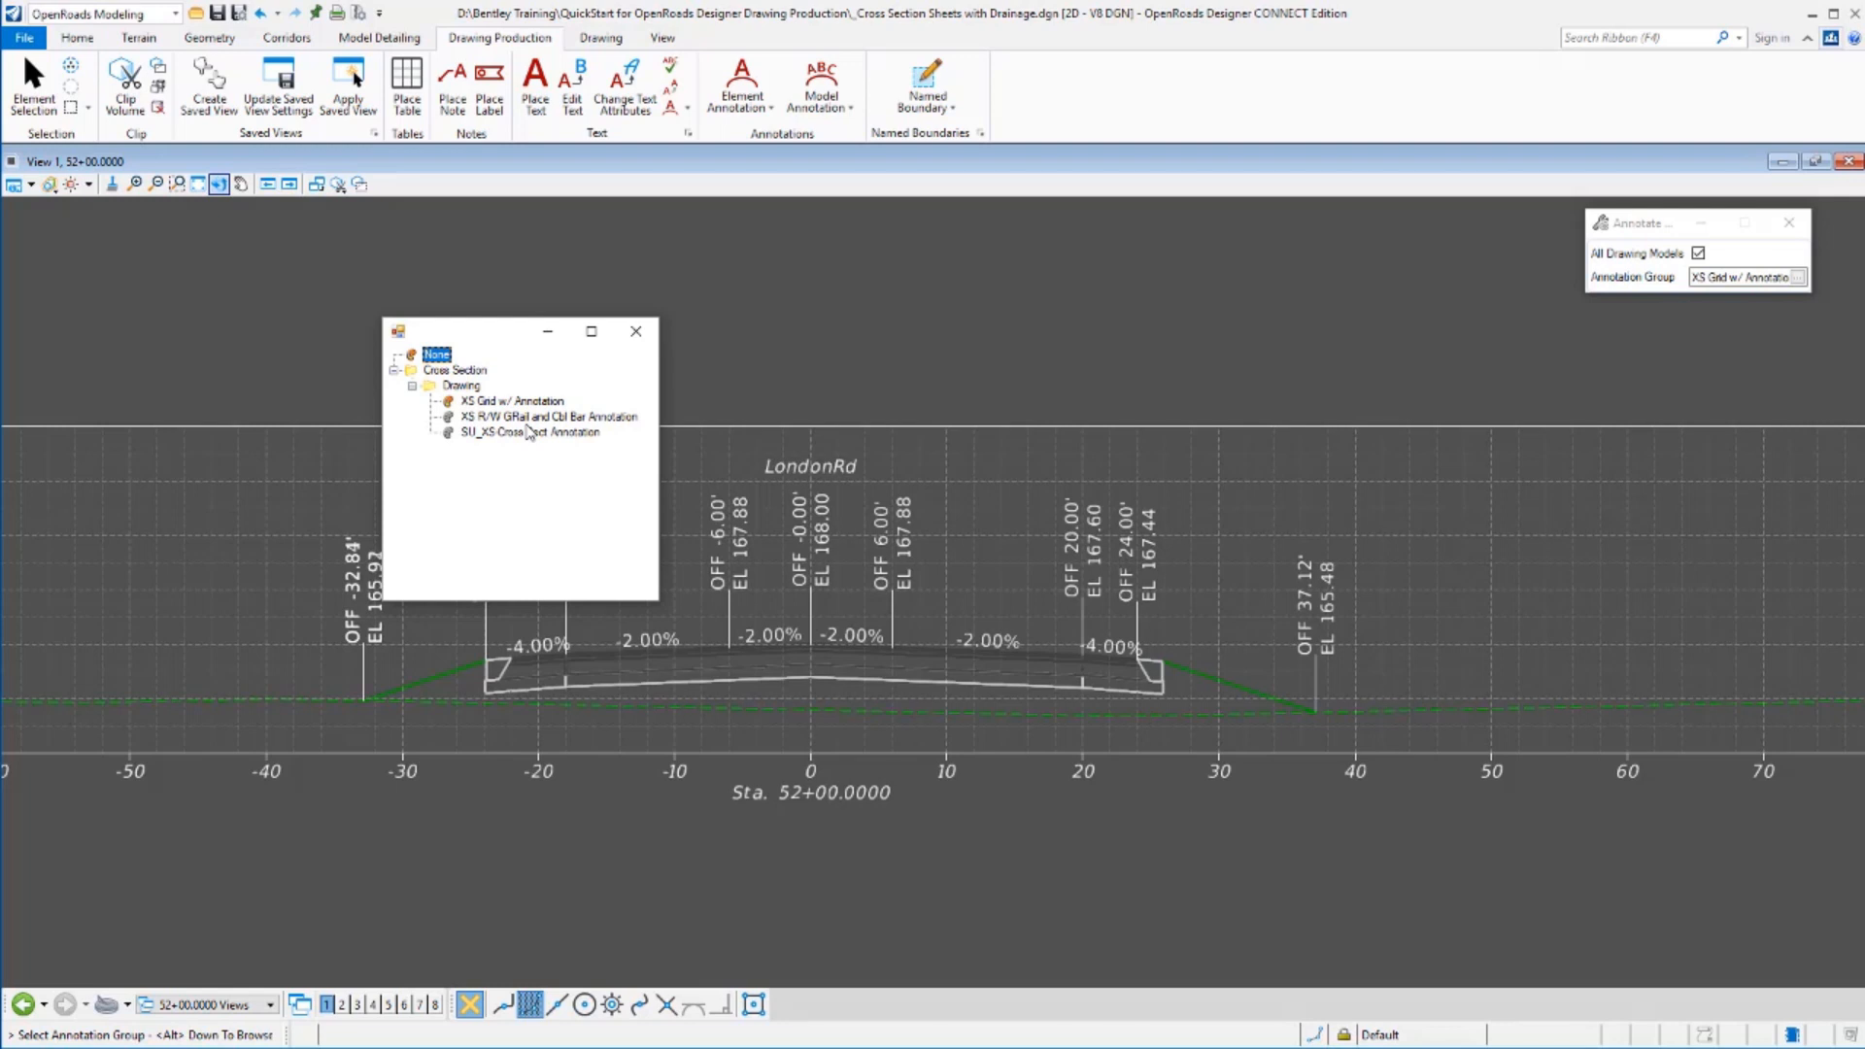
left_click(547, 416)
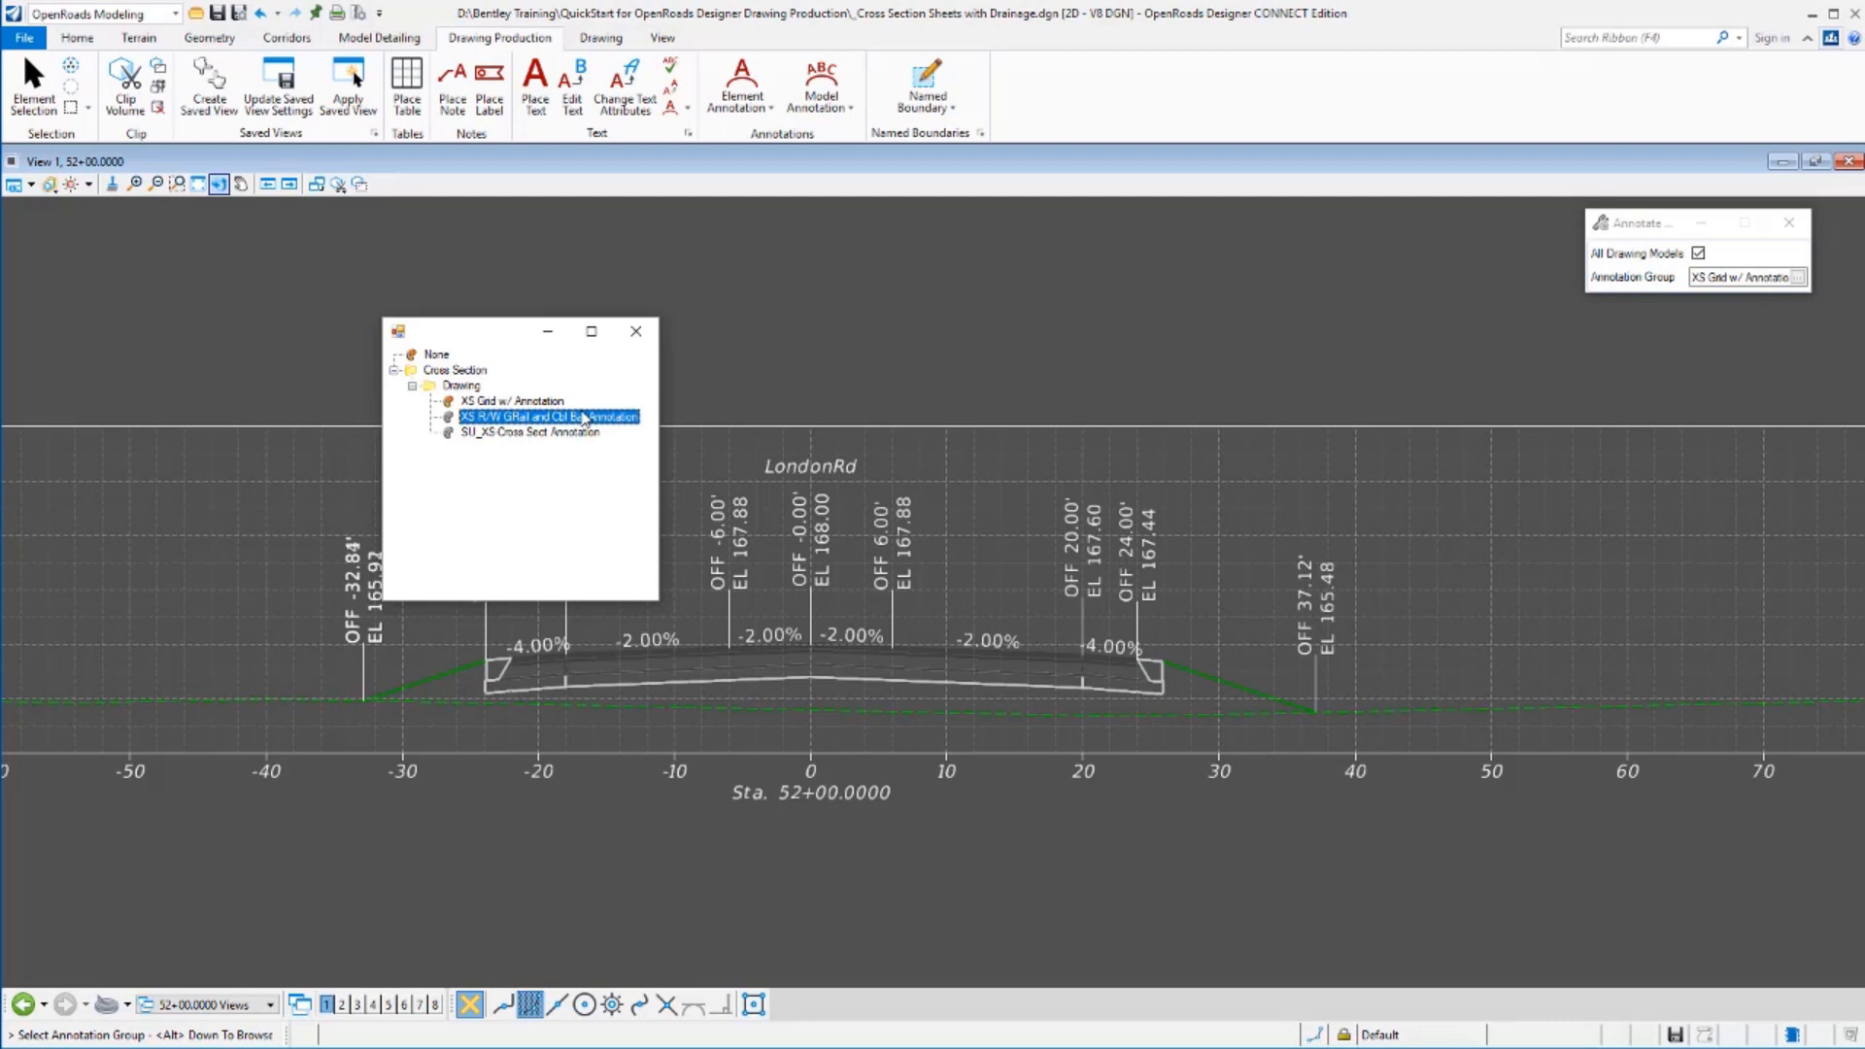
mouse_move(590, 266)
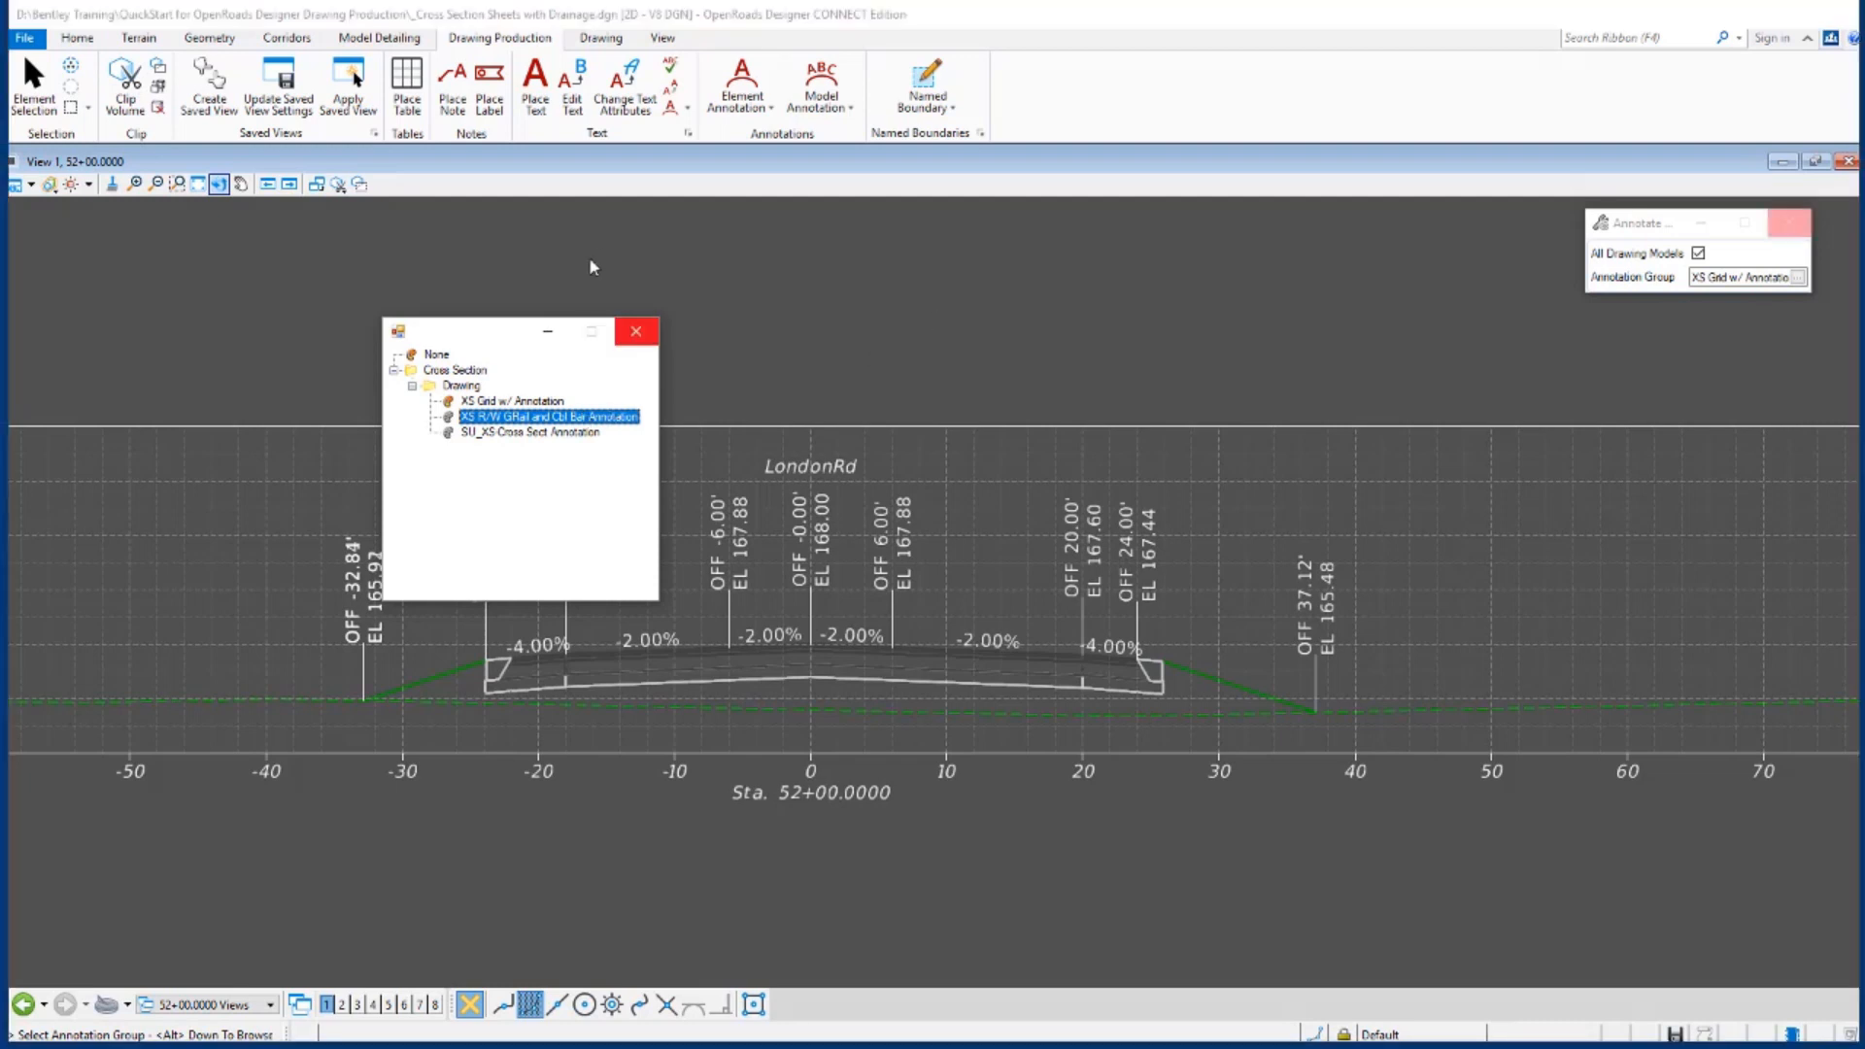
left_click(637, 330)
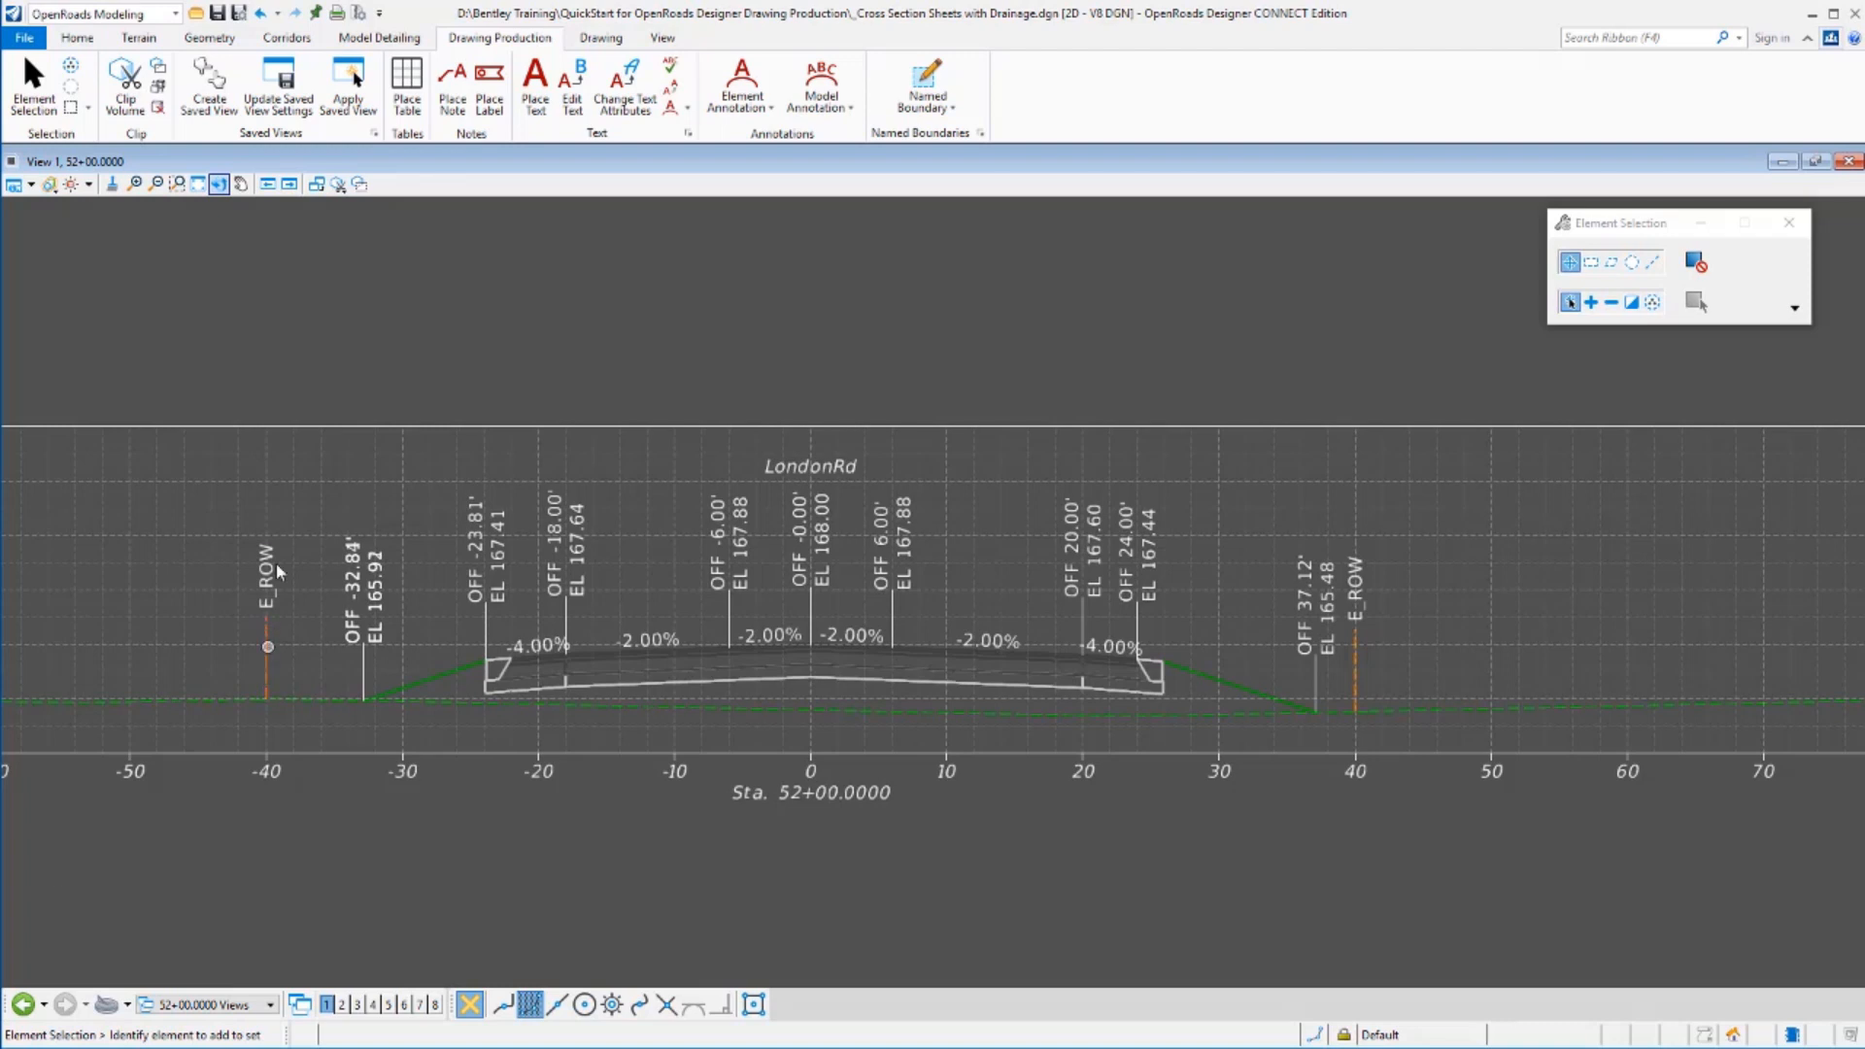
Inspect the grid line near the left E_ROW label on the 52+00 cross section.
left_click(245, 689)
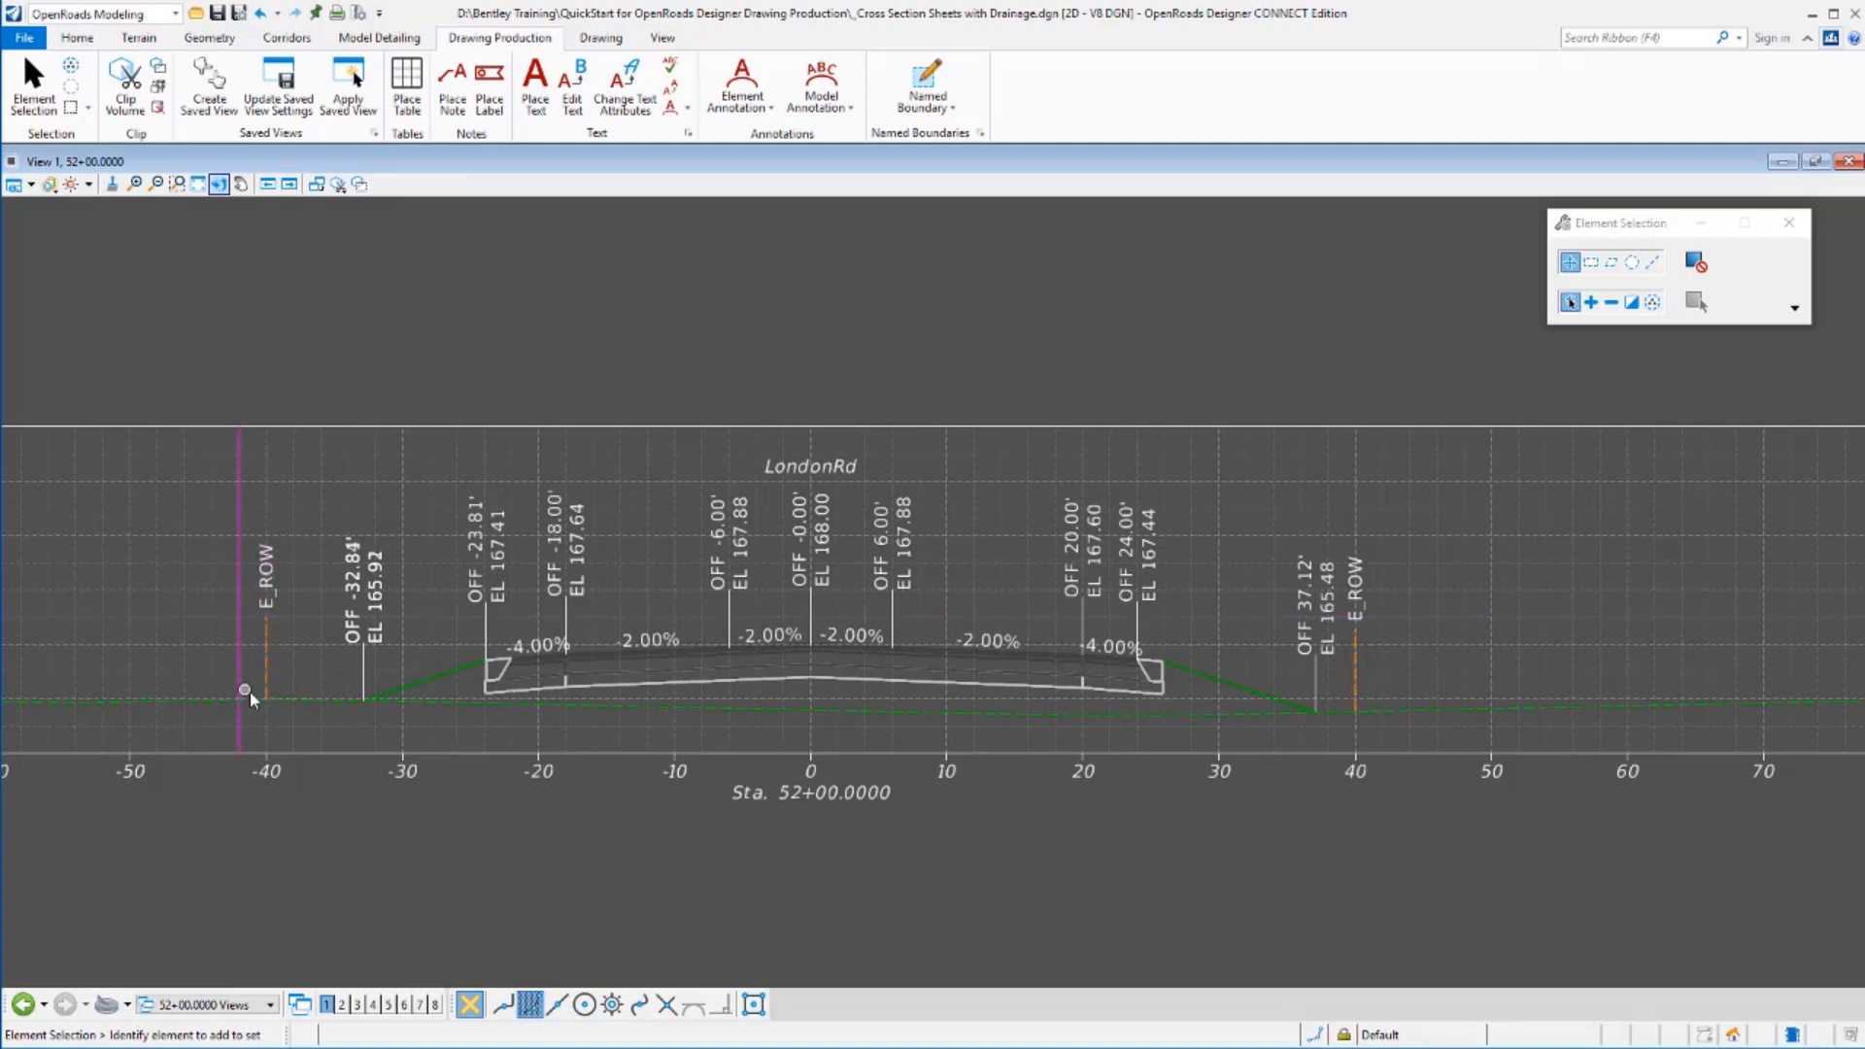
left_click(245, 690)
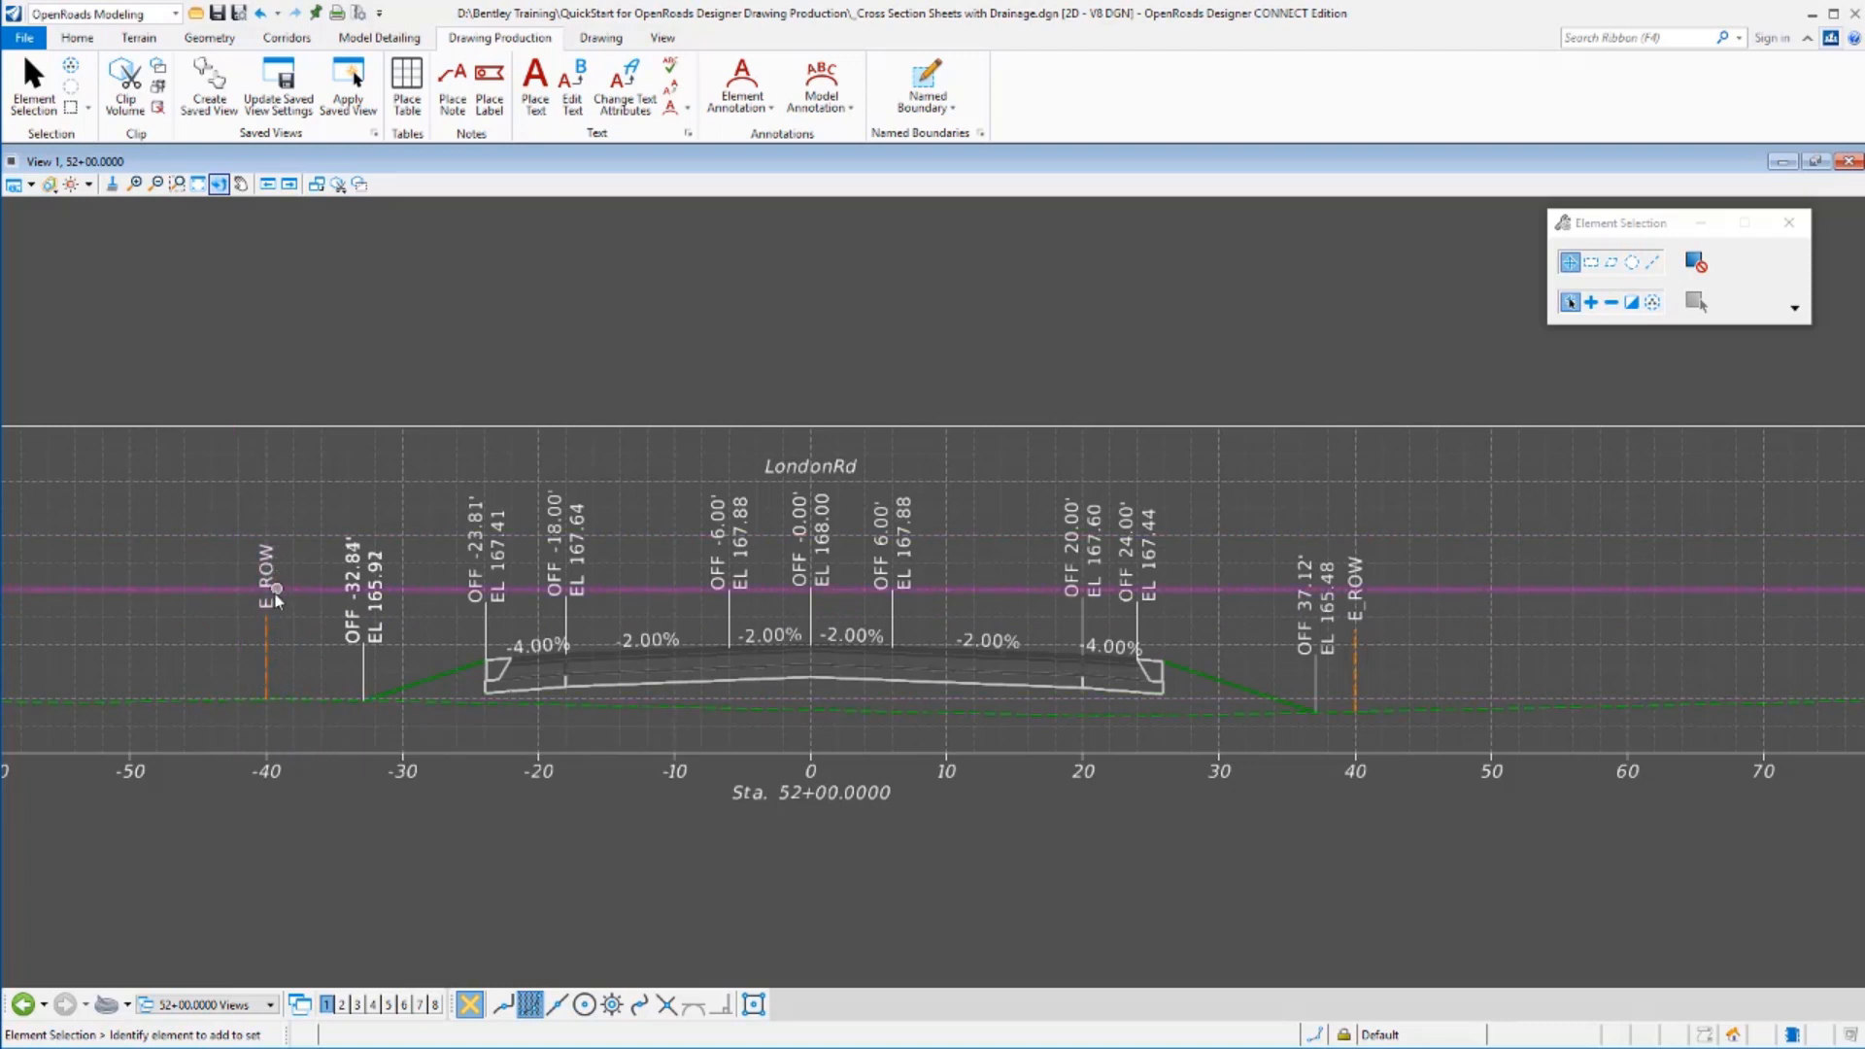
left_click(292, 643)
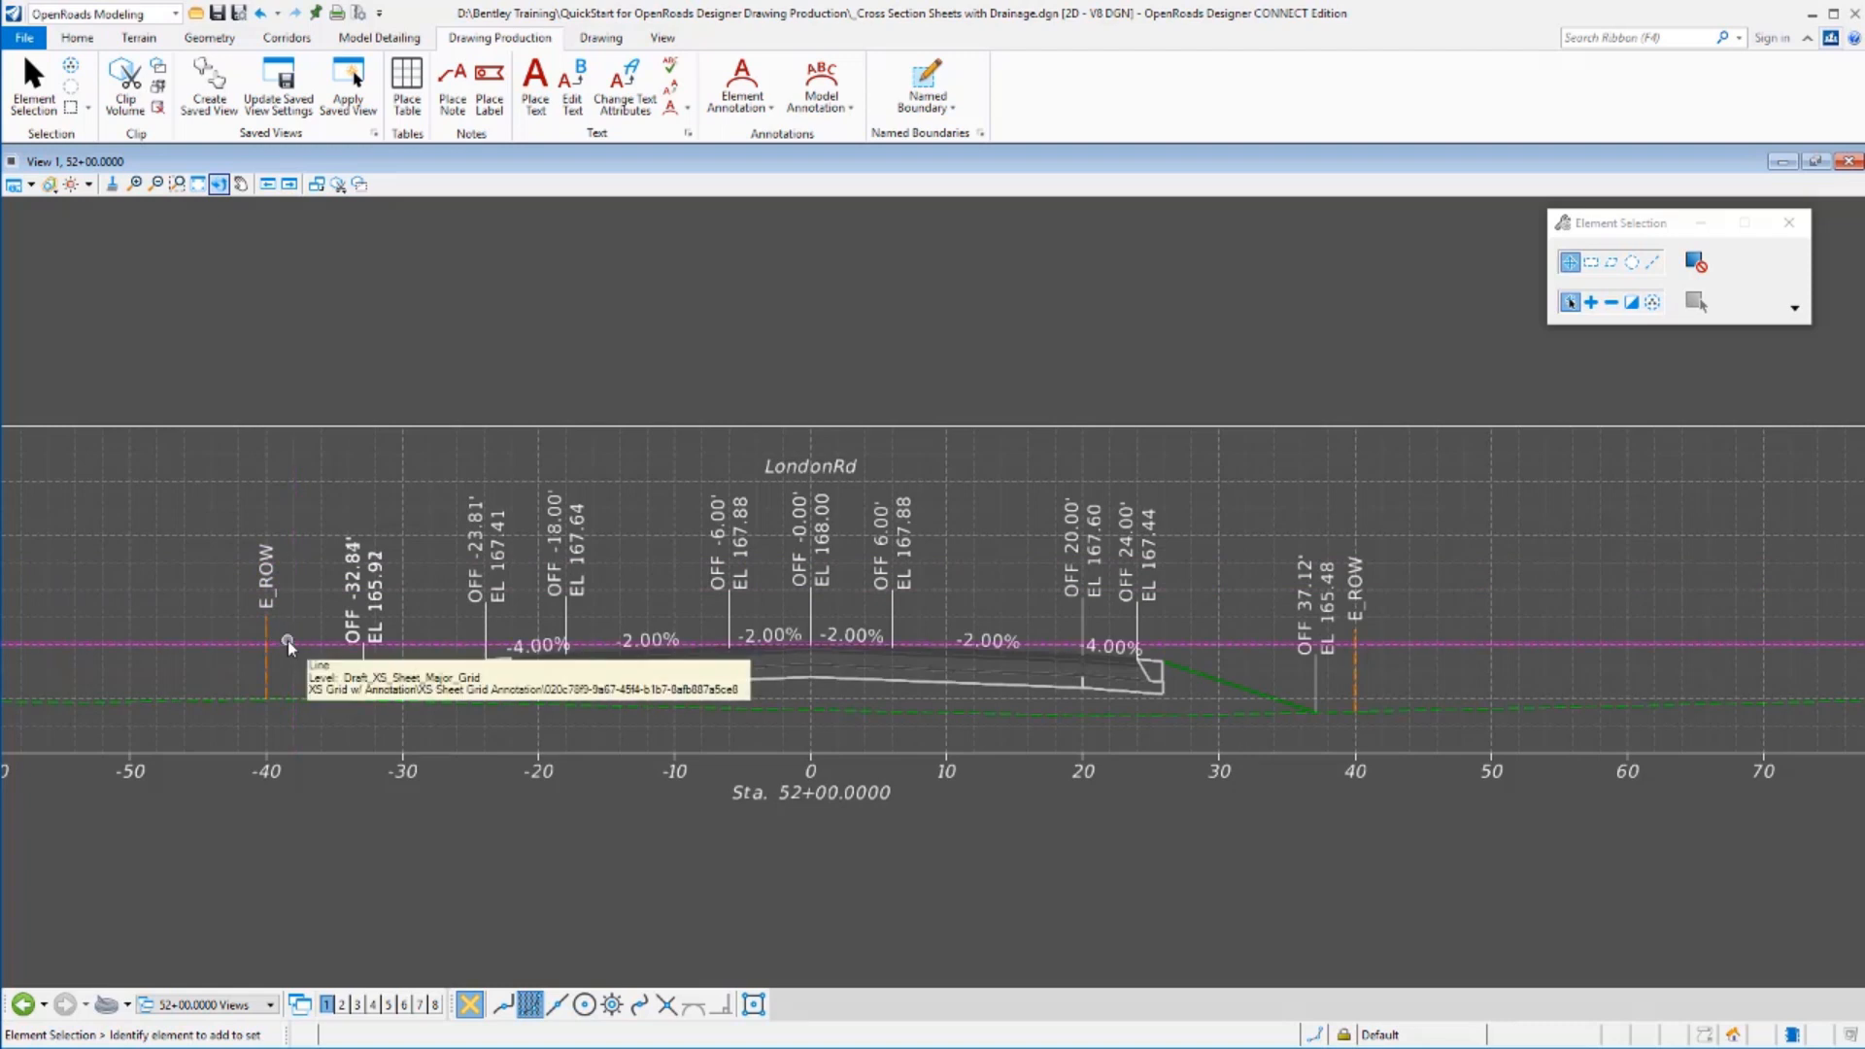
mouse_move(307, 639)
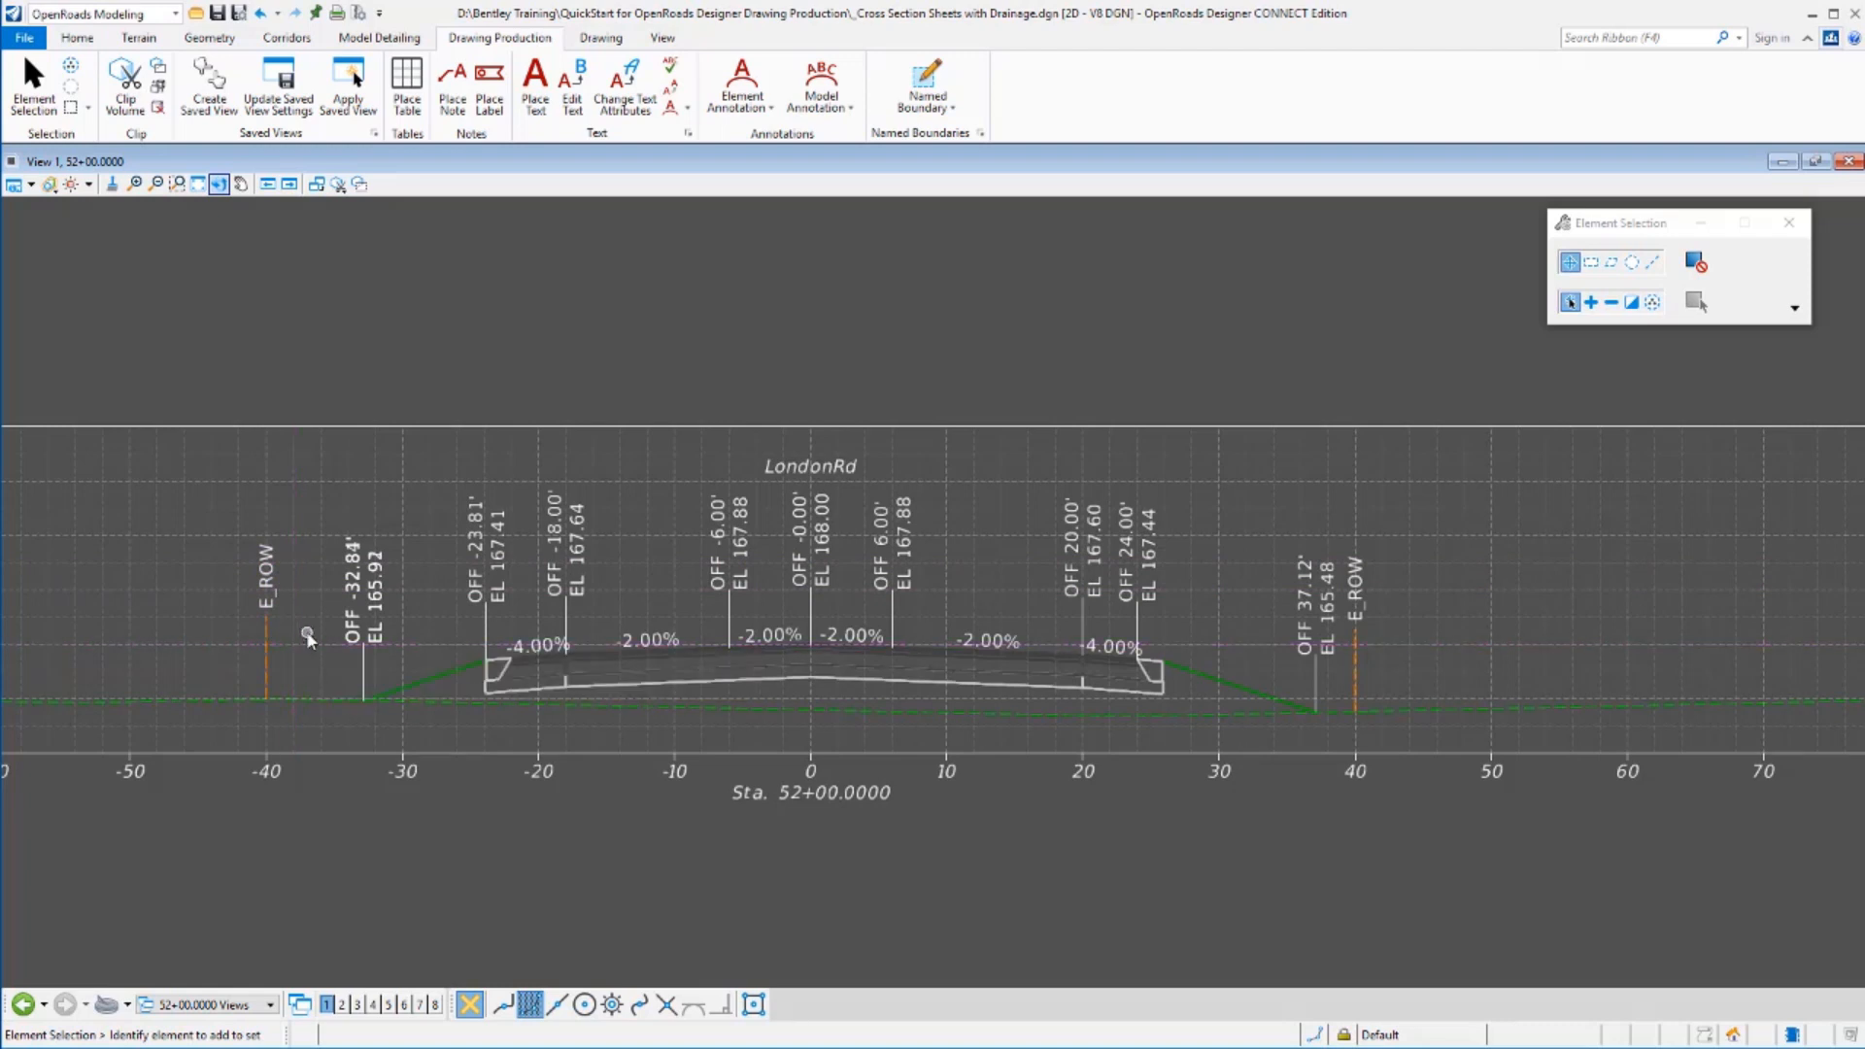
mouse_move(491, 701)
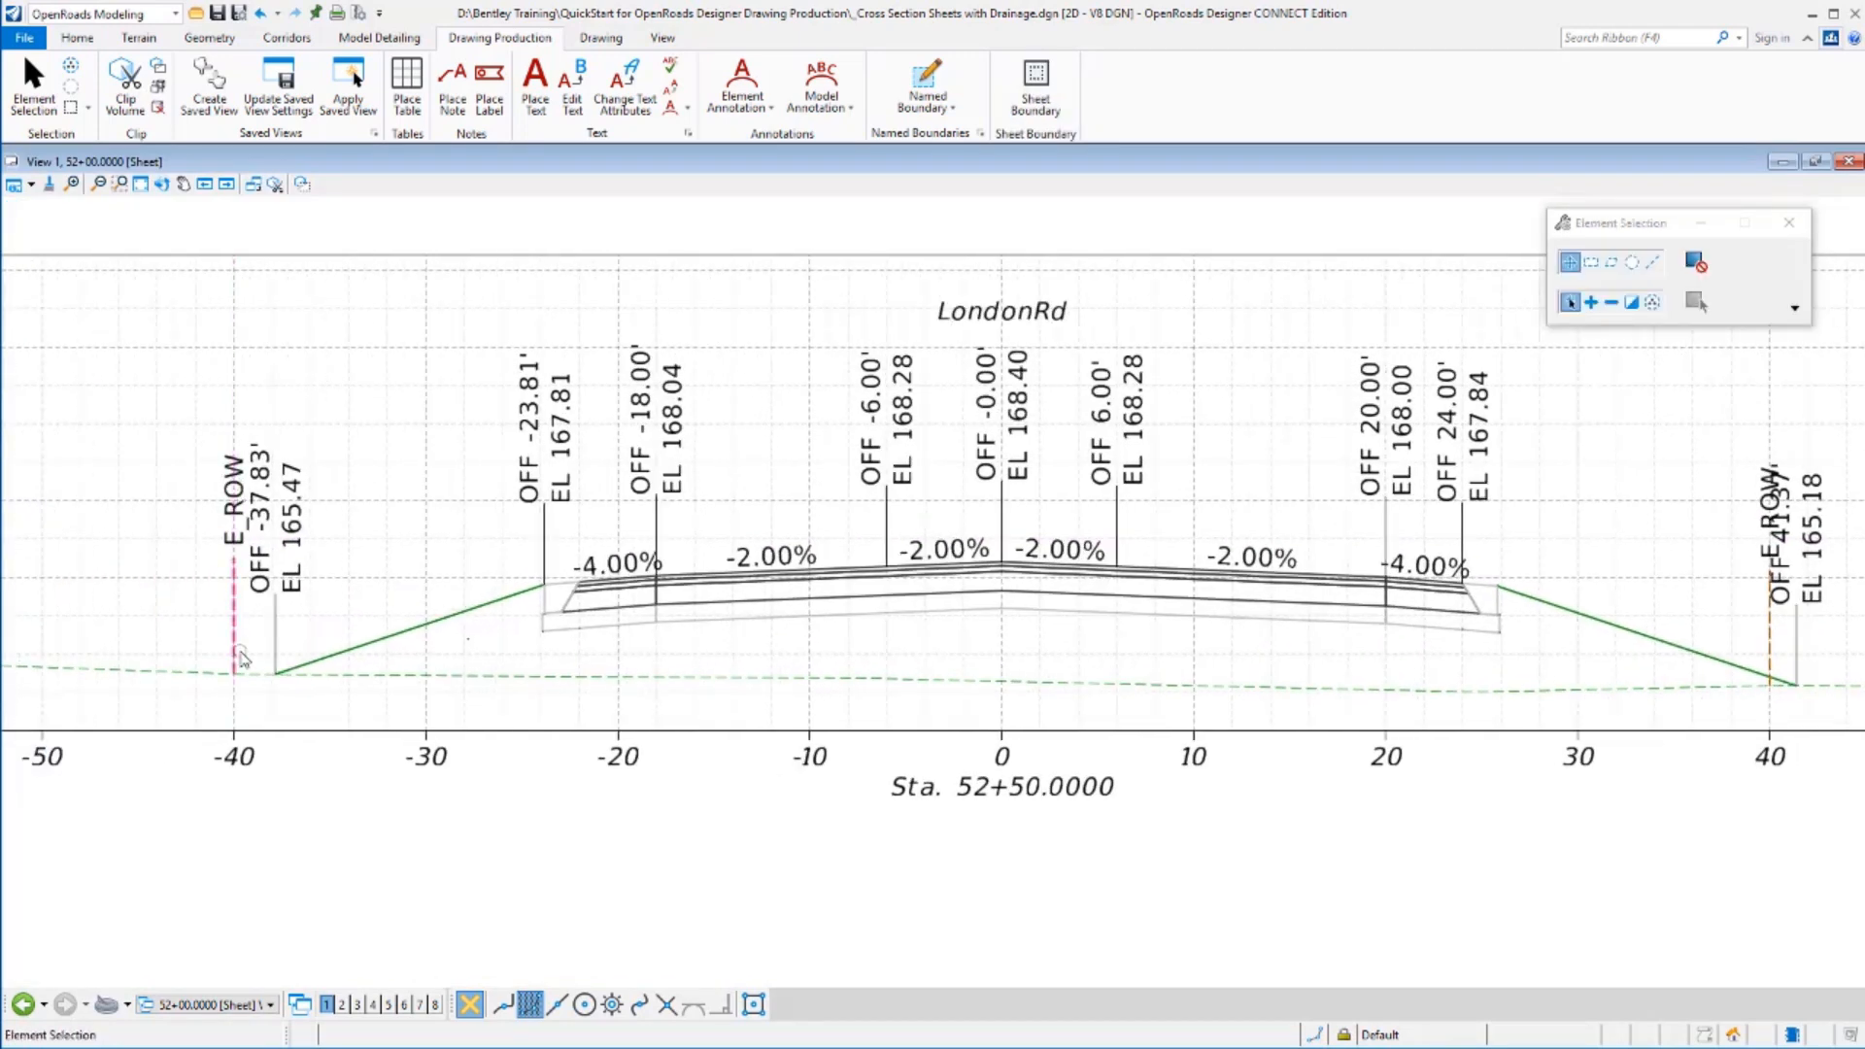
Open the 58+00 sheet model from the cross section view groups list.
left_click(268, 1004)
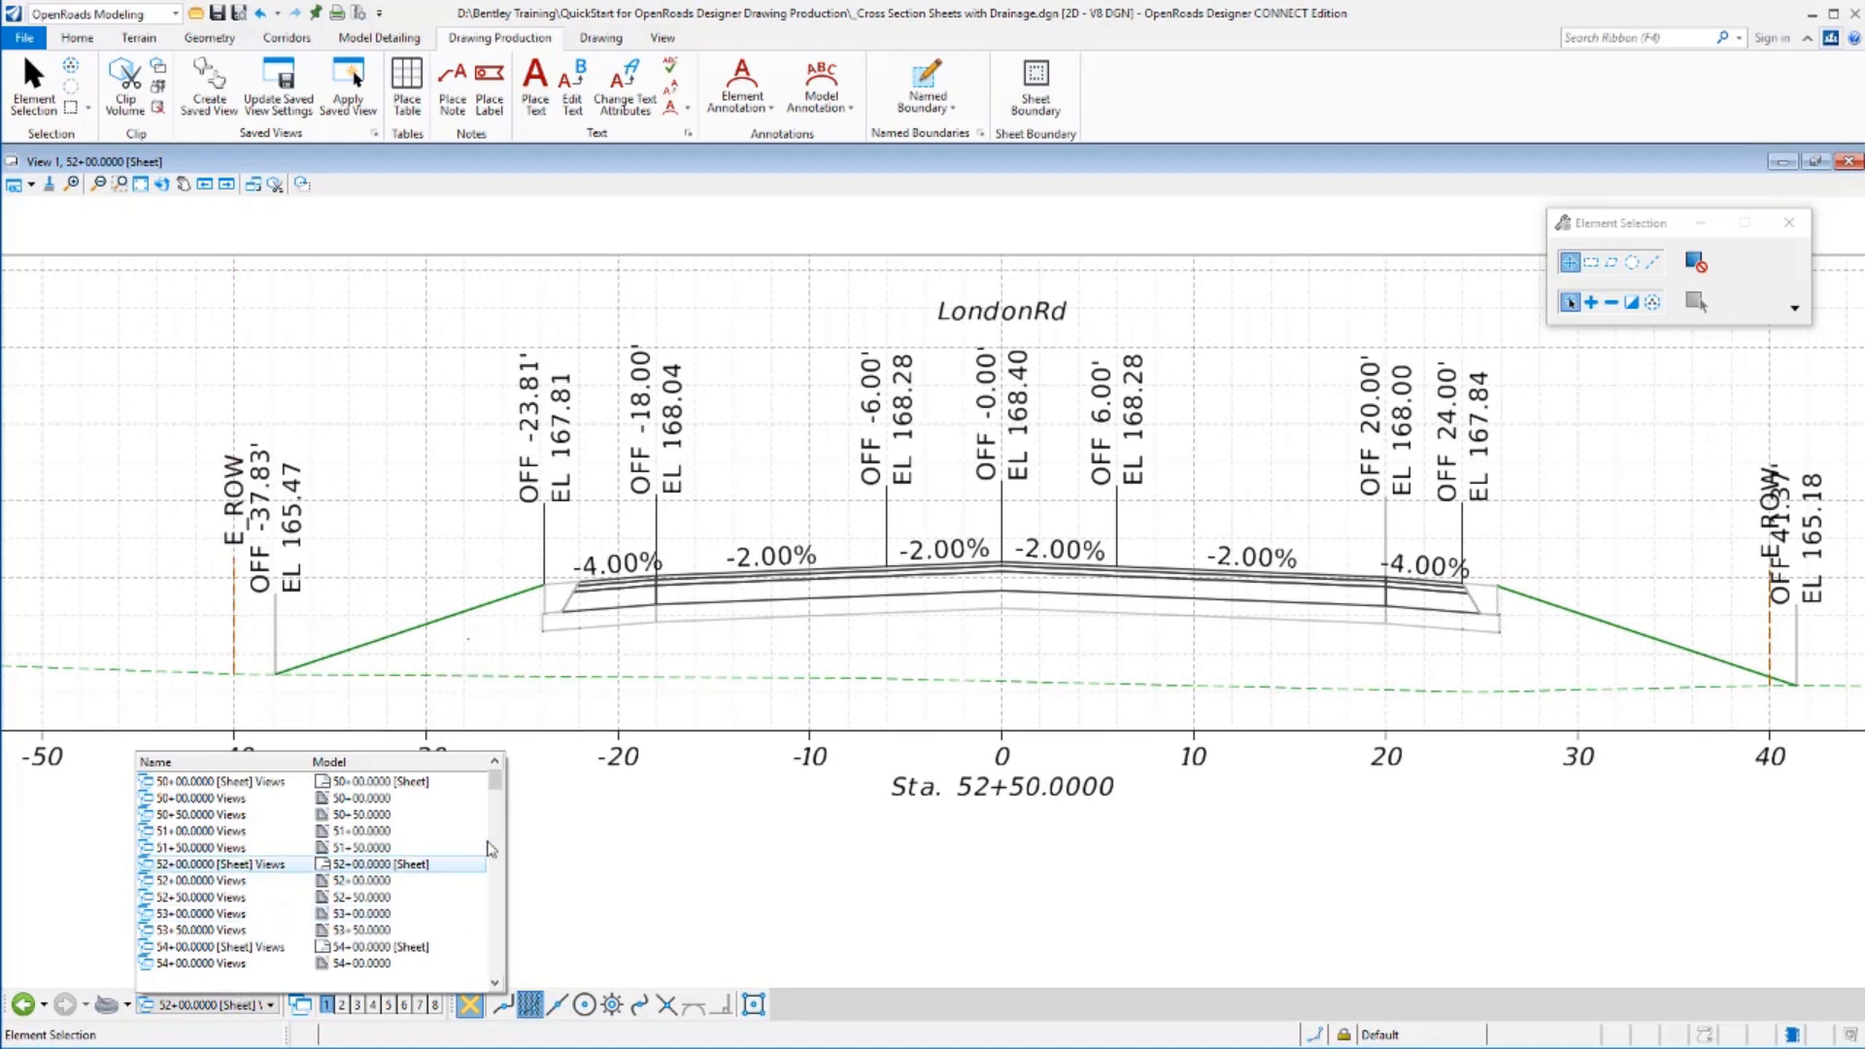
scroll("down", 3)
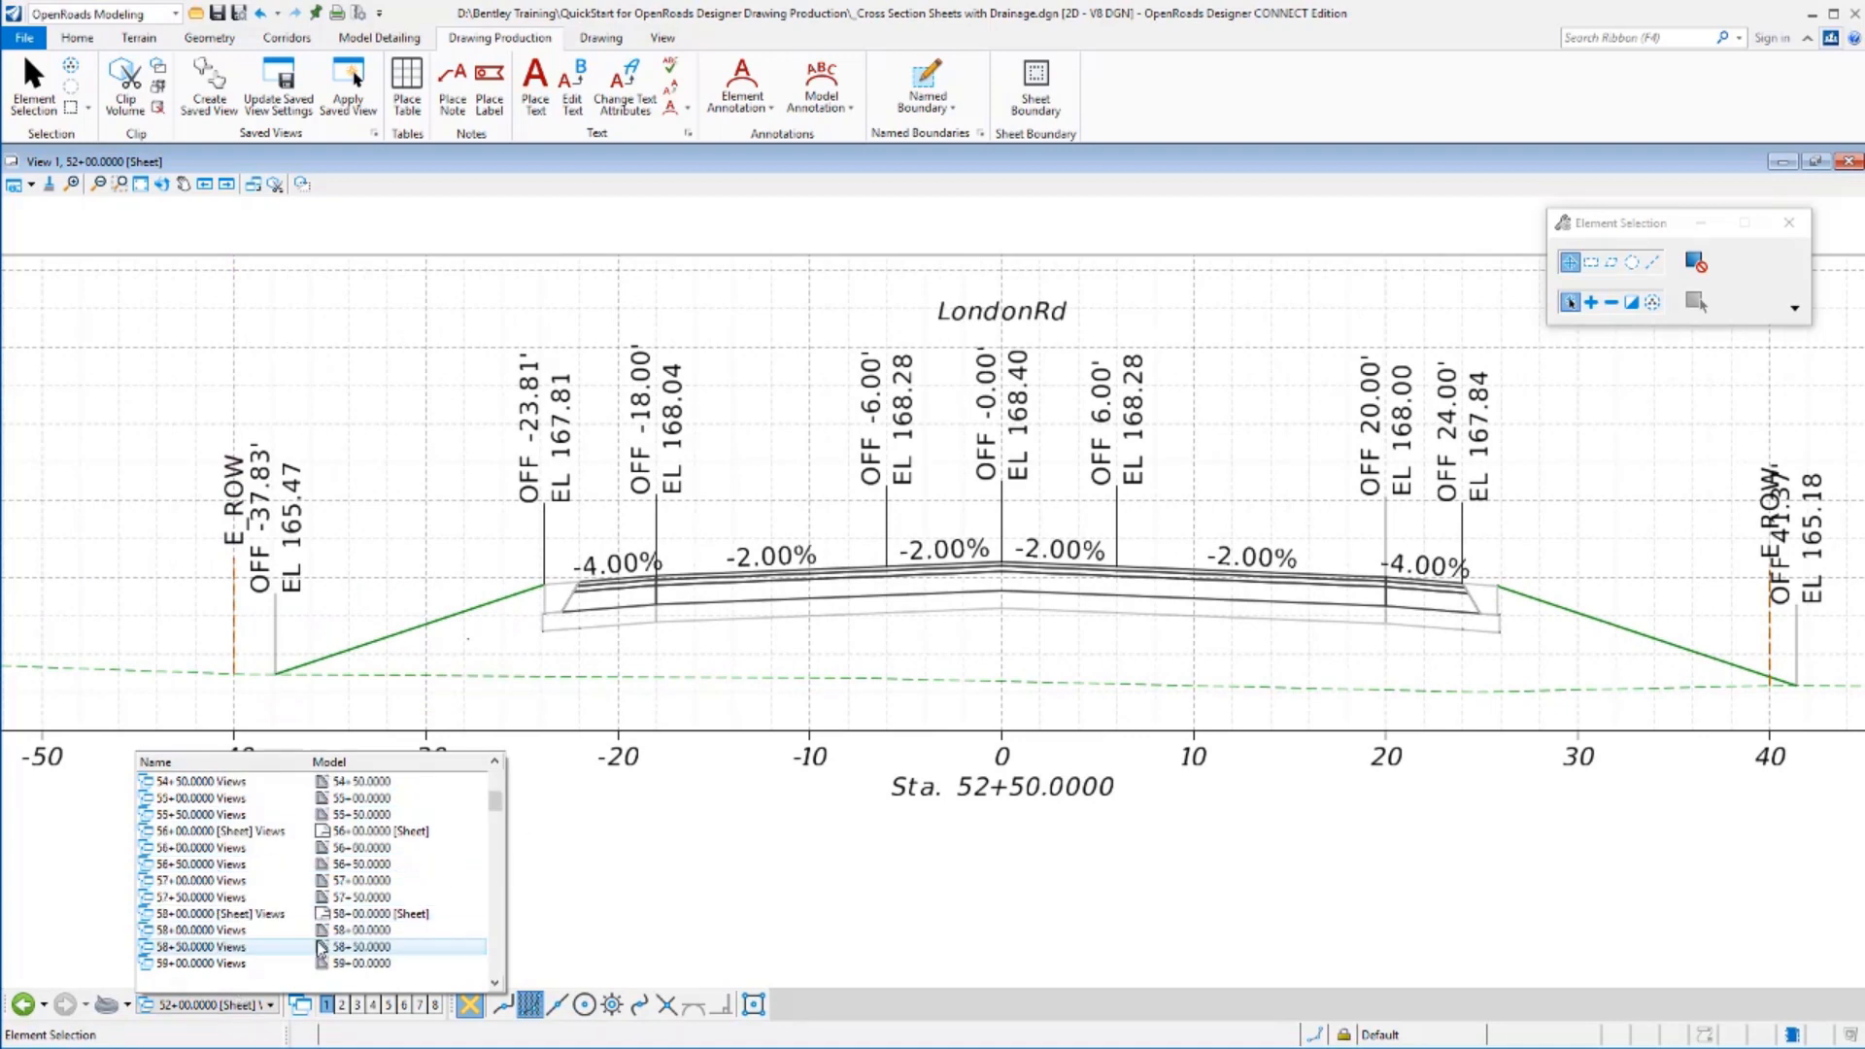
double_click(369, 913)
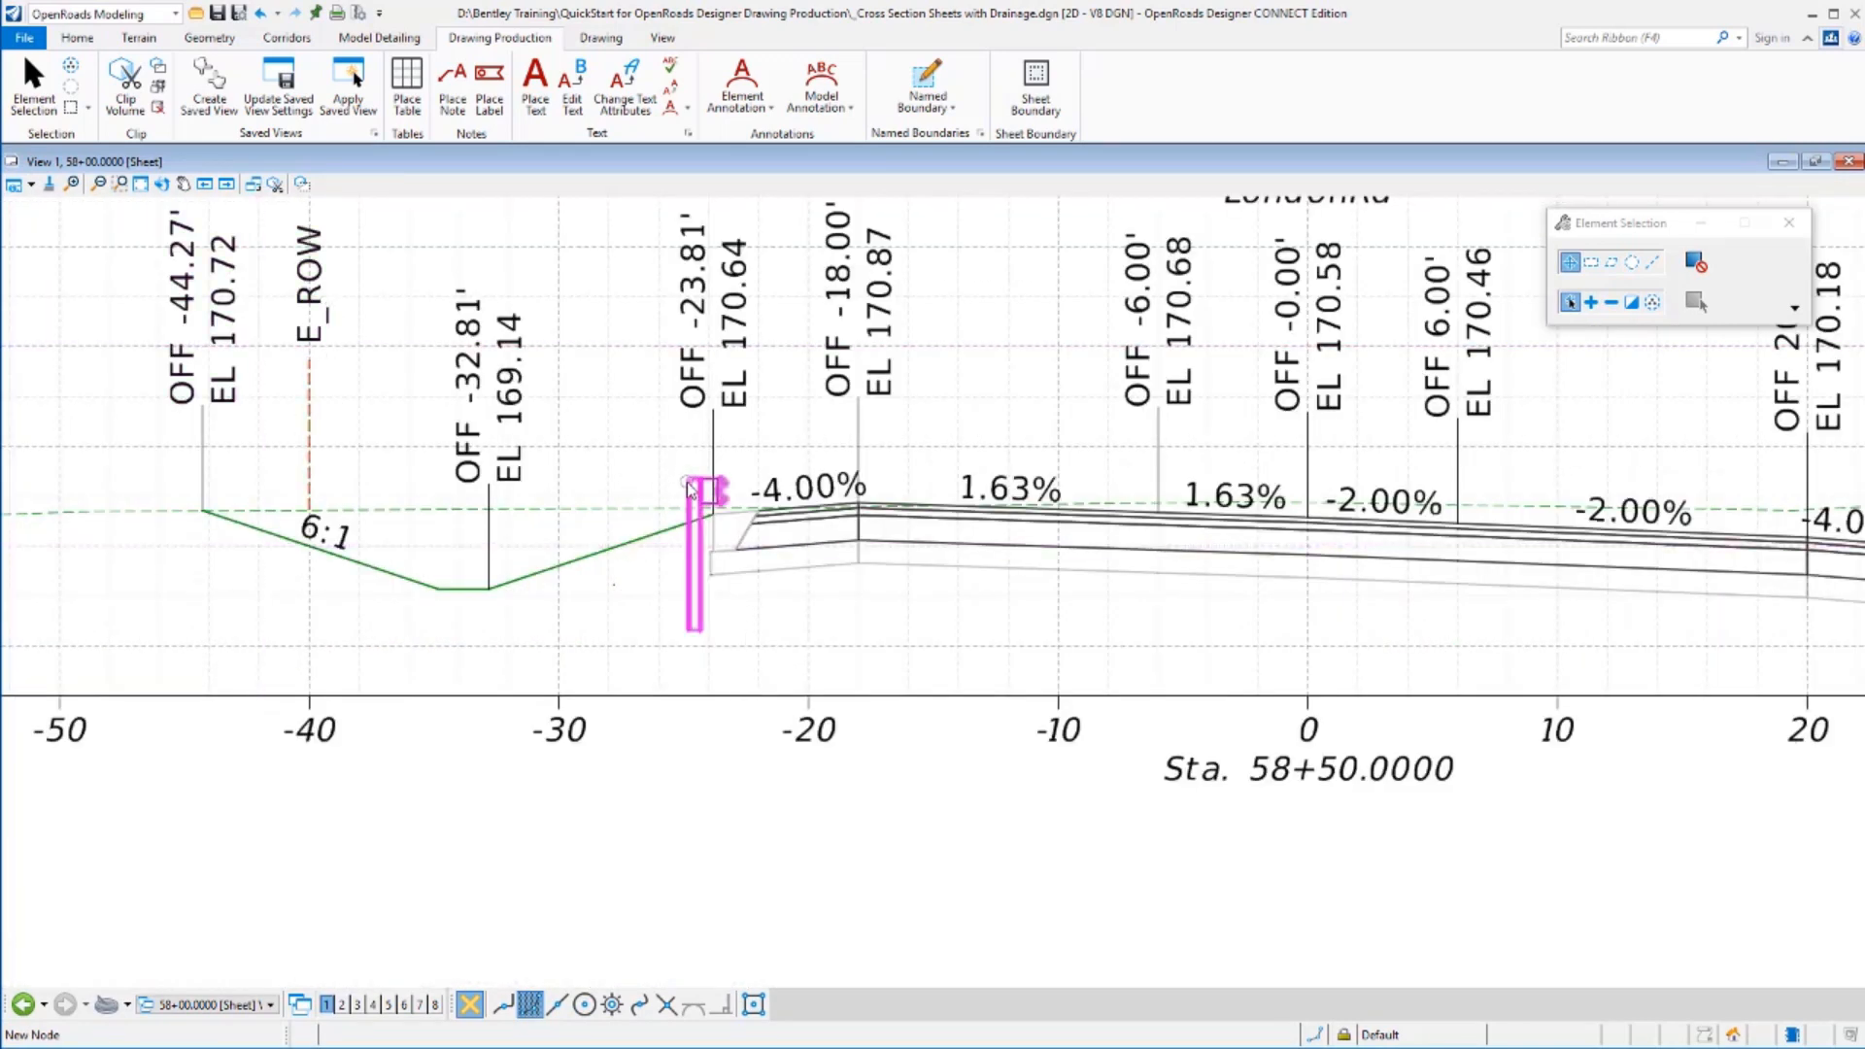
mouse_move(689, 488)
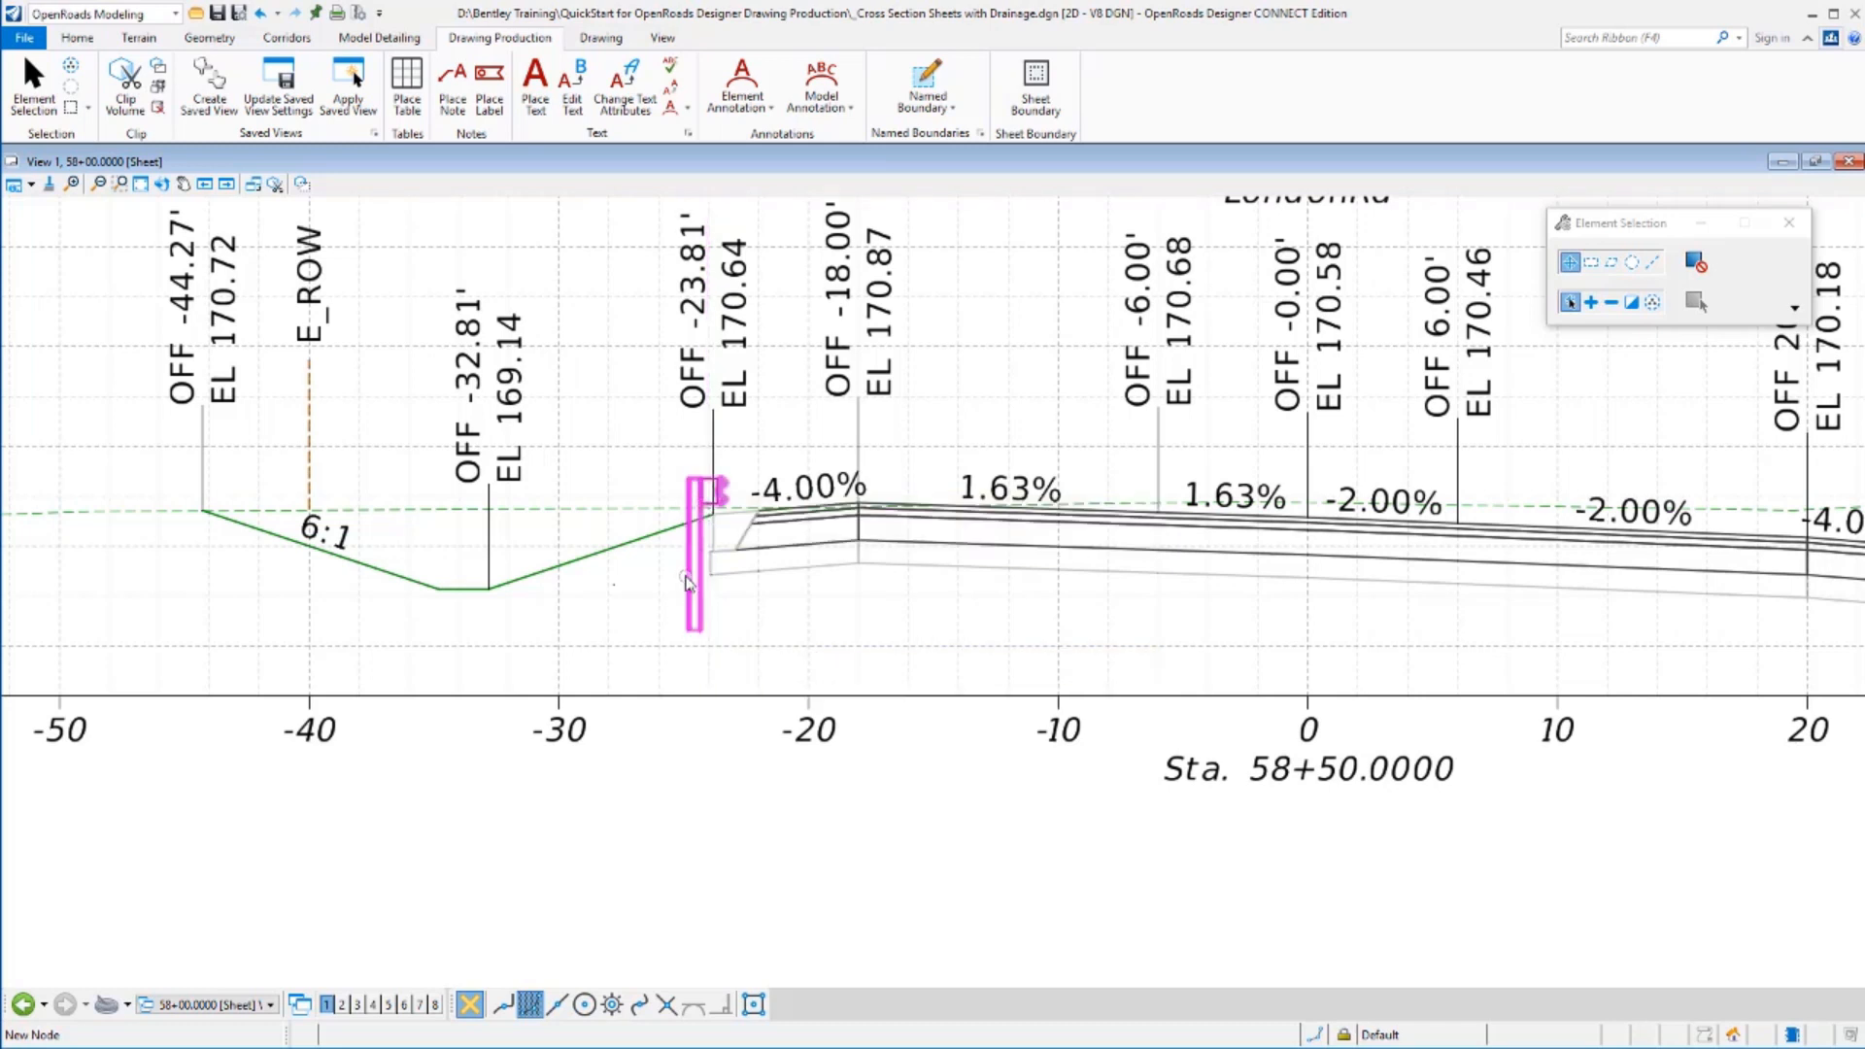
mouse_move(684, 583)
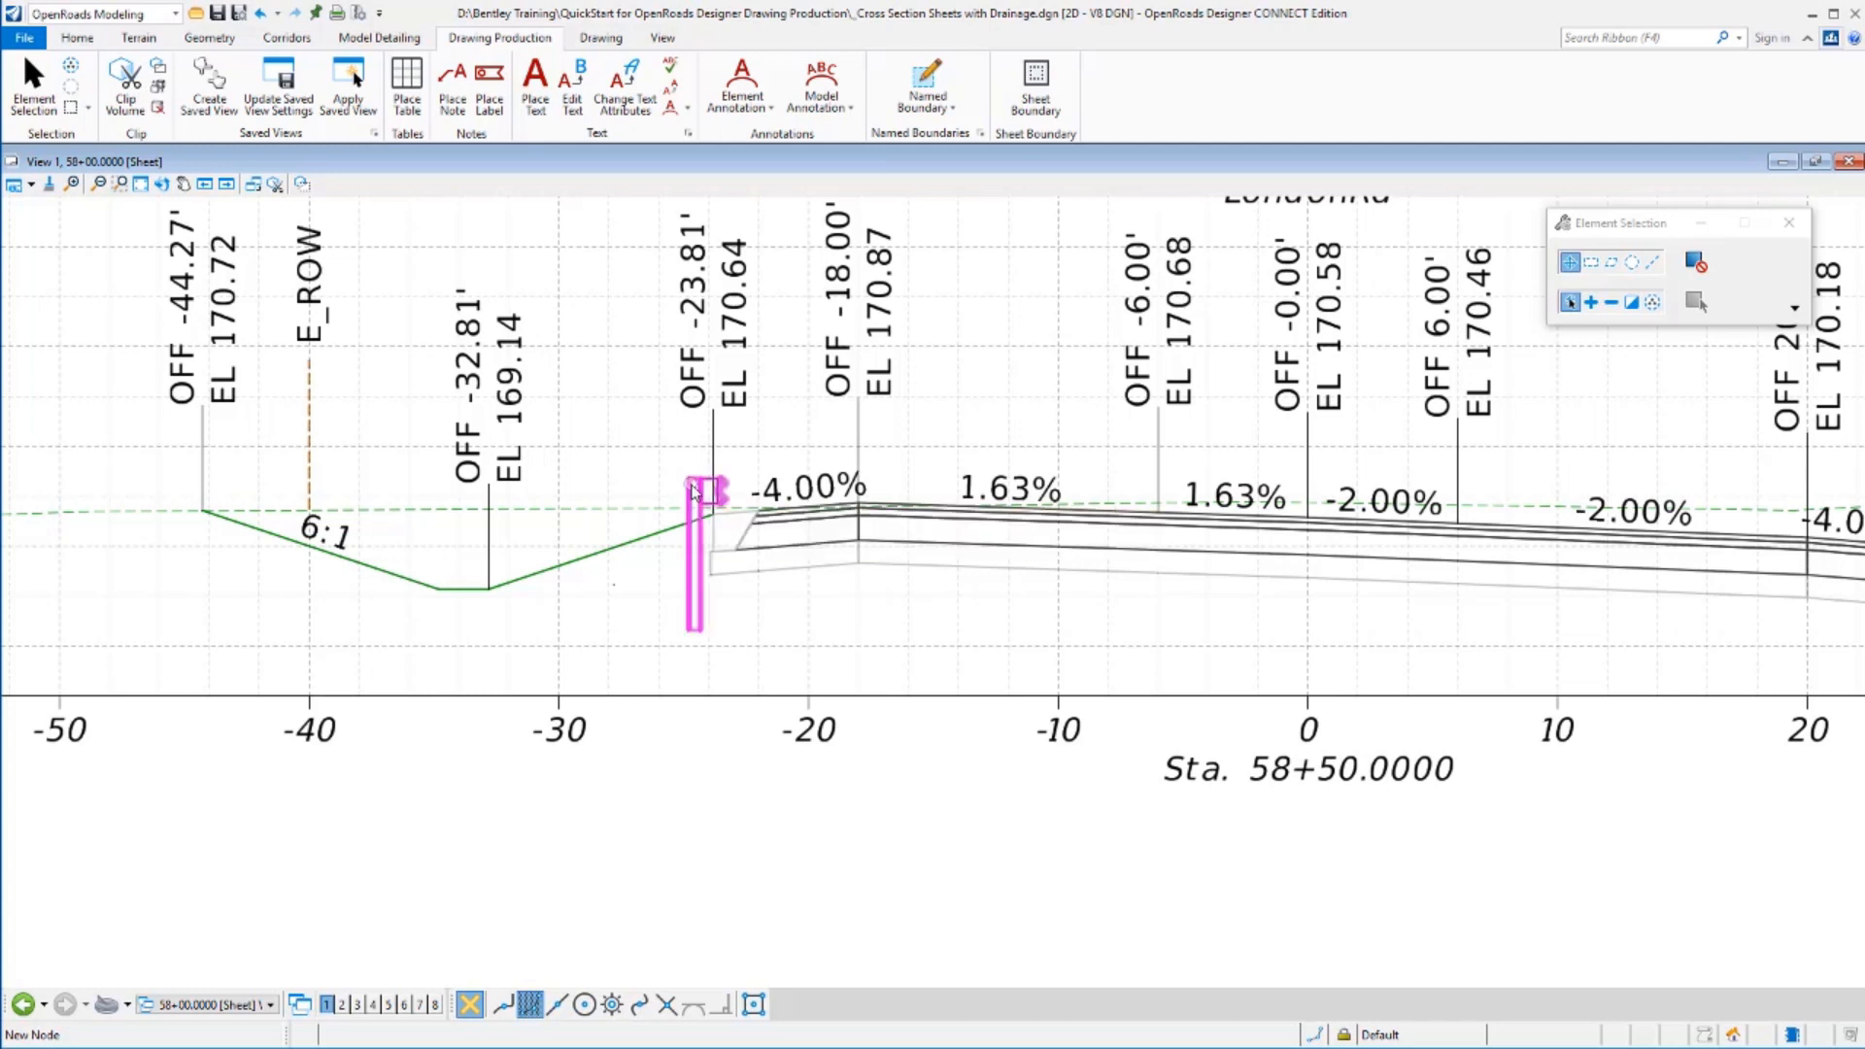
mouse_move(695, 493)
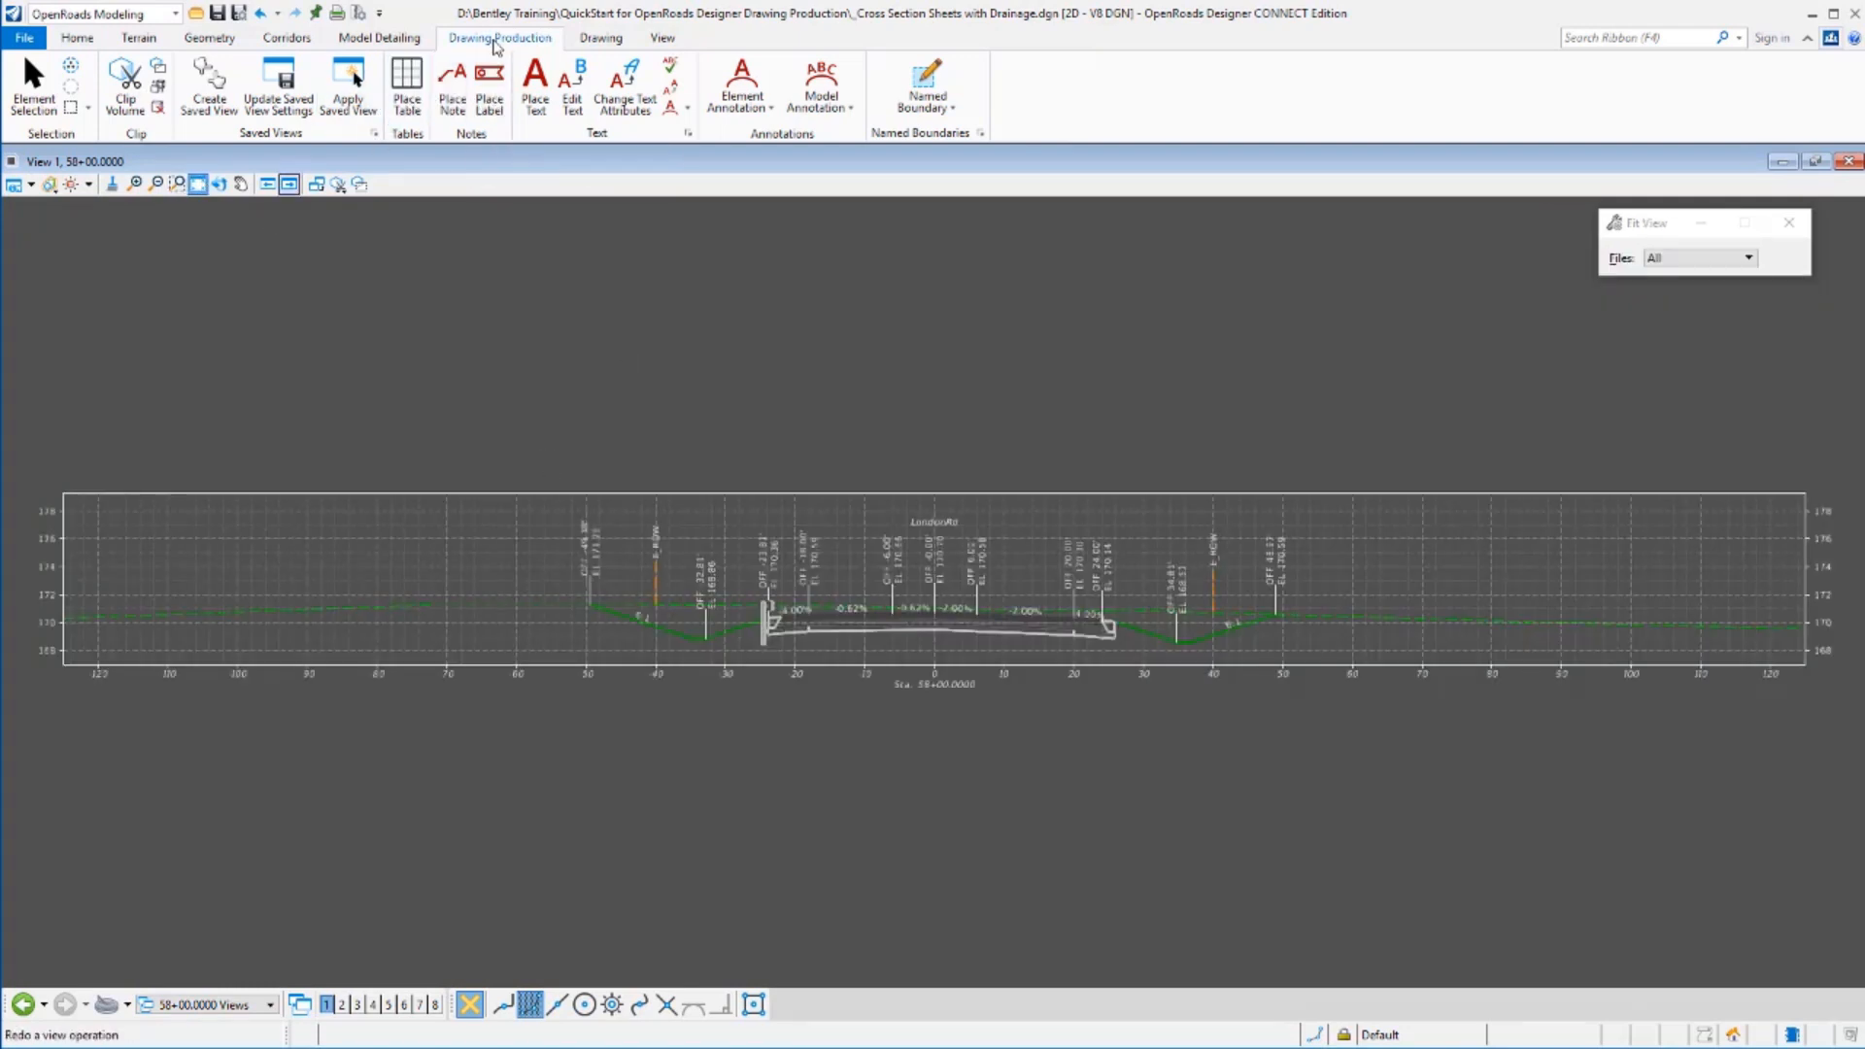
Start Place Label with the _Lbl_XS_Off-Elev cell as the label.
left_click(490, 85)
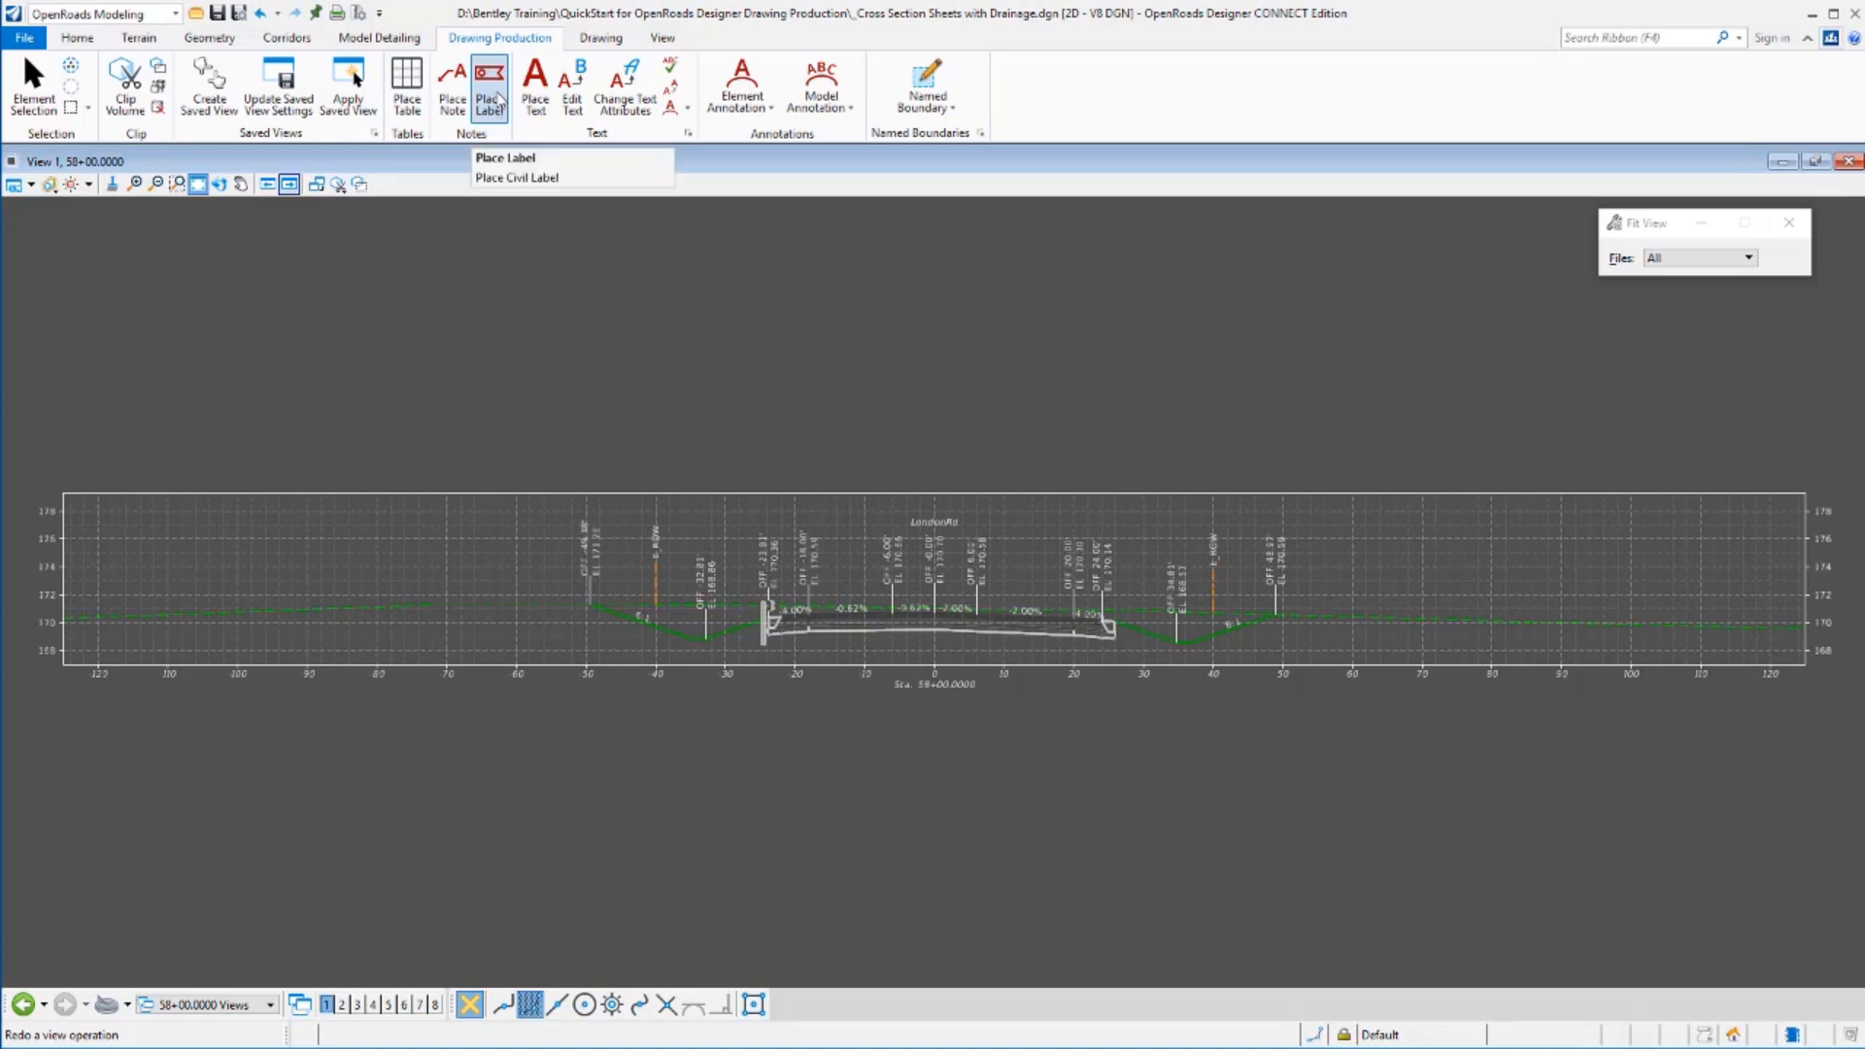
left_click(505, 158)
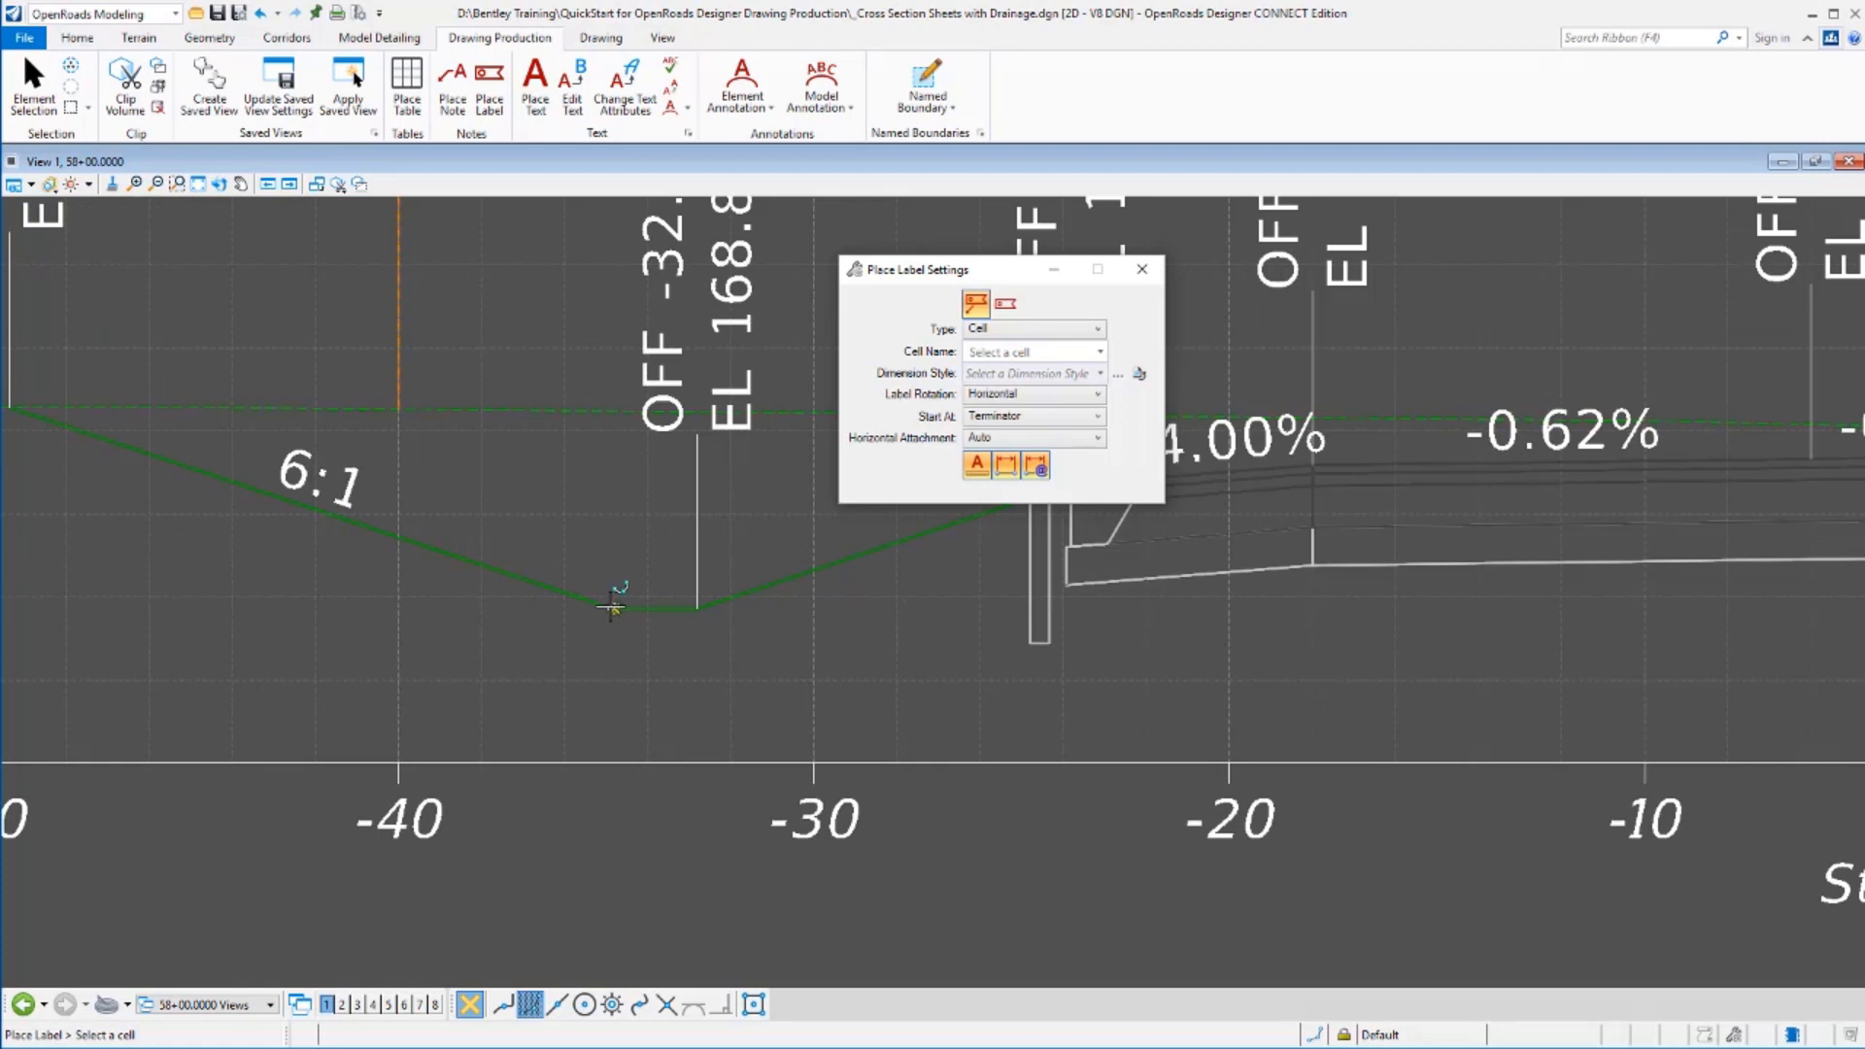
mouse_move(611, 608)
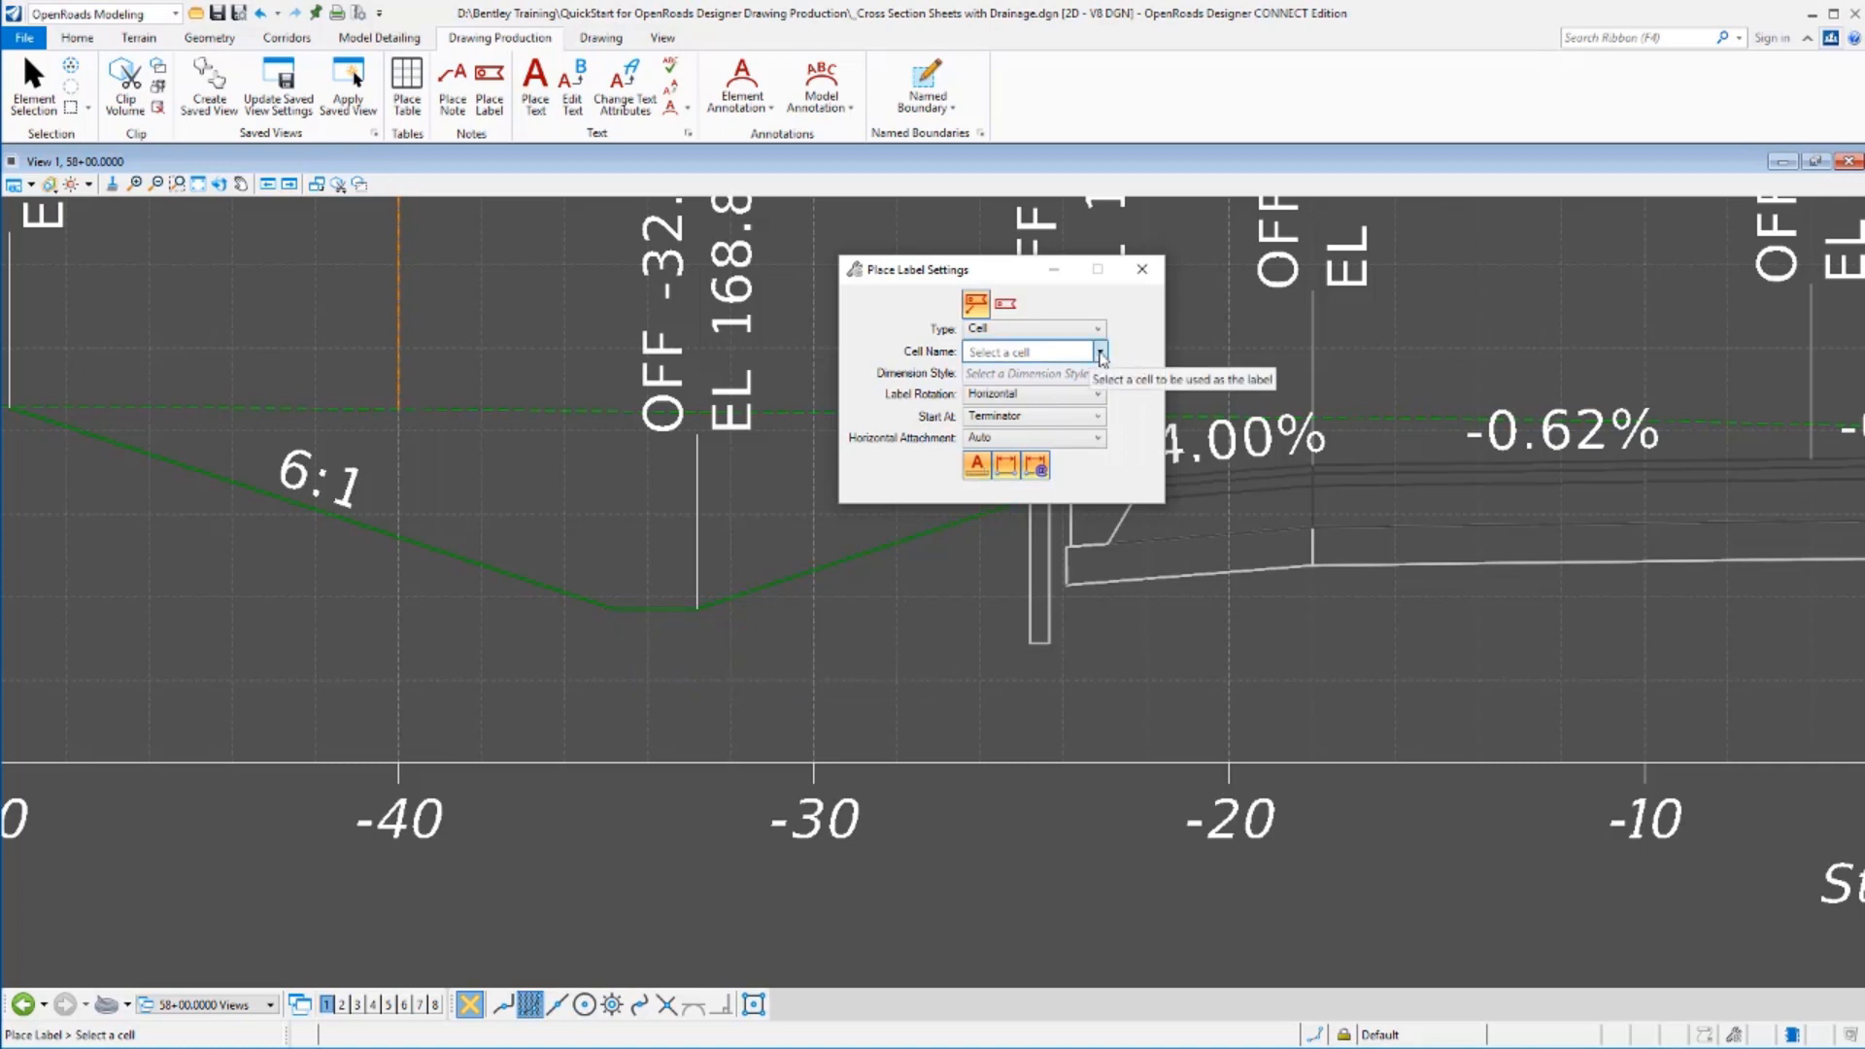
left_click(1098, 351)
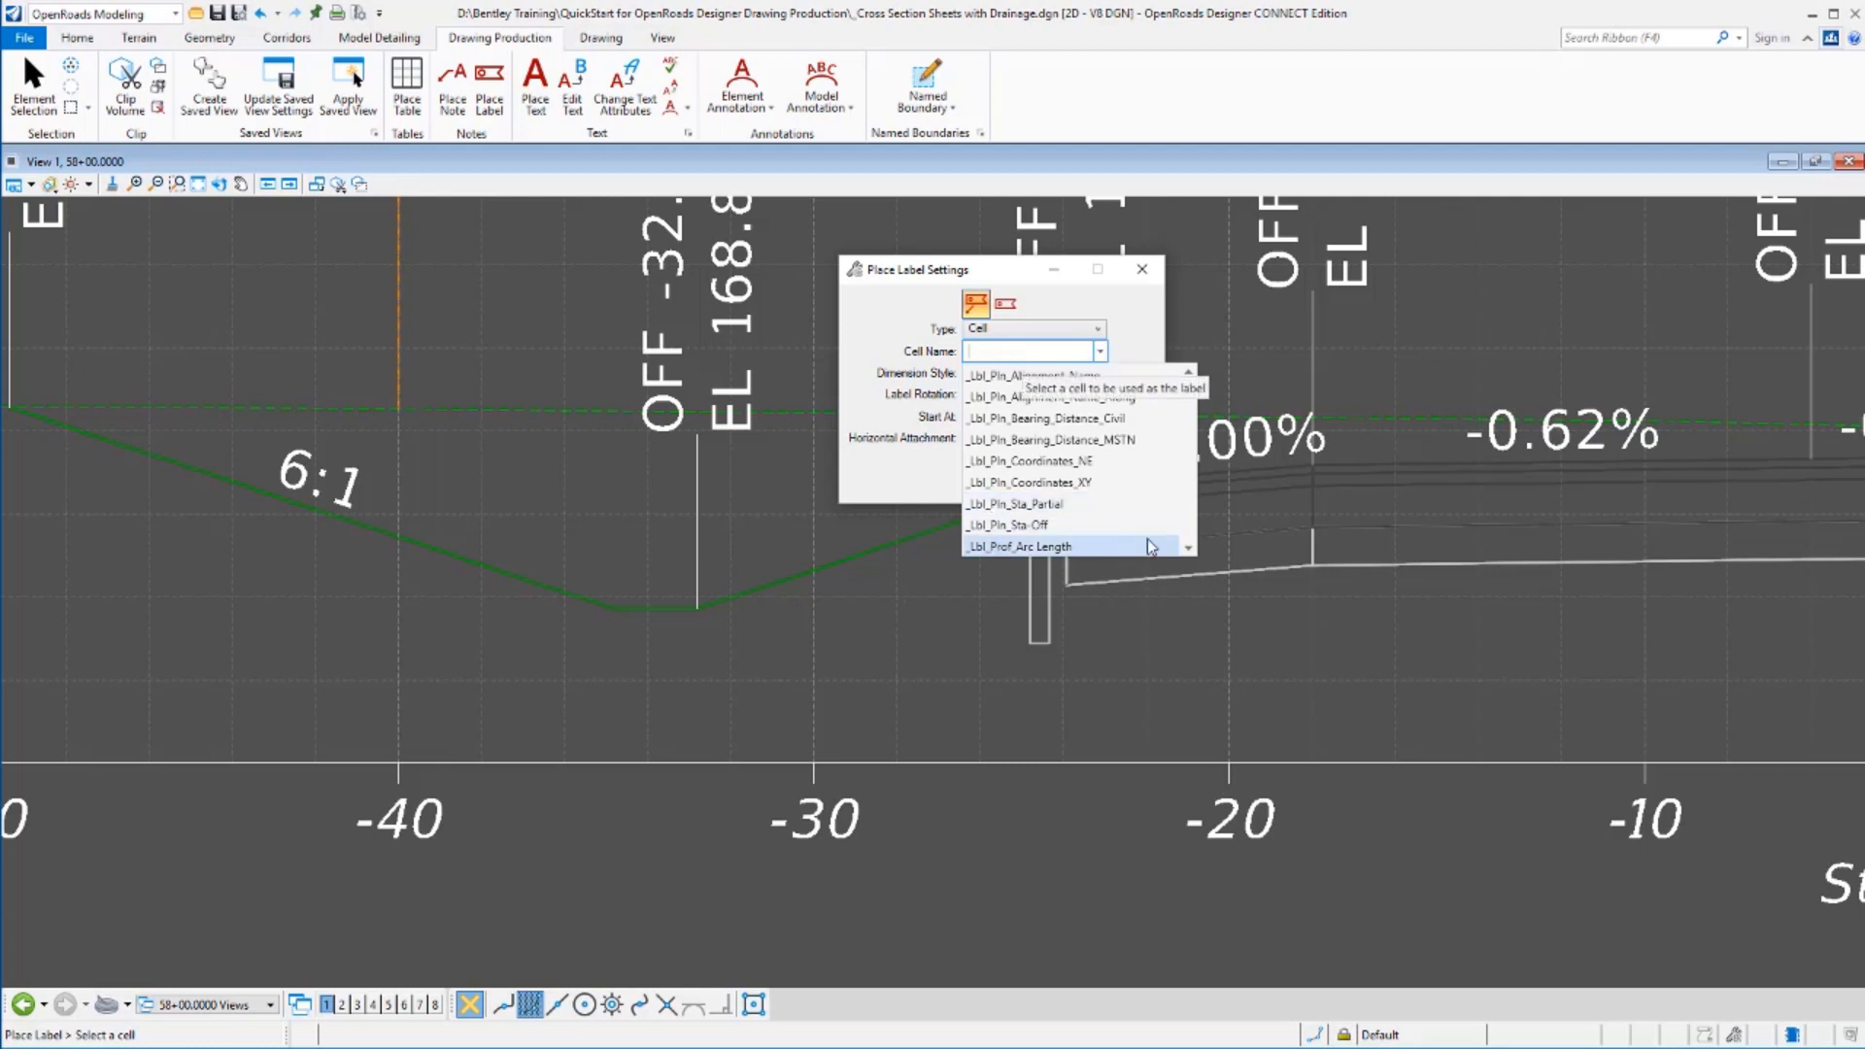
mouse_move(1041, 441)
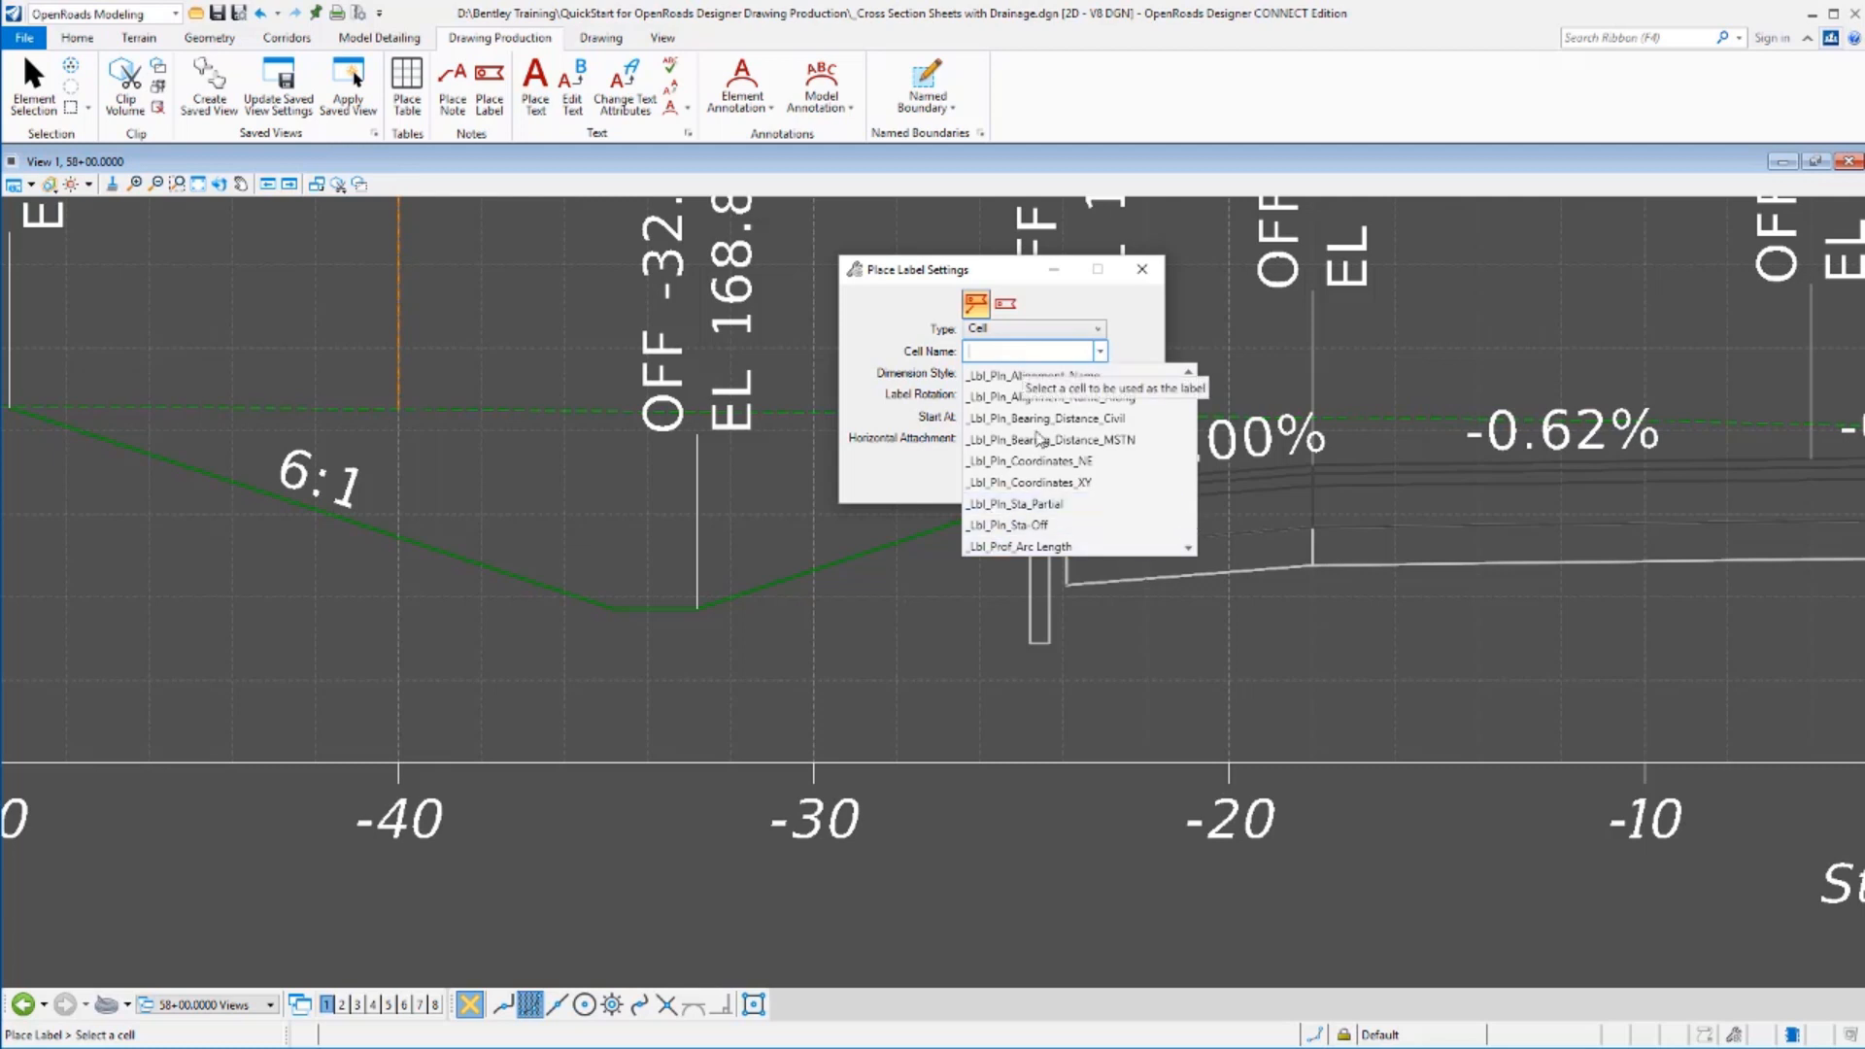
mouse_move(1204, 523)
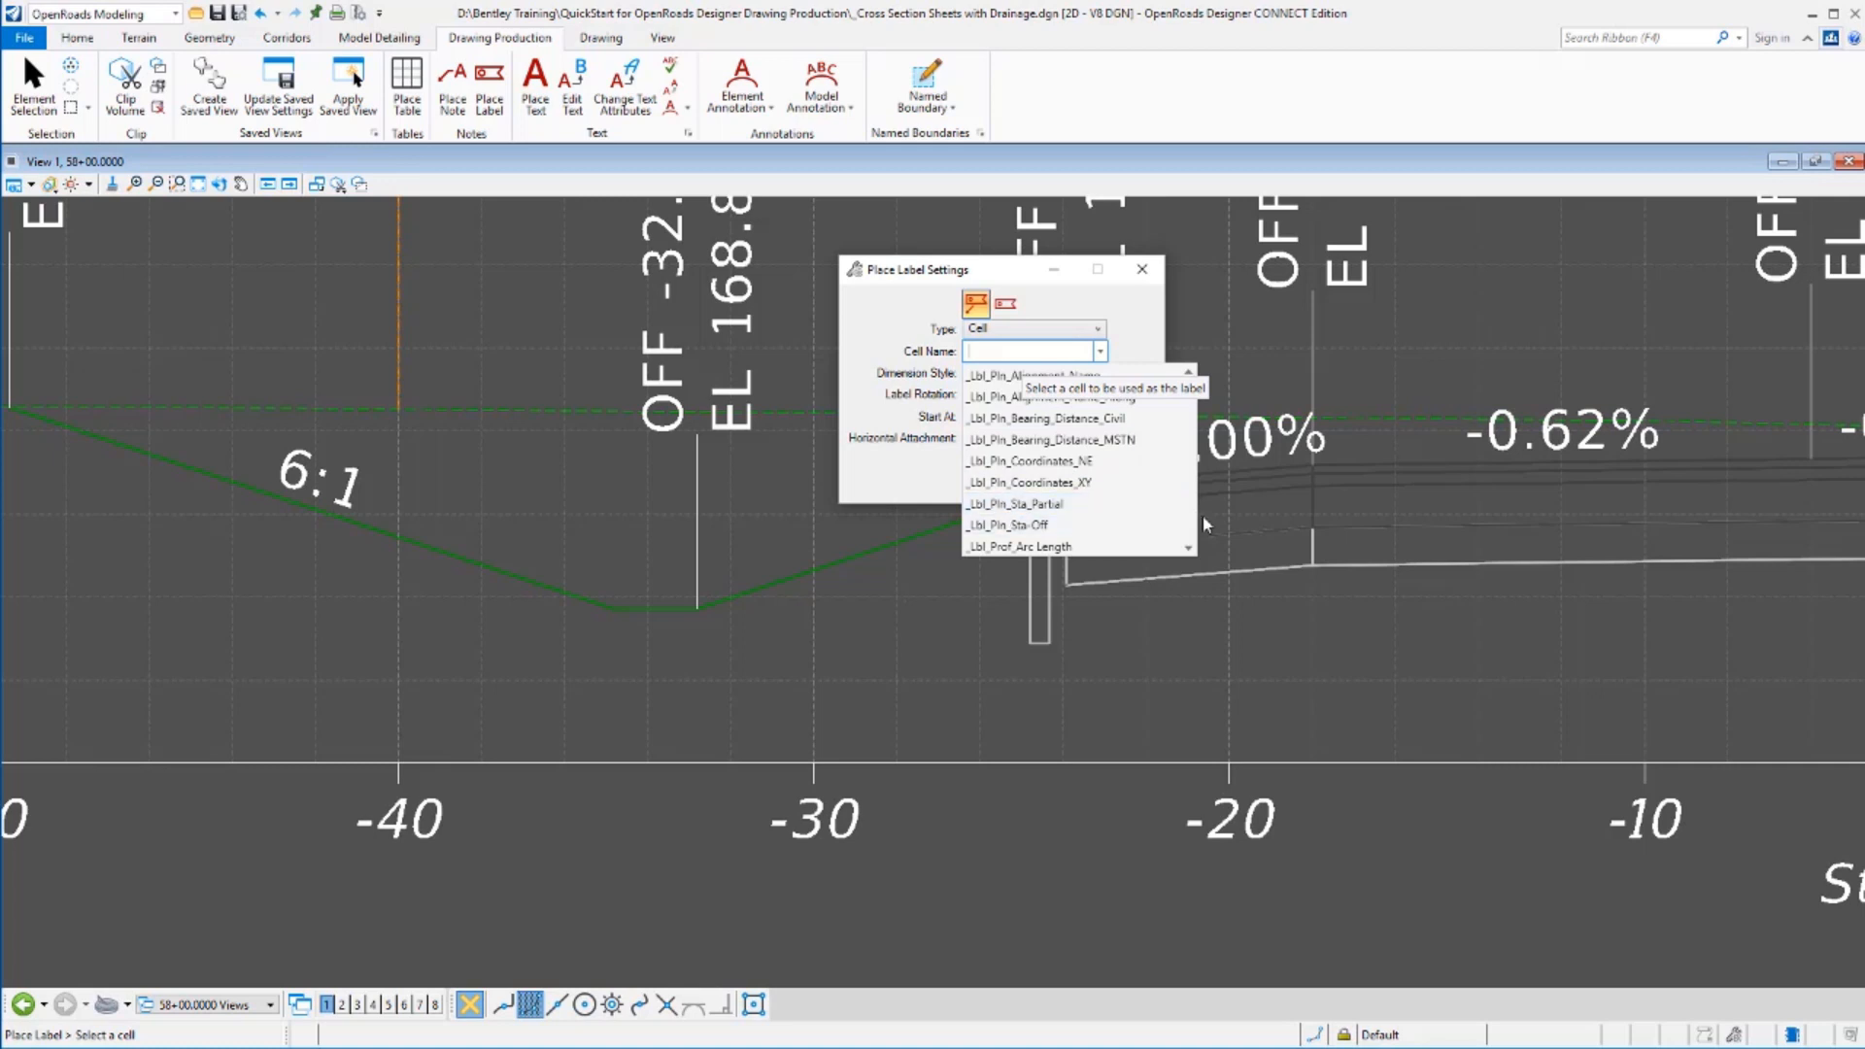
scroll("down", 3)
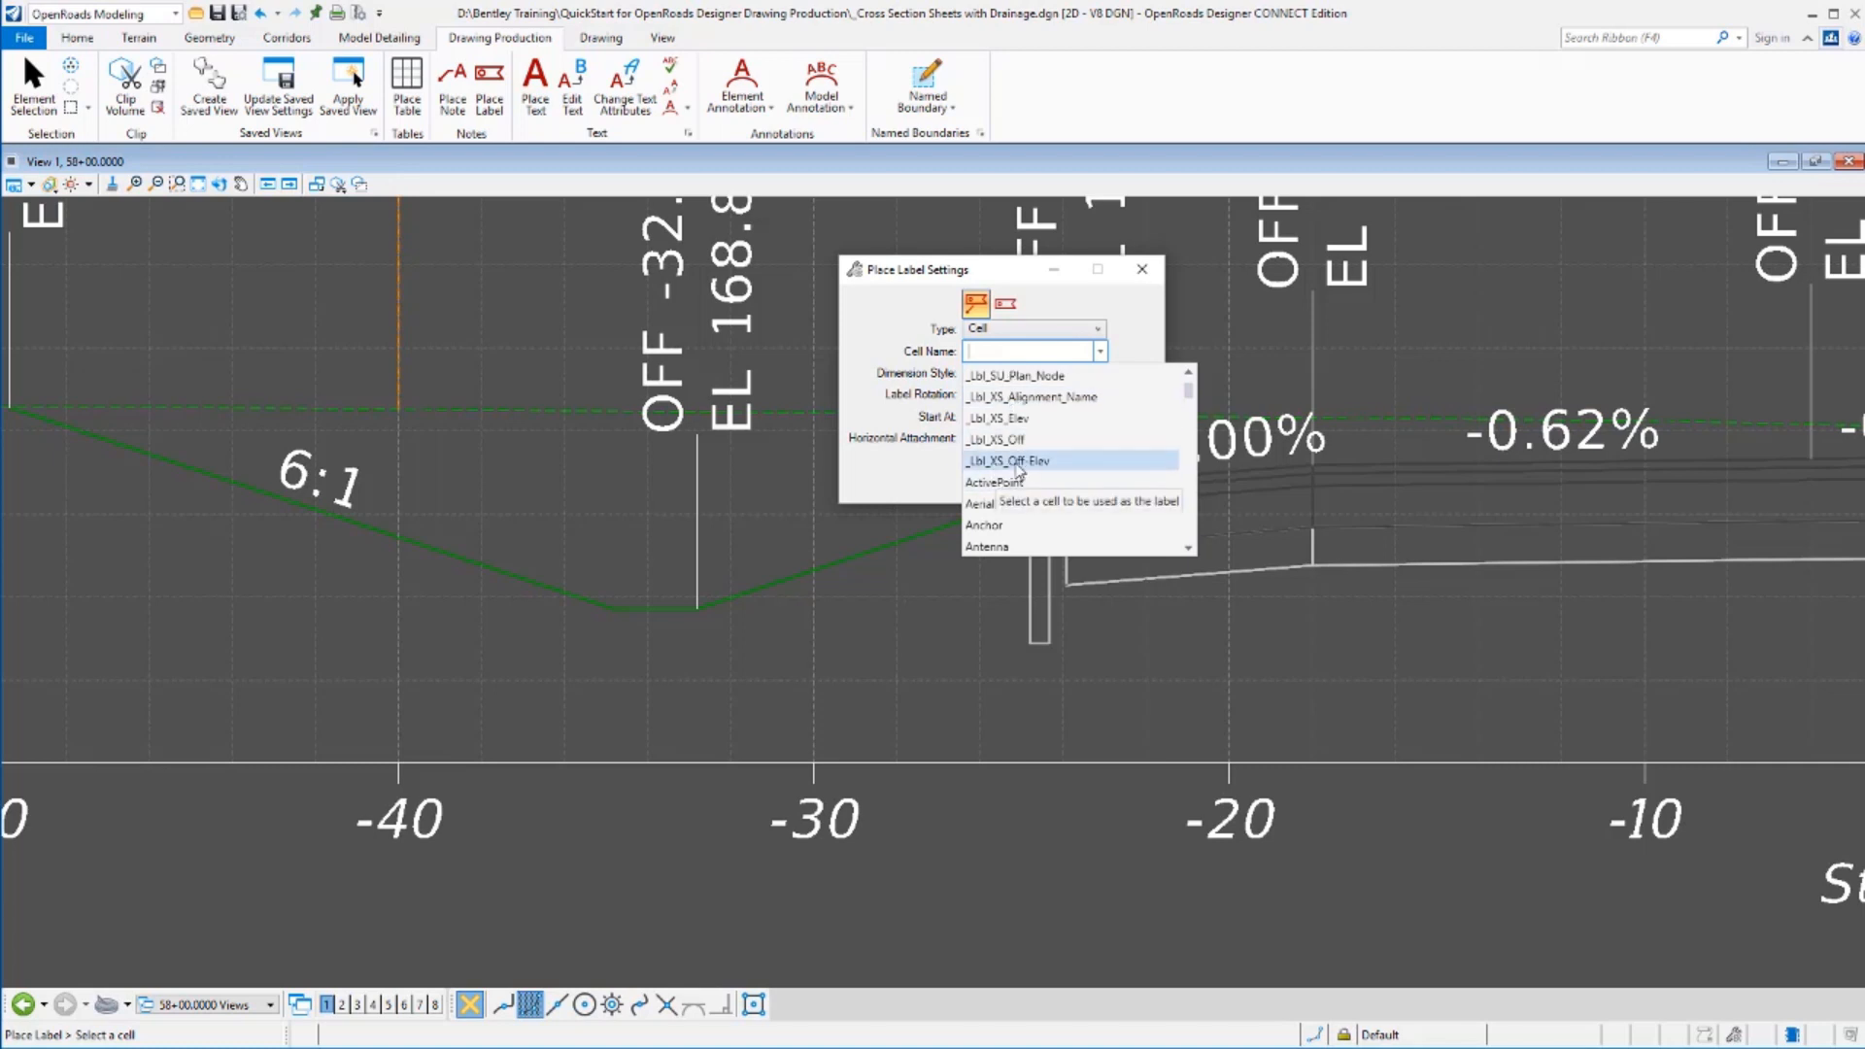
left_click(1008, 460)
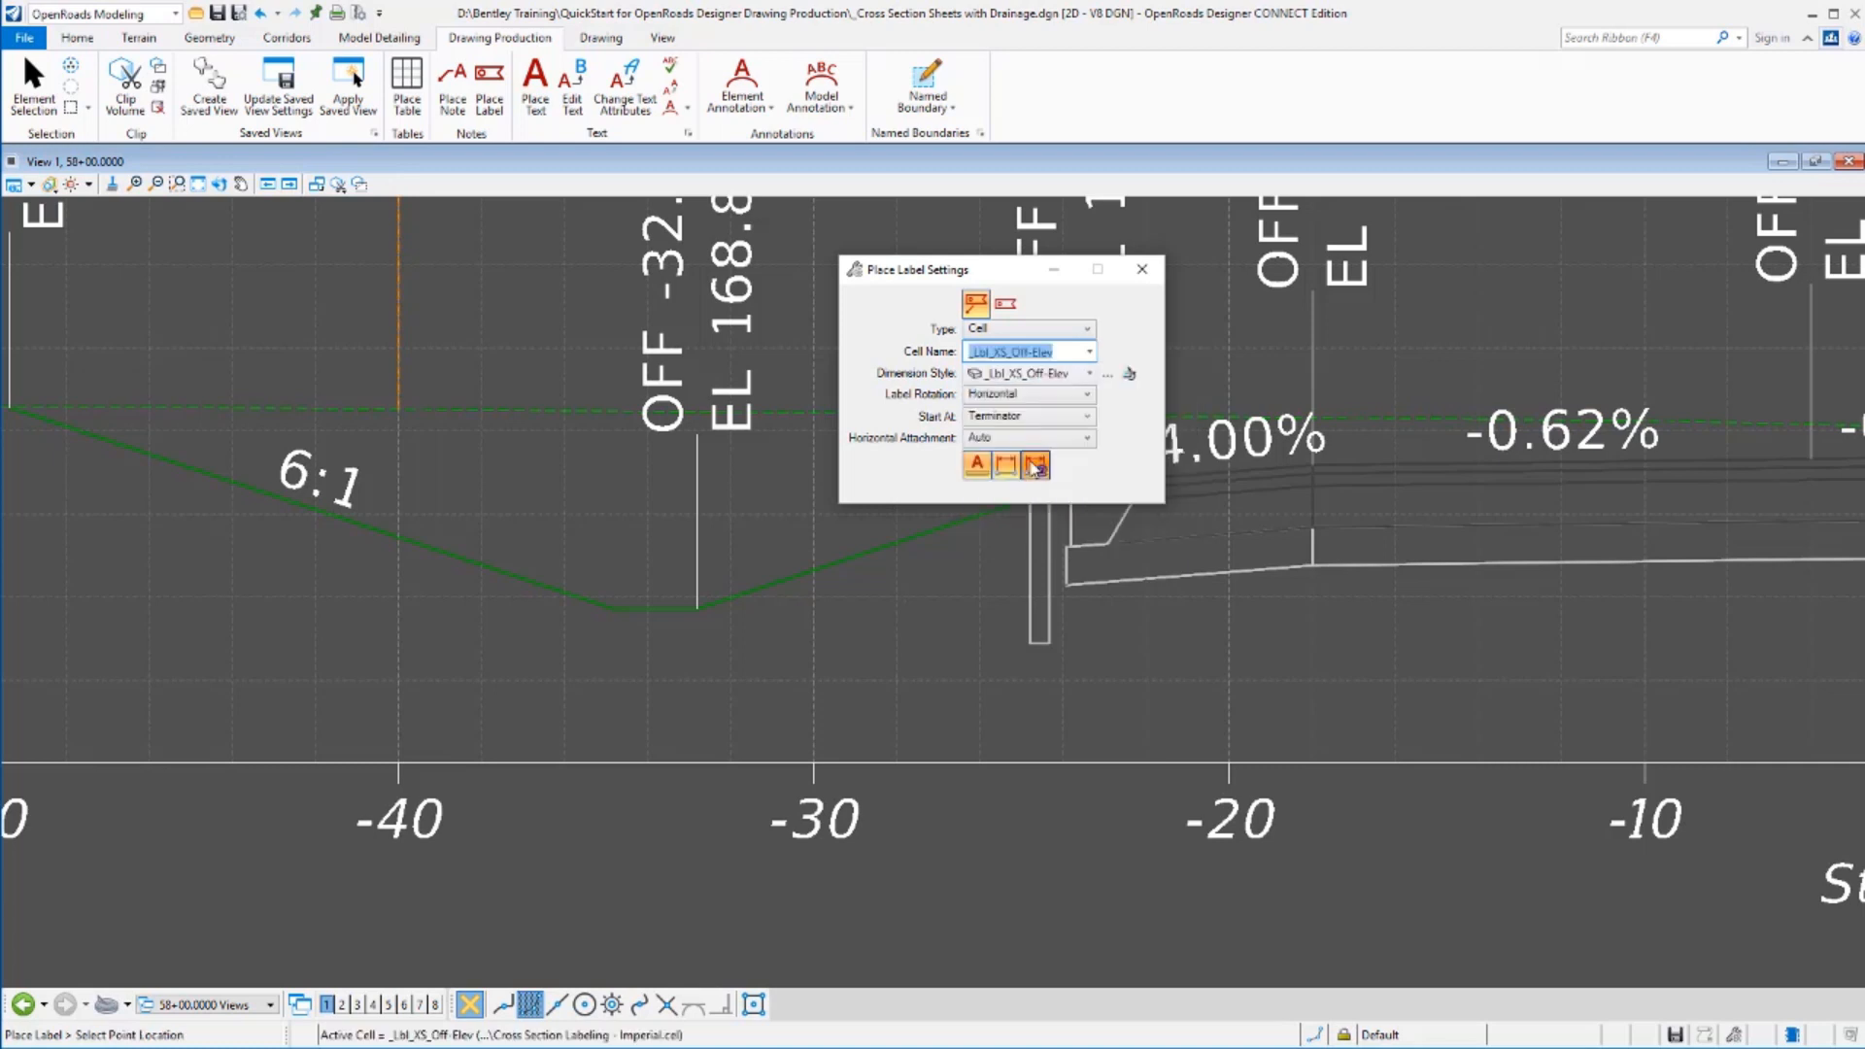
mouse_move(975, 303)
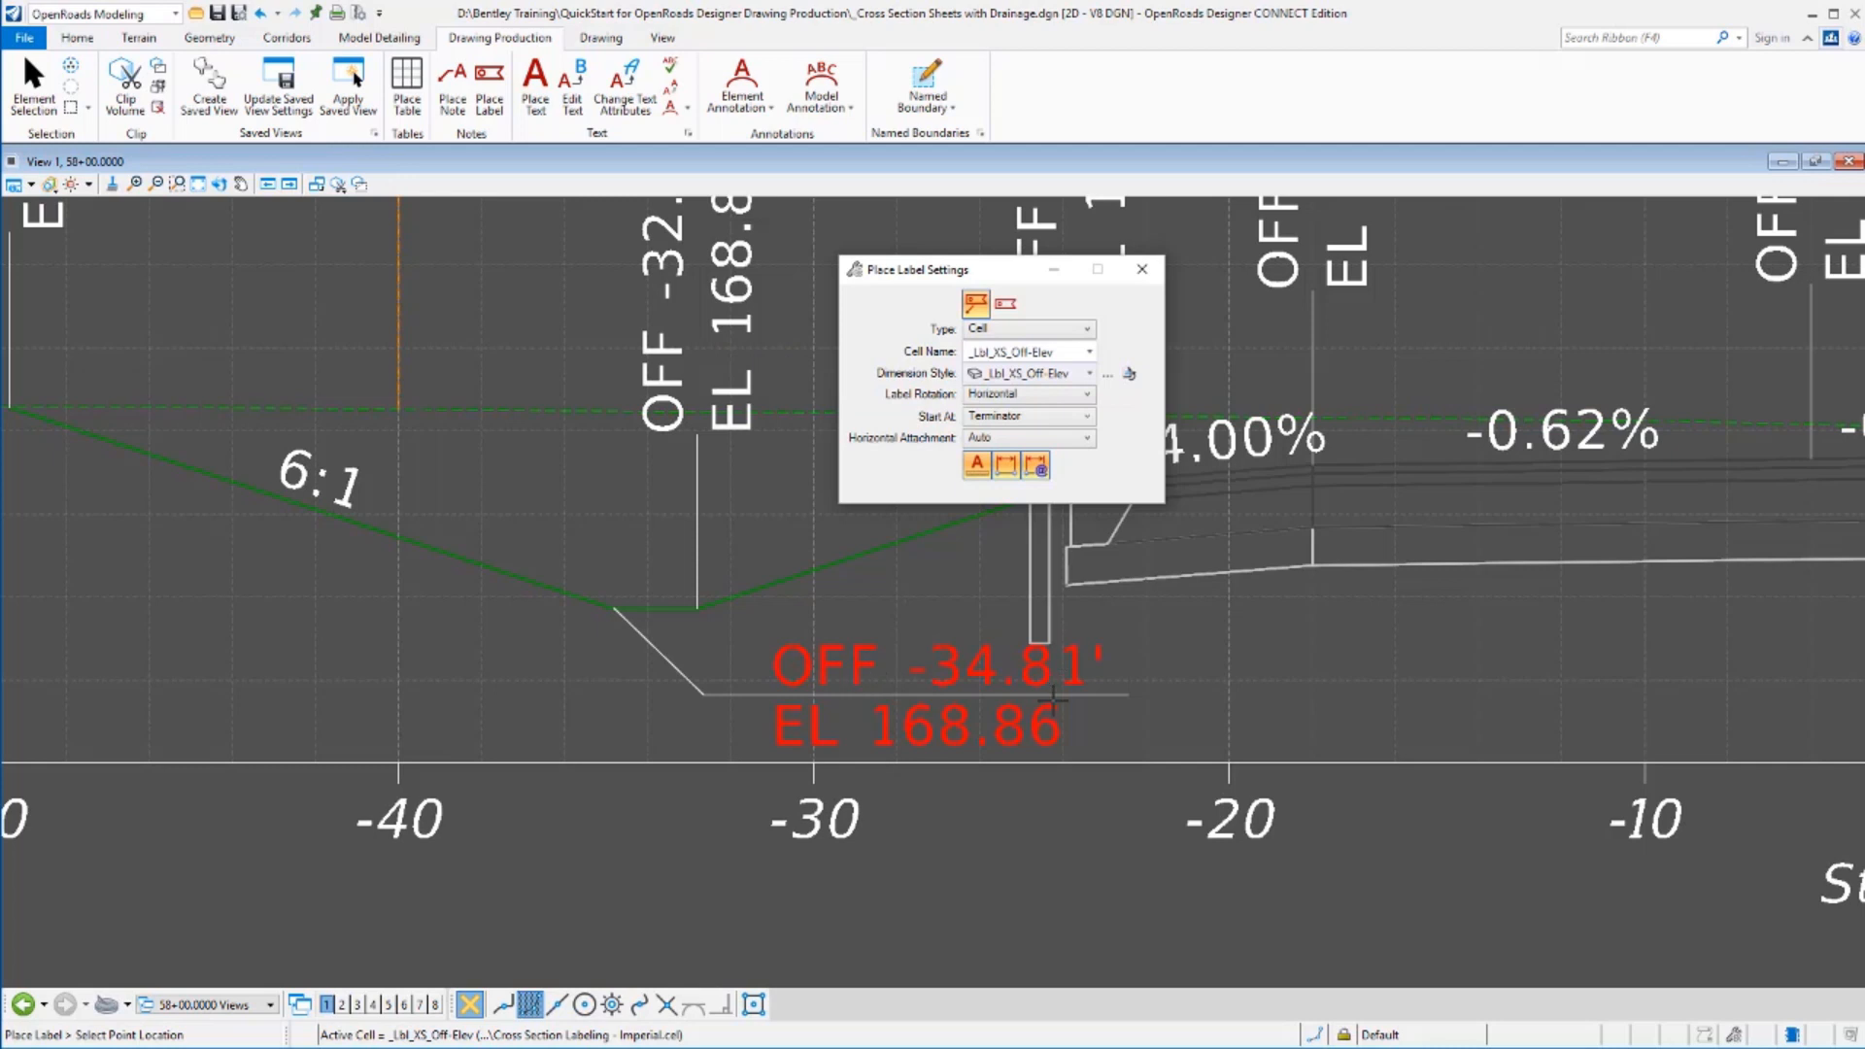
mouse_move(1004, 723)
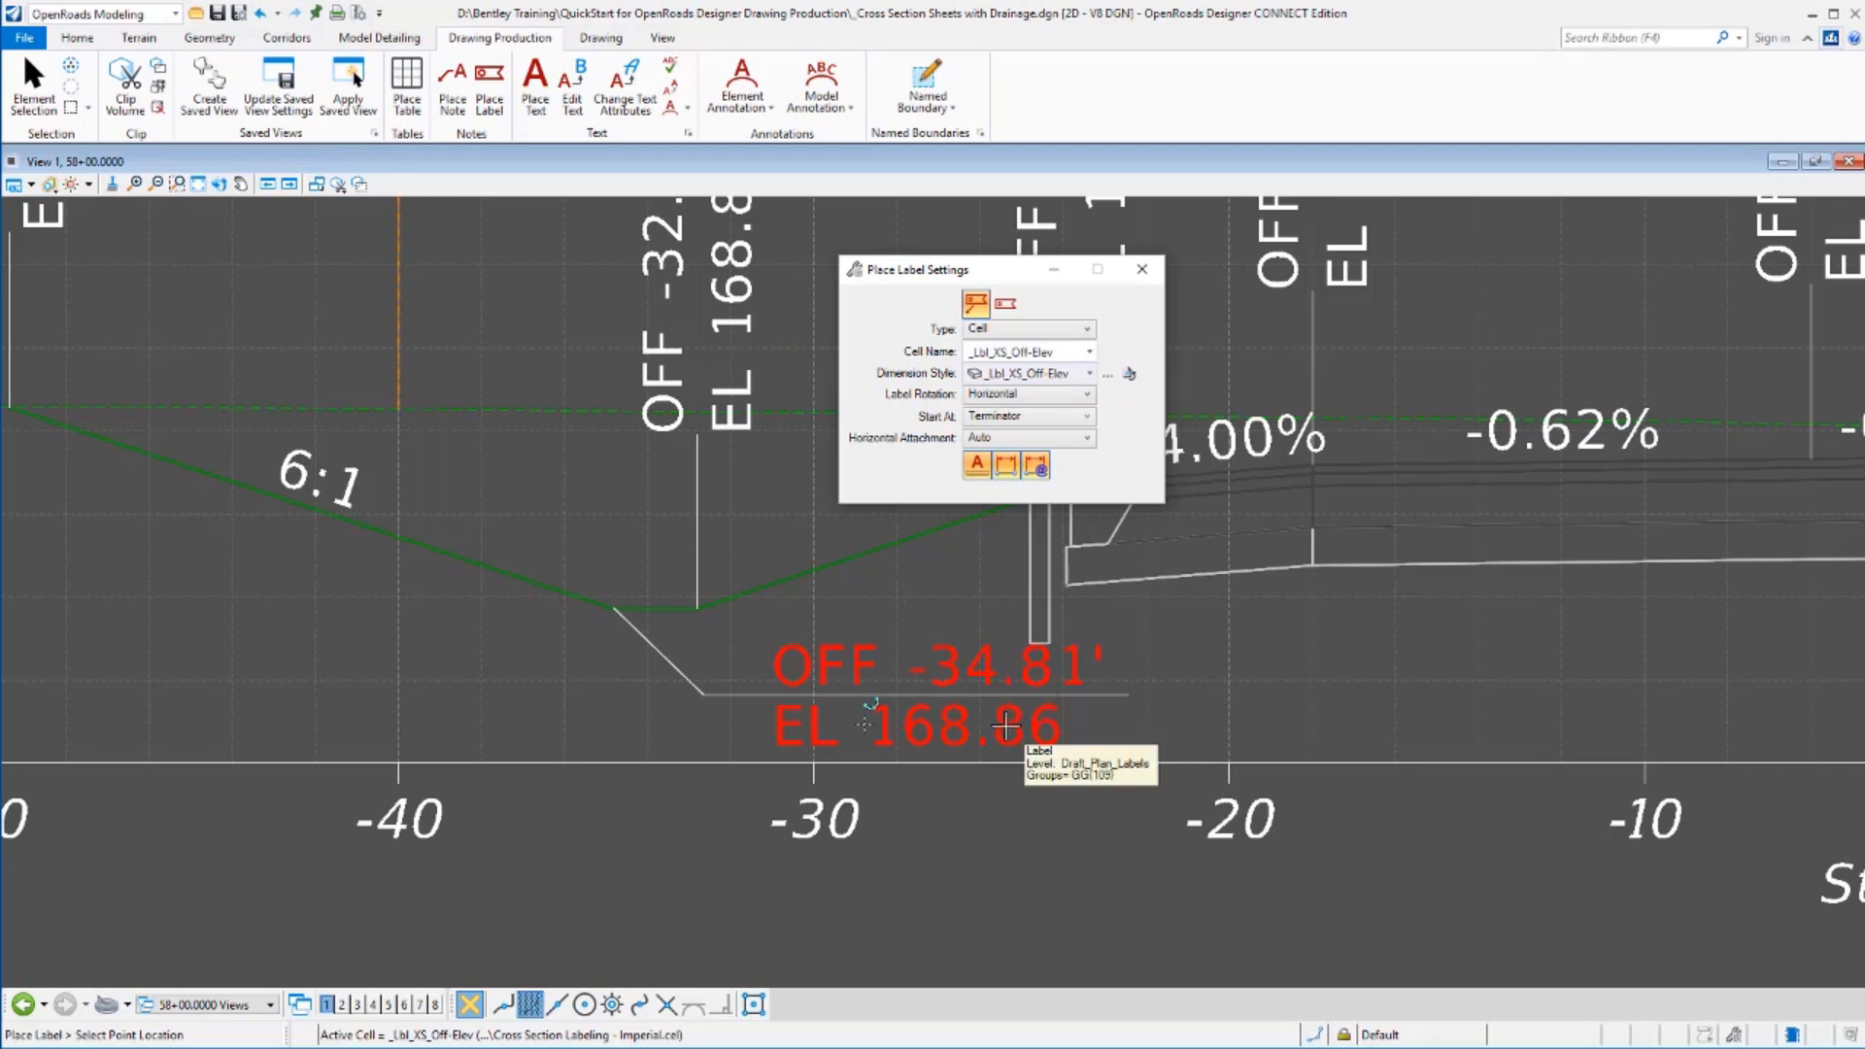
mouse_move(897, 752)
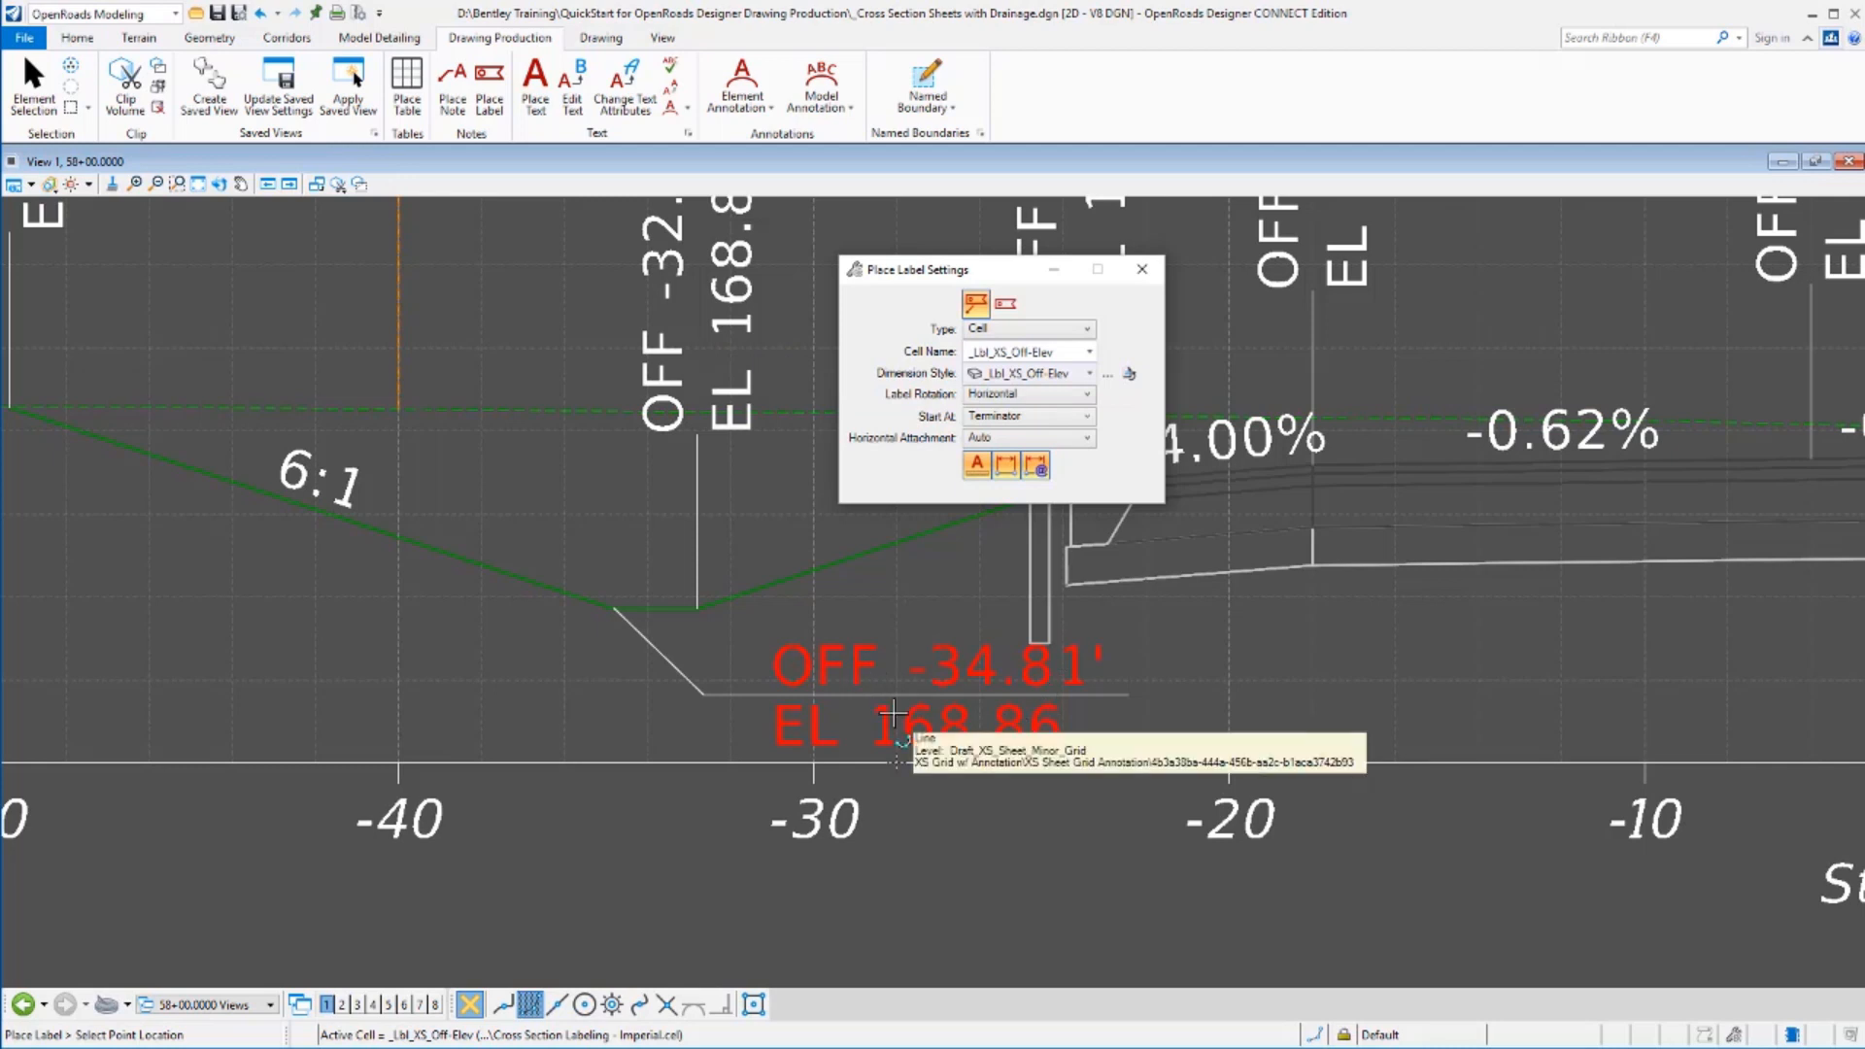